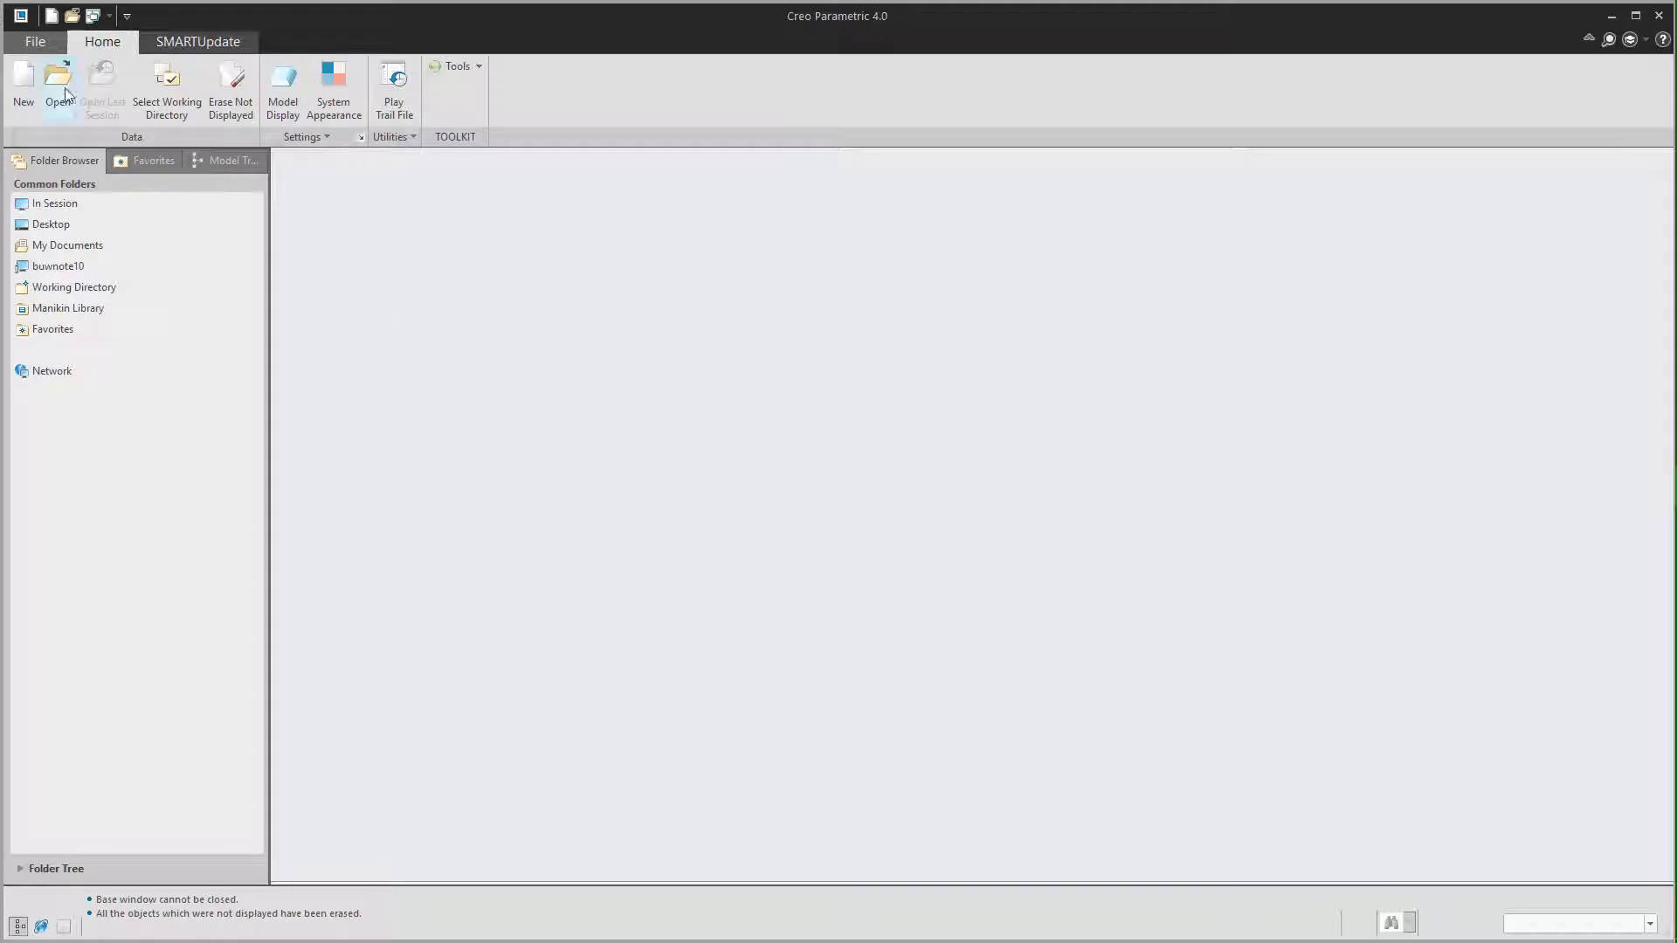
# Open shelf_truck.asm from START_FOLDER and change the model tree display options.
pyautogui.click(57, 86)
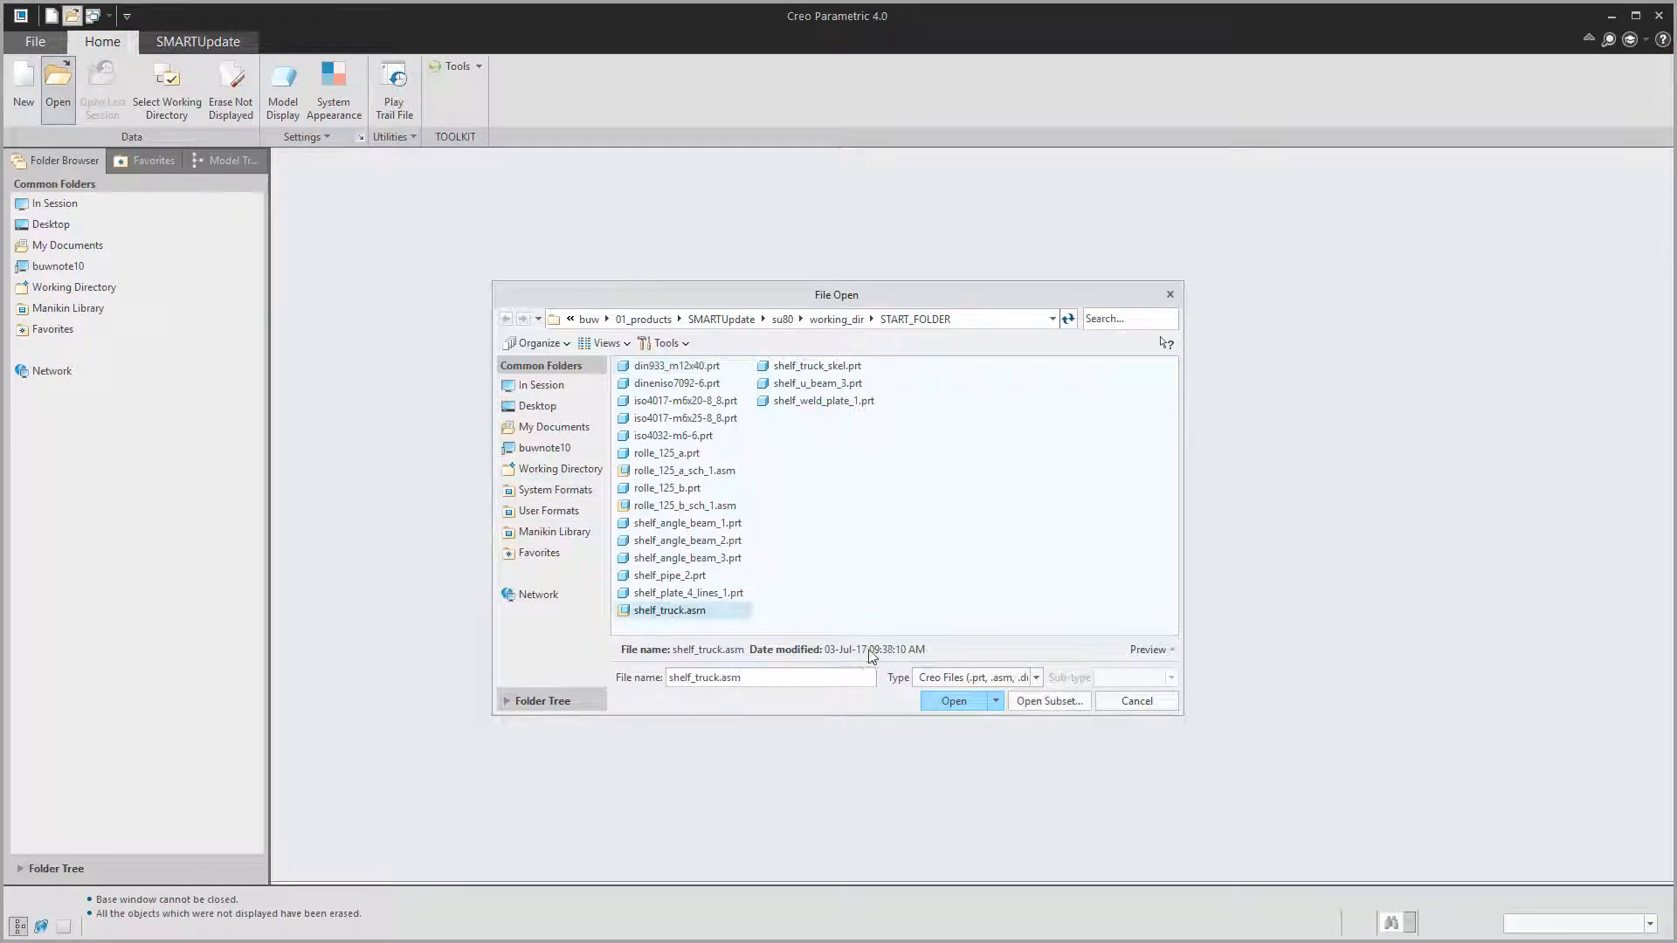
pyautogui.click(952, 700)
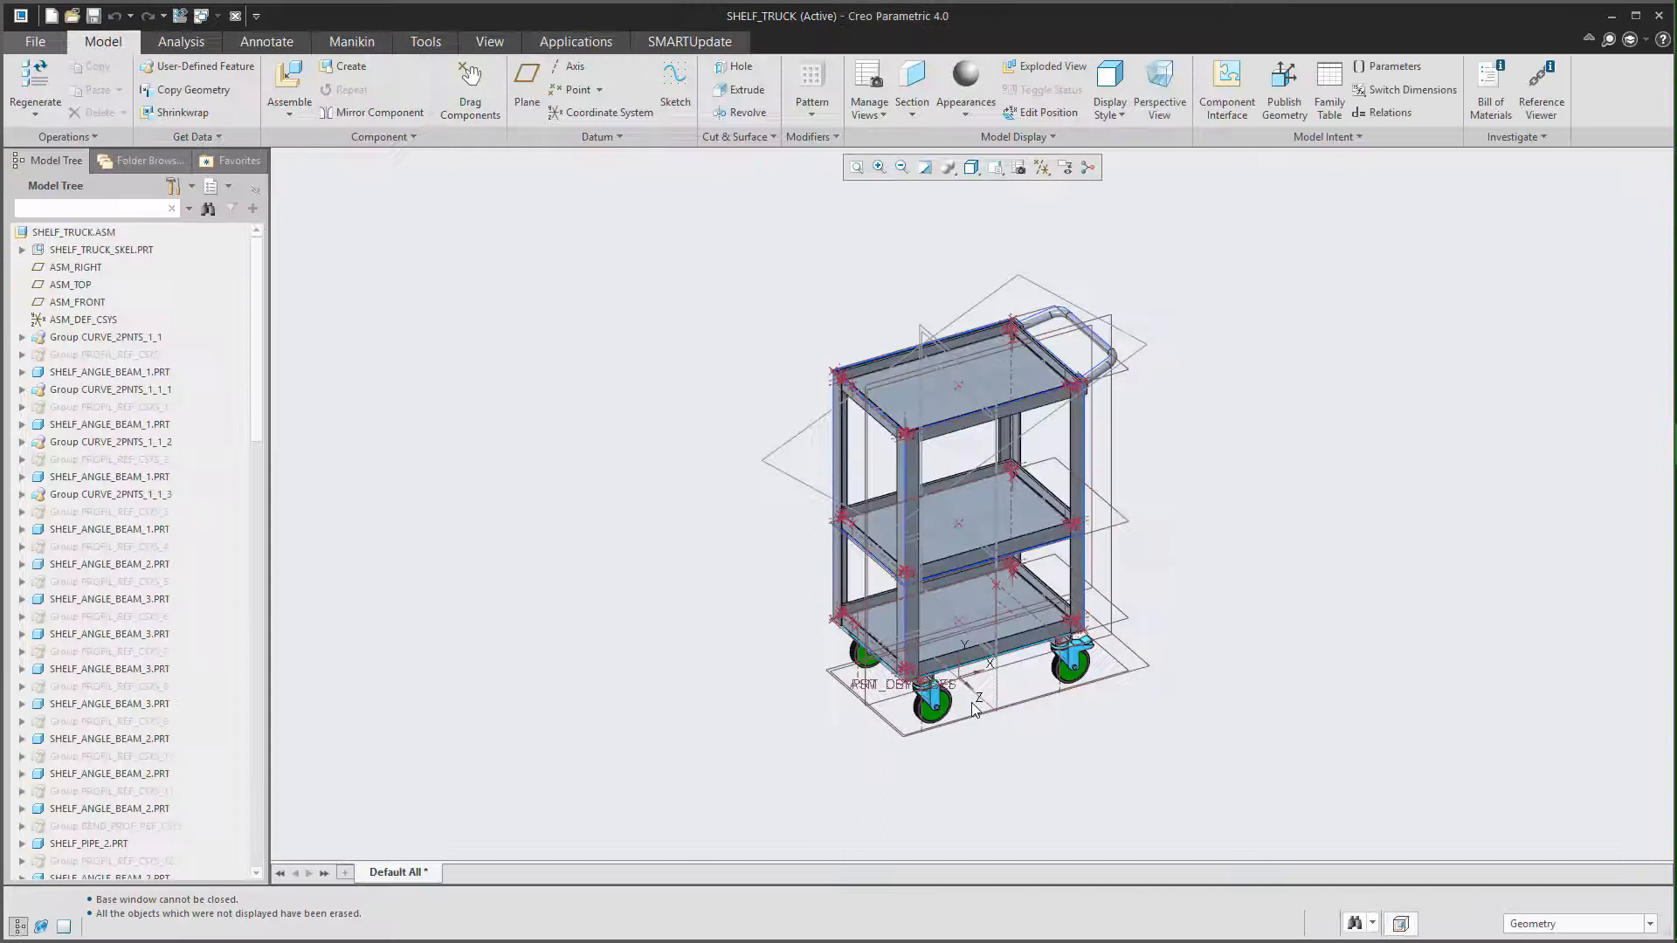
pyautogui.click(211, 186)
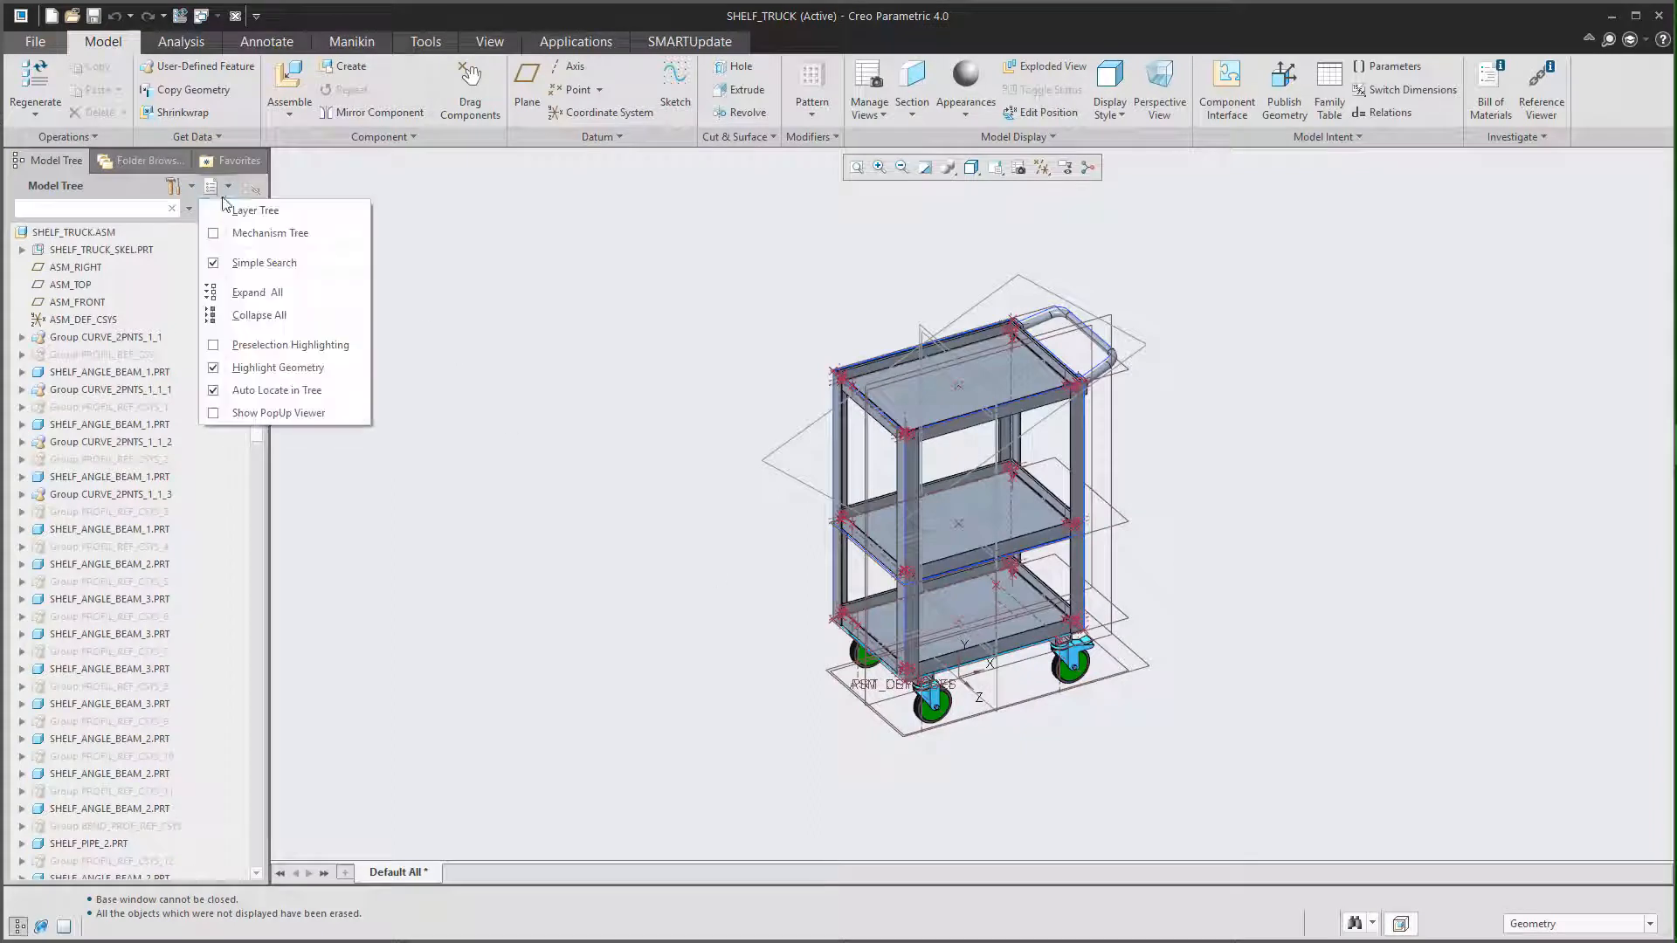
pyautogui.click(254, 209)
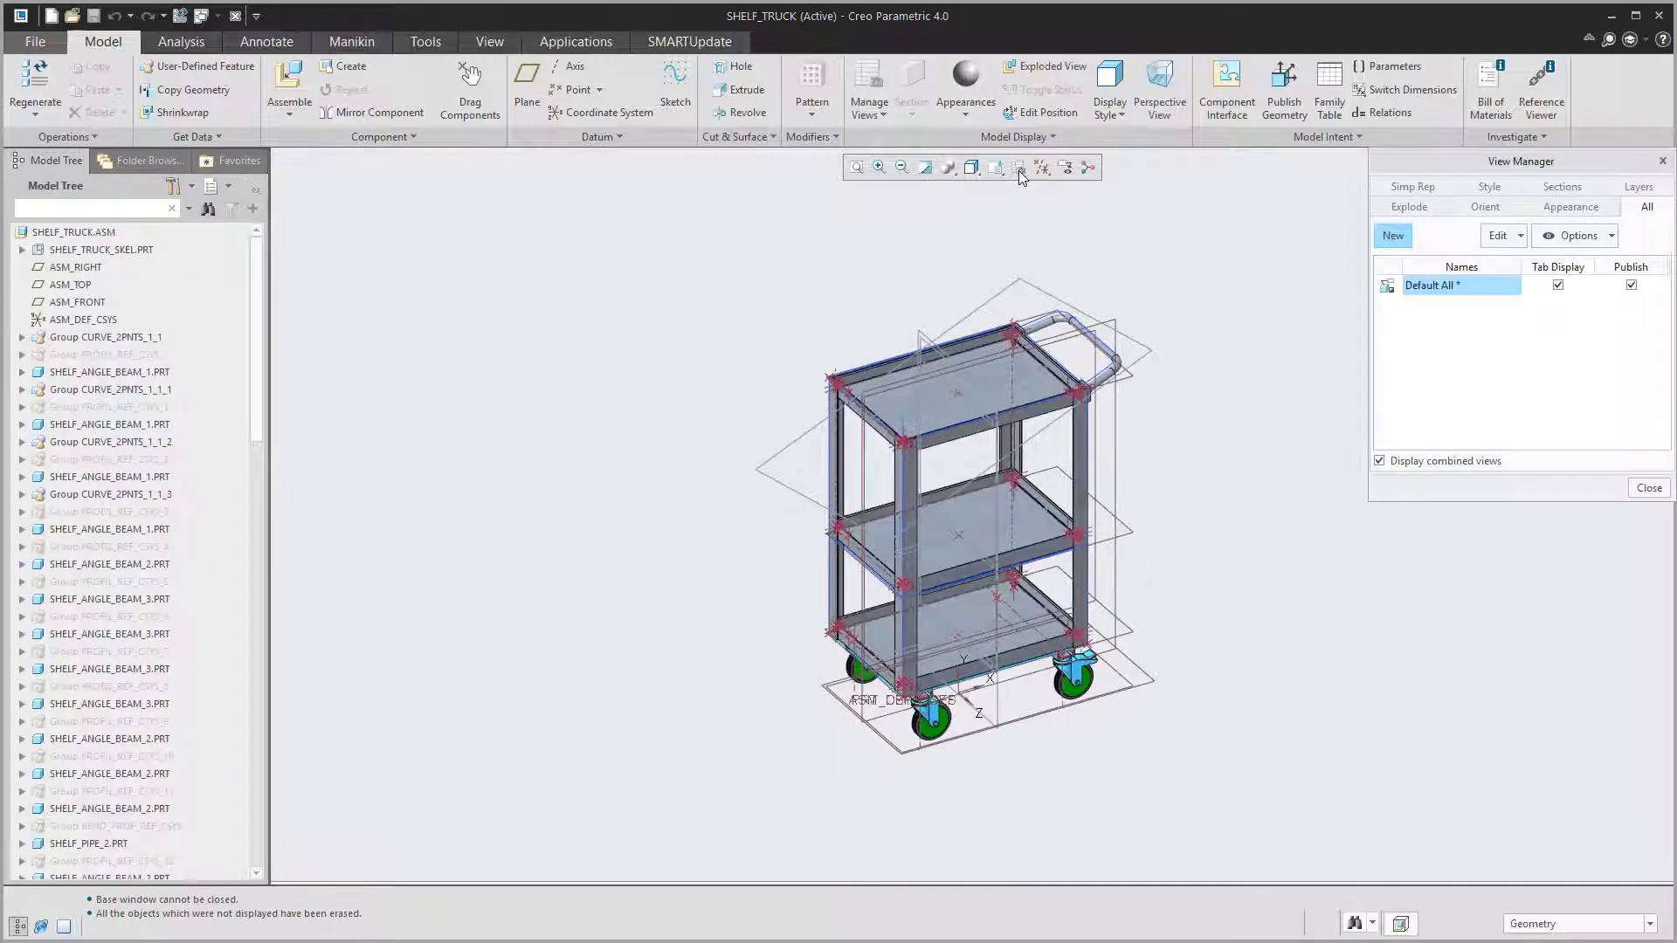
pyautogui.click(1484, 208)
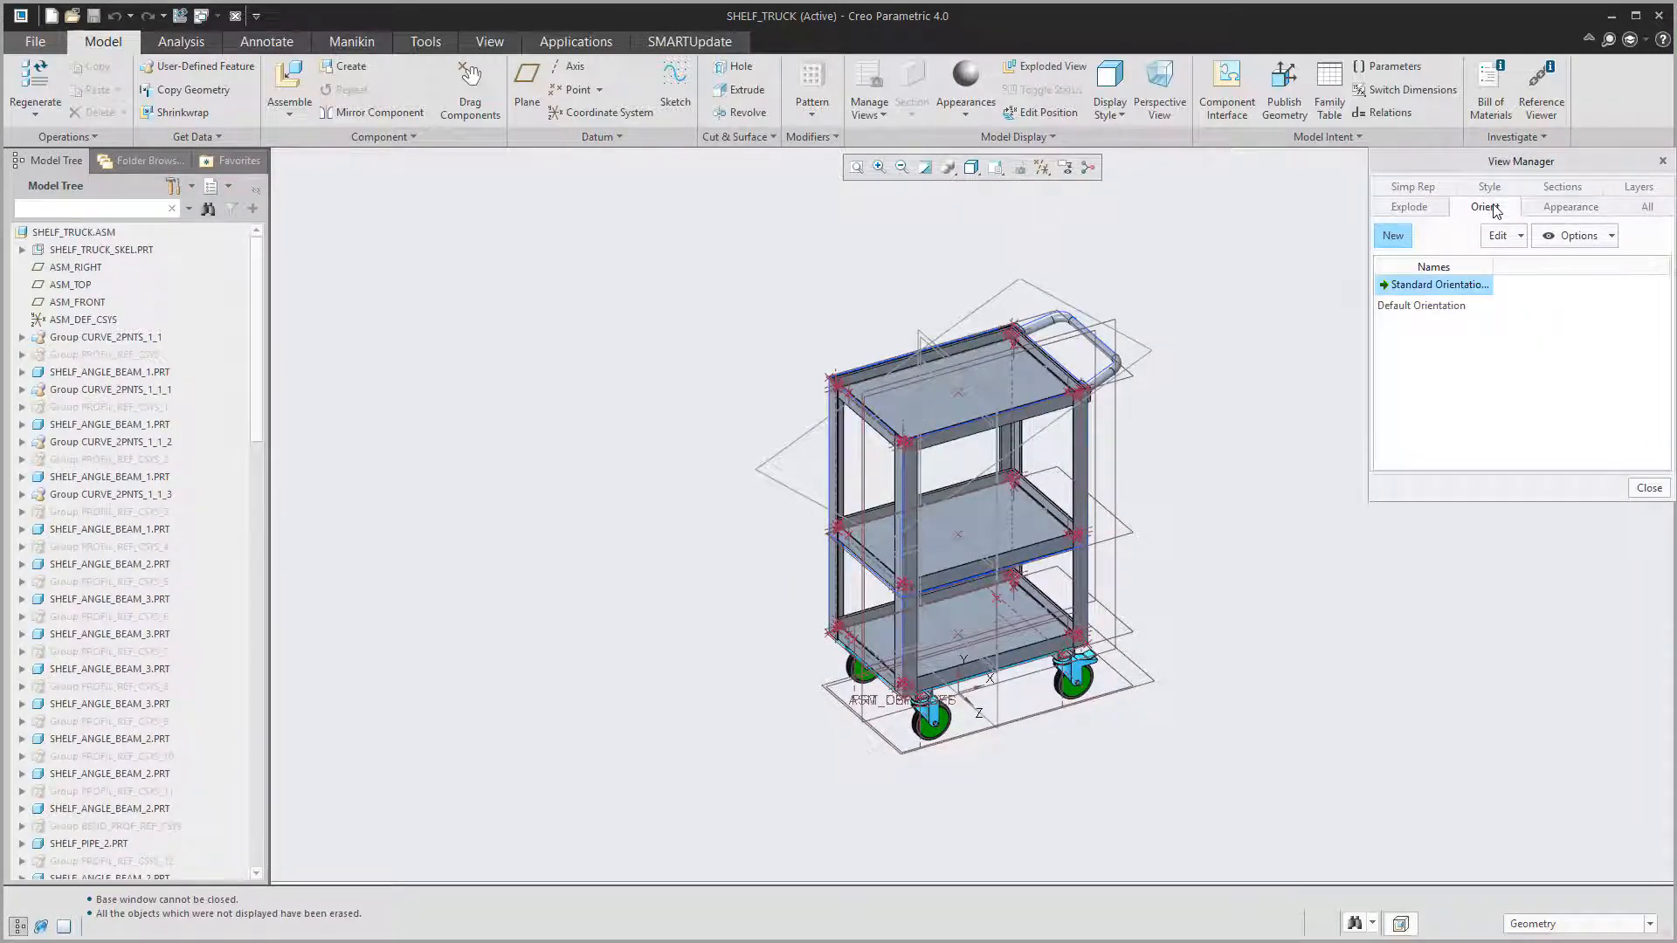
pyautogui.click(1638, 189)
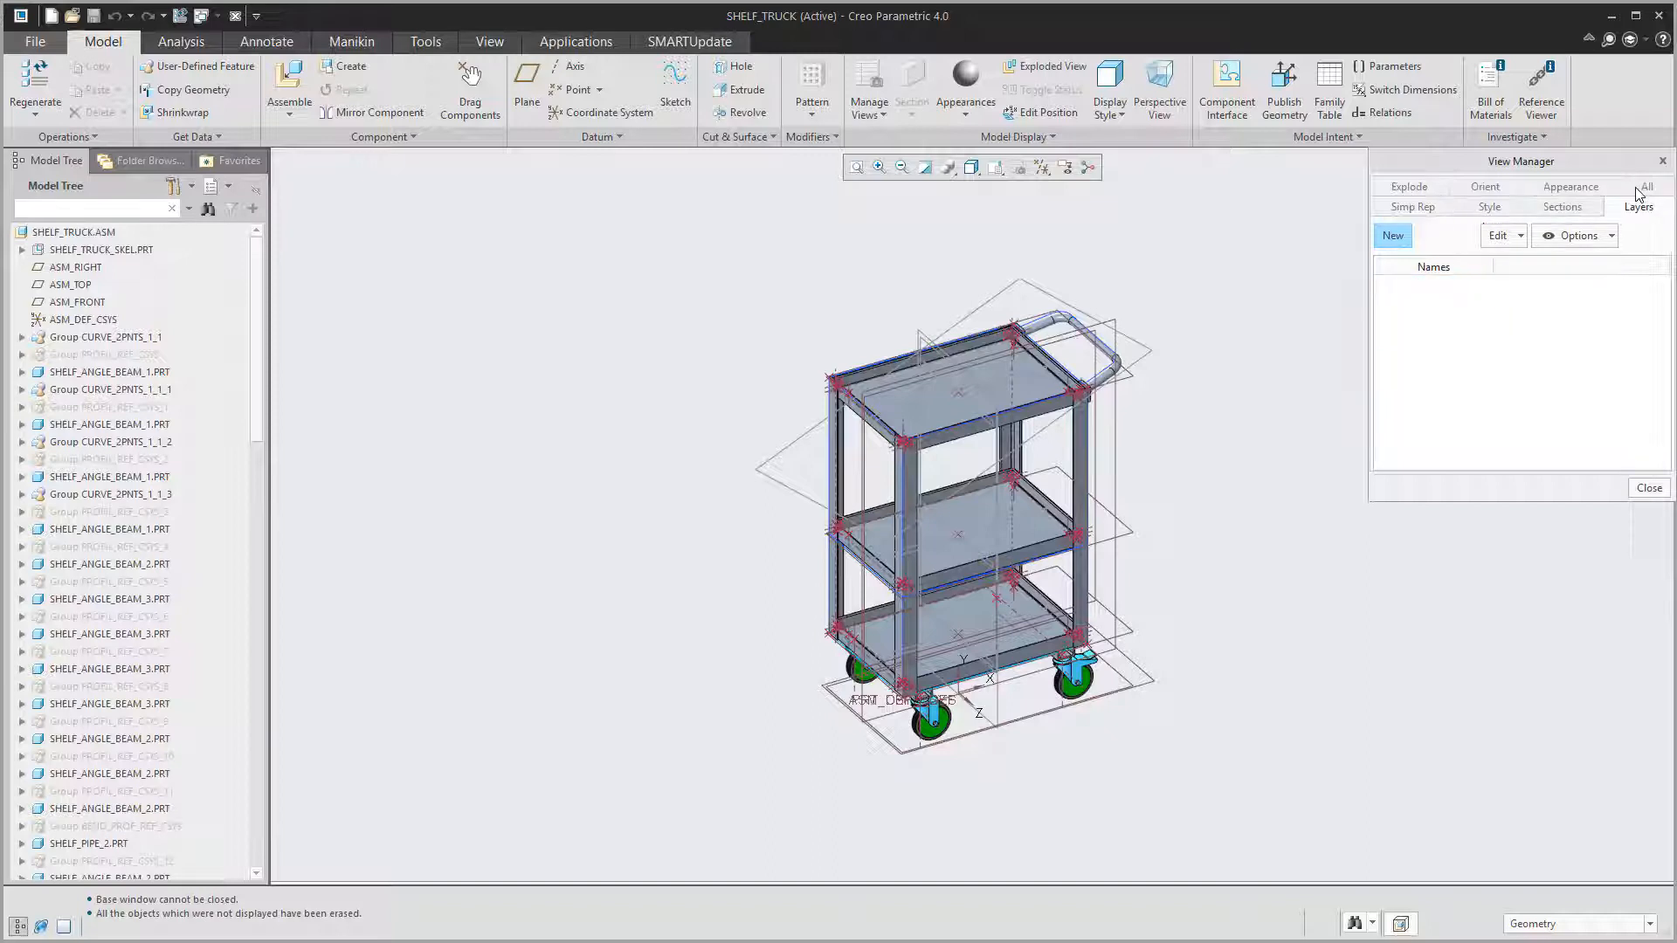
pyautogui.click(1637, 186)
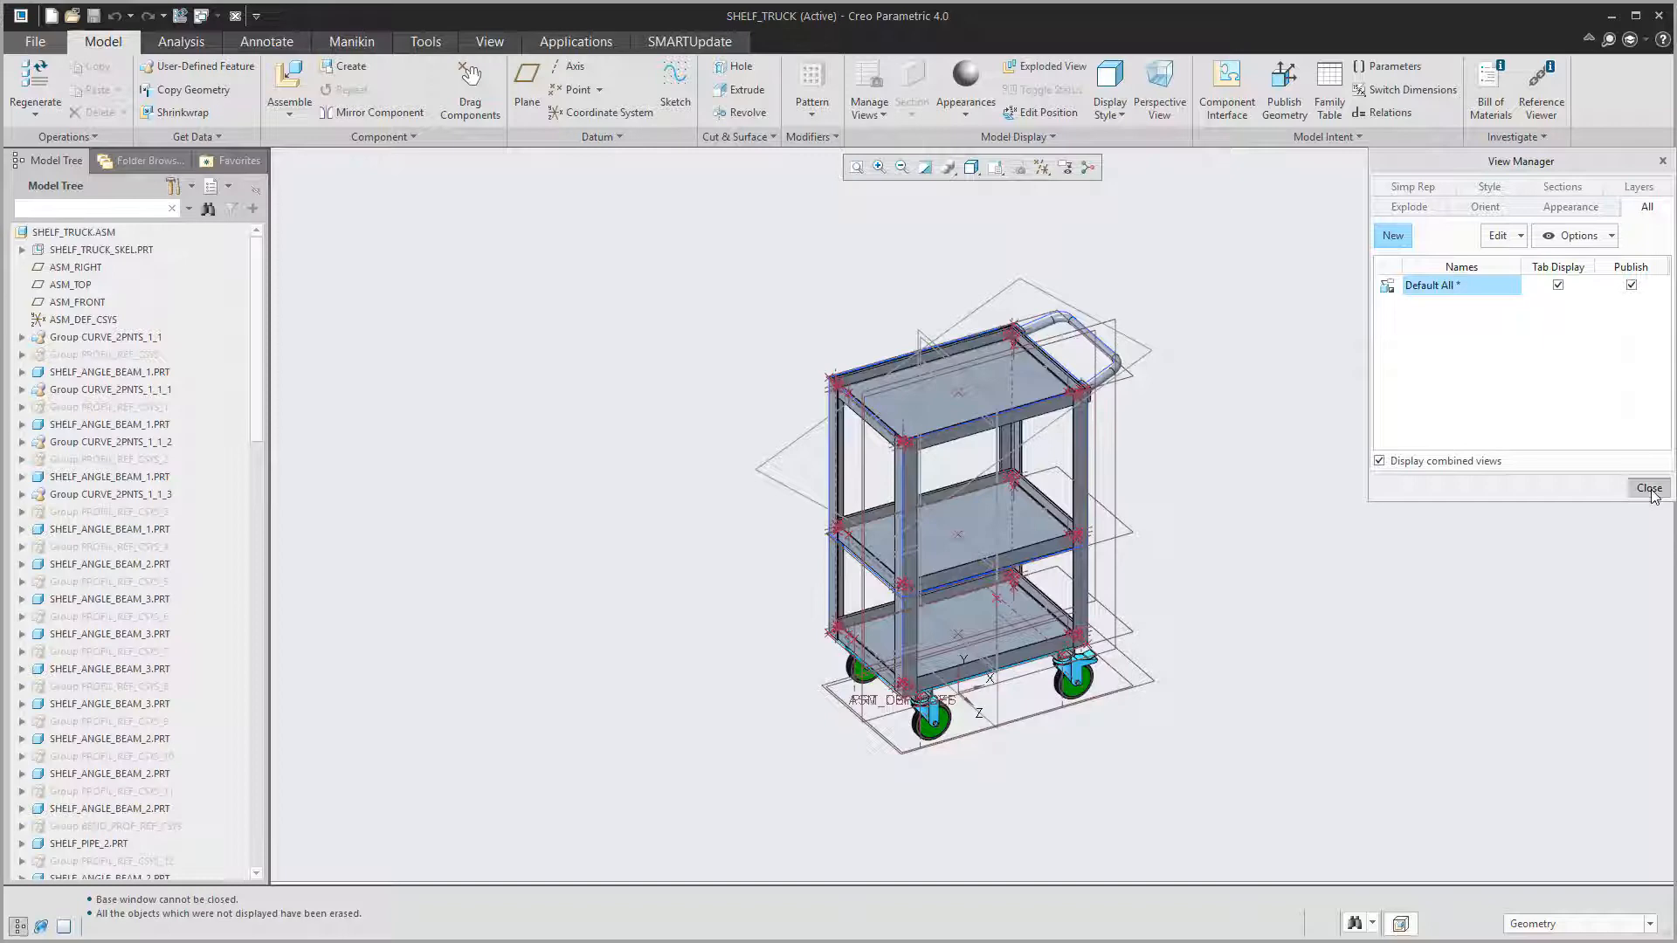
pyautogui.click(1647, 489)
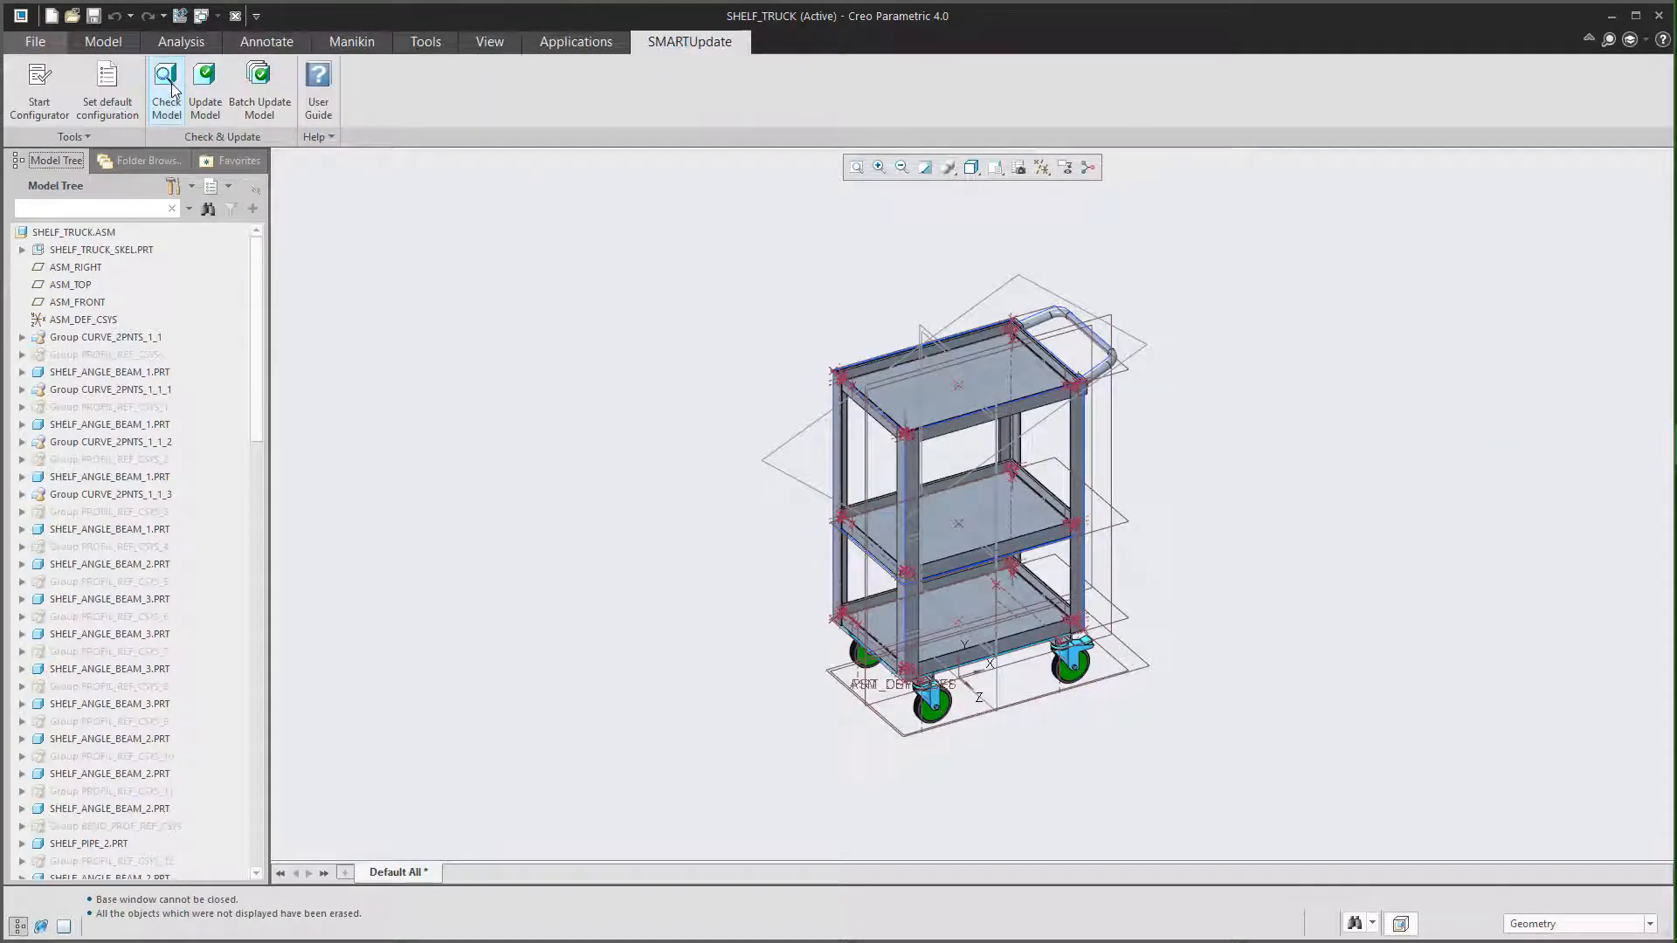
# Run Check Model on SHELF_TRUCK, inspect the NAMING parameter check, and select all checks.
pyautogui.click(165, 91)
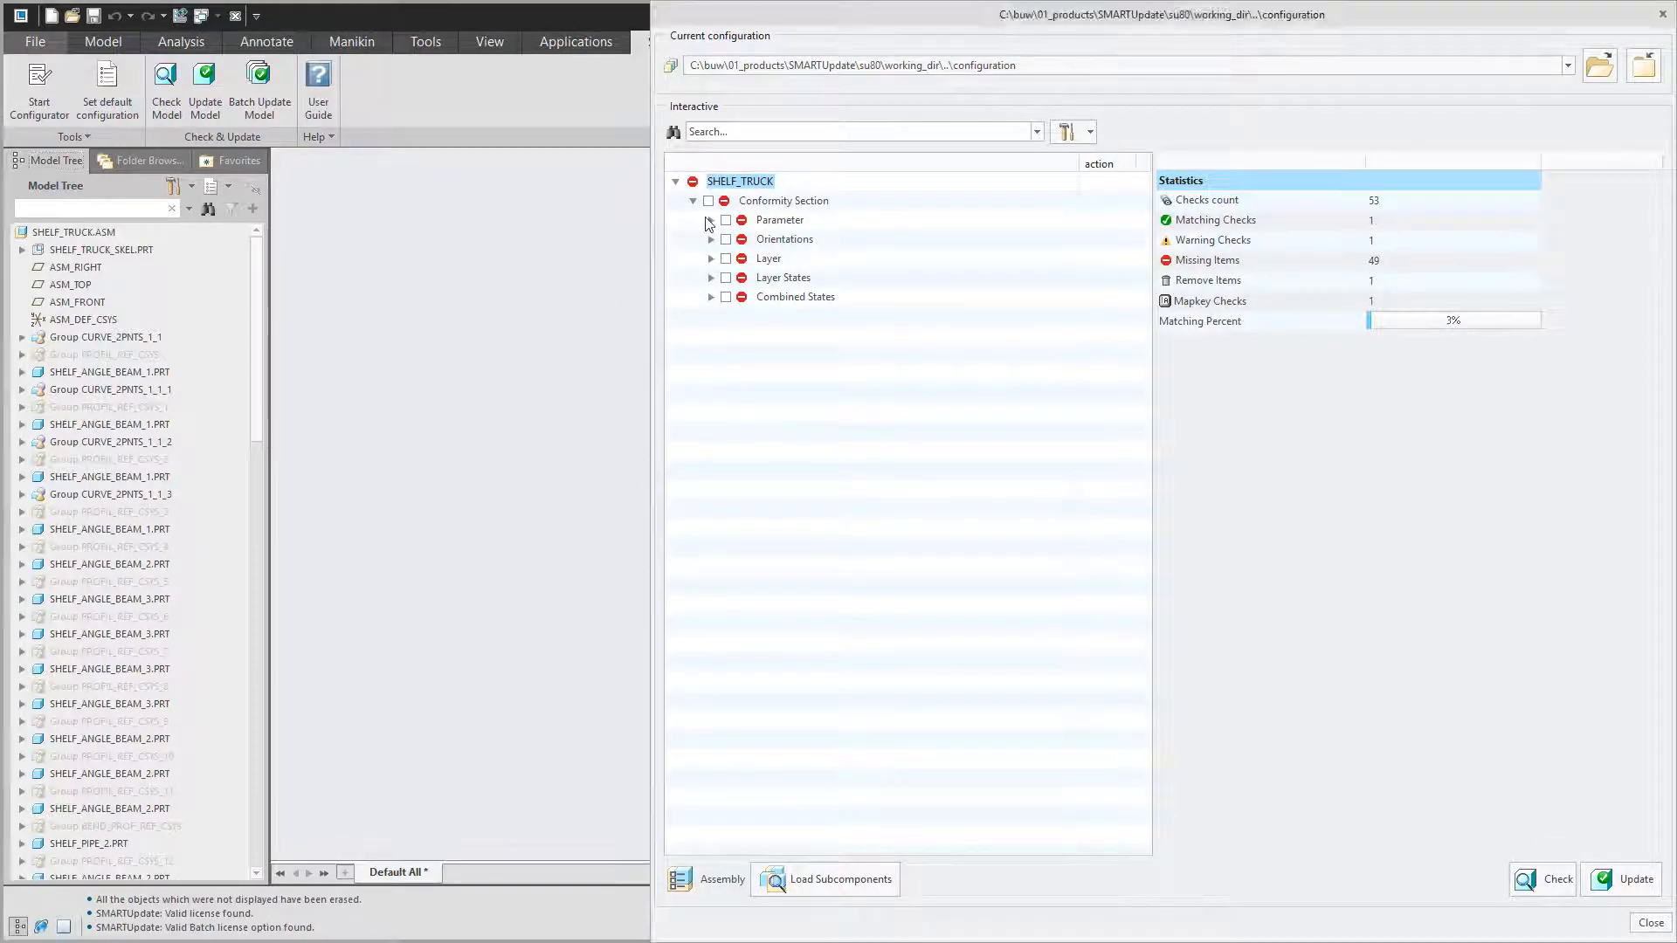
pyautogui.click(711, 219)
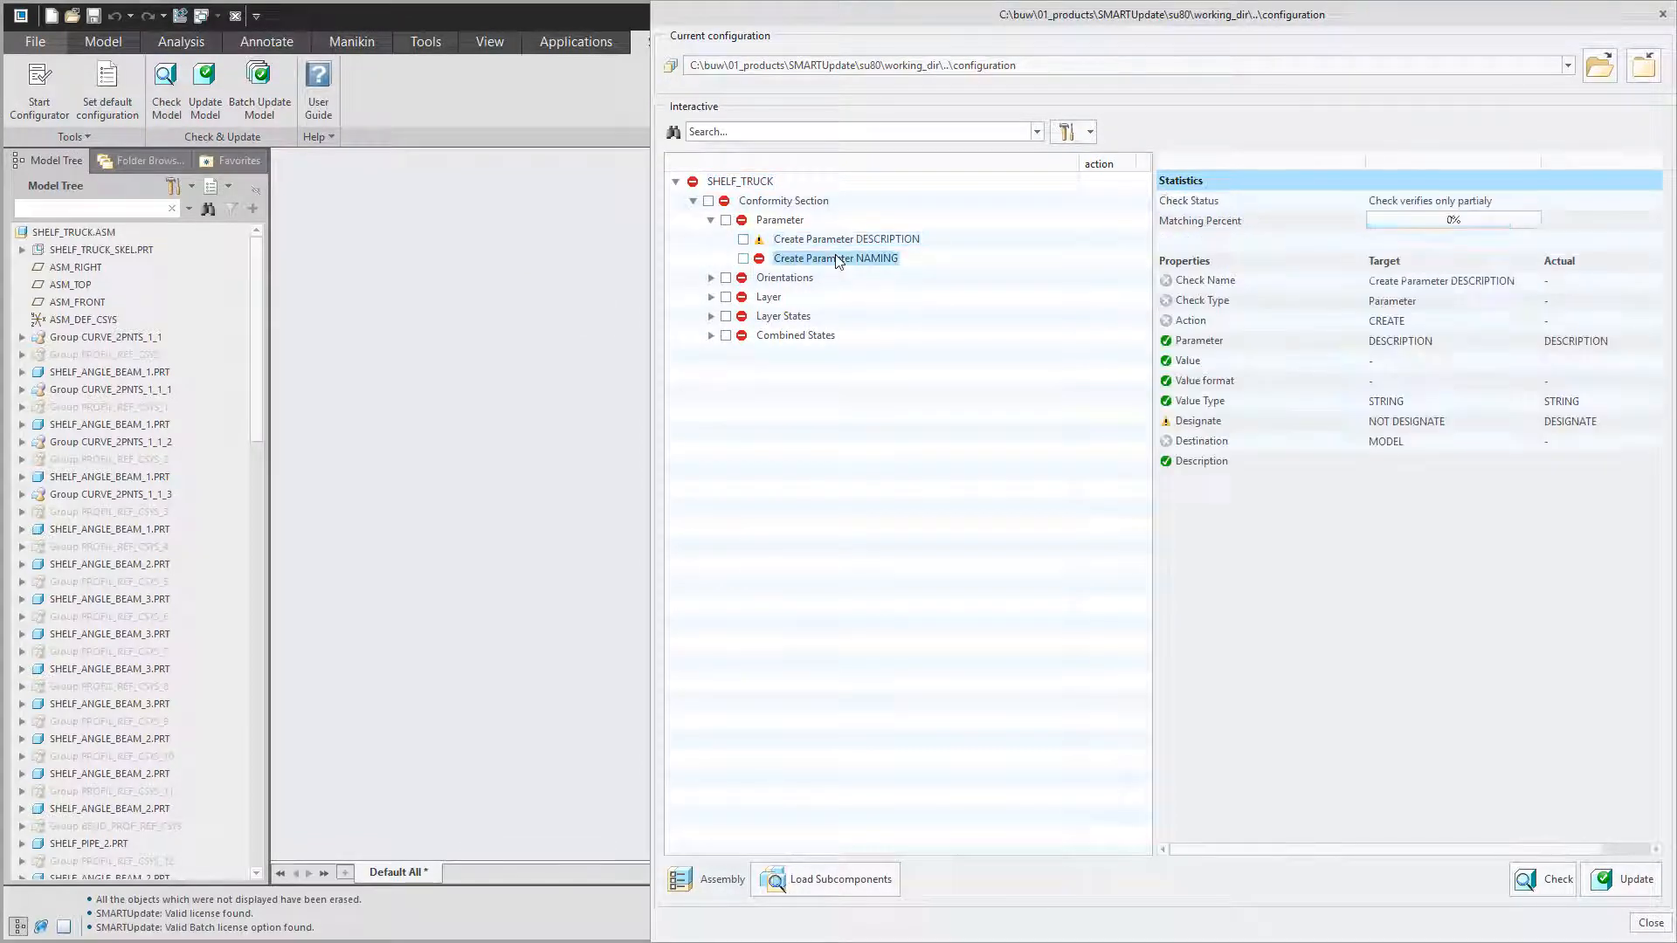
pyautogui.click(834, 258)
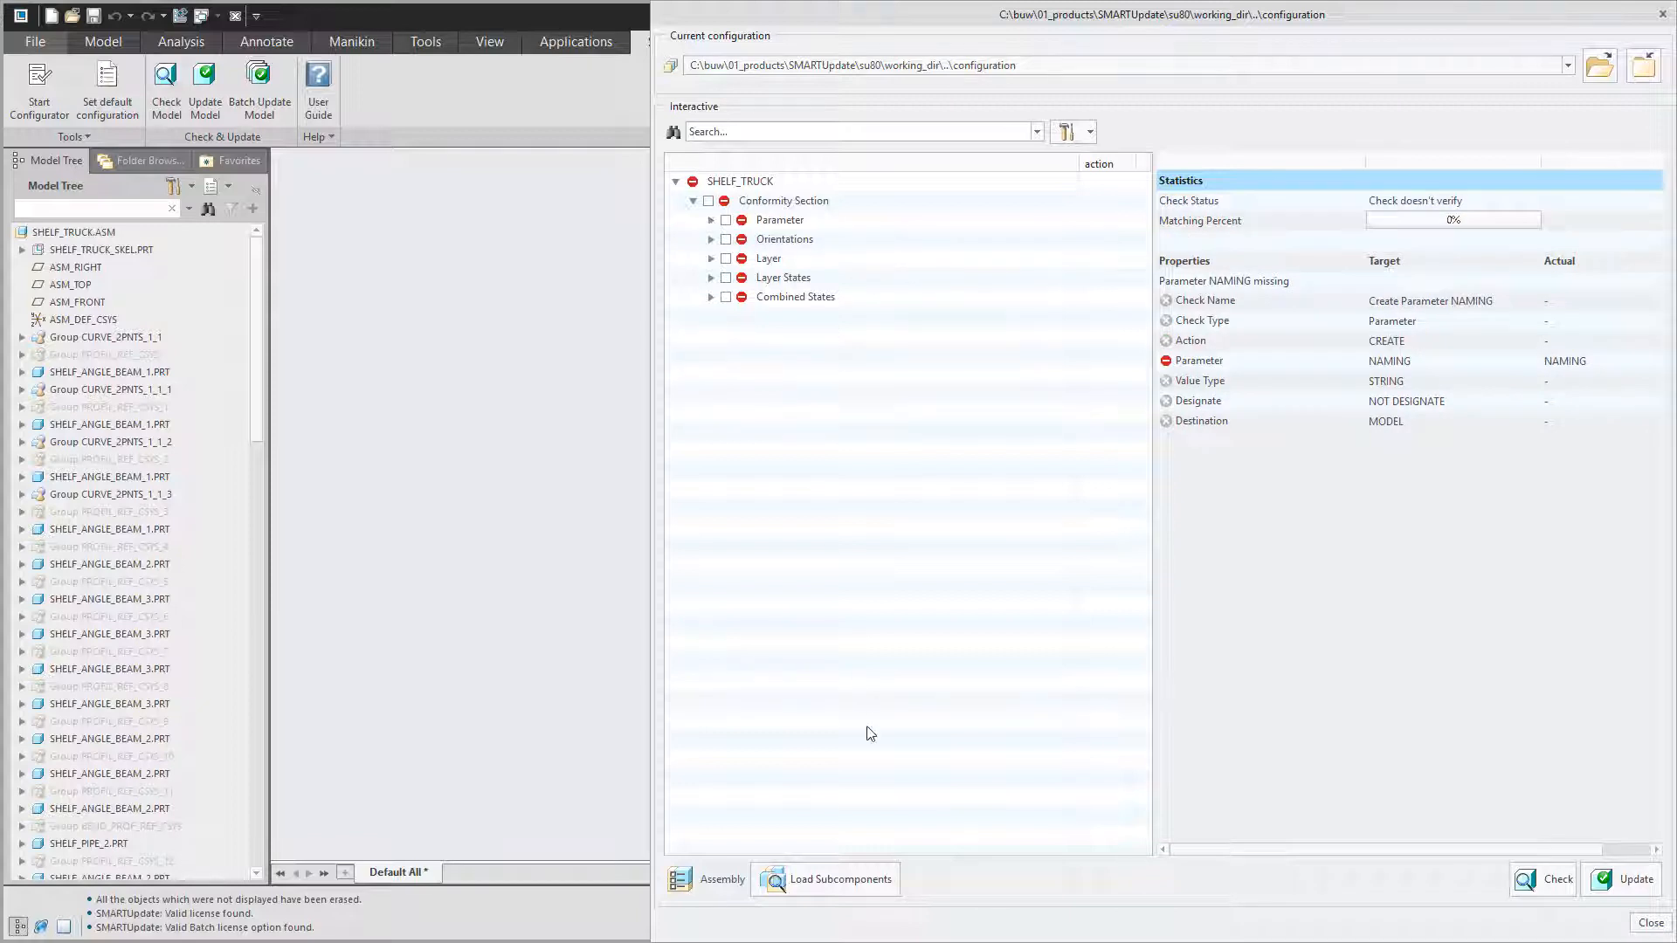
pyautogui.click(824, 879)
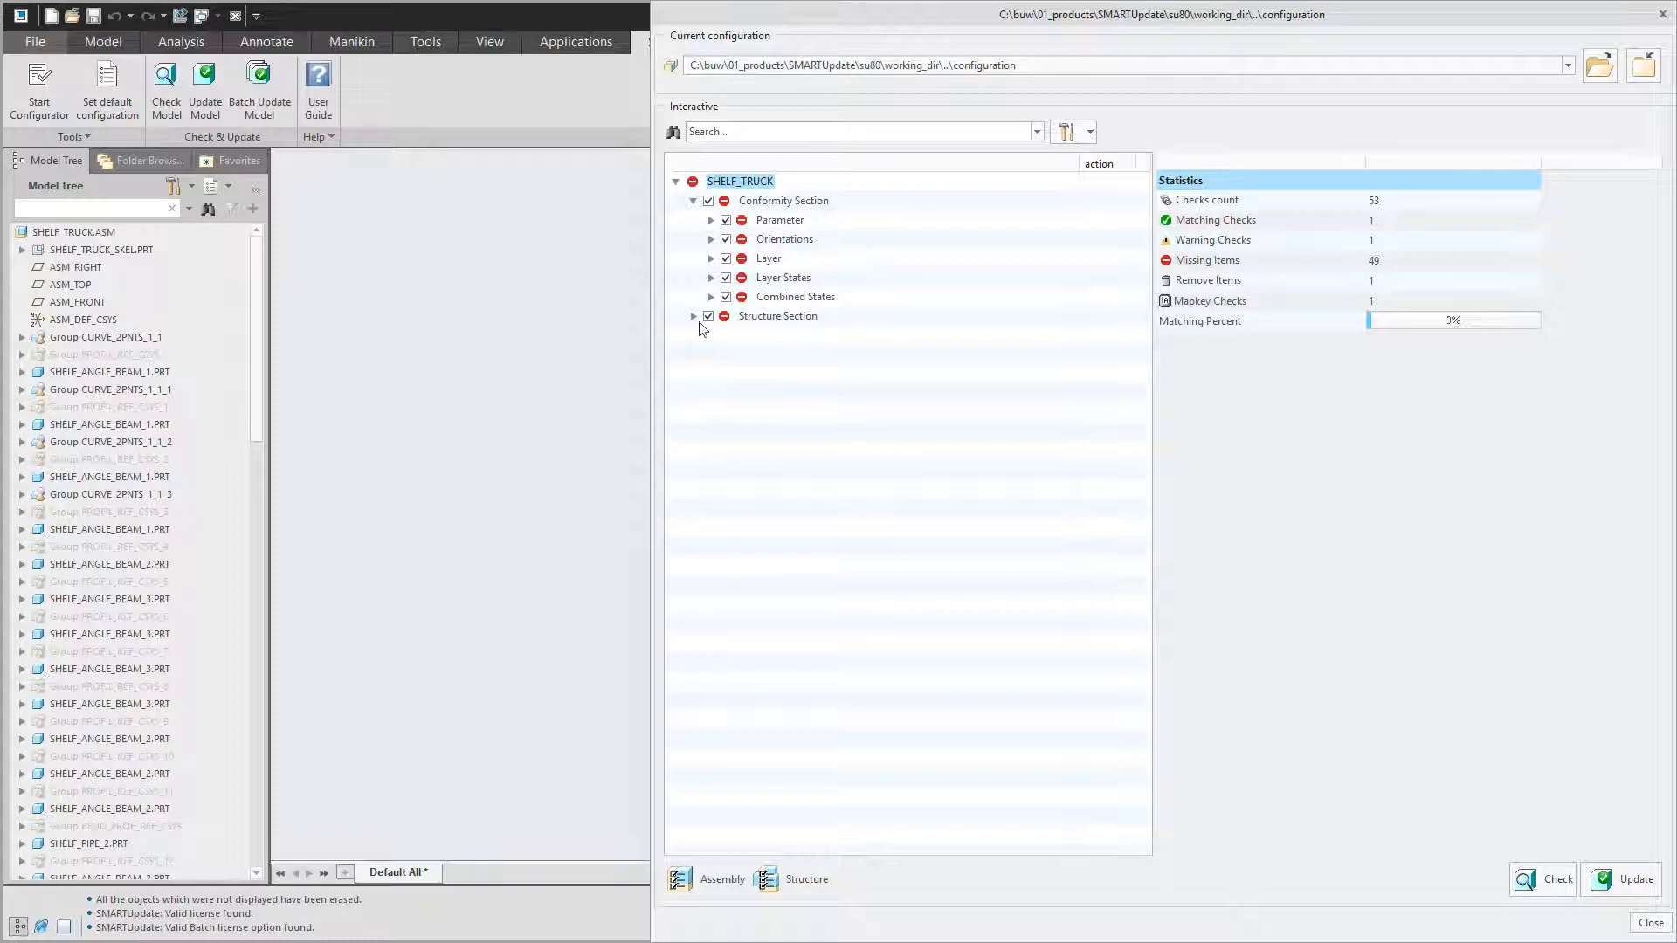
pyautogui.click(692, 316)
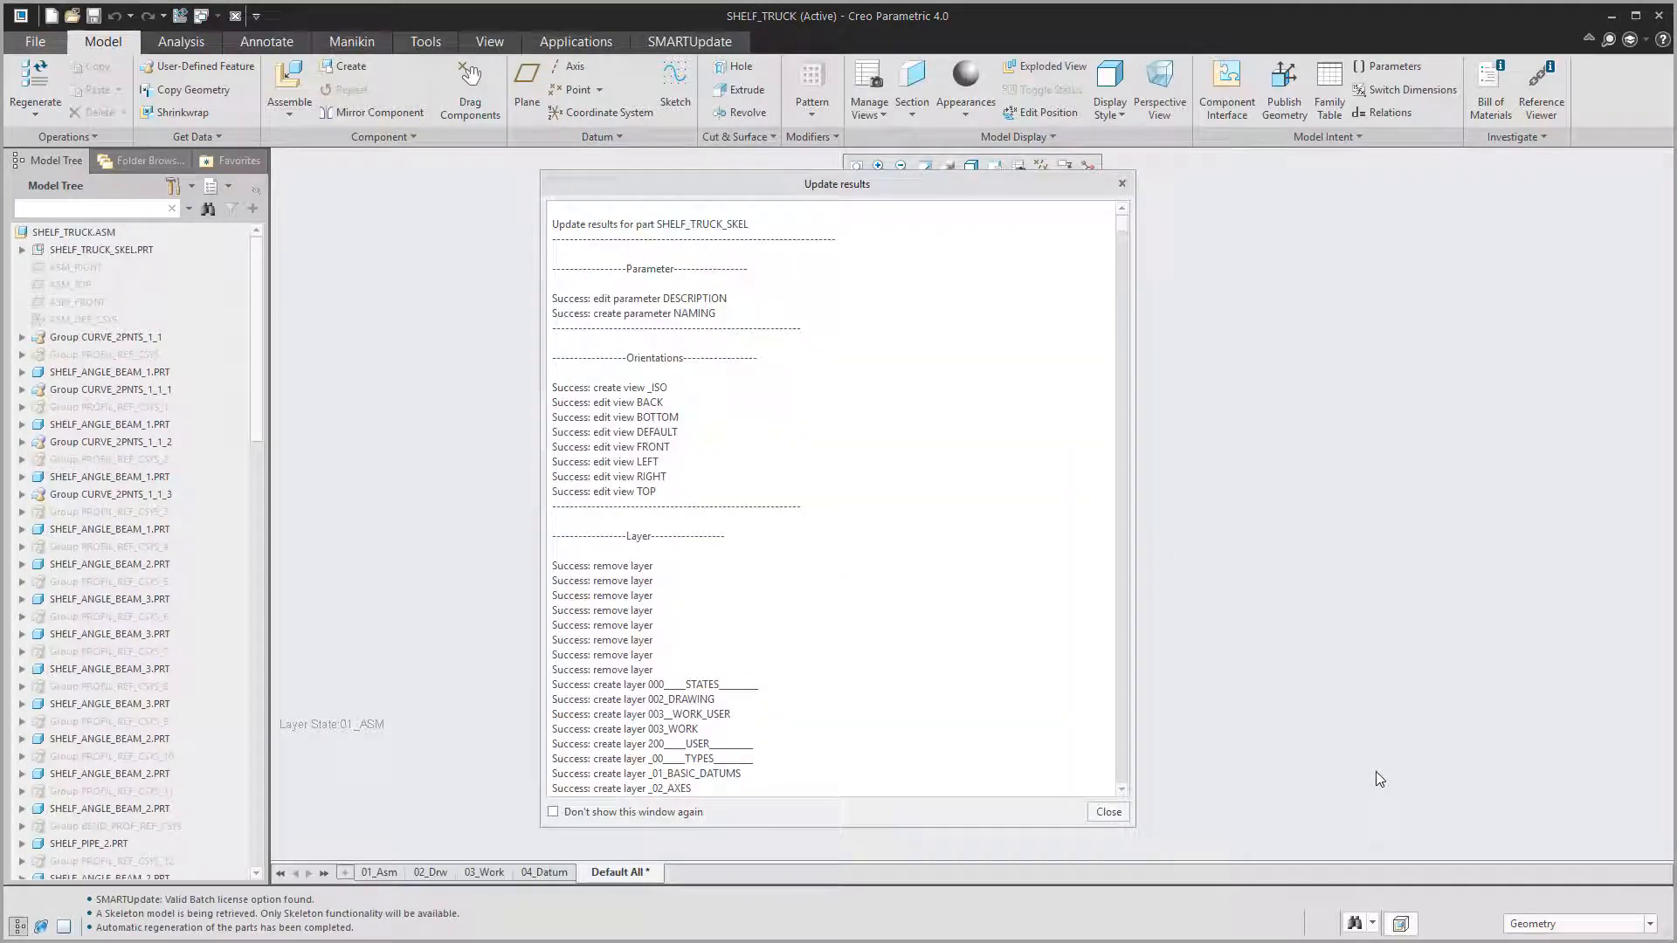
# Scroll through the Update results report and close it.
pyautogui.scroll(-3)
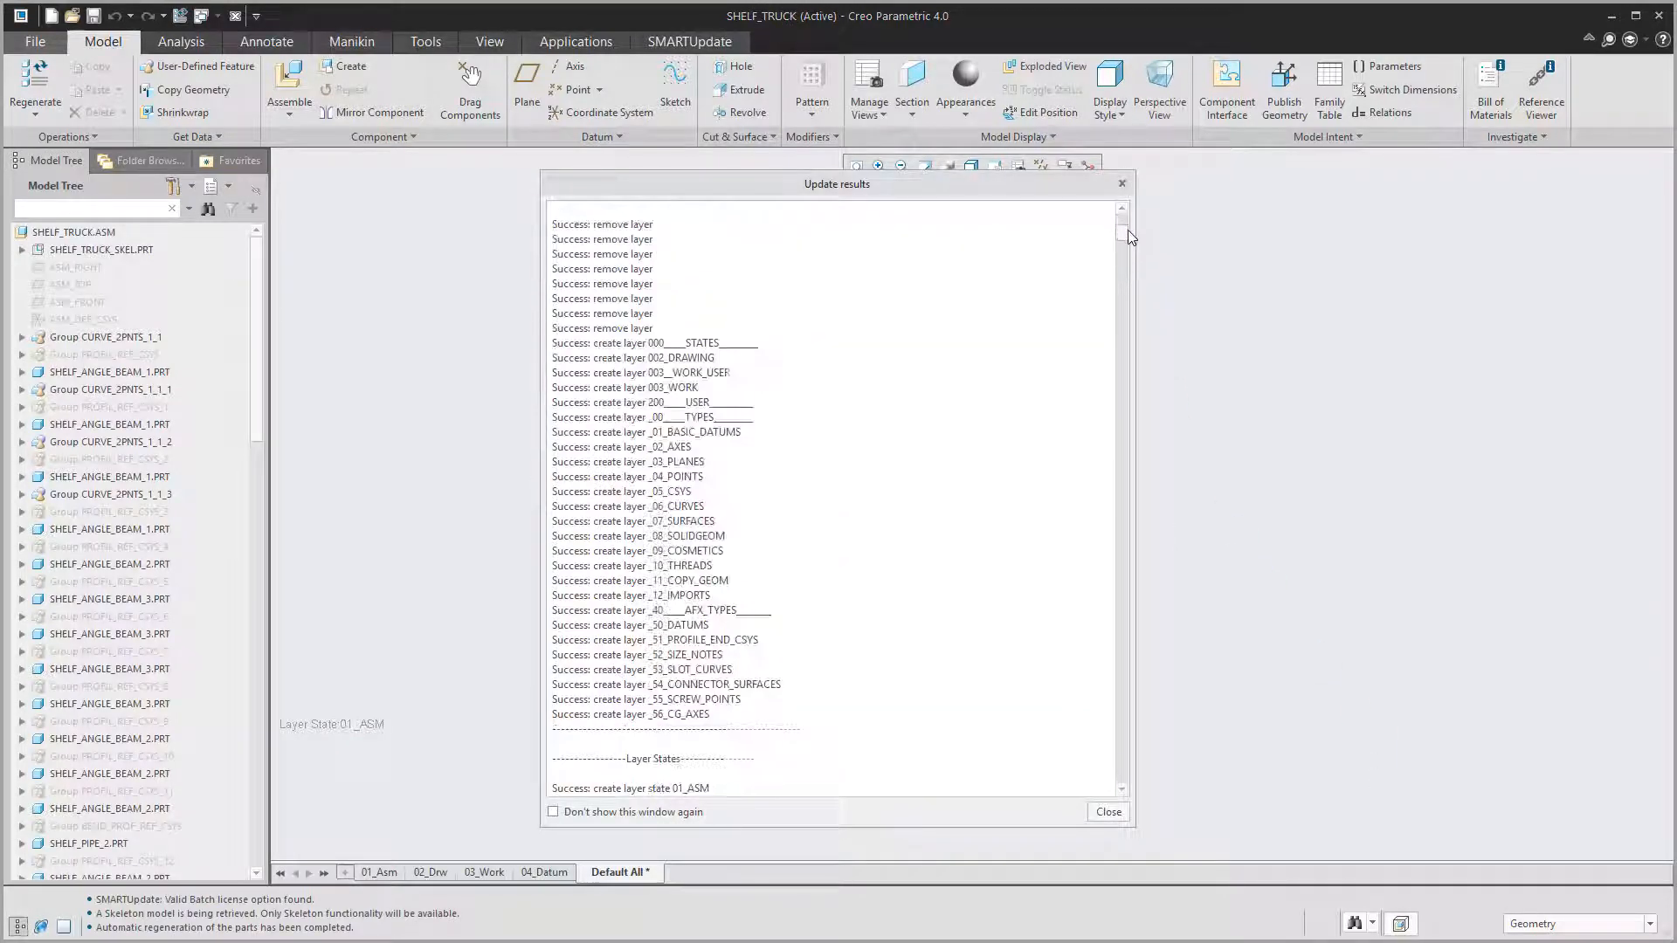
pyautogui.scroll(-3)
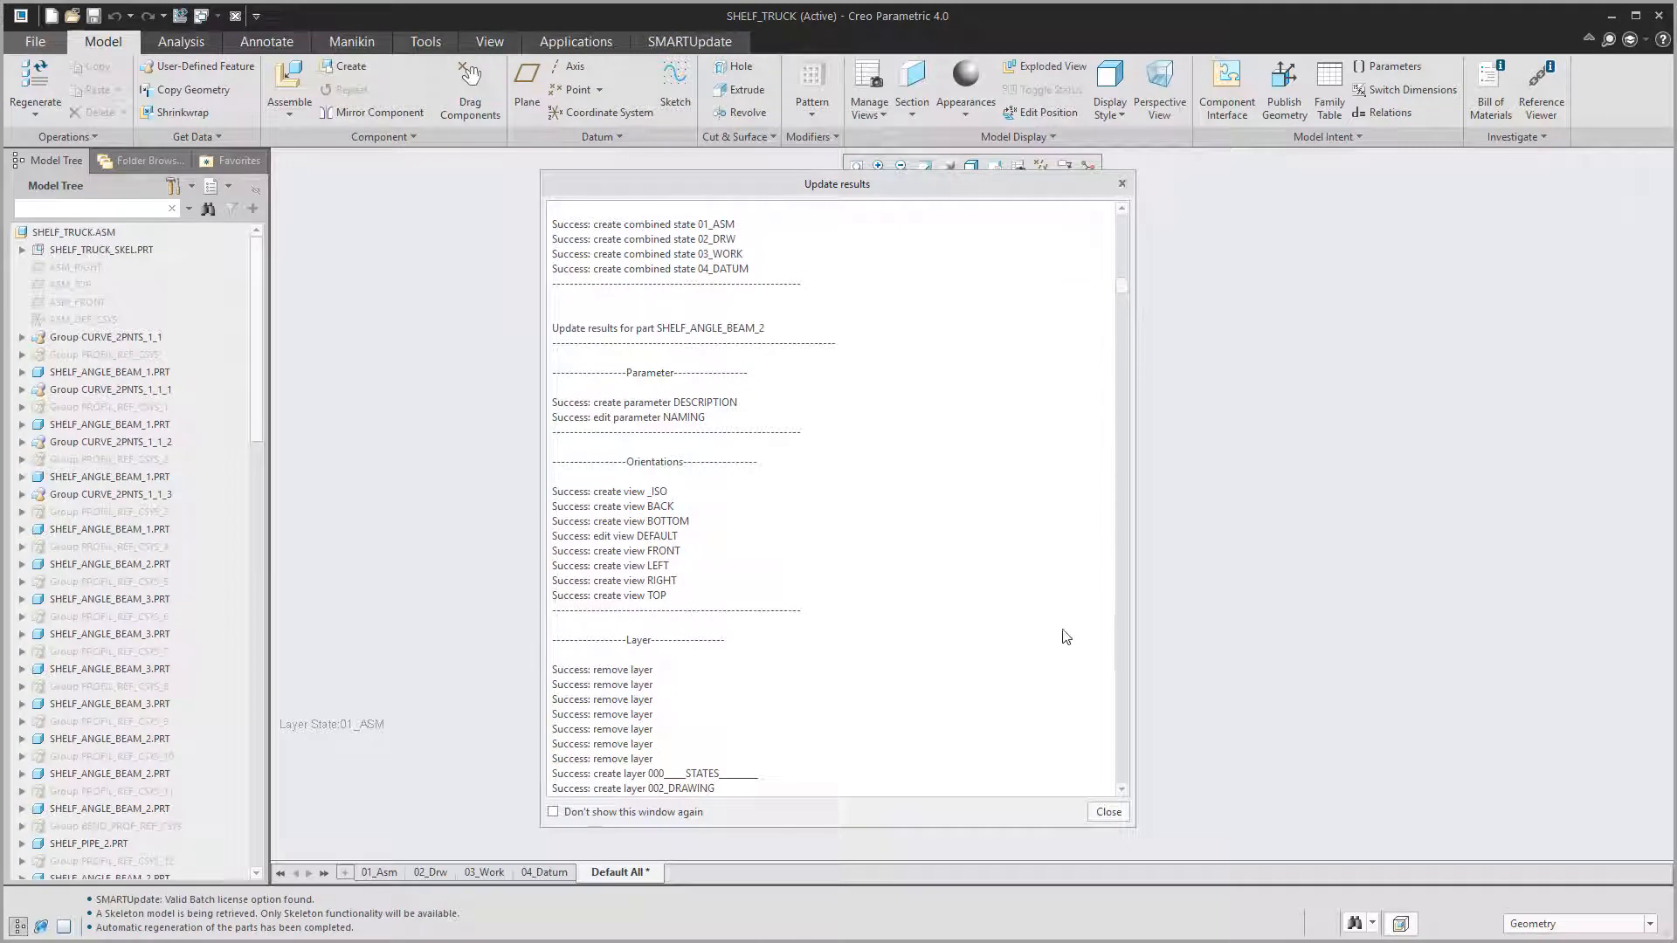
pyautogui.click(1106, 812)
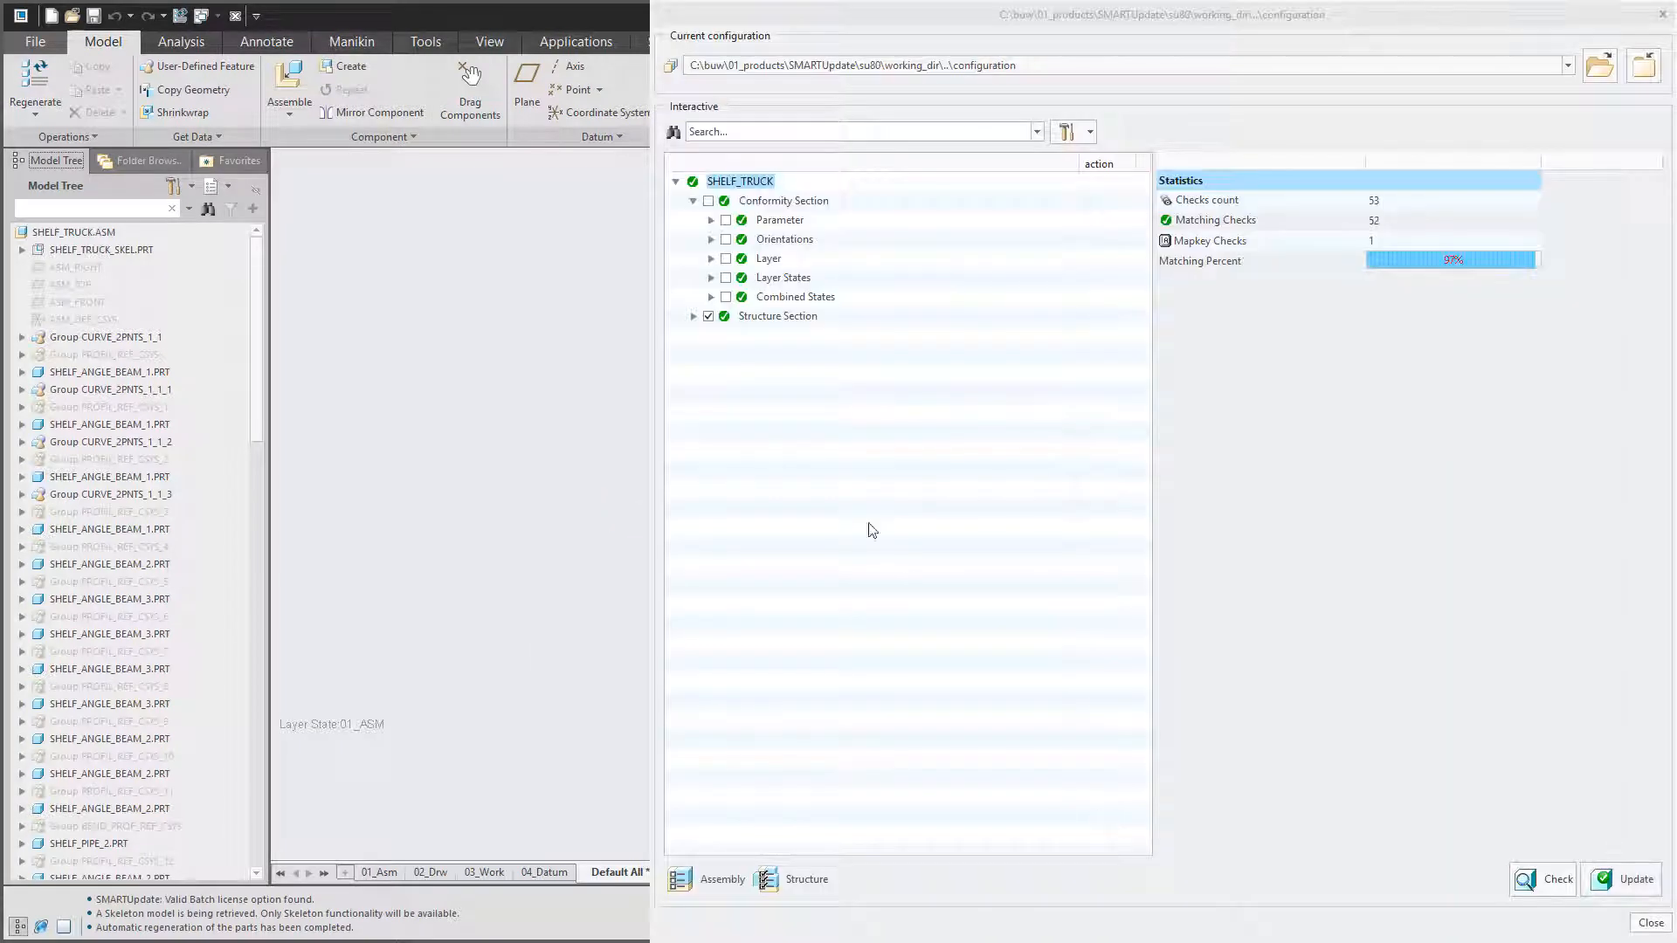
# Expand the Structure Section to list the truck's component results.
pyautogui.click(693, 316)
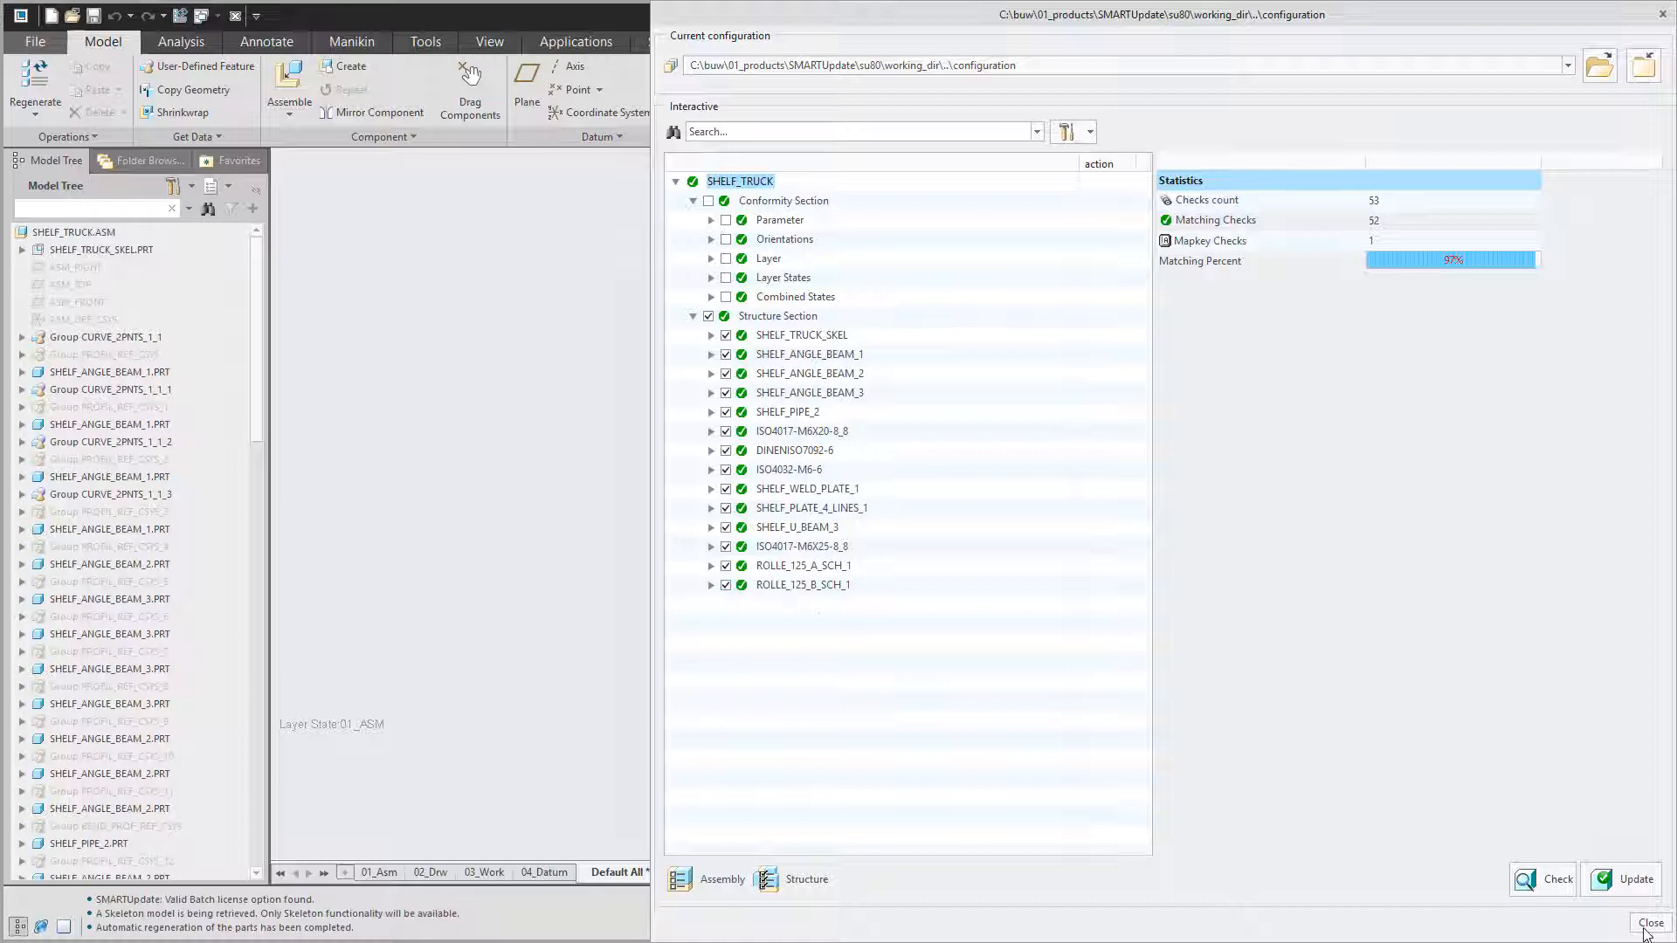
# Show the Layer Tree and review the saved orientations in View Manager.
pyautogui.click(219, 185)
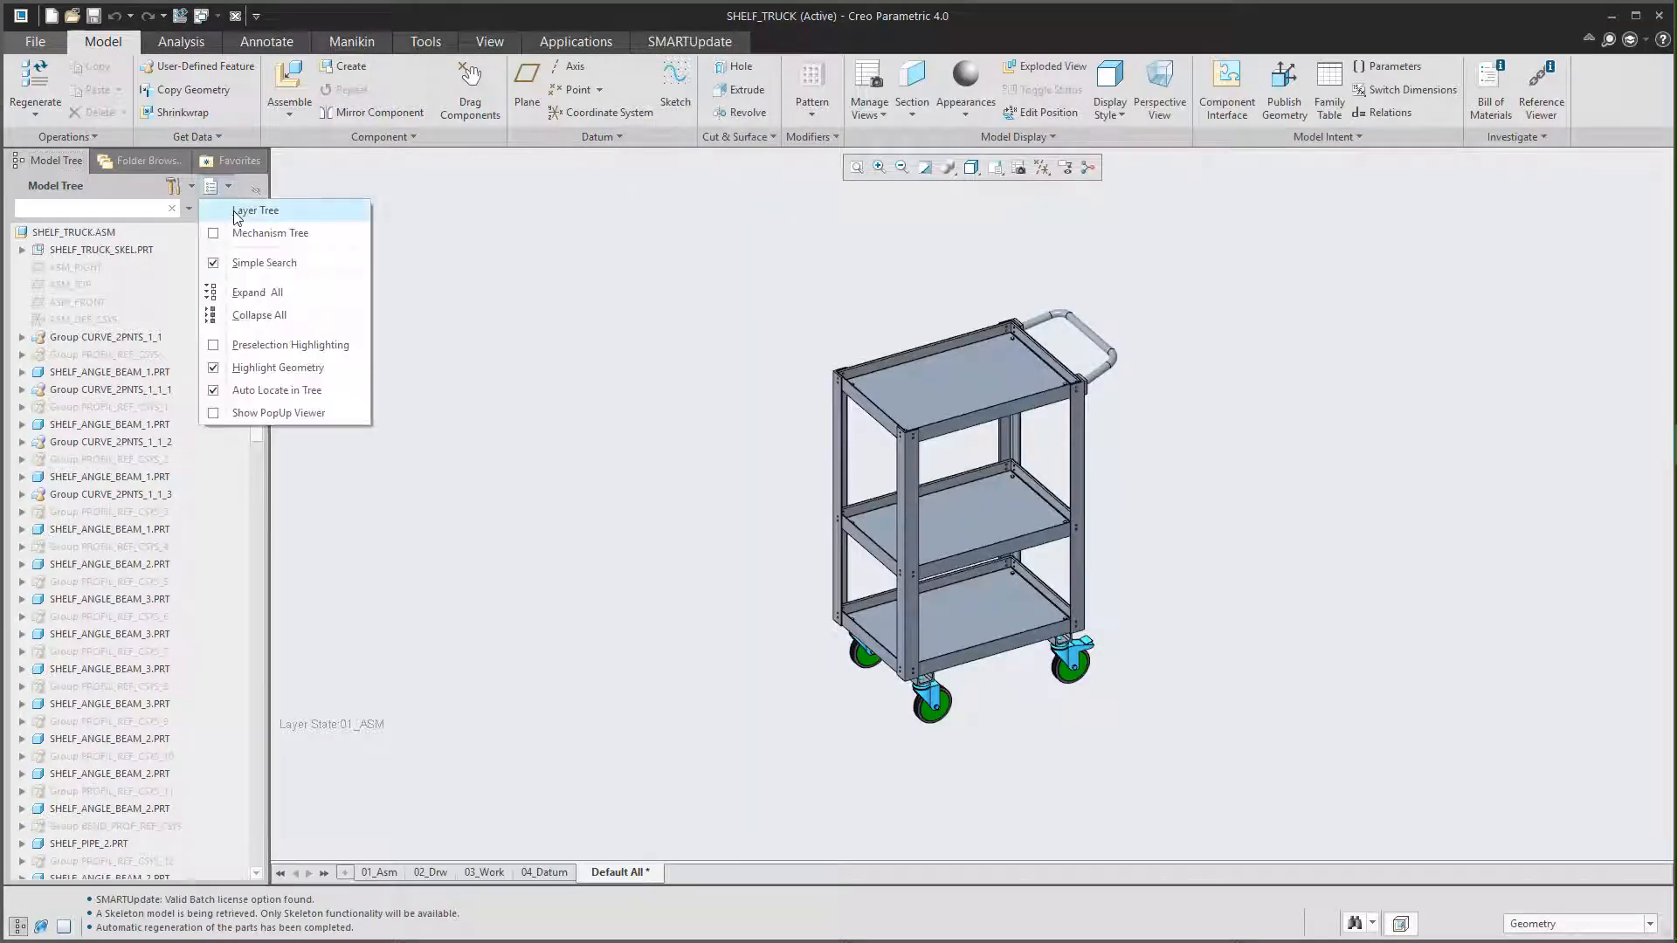
pyautogui.click(256, 210)
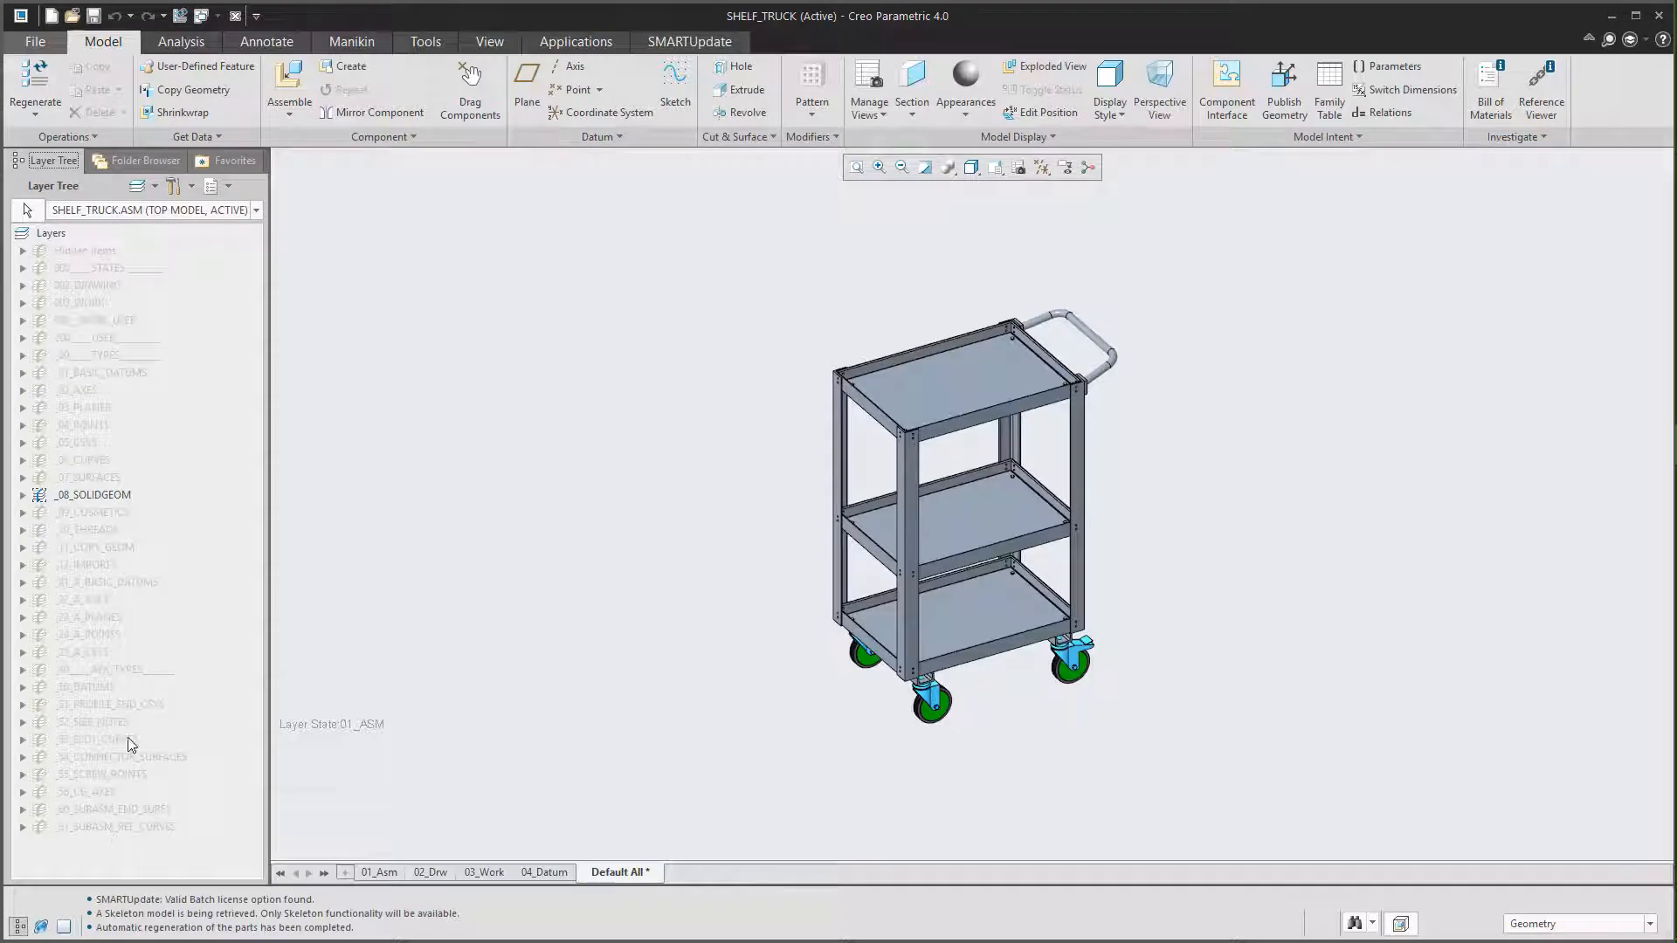
pyautogui.click(56, 160)
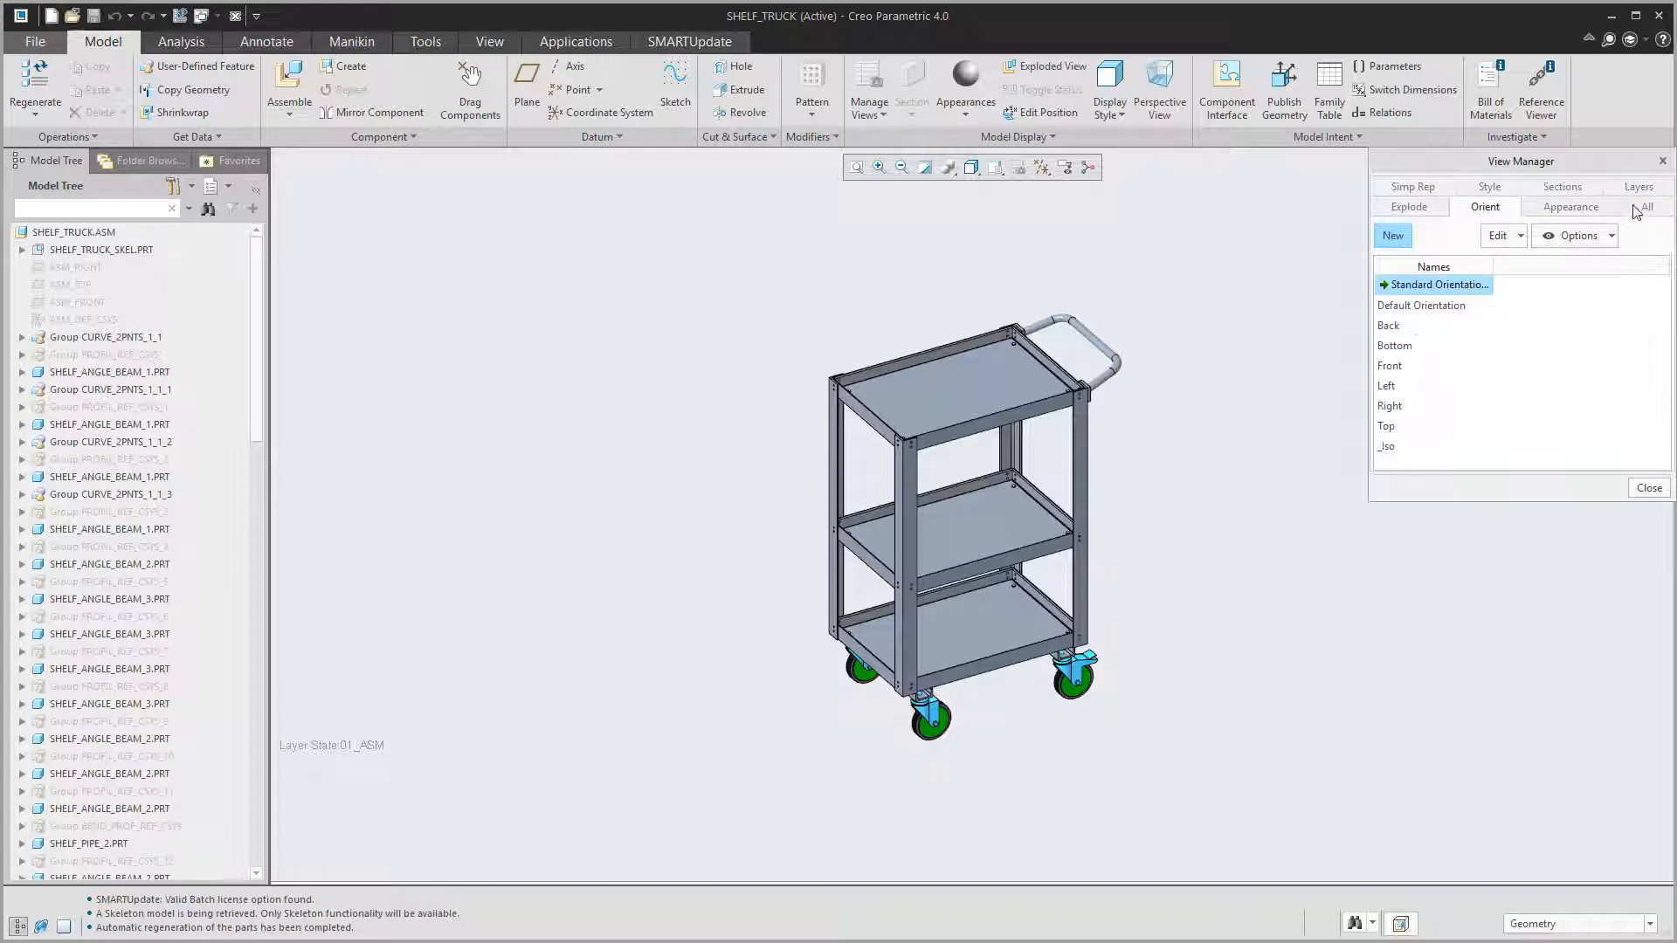
pyautogui.click(1638, 206)
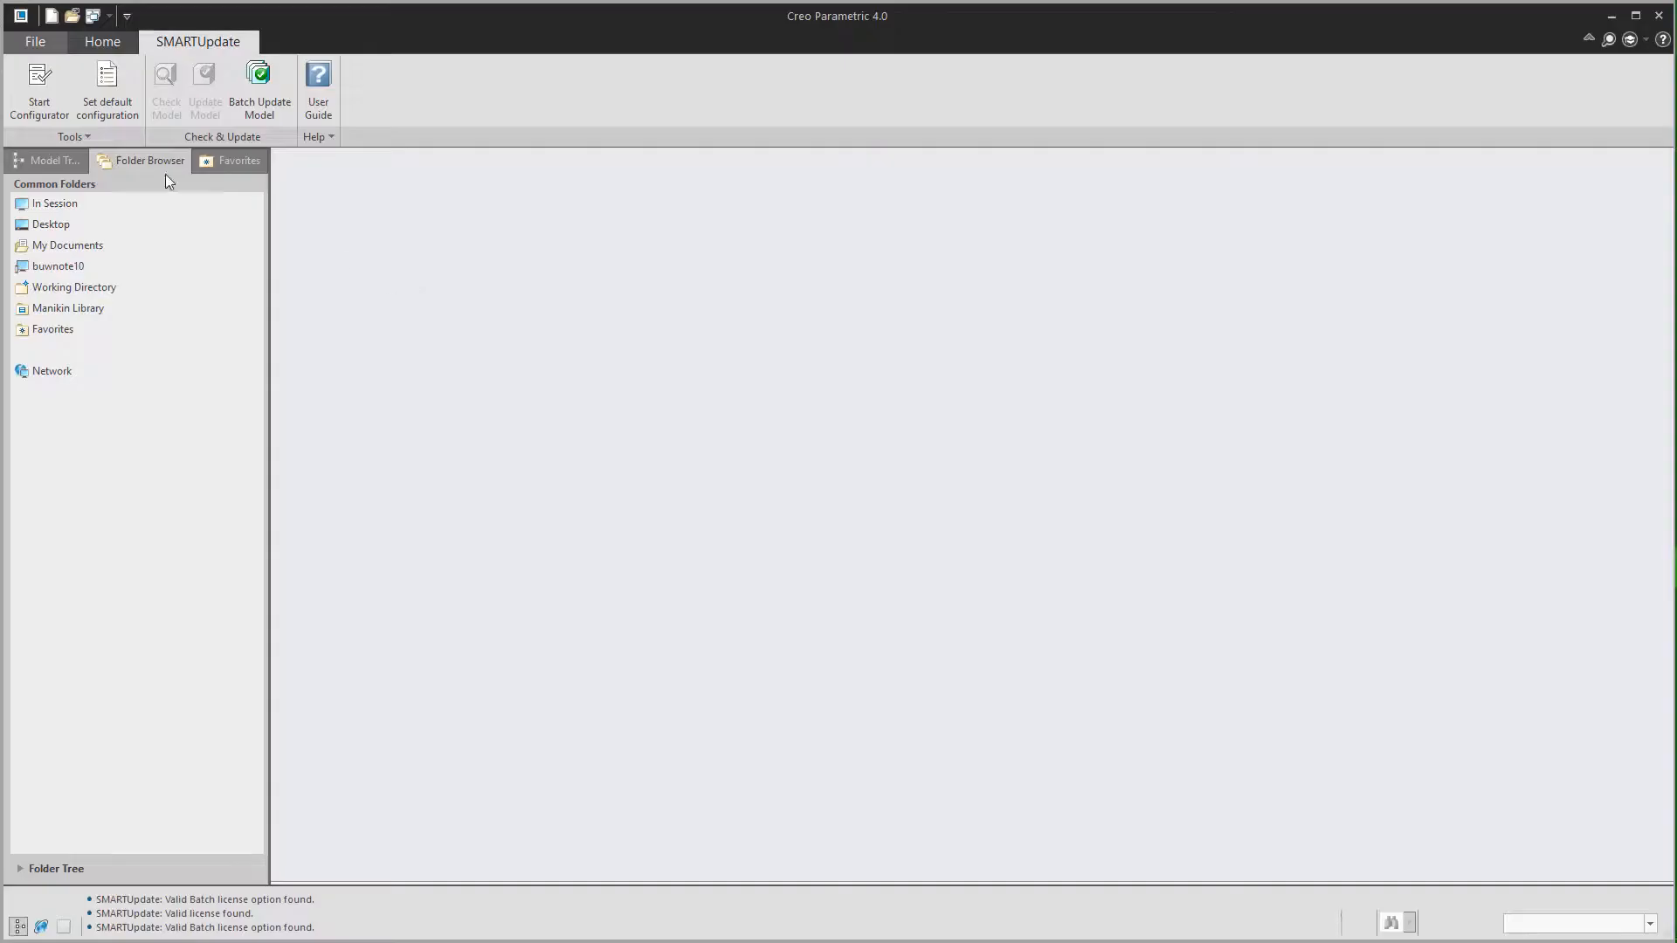
# Add a new check group under the Part Mode Conformity Section named Combined States.
pyautogui.click(38, 91)
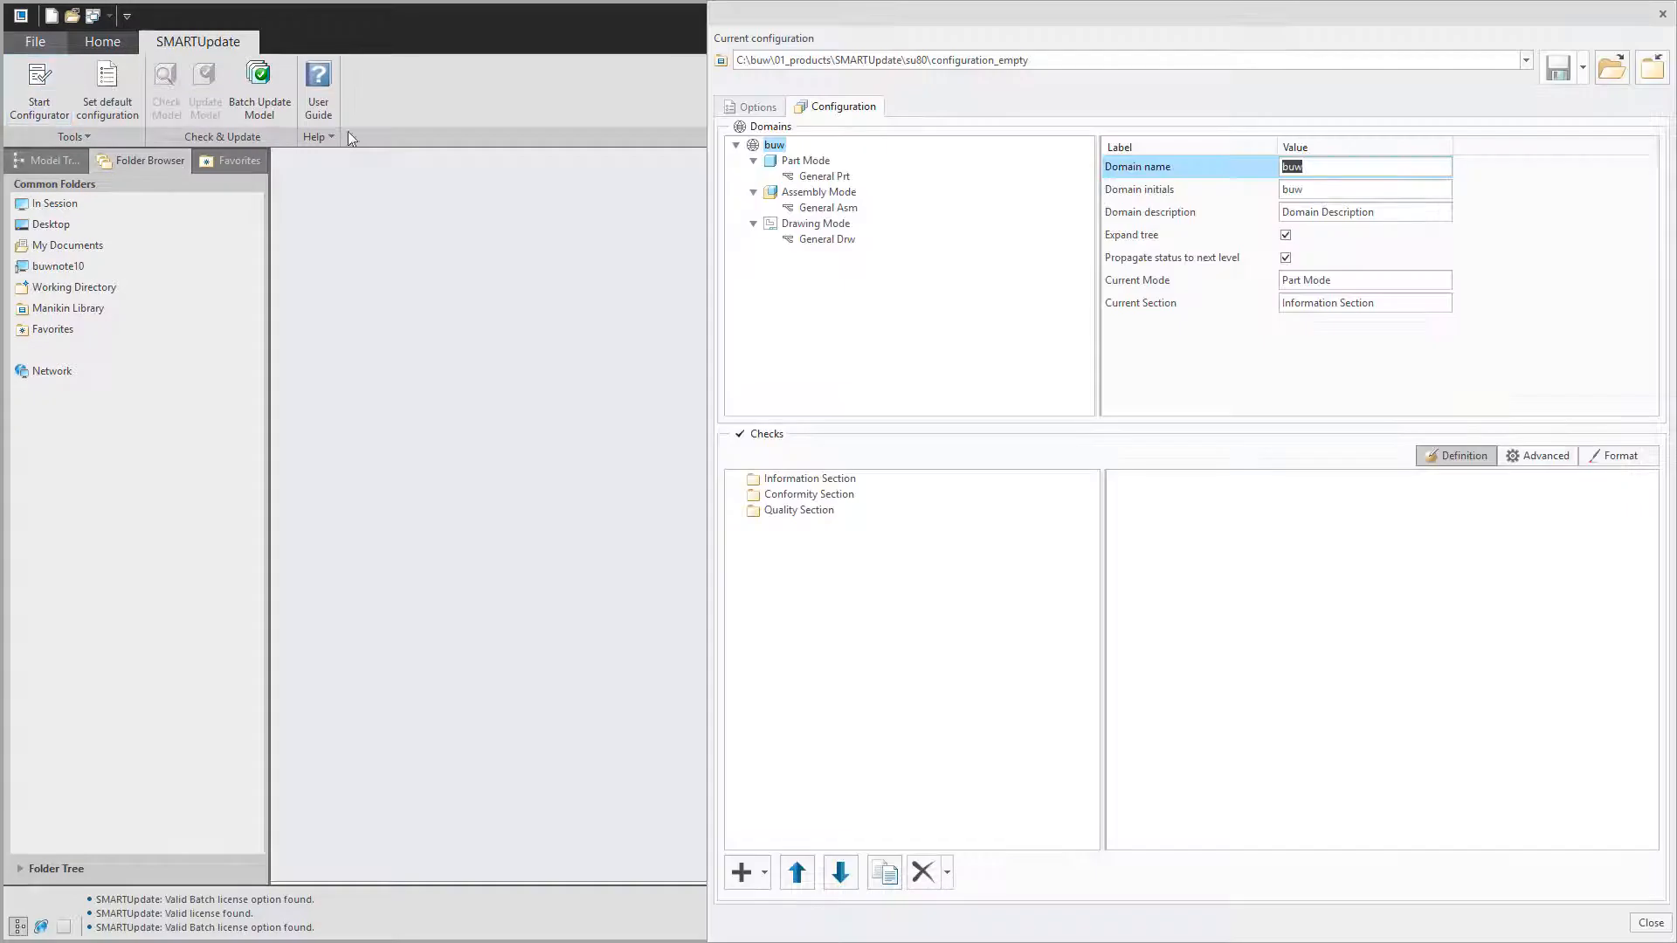
pyautogui.click(805, 160)
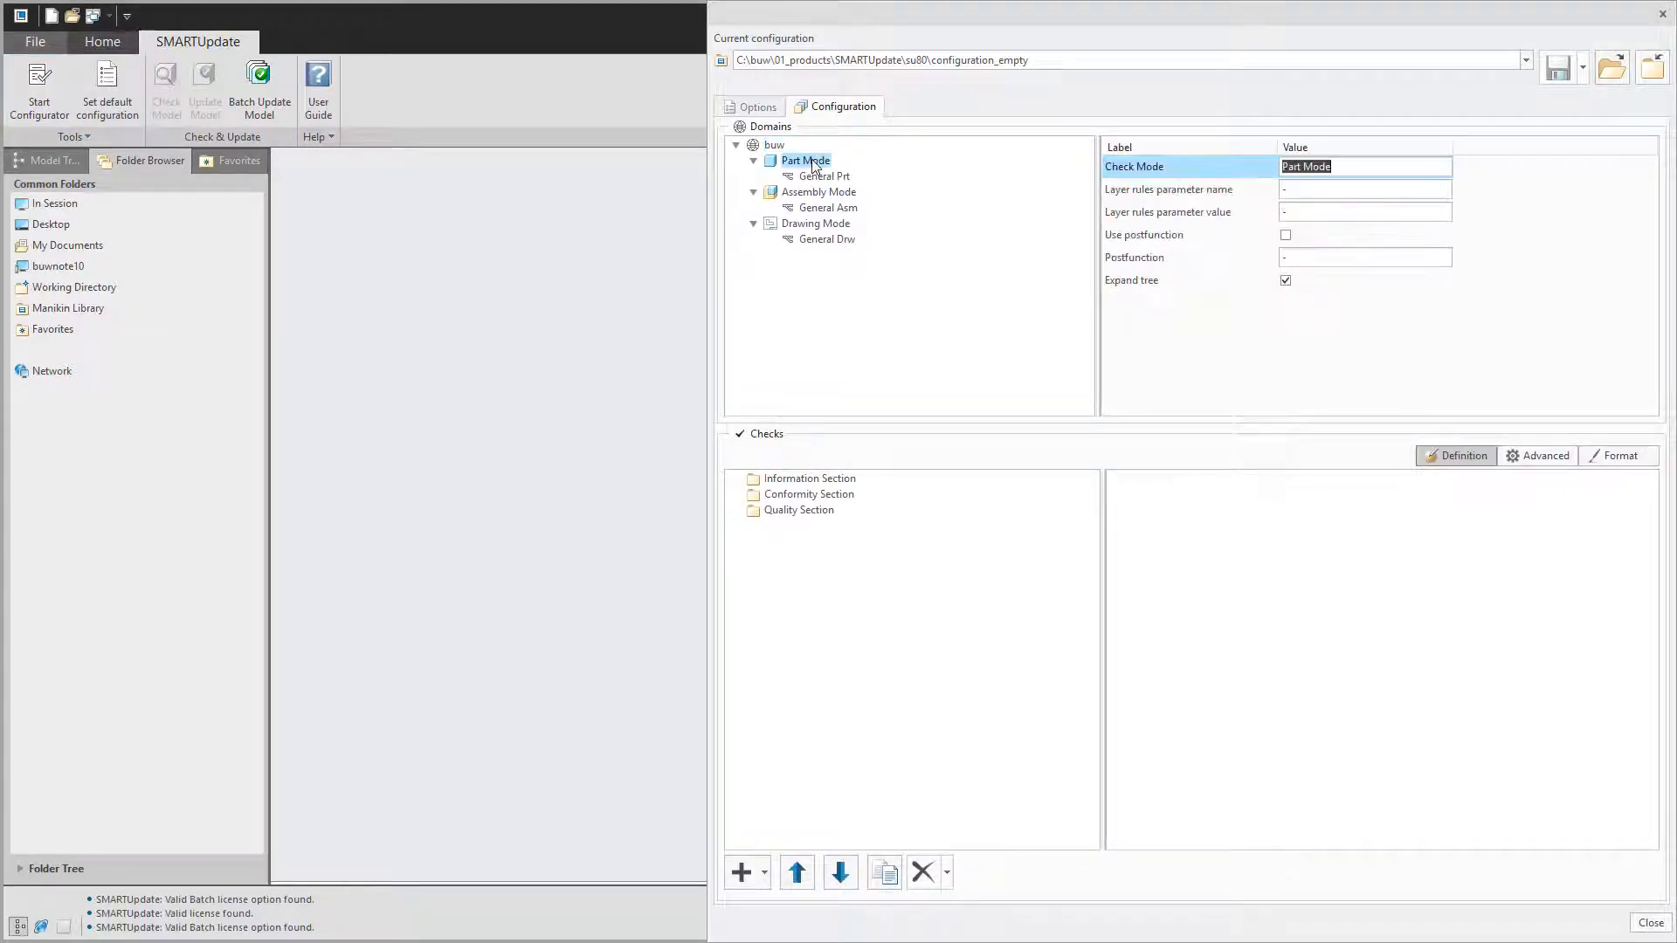
pyautogui.click(807, 493)
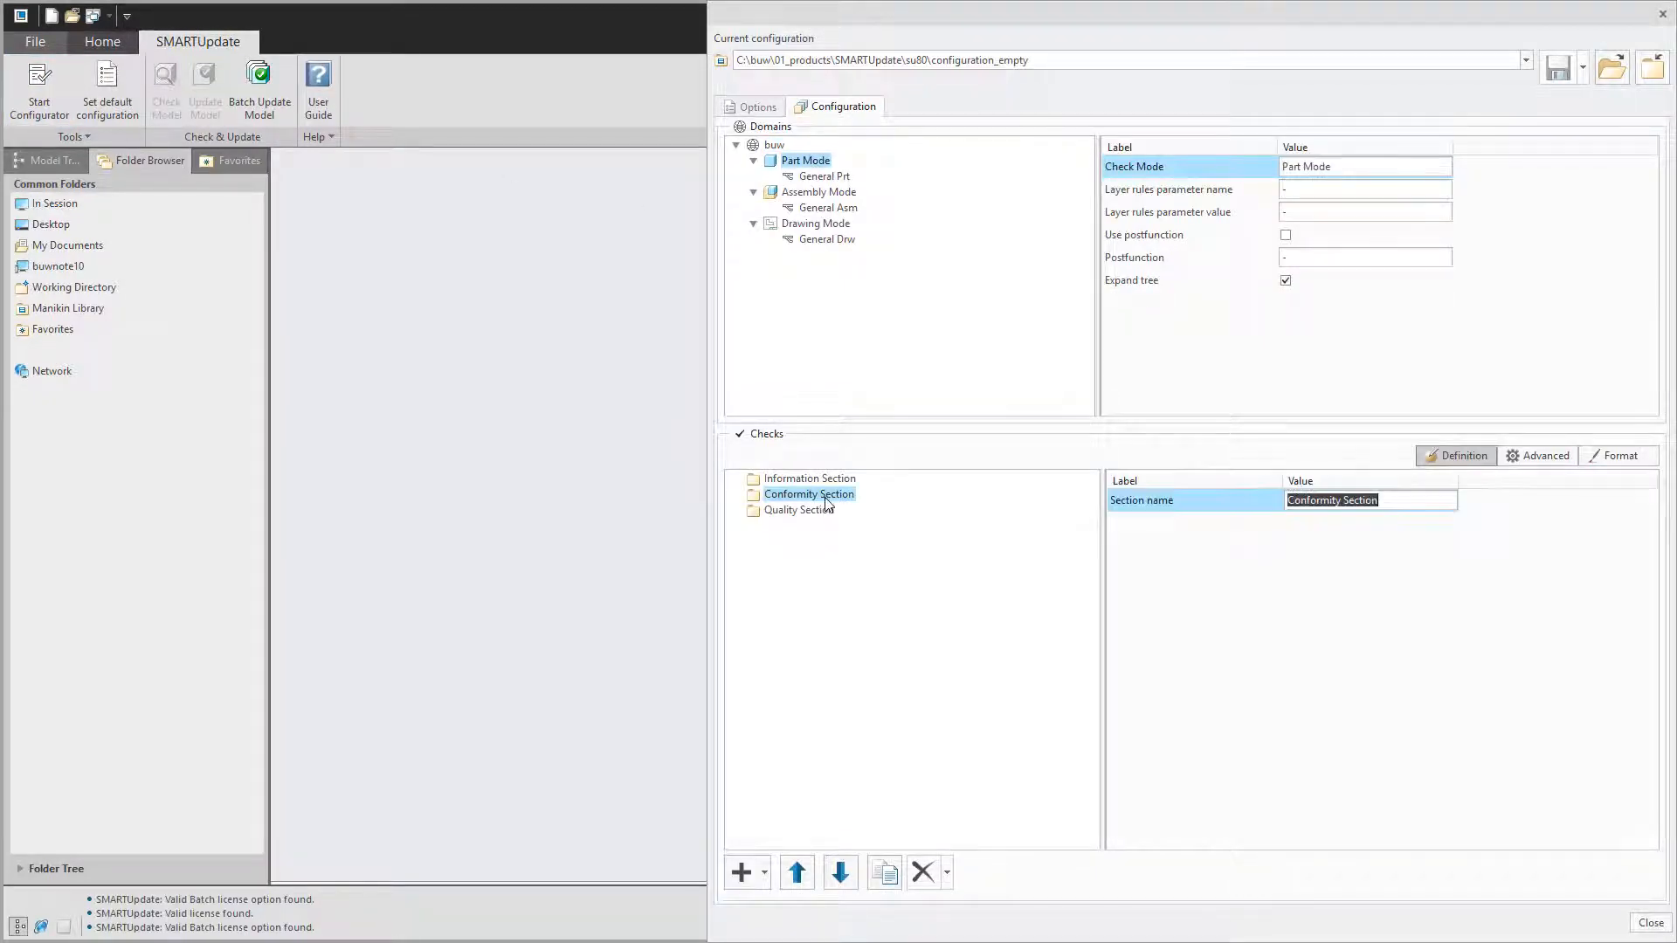
pyautogui.click(740, 872)
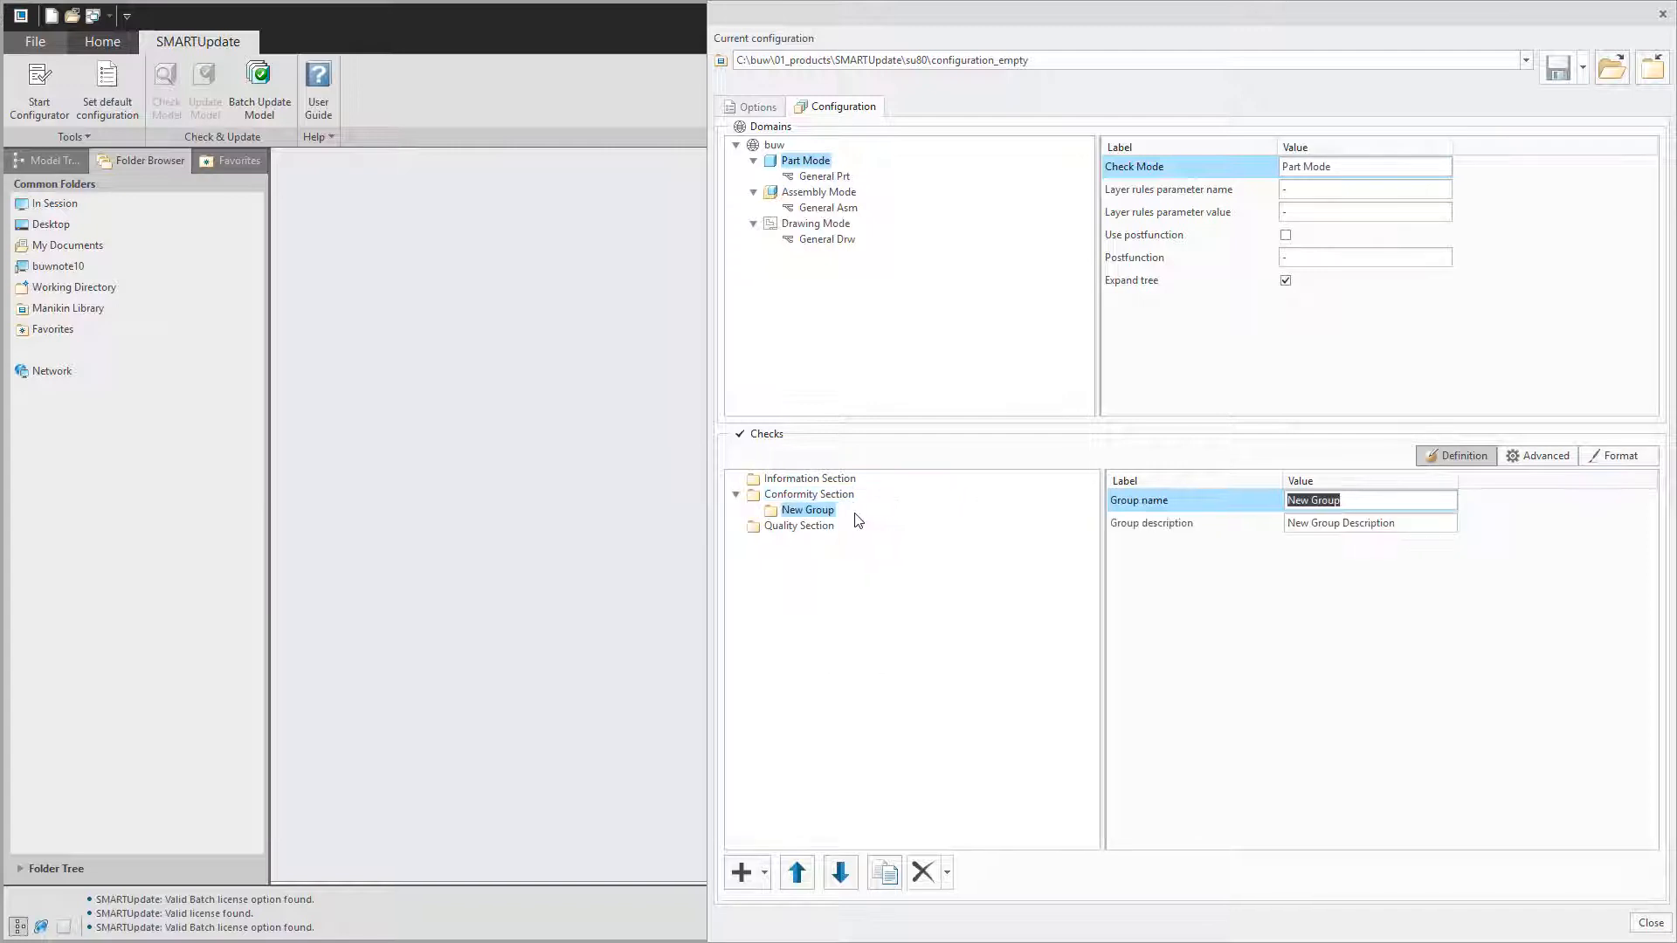
pyautogui.write('Parameter')
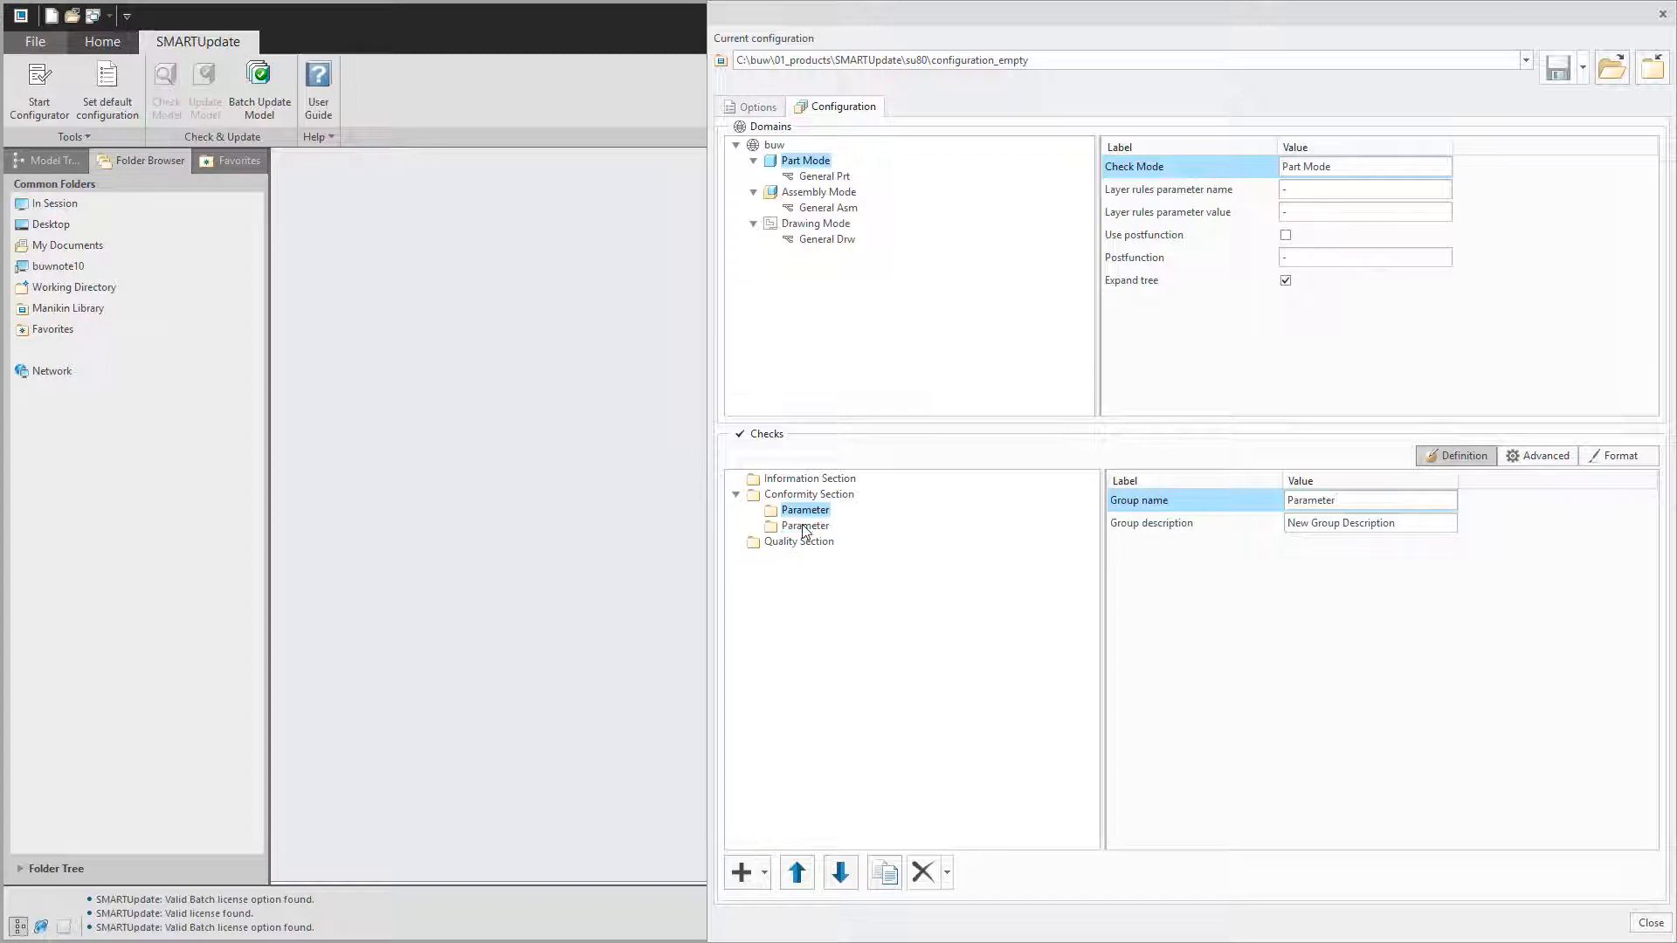
pyautogui.write('Orientations')
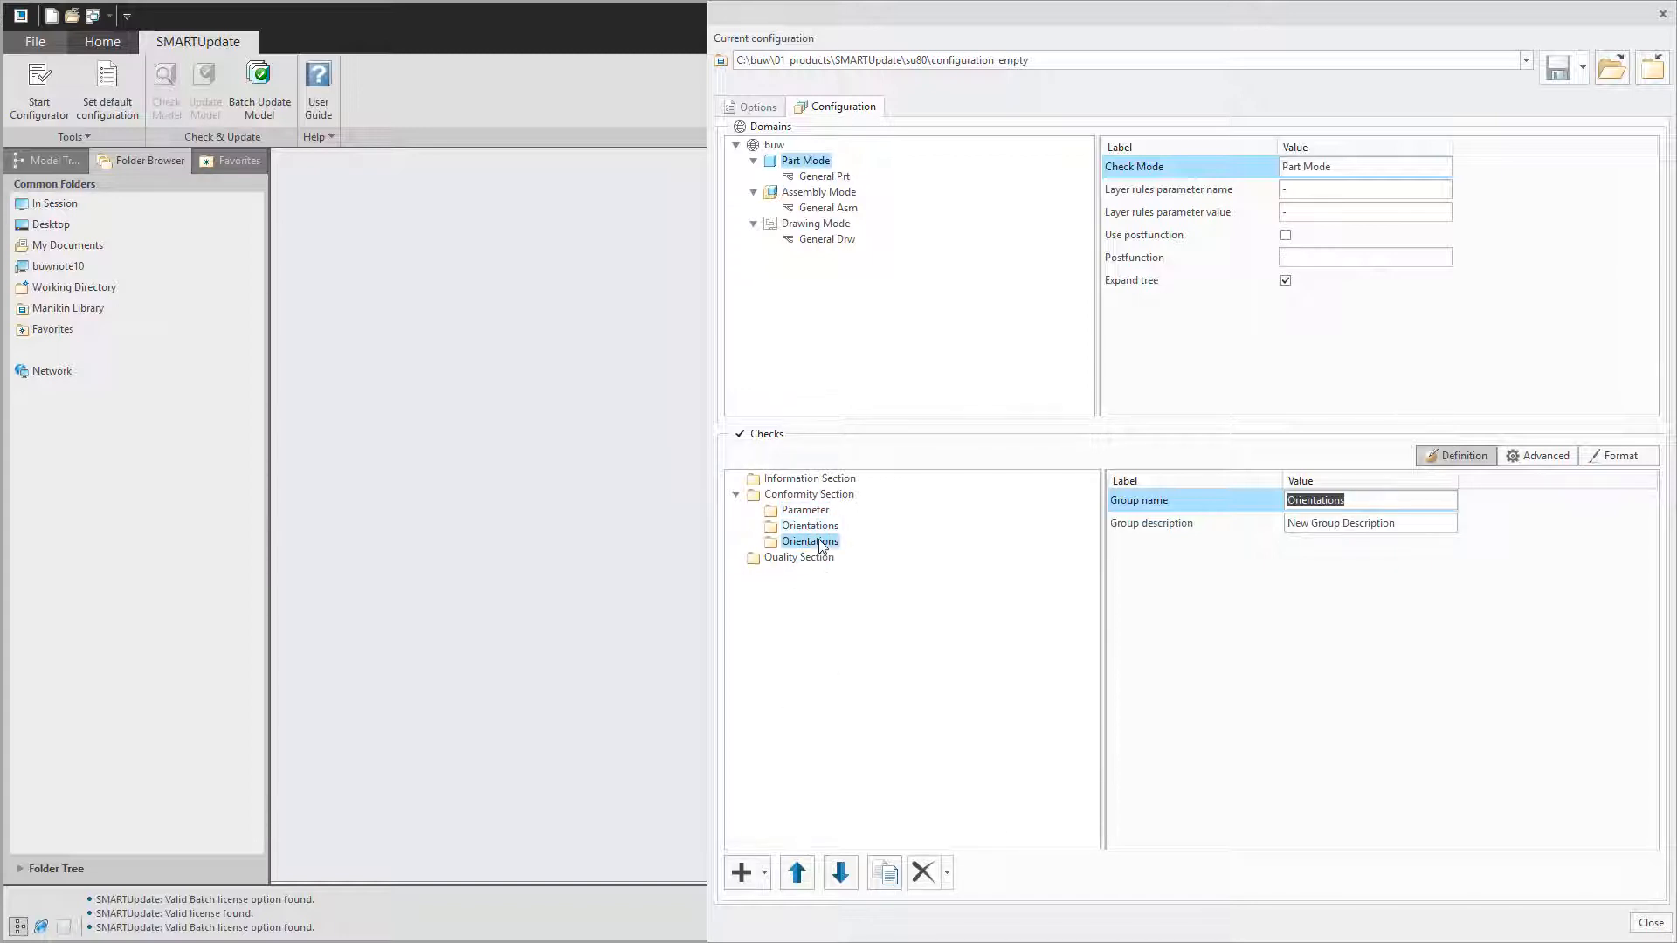
pyautogui.click(882, 872)
pyautogui.write('C')
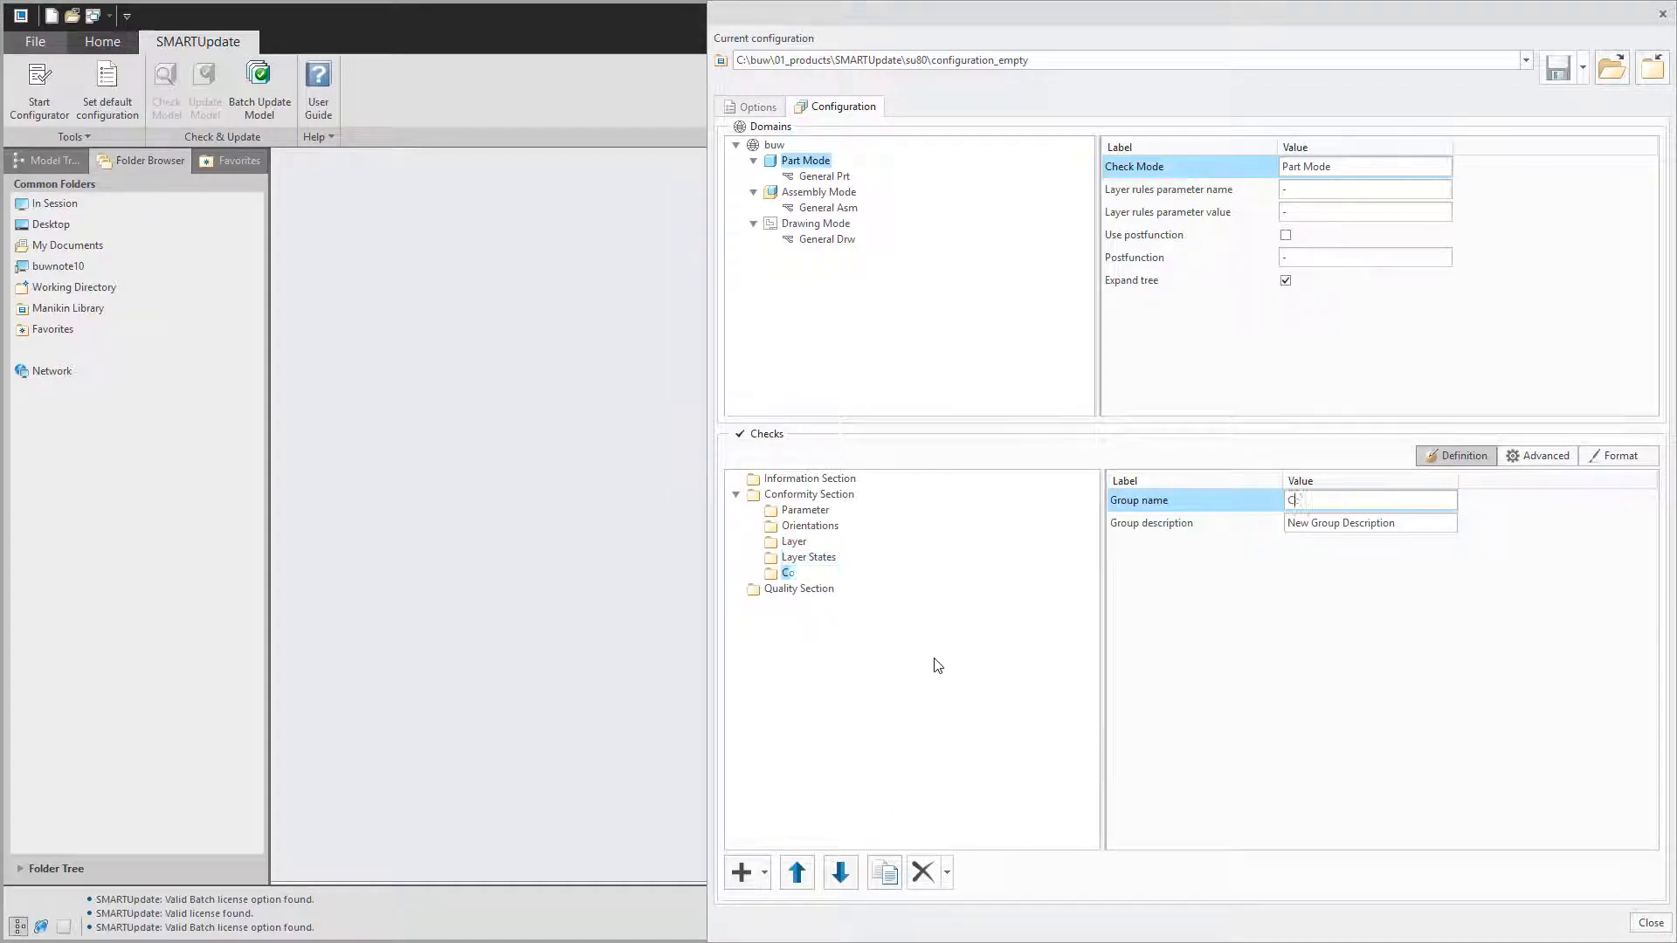
pyautogui.write('ombined States')
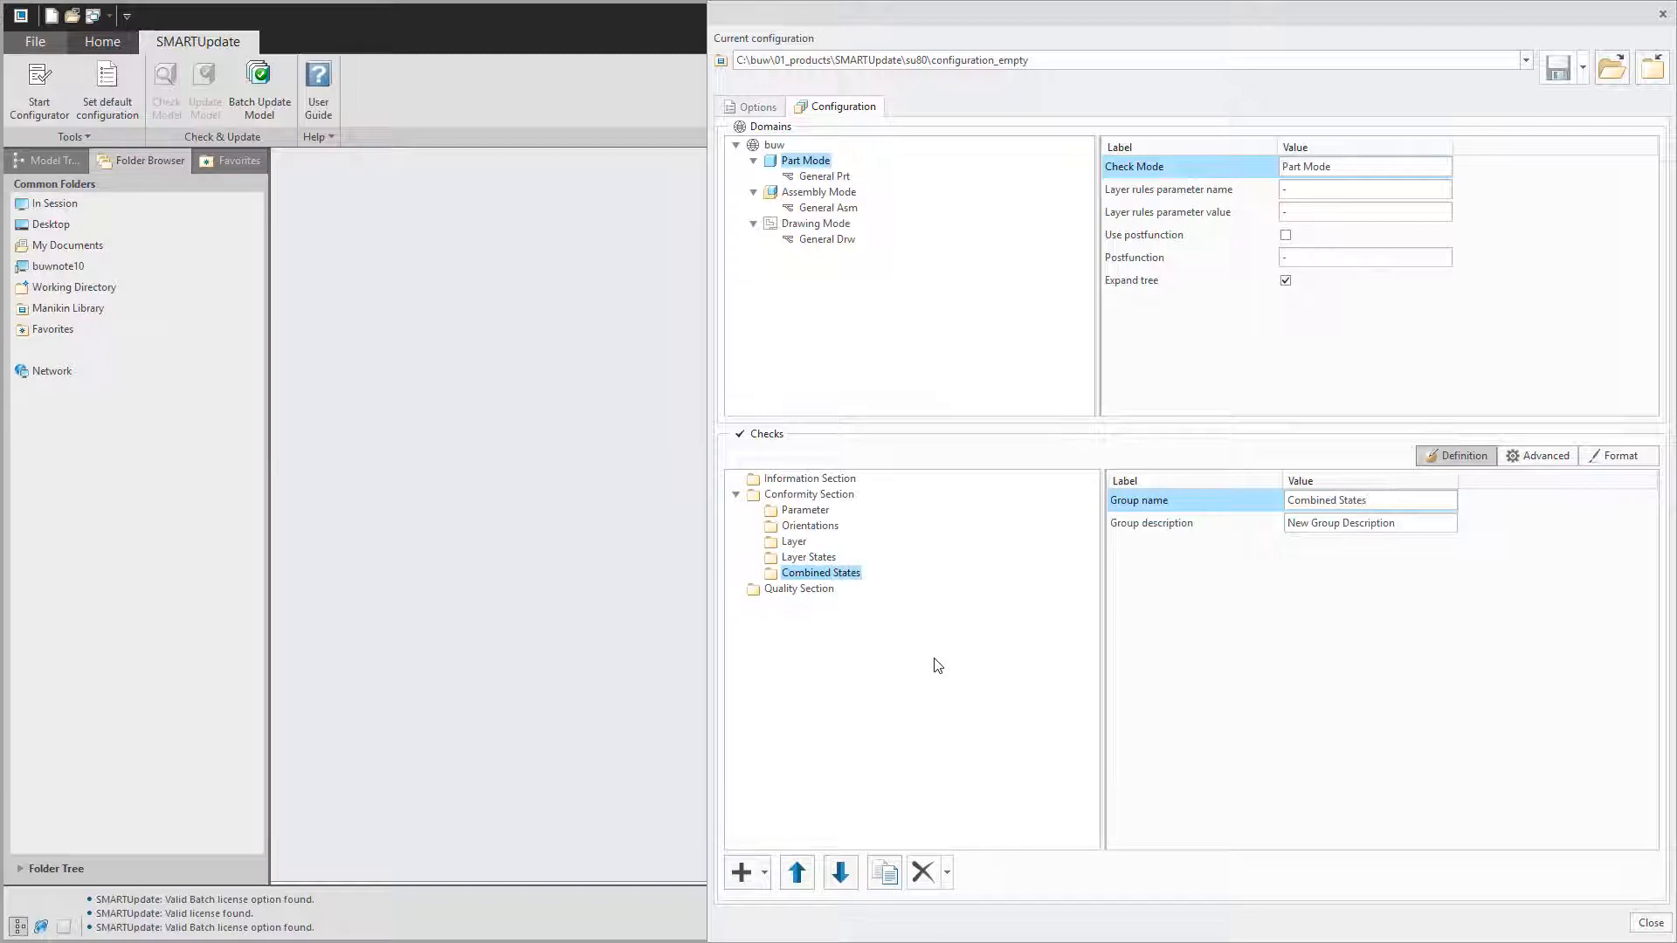
pyautogui.moveTo(856, 692)
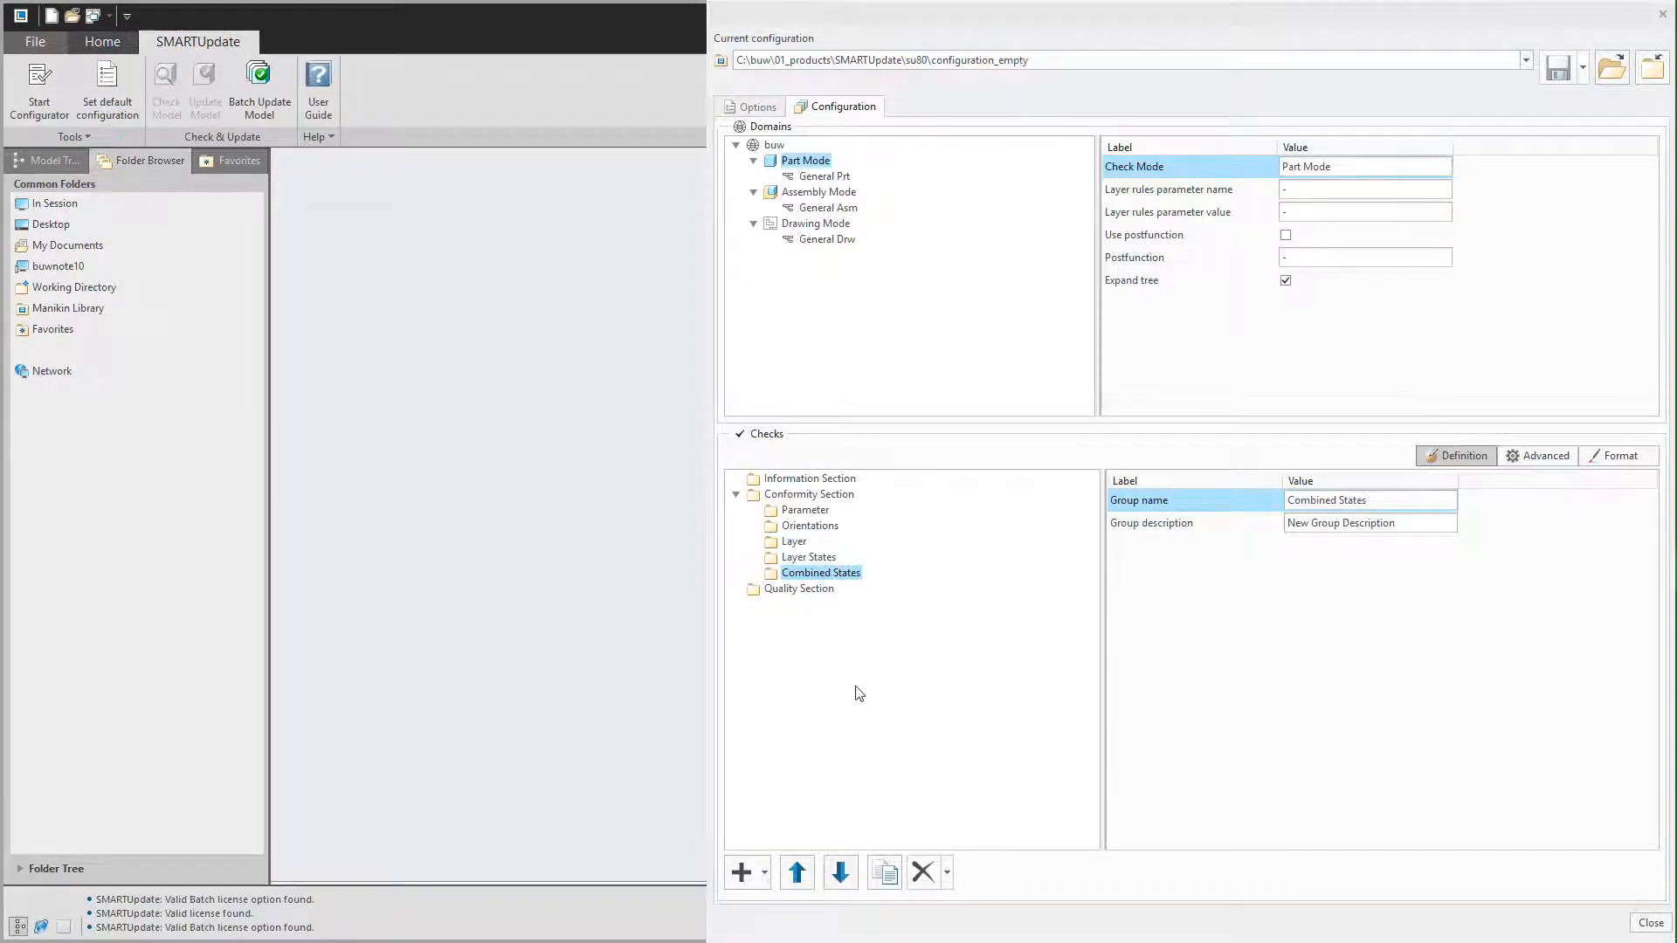
pyautogui.moveTo(807, 515)
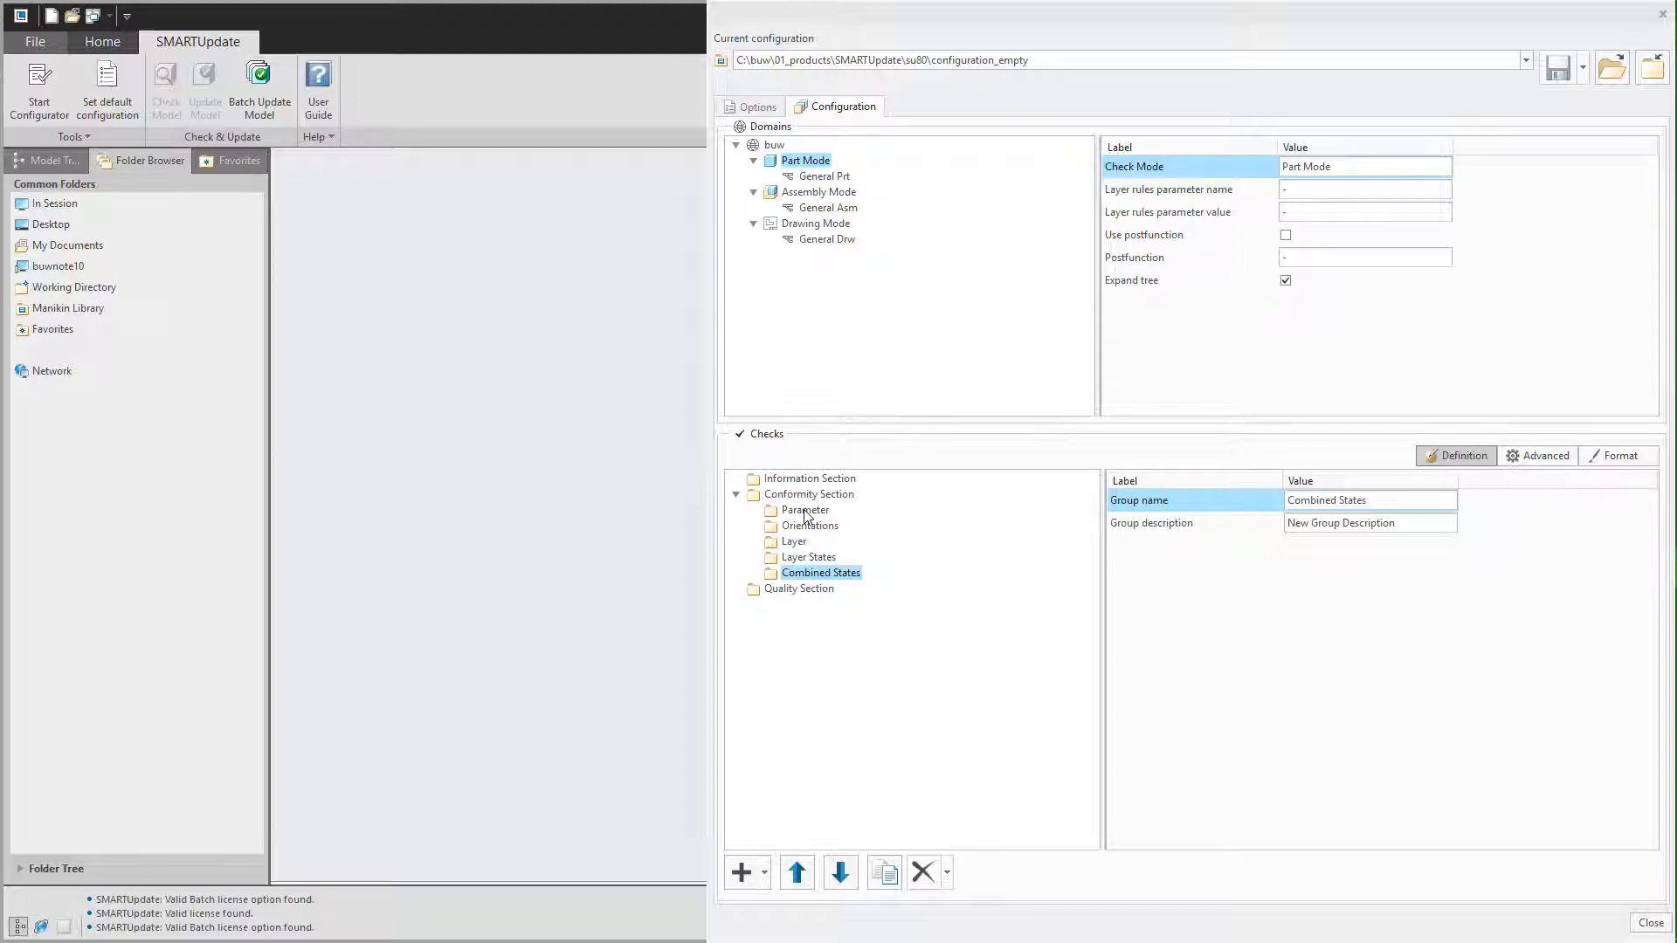
pyautogui.click(804, 509)
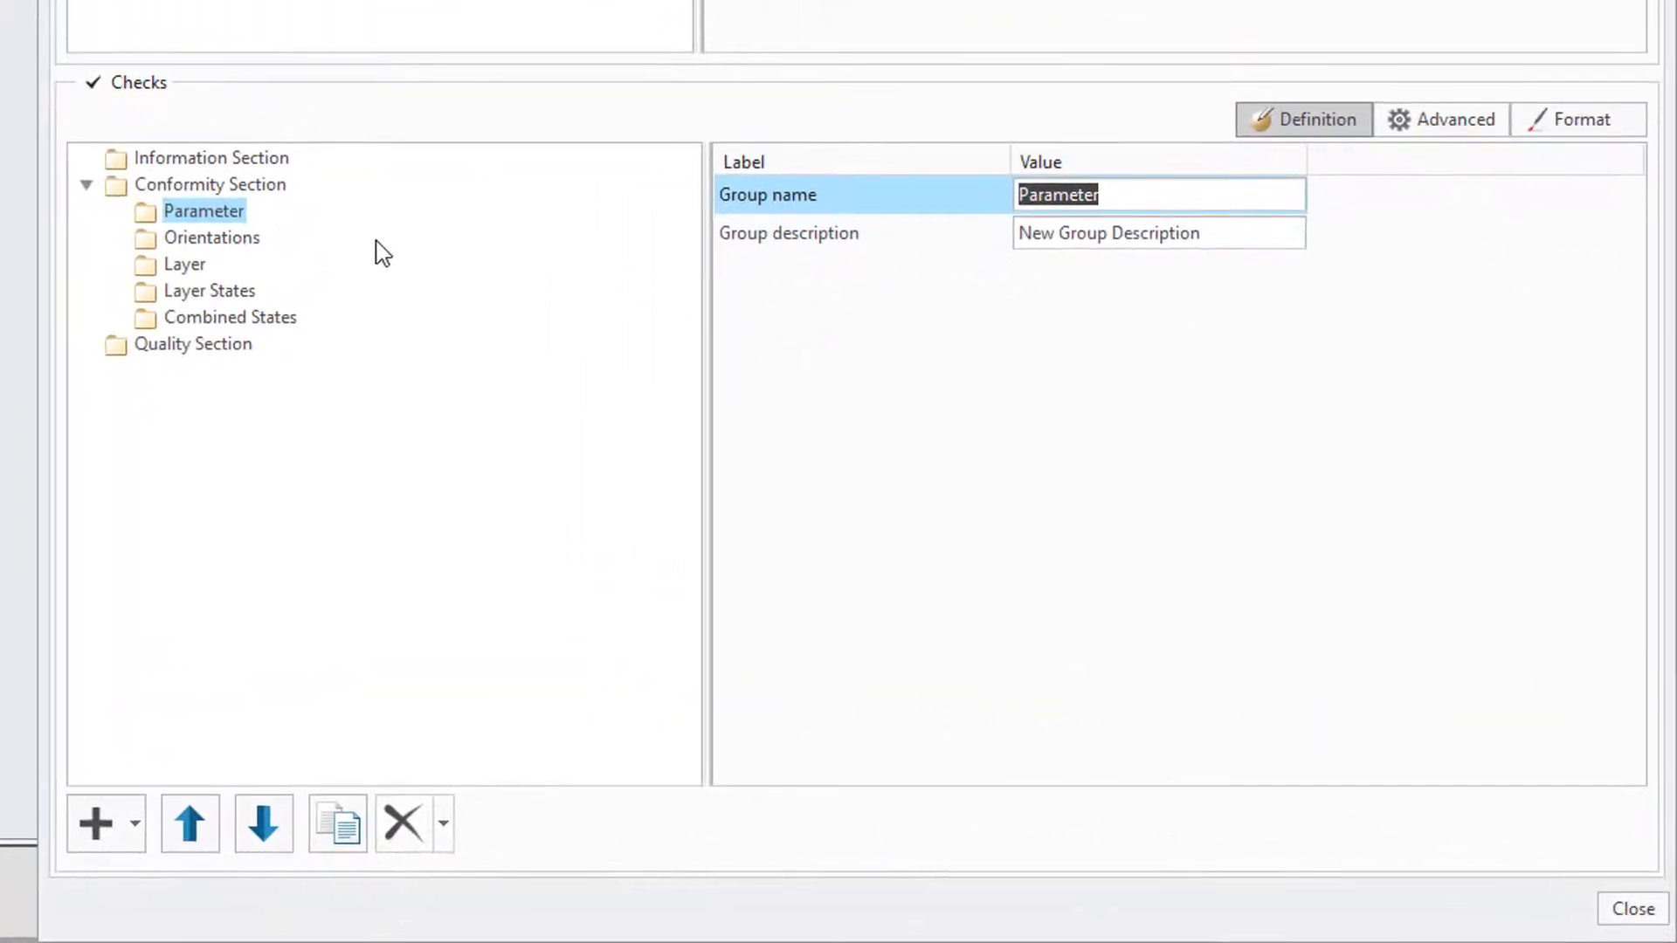
# Add a PARAMETER DEPARTMENT check of type Parameter with STRING value type.
pyautogui.rightClick(203, 211)
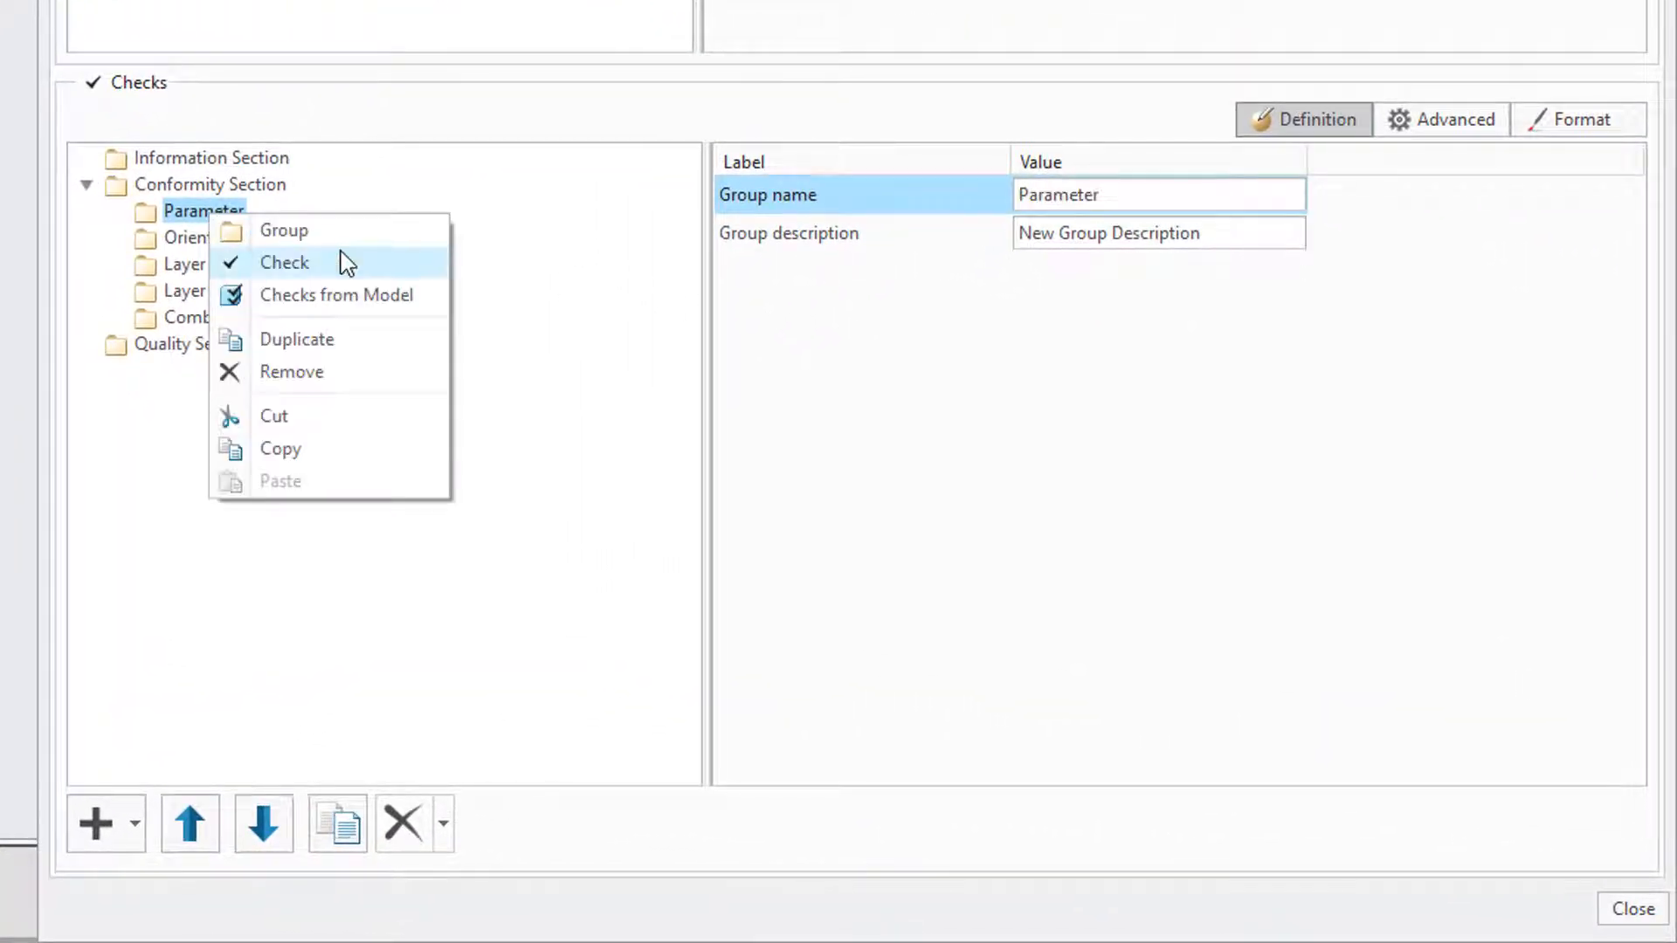
pyautogui.click(283, 262)
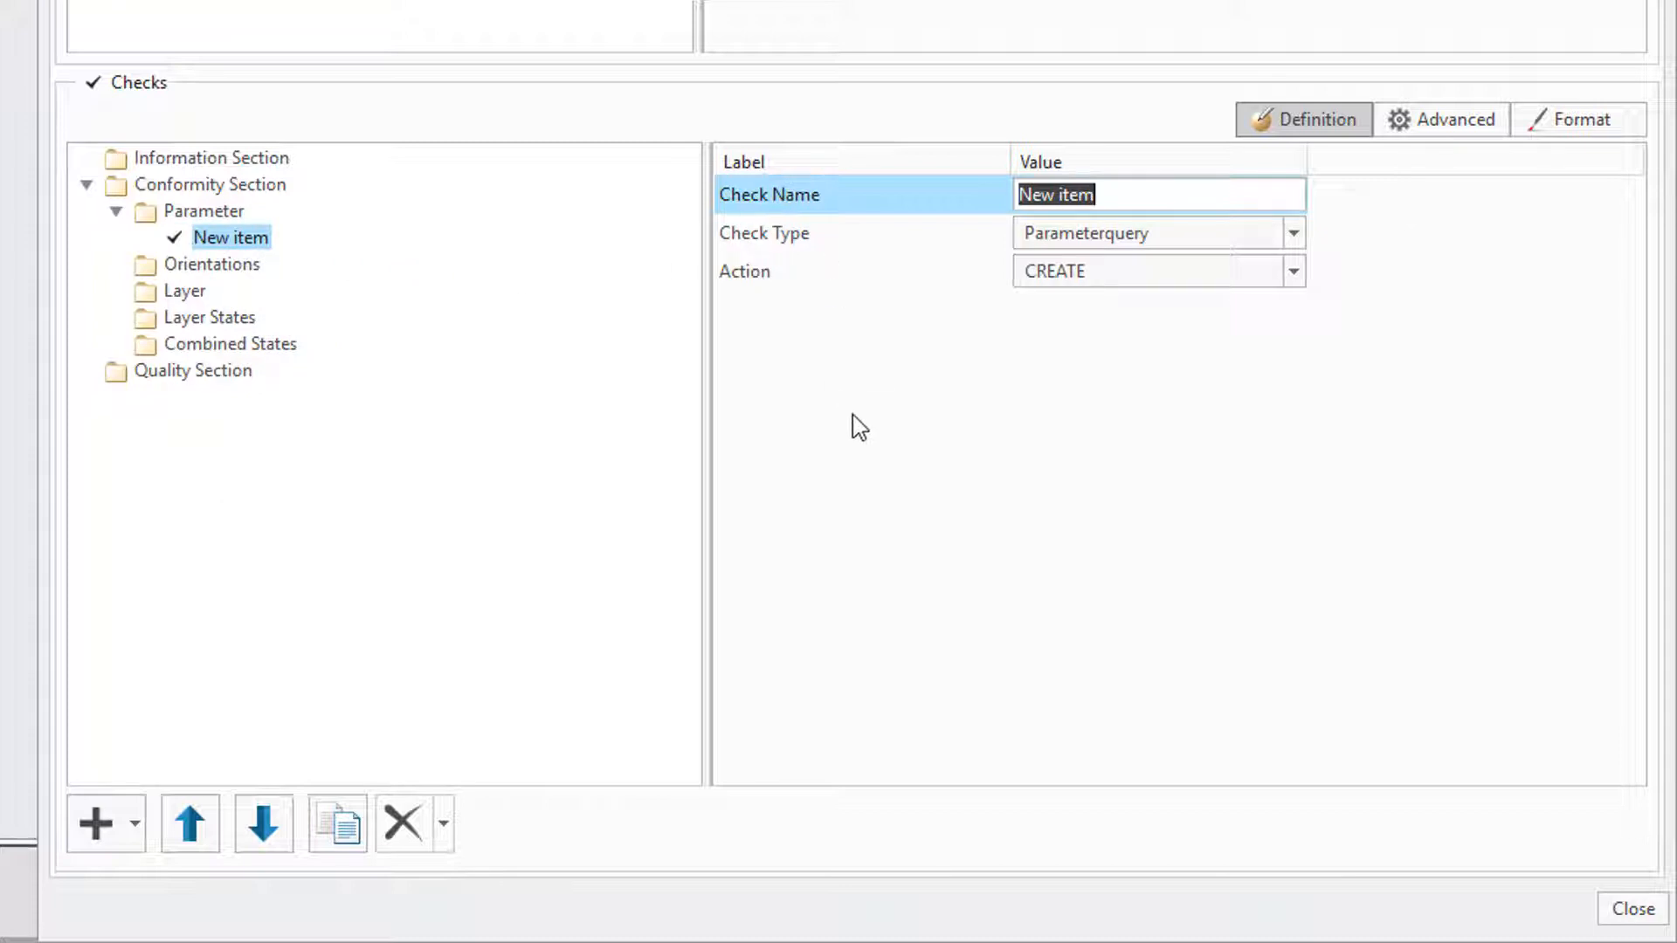
pyautogui.write('PARAMETER DEPART')
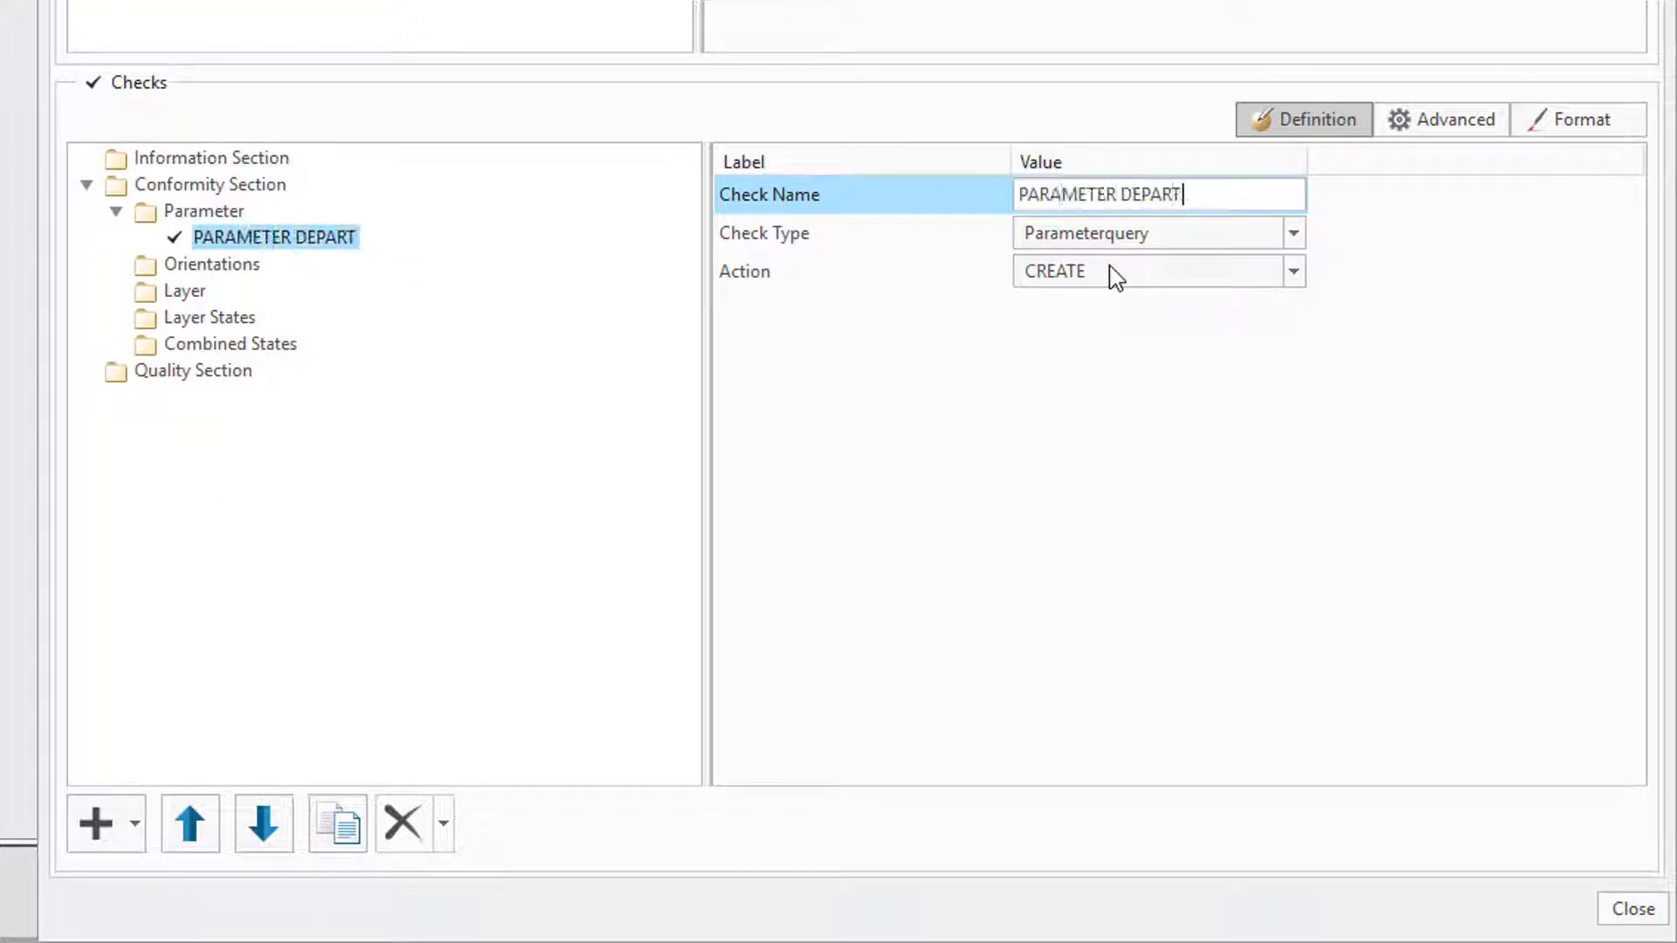
pyautogui.click(1290, 234)
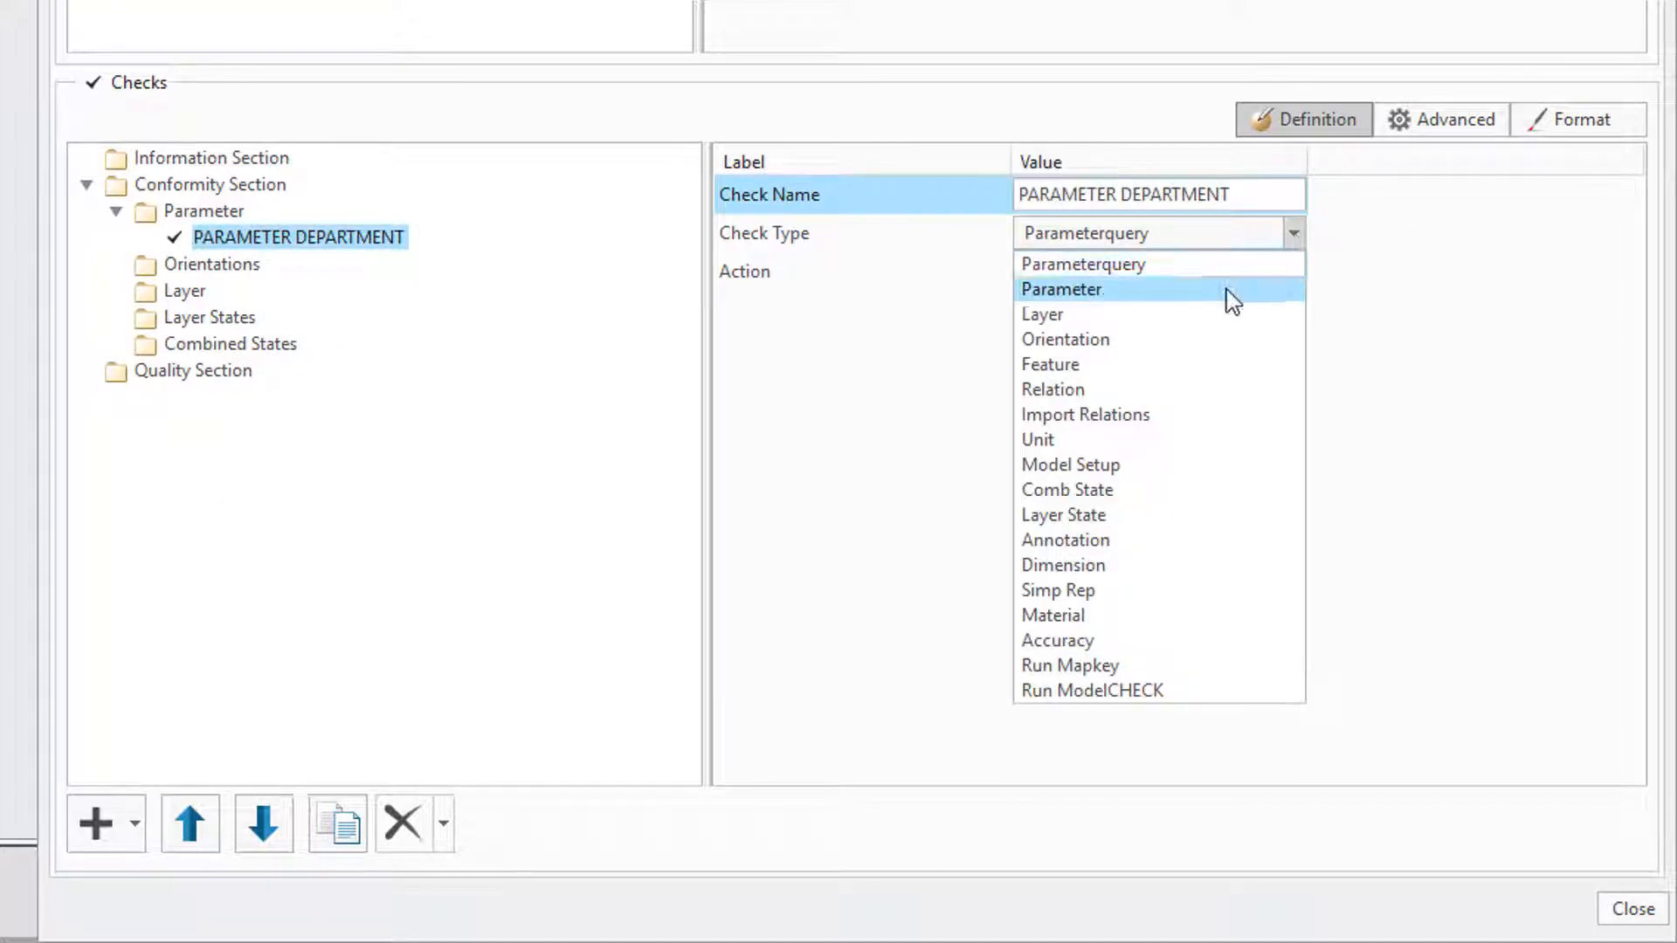
pyautogui.click(1062, 289)
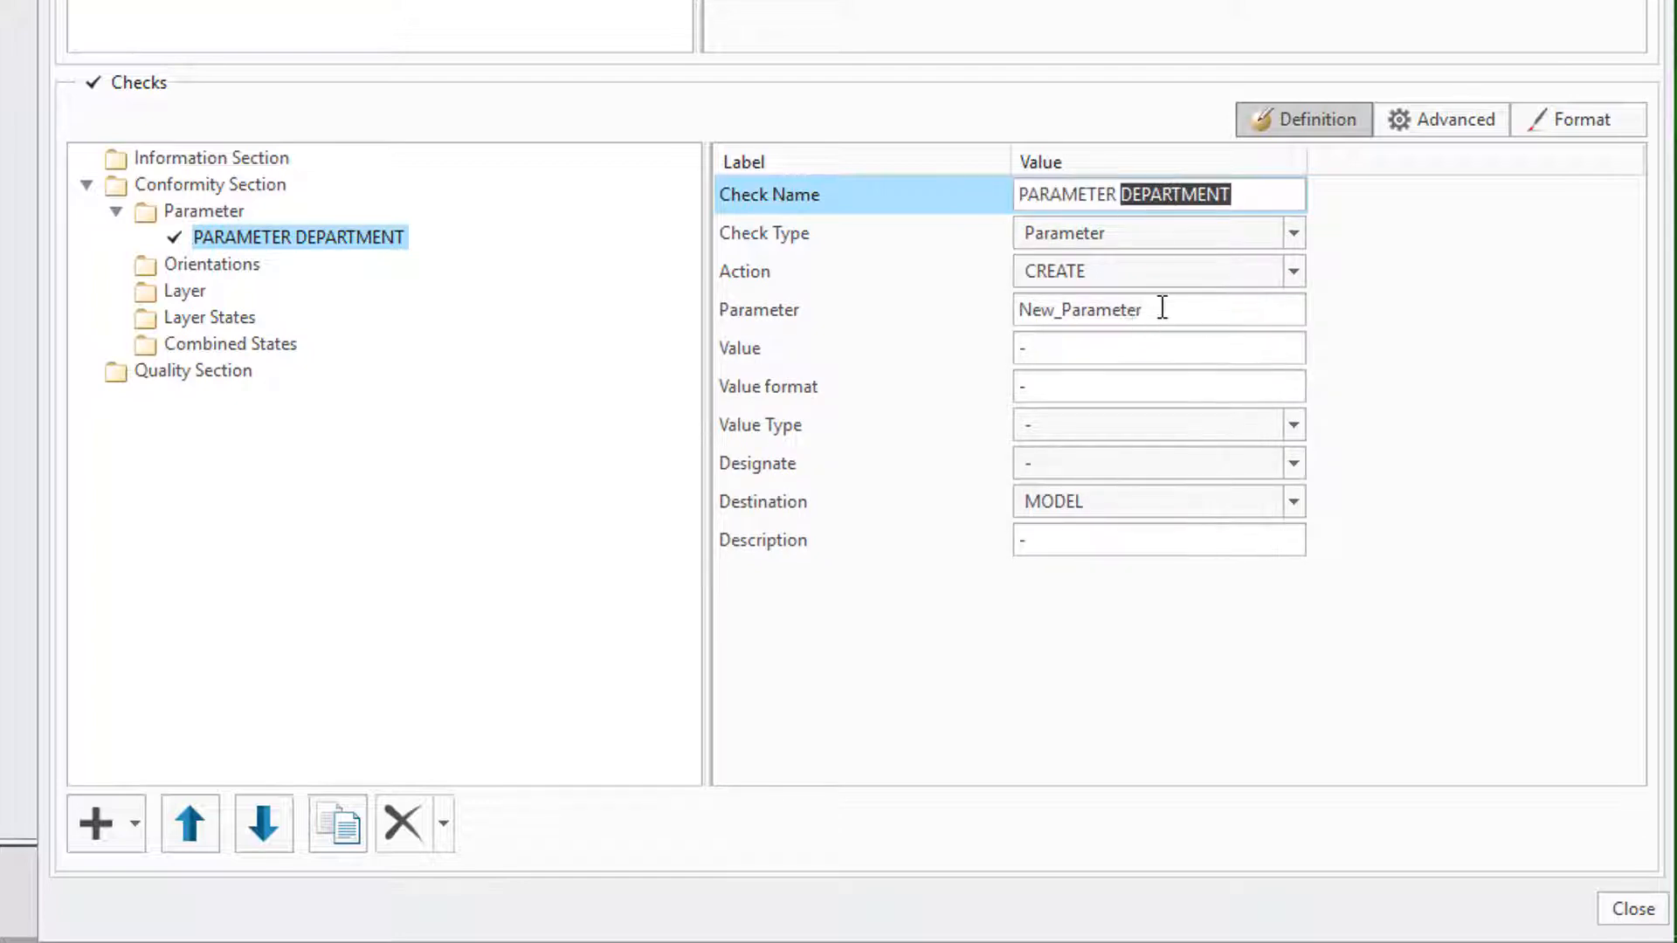
pyautogui.click(1291, 425)
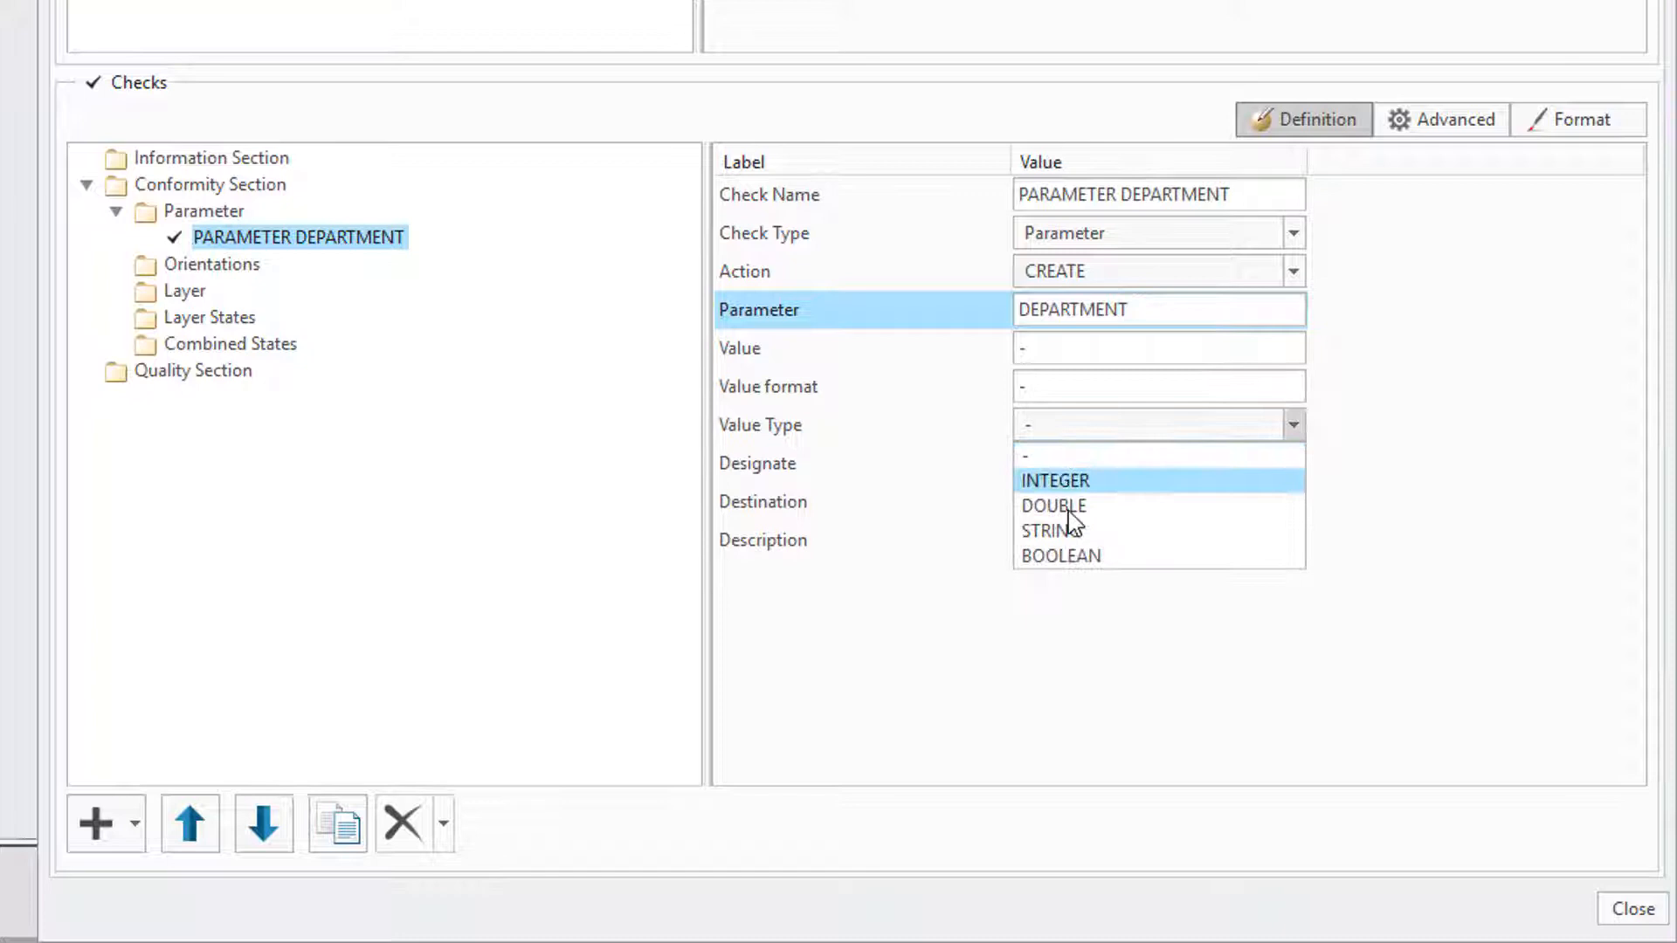
pyautogui.click(1050, 529)
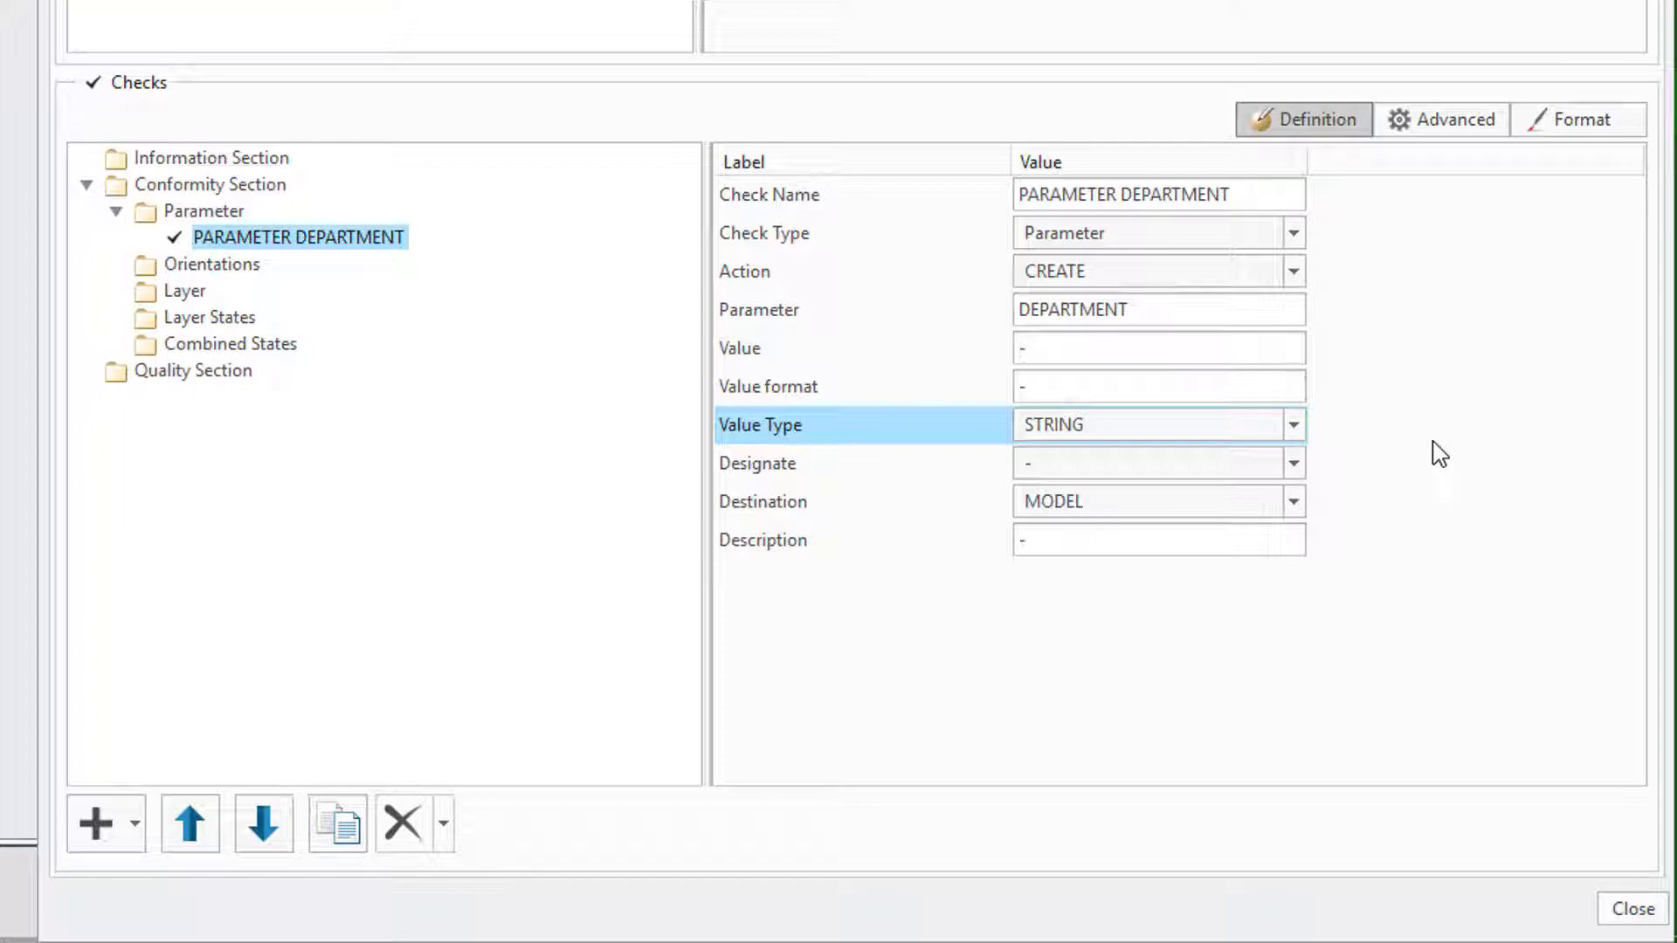
pyautogui.click(203, 210)
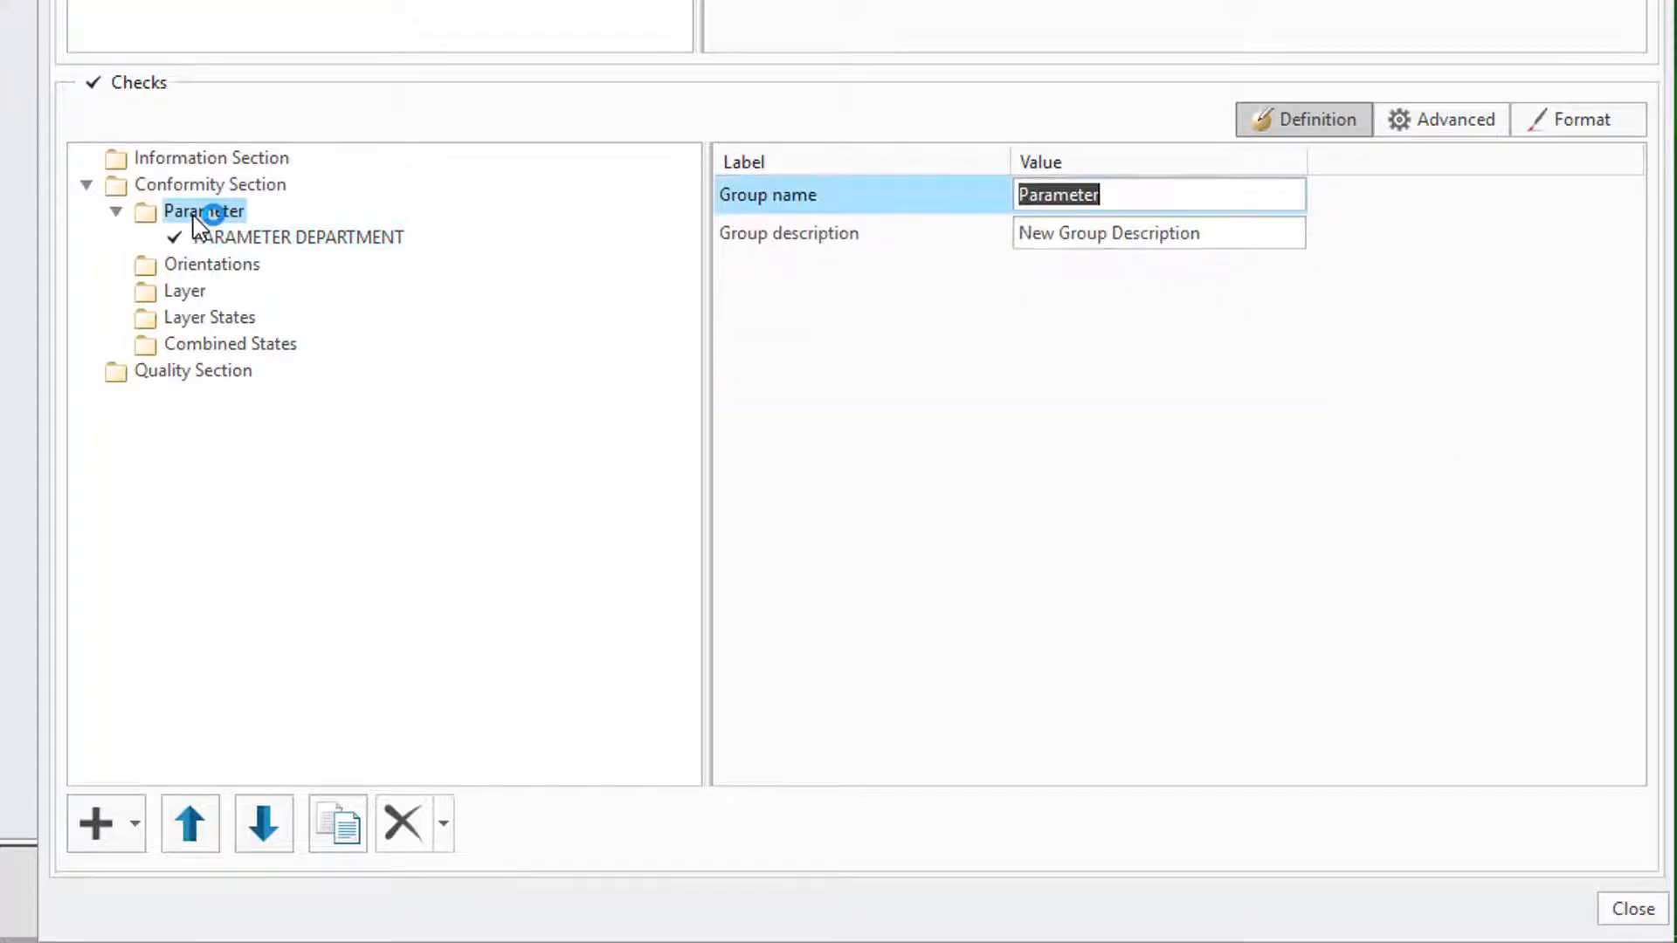
# Import the DESCRIPTION and NAMING parameter checks from start_model.prt.
pyautogui.rightClick(202, 210)
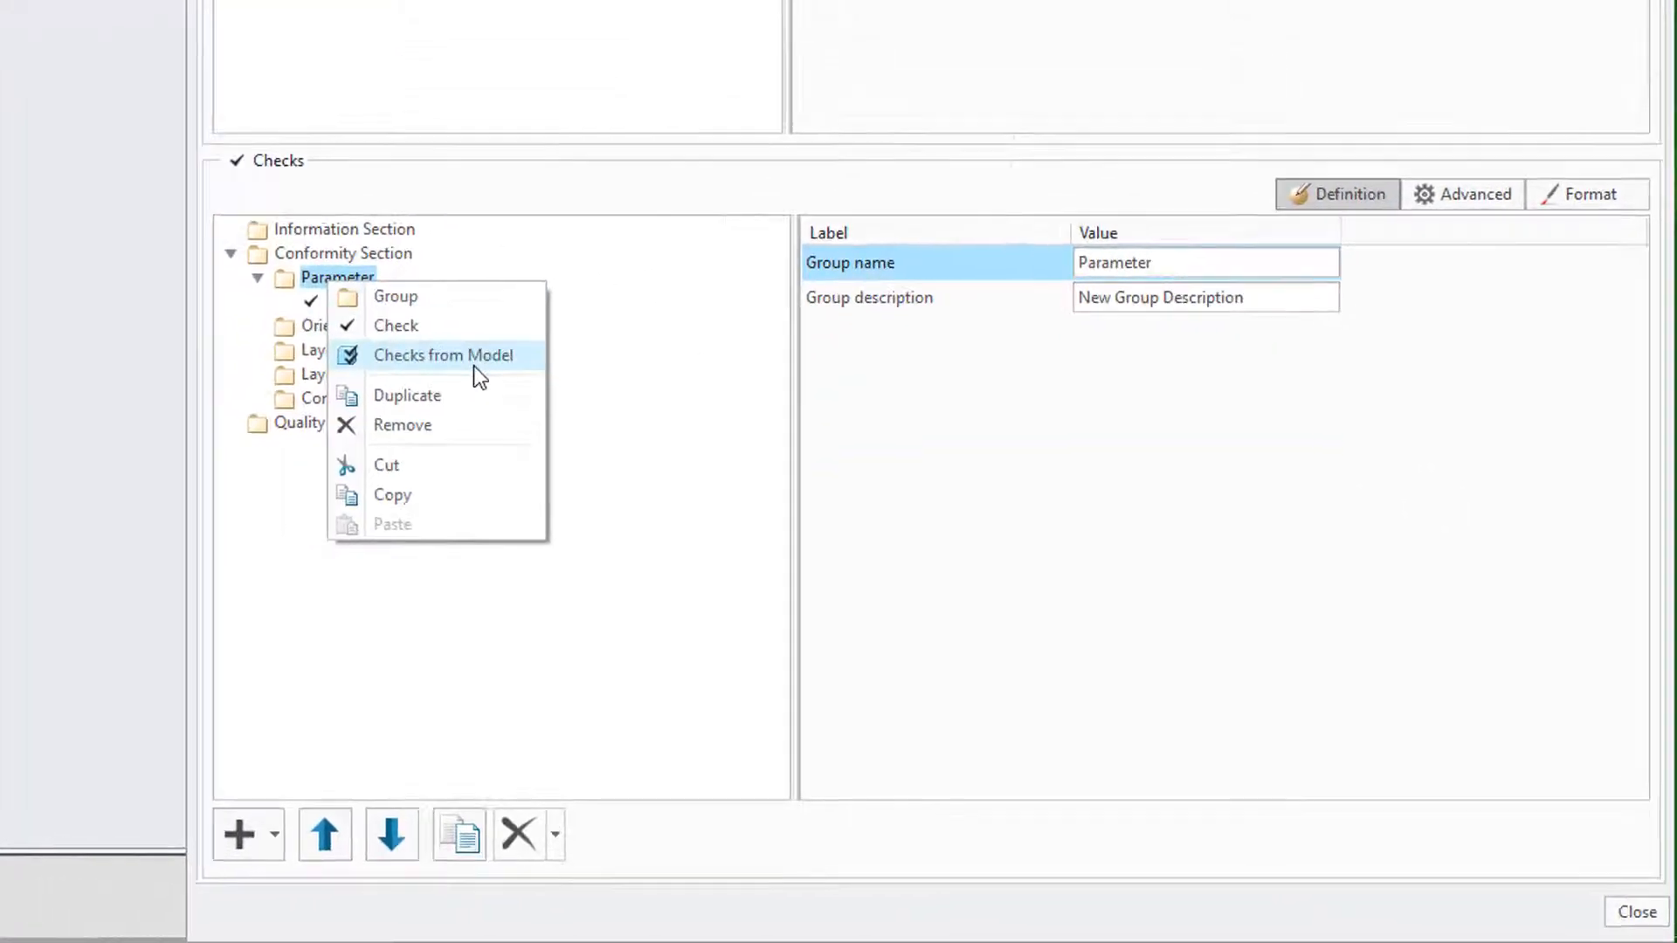
pyautogui.click(444, 356)
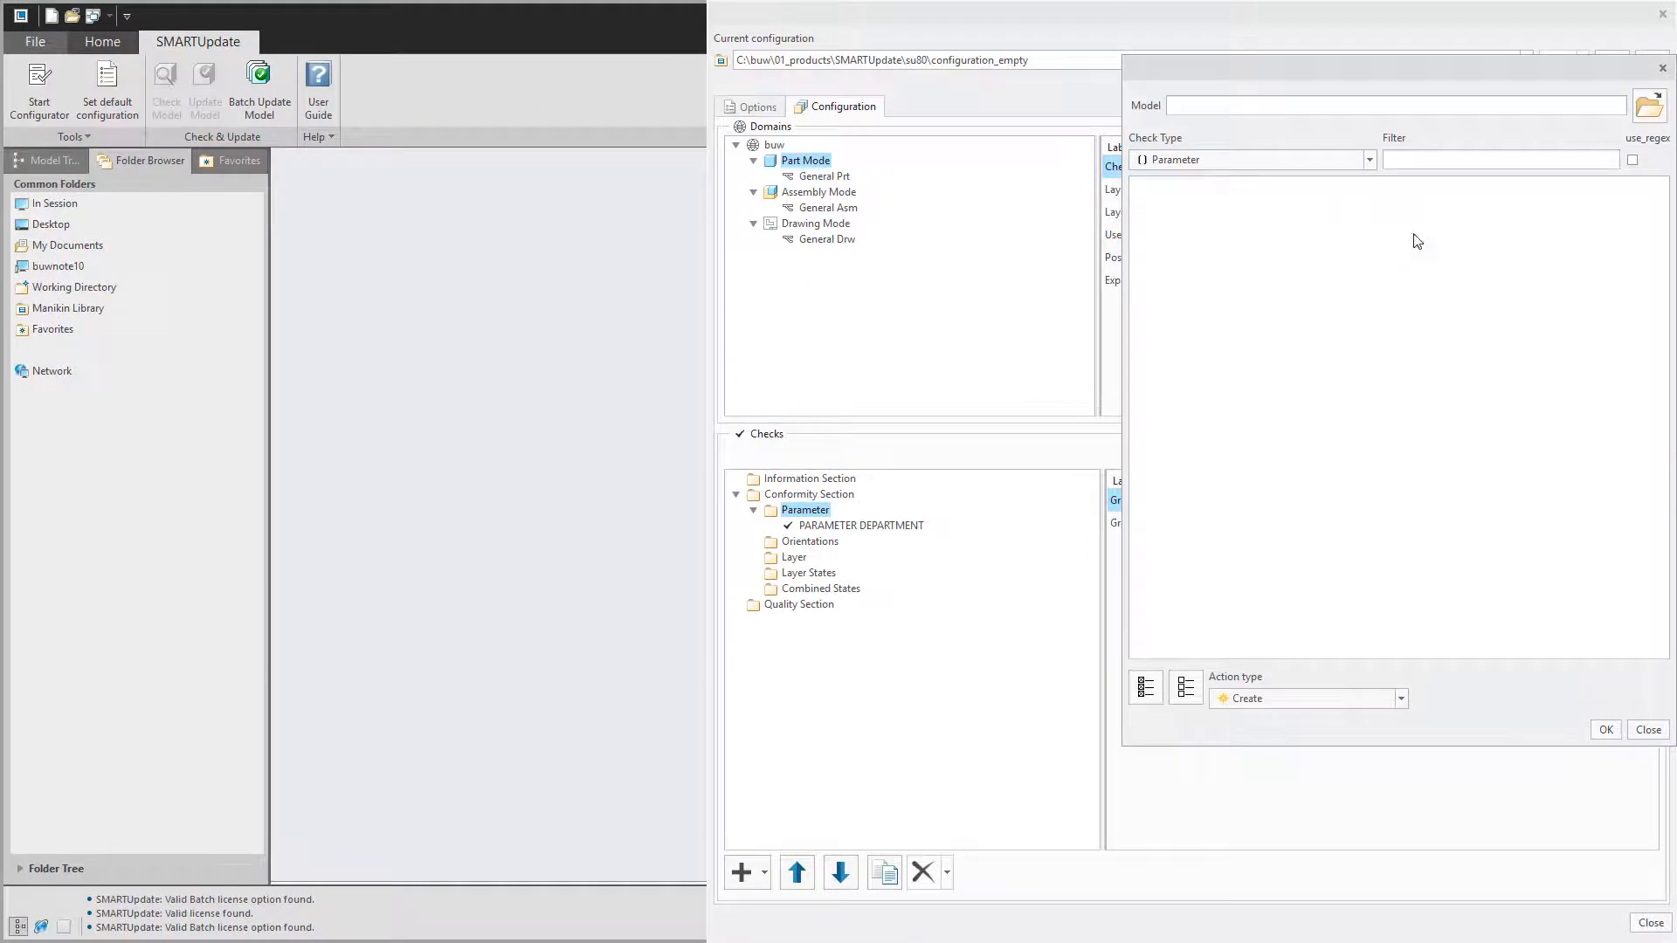
pyautogui.click(1649, 105)
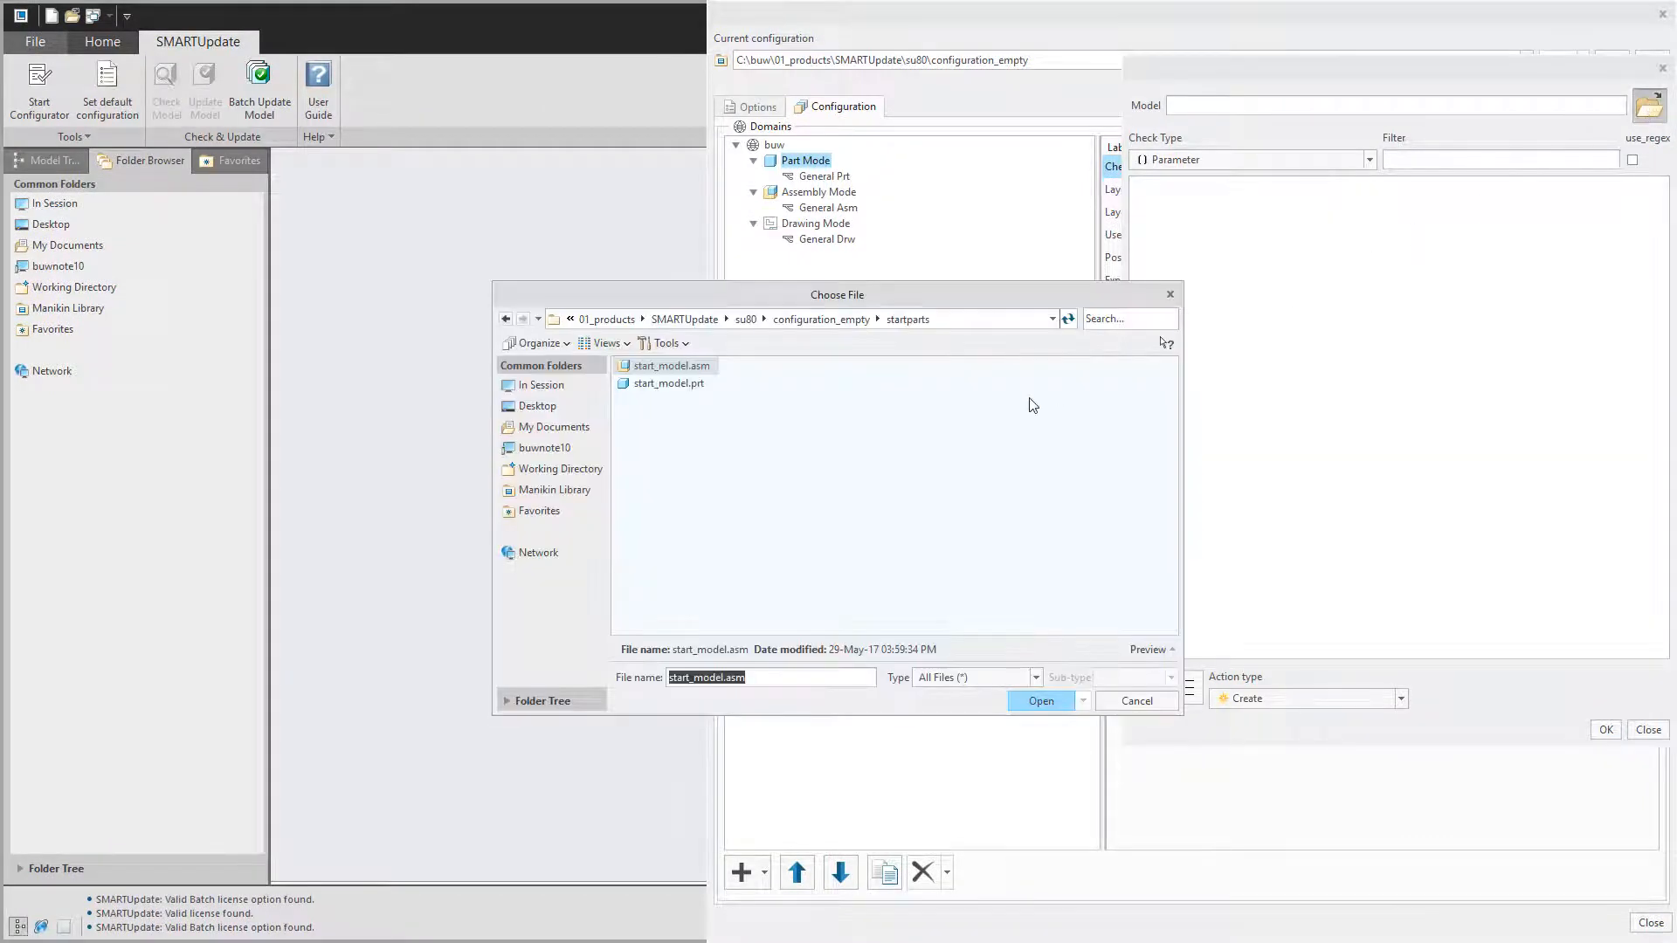
pyautogui.click(1039, 700)
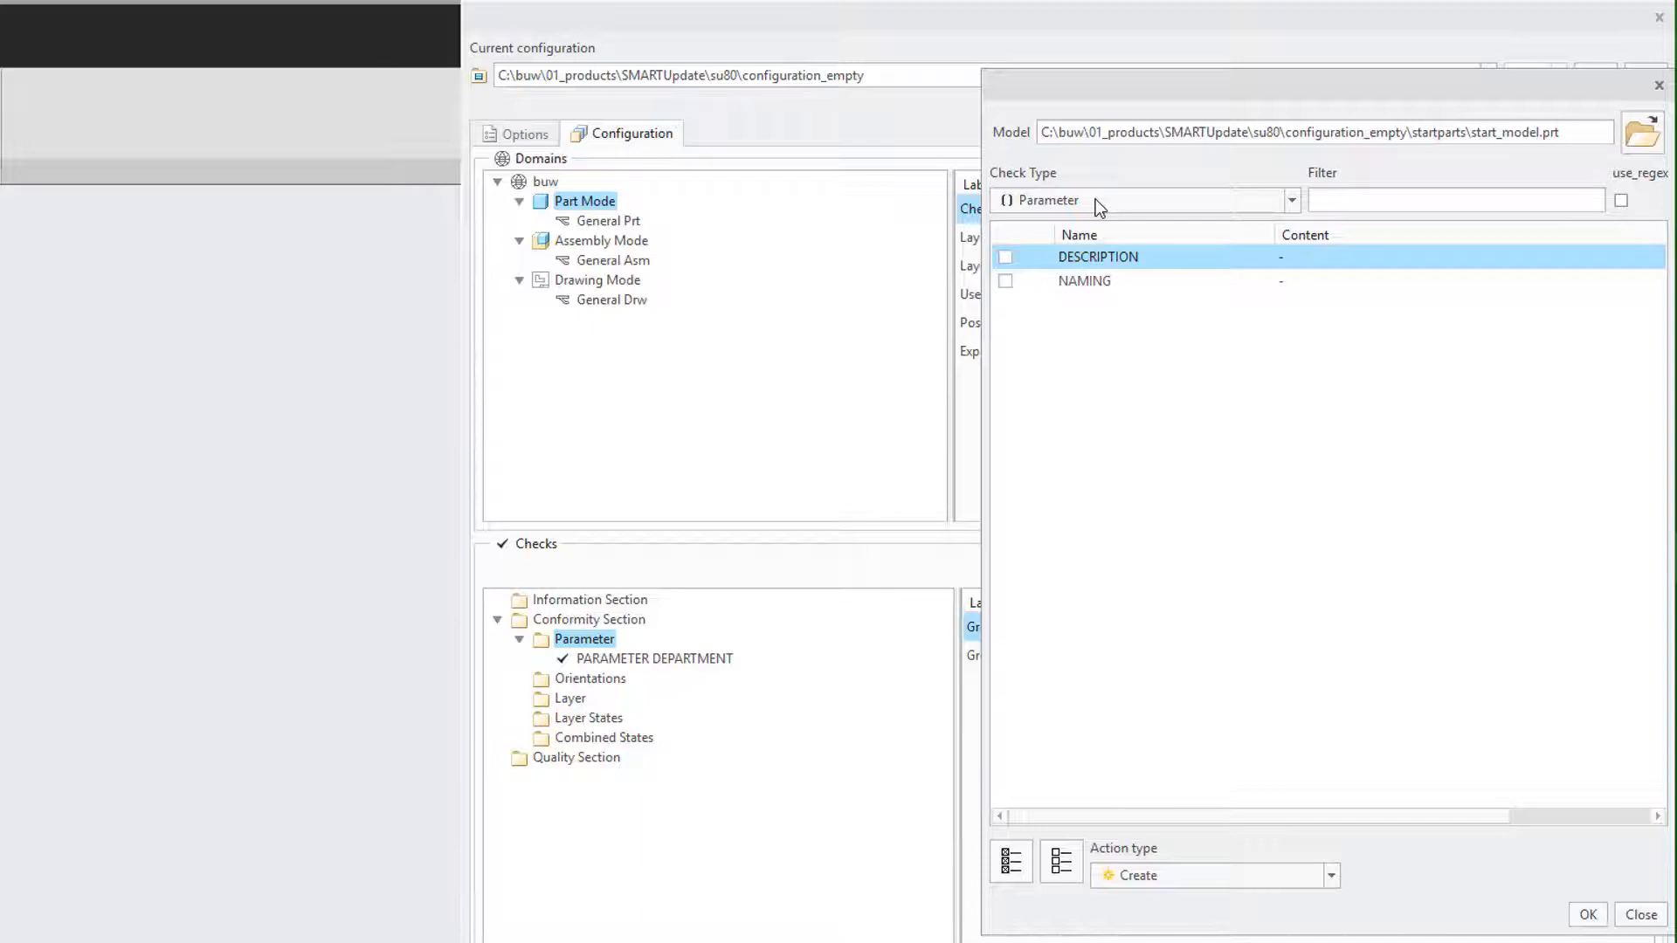
pyautogui.moveTo(1010, 271)
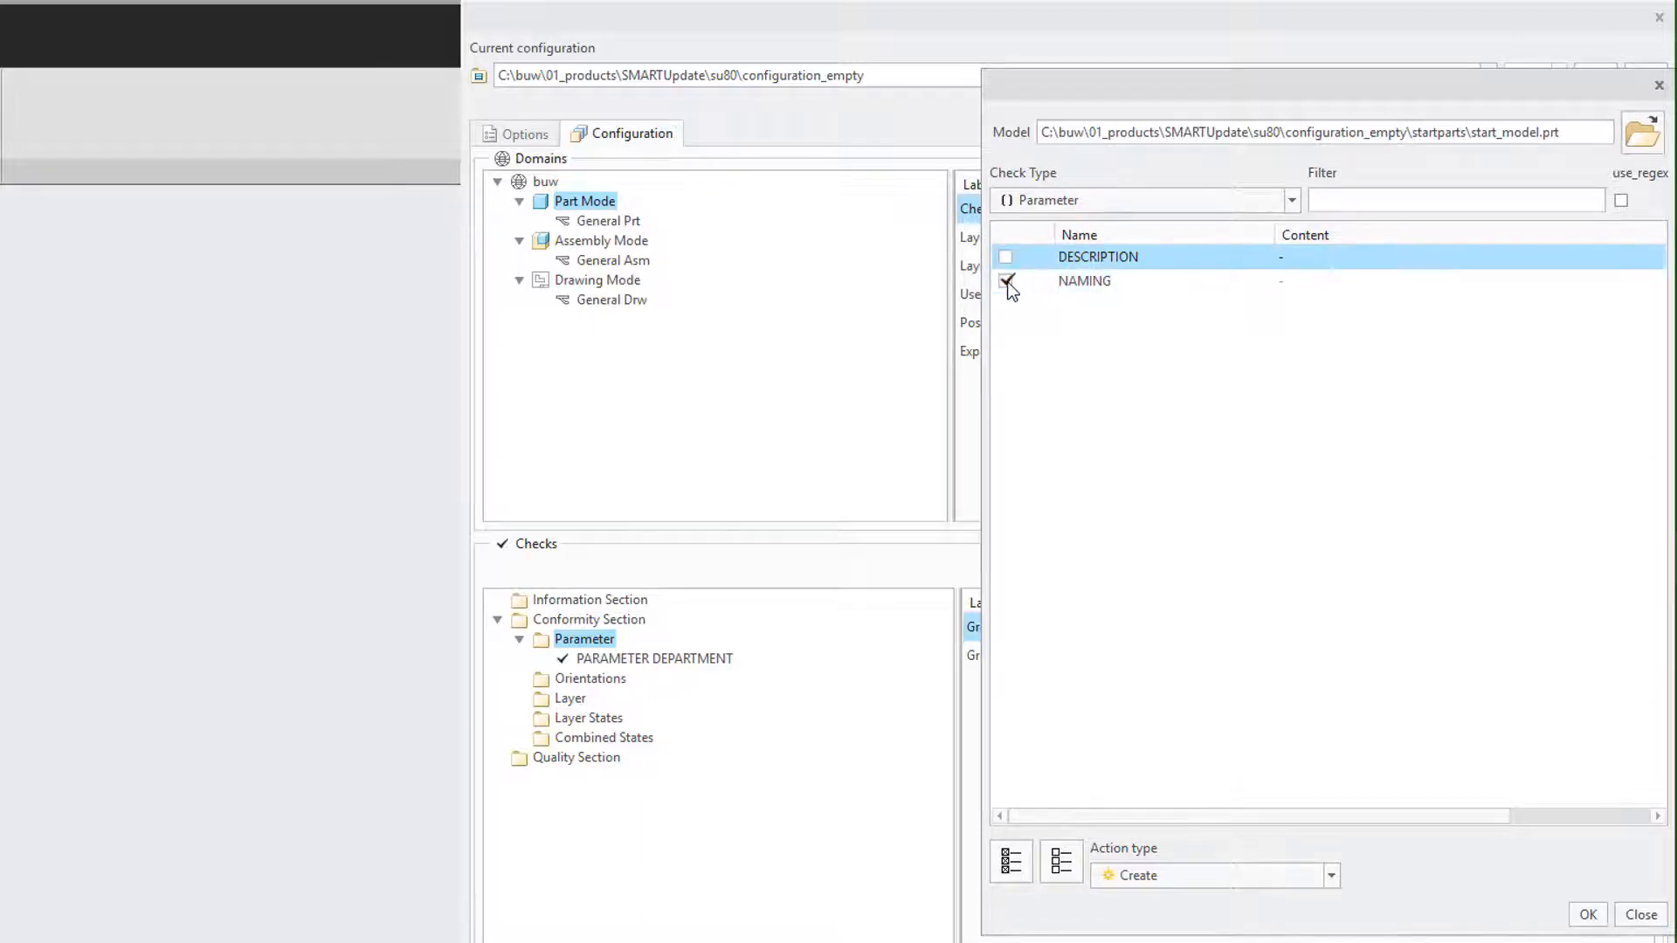
pyautogui.click(1083, 280)
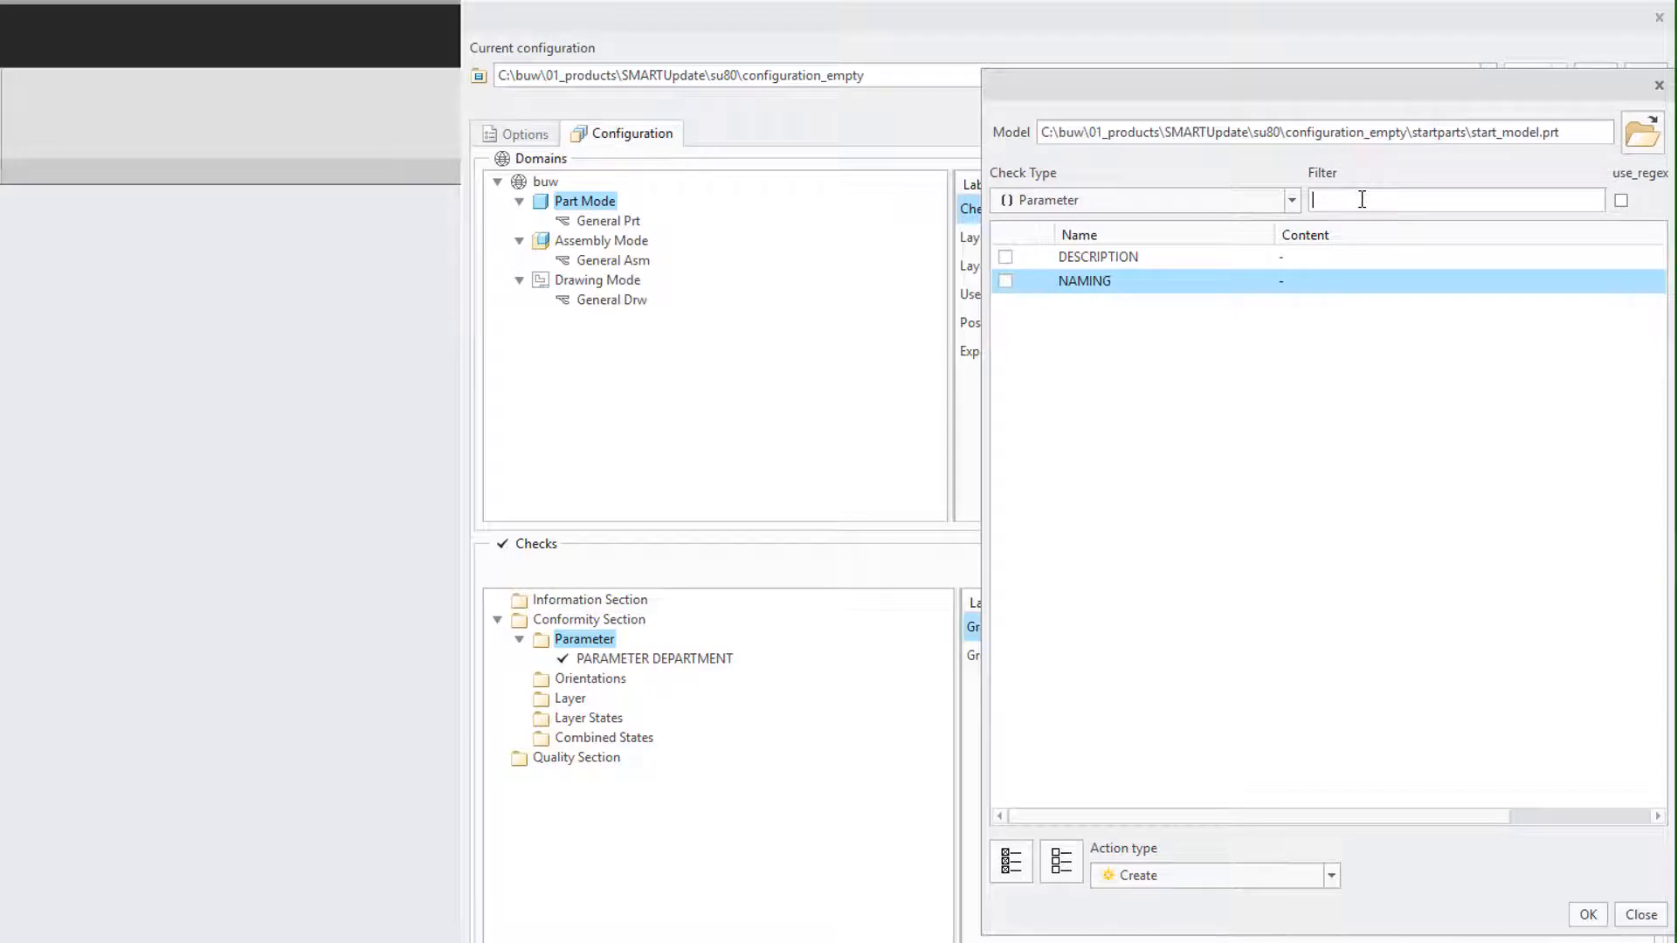
pyautogui.write('nam')
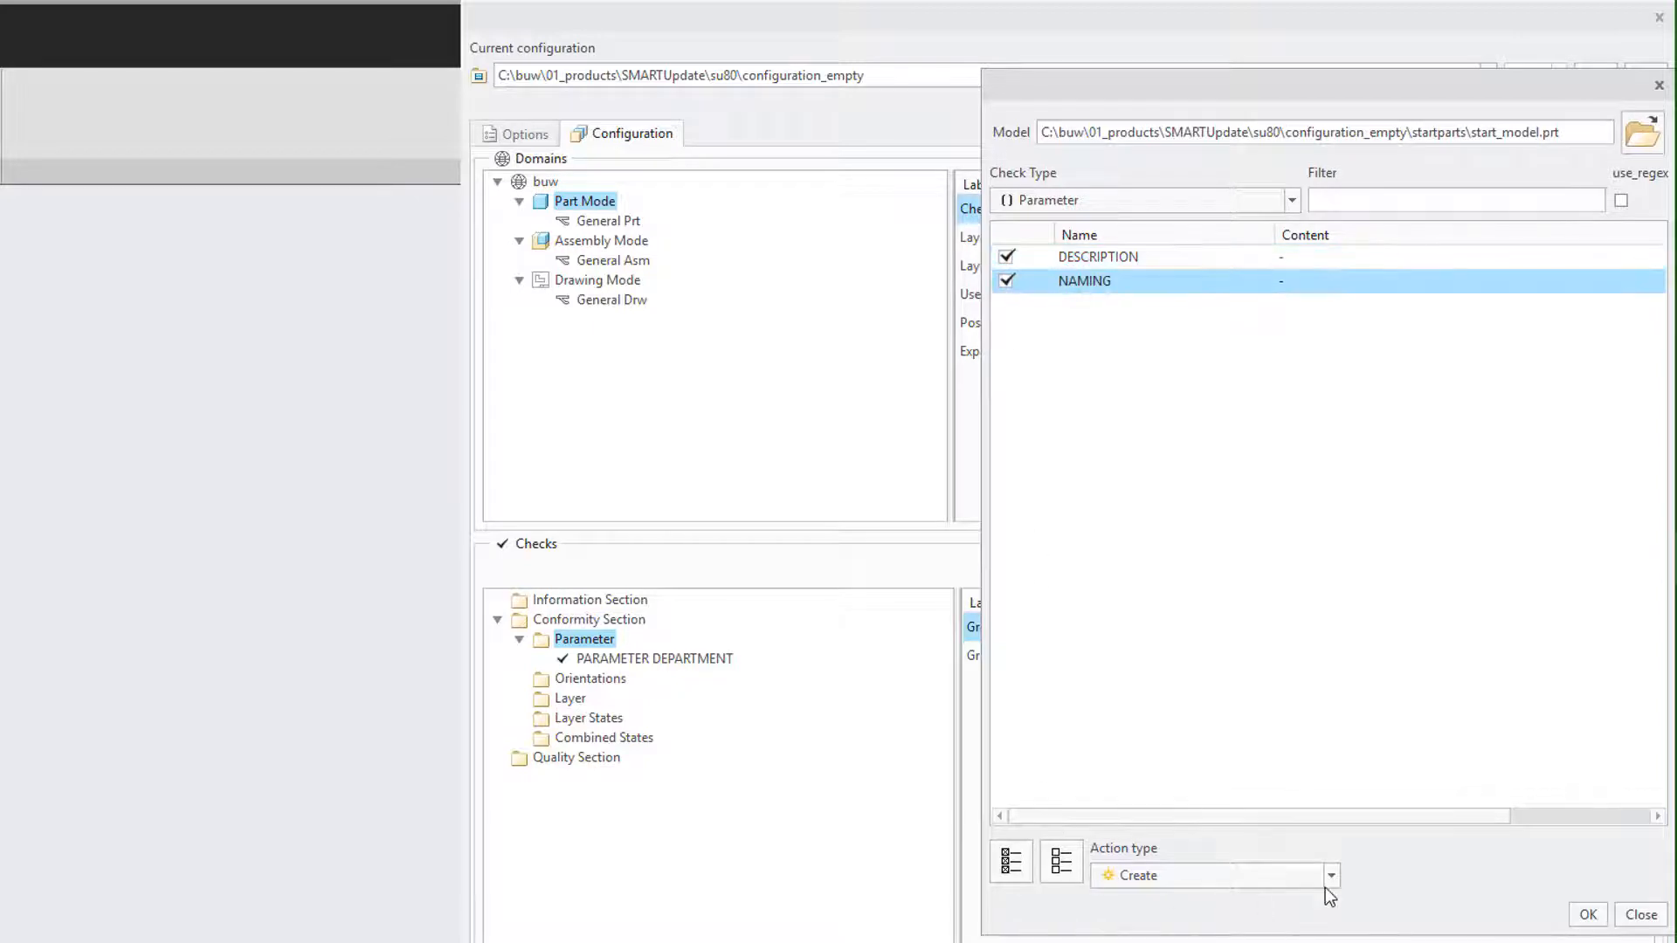
pyautogui.click(1330, 875)
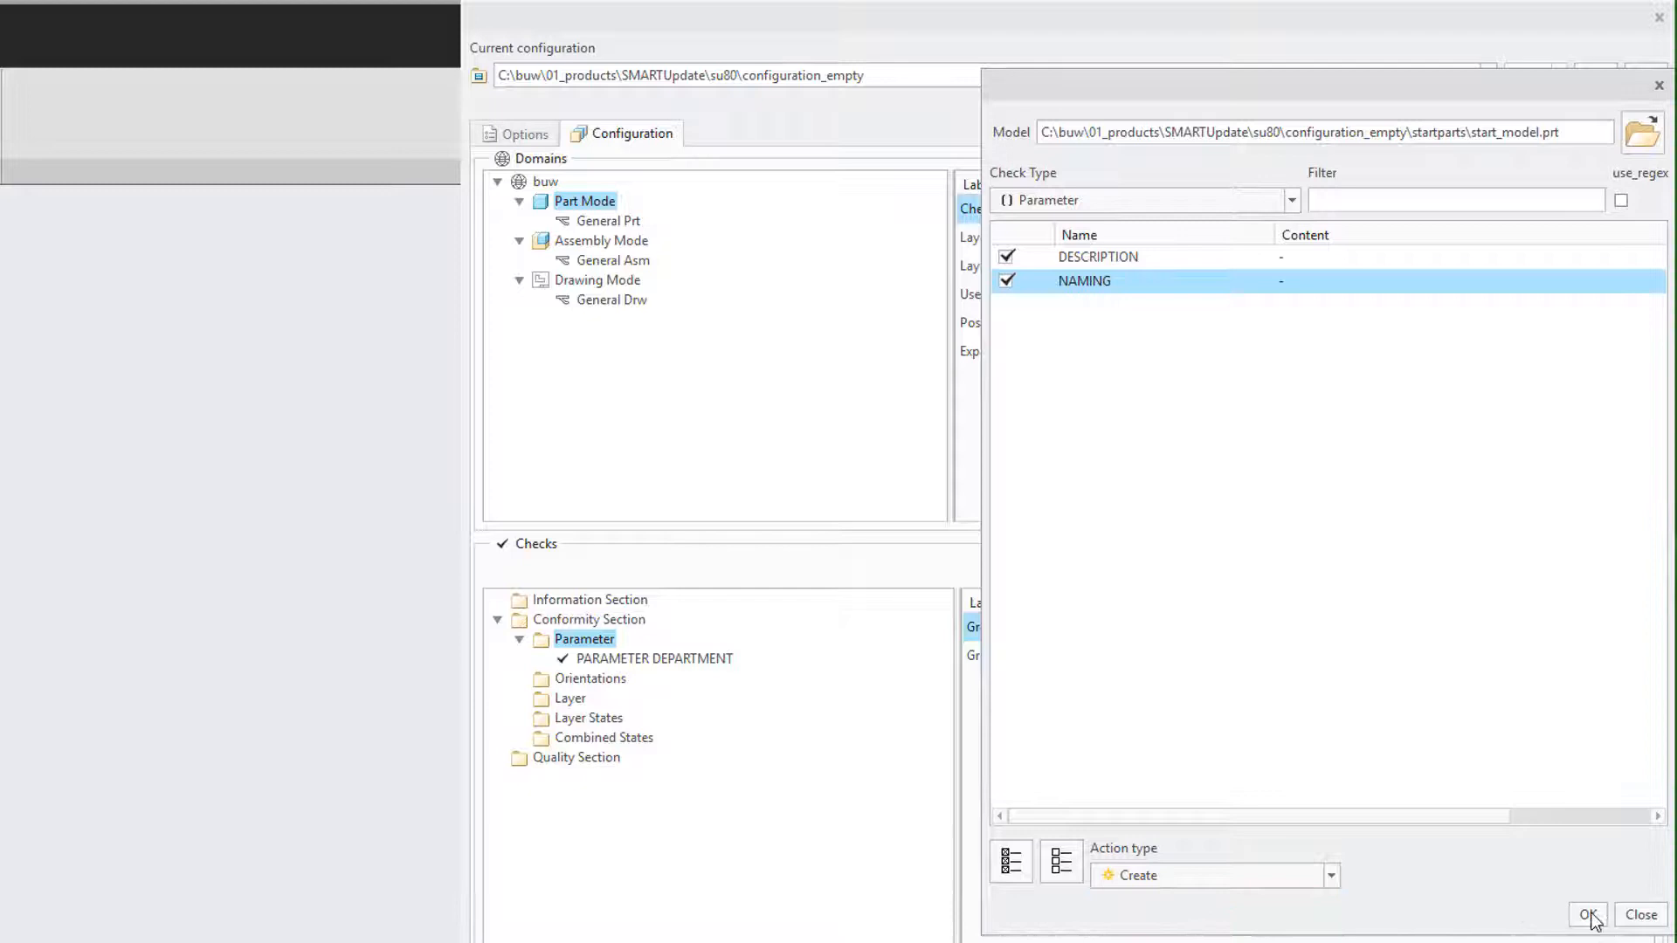
pyautogui.click(1587, 914)
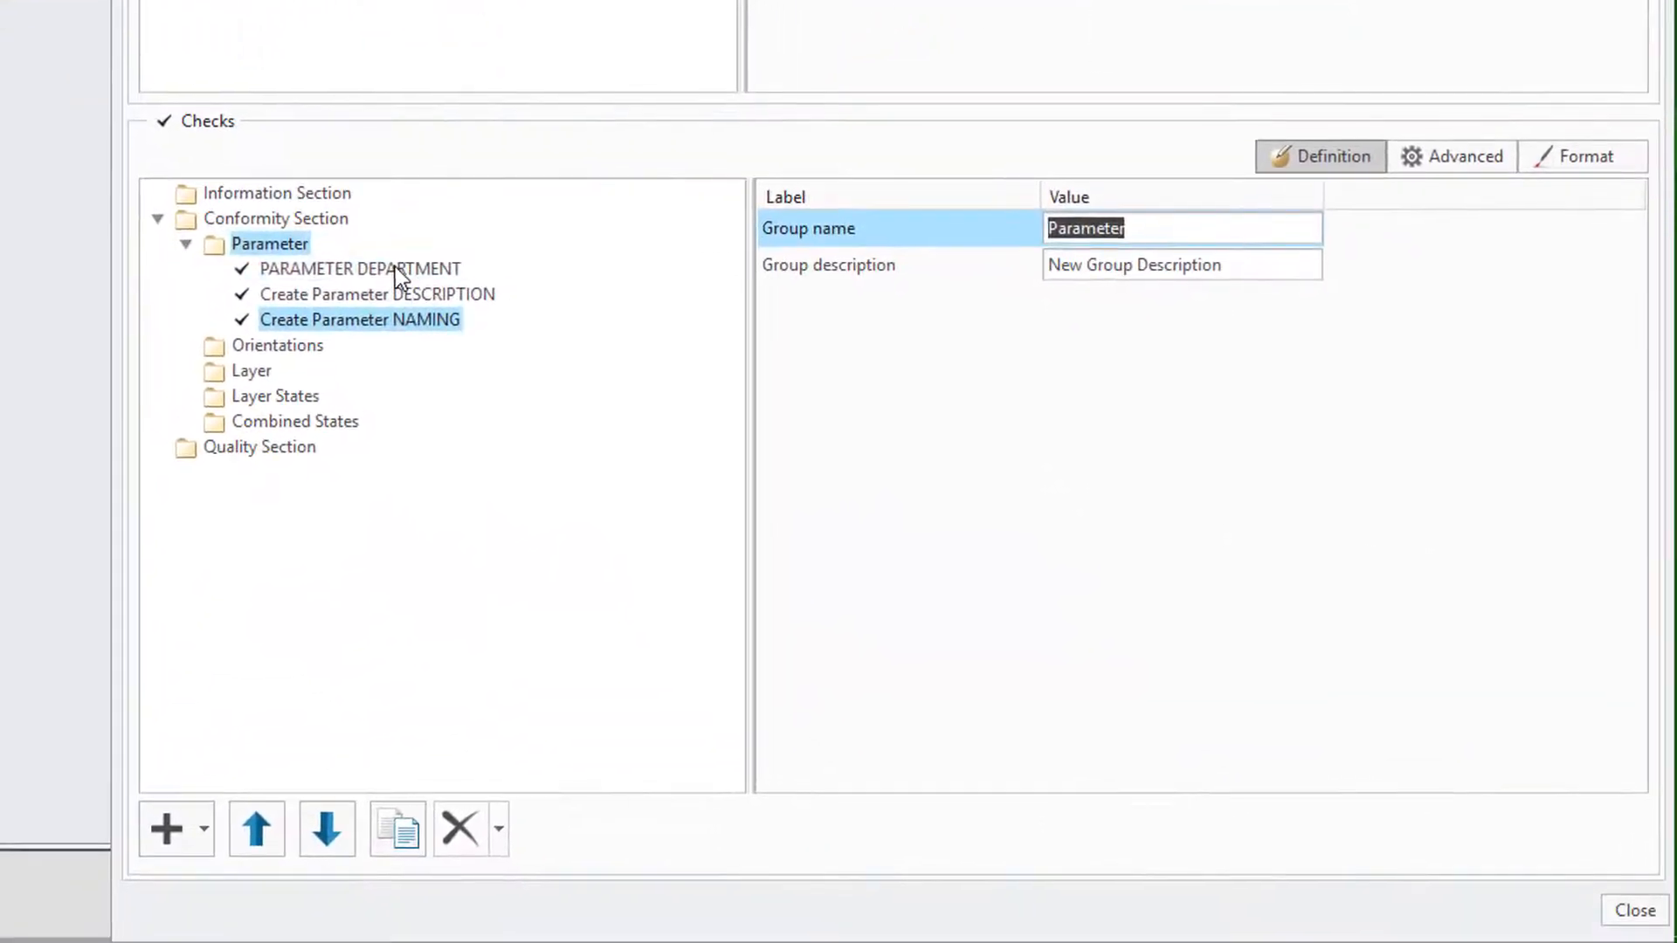
# Inspect the imported DESCRIPTION and NAMING parameter checks.
pyautogui.click(377, 294)
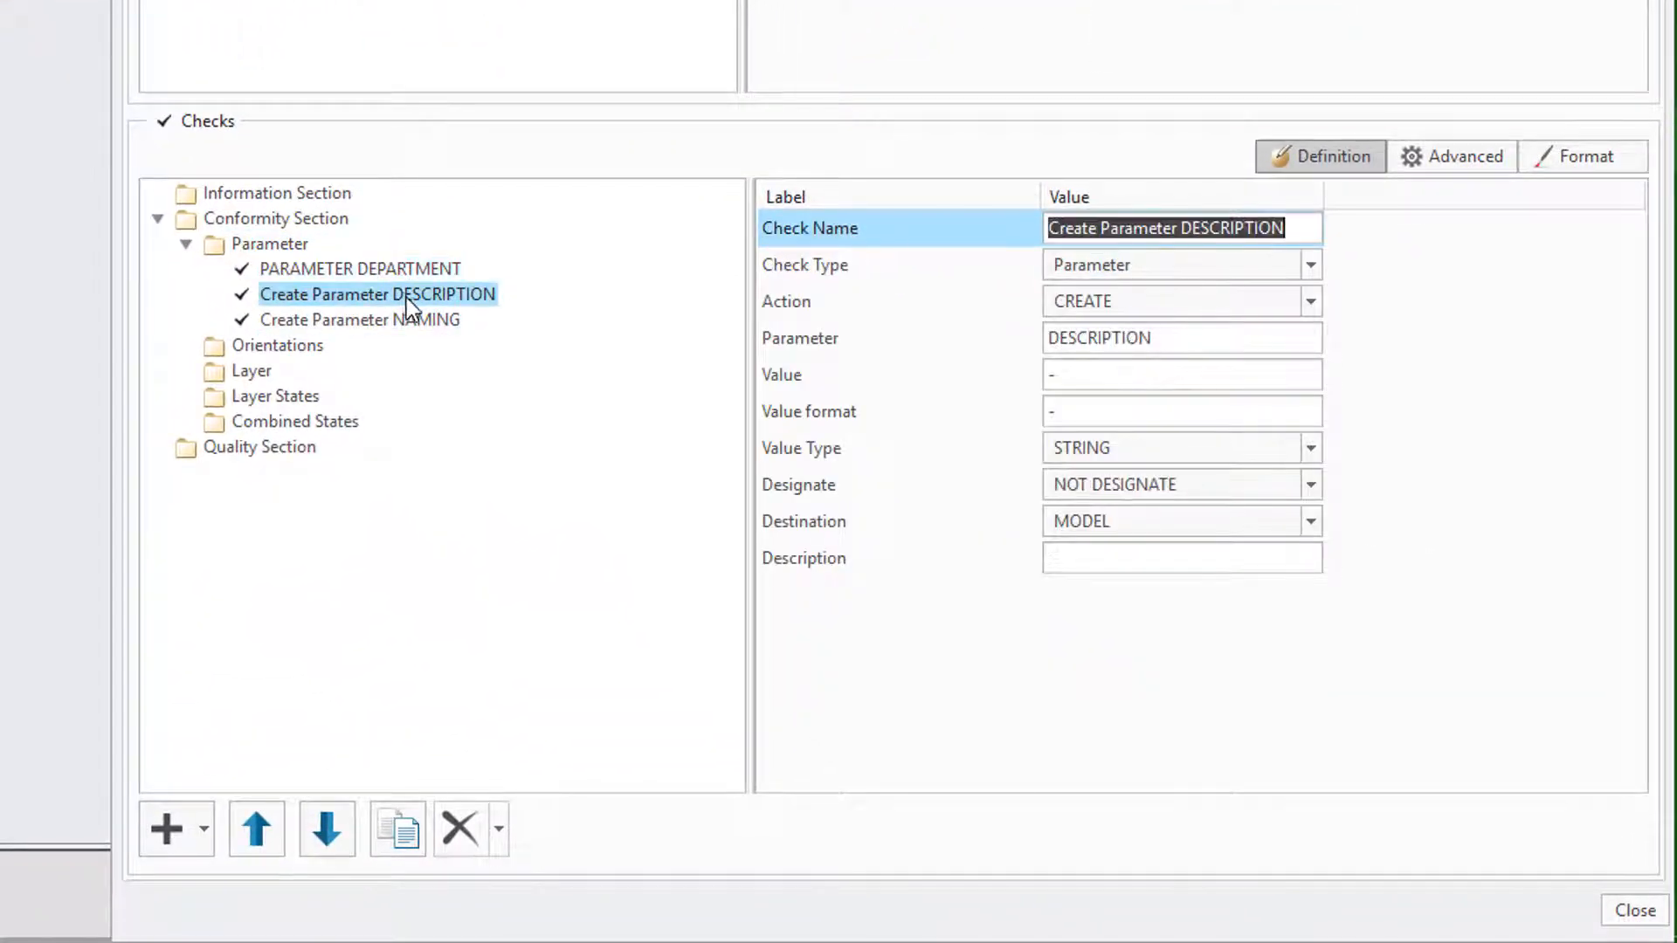
pyautogui.click(360, 320)
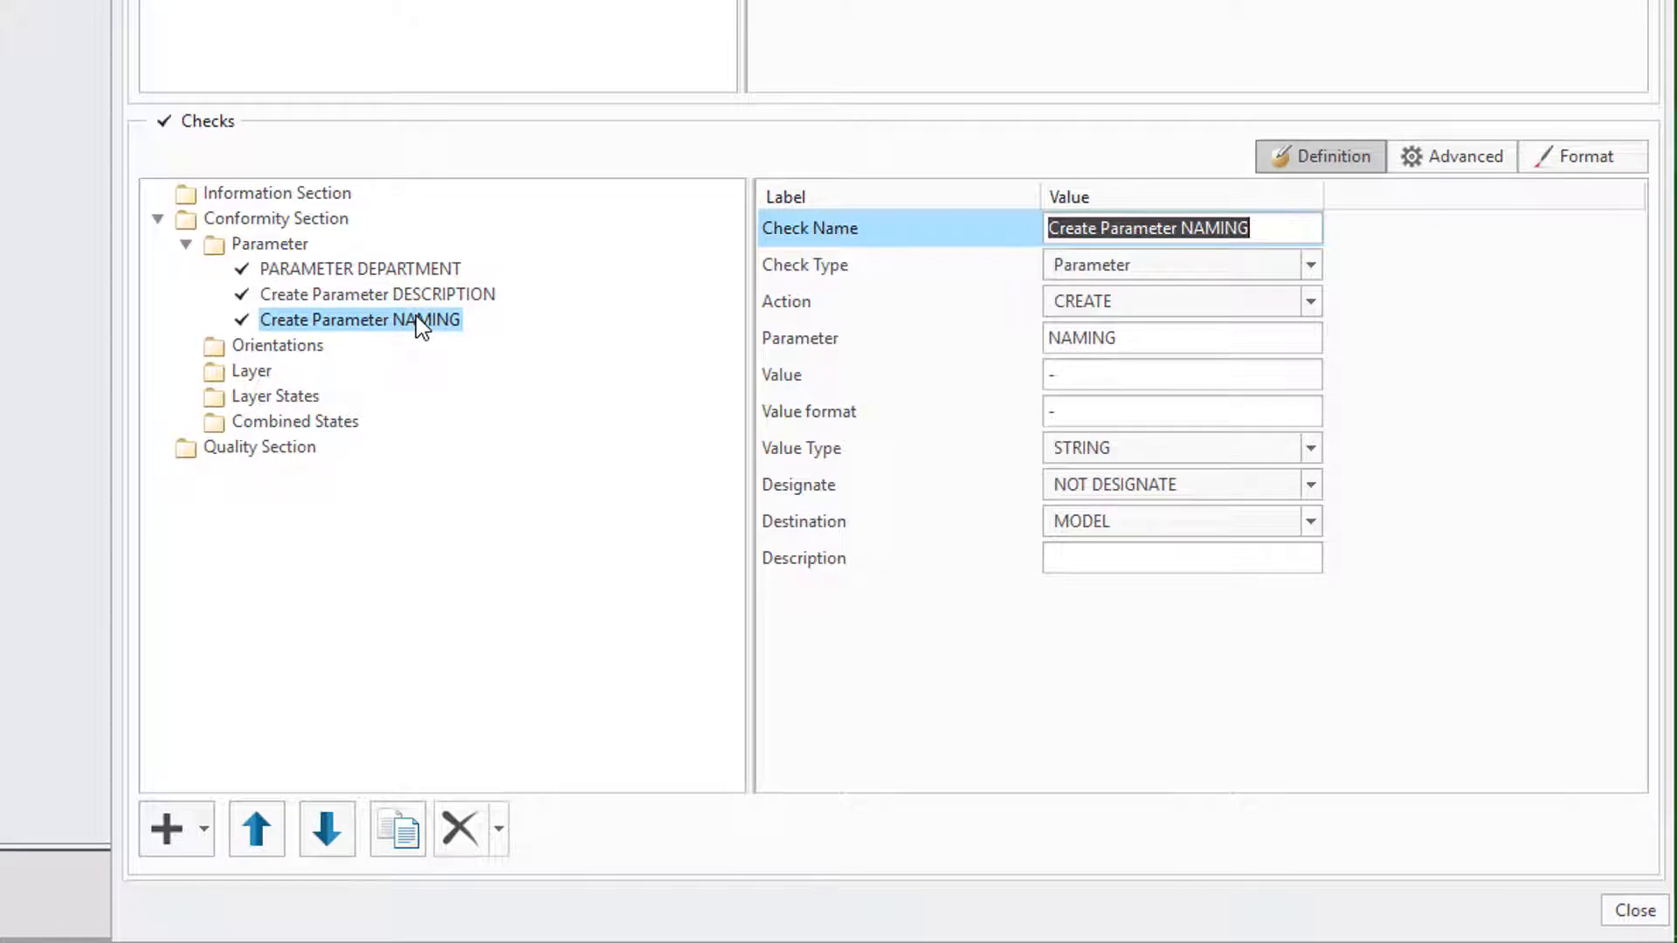
pyautogui.click(270, 244)
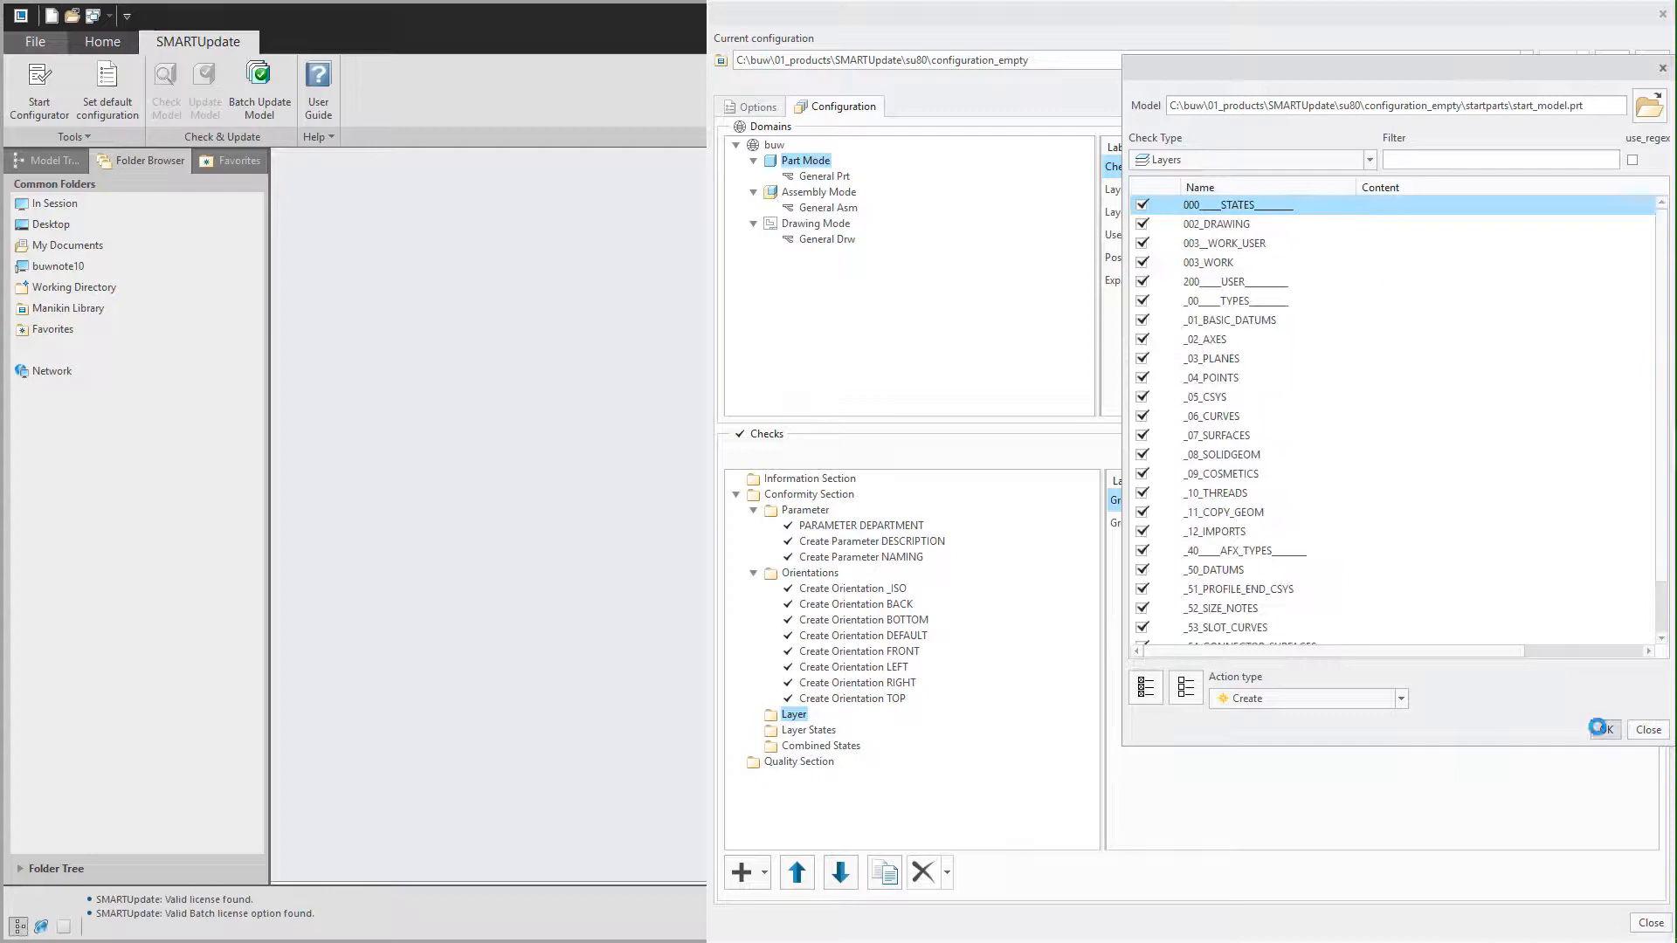
# Import the ticked layers, select combined states for import, and collapse Orientations and Layer.
pyautogui.click(1368, 158)
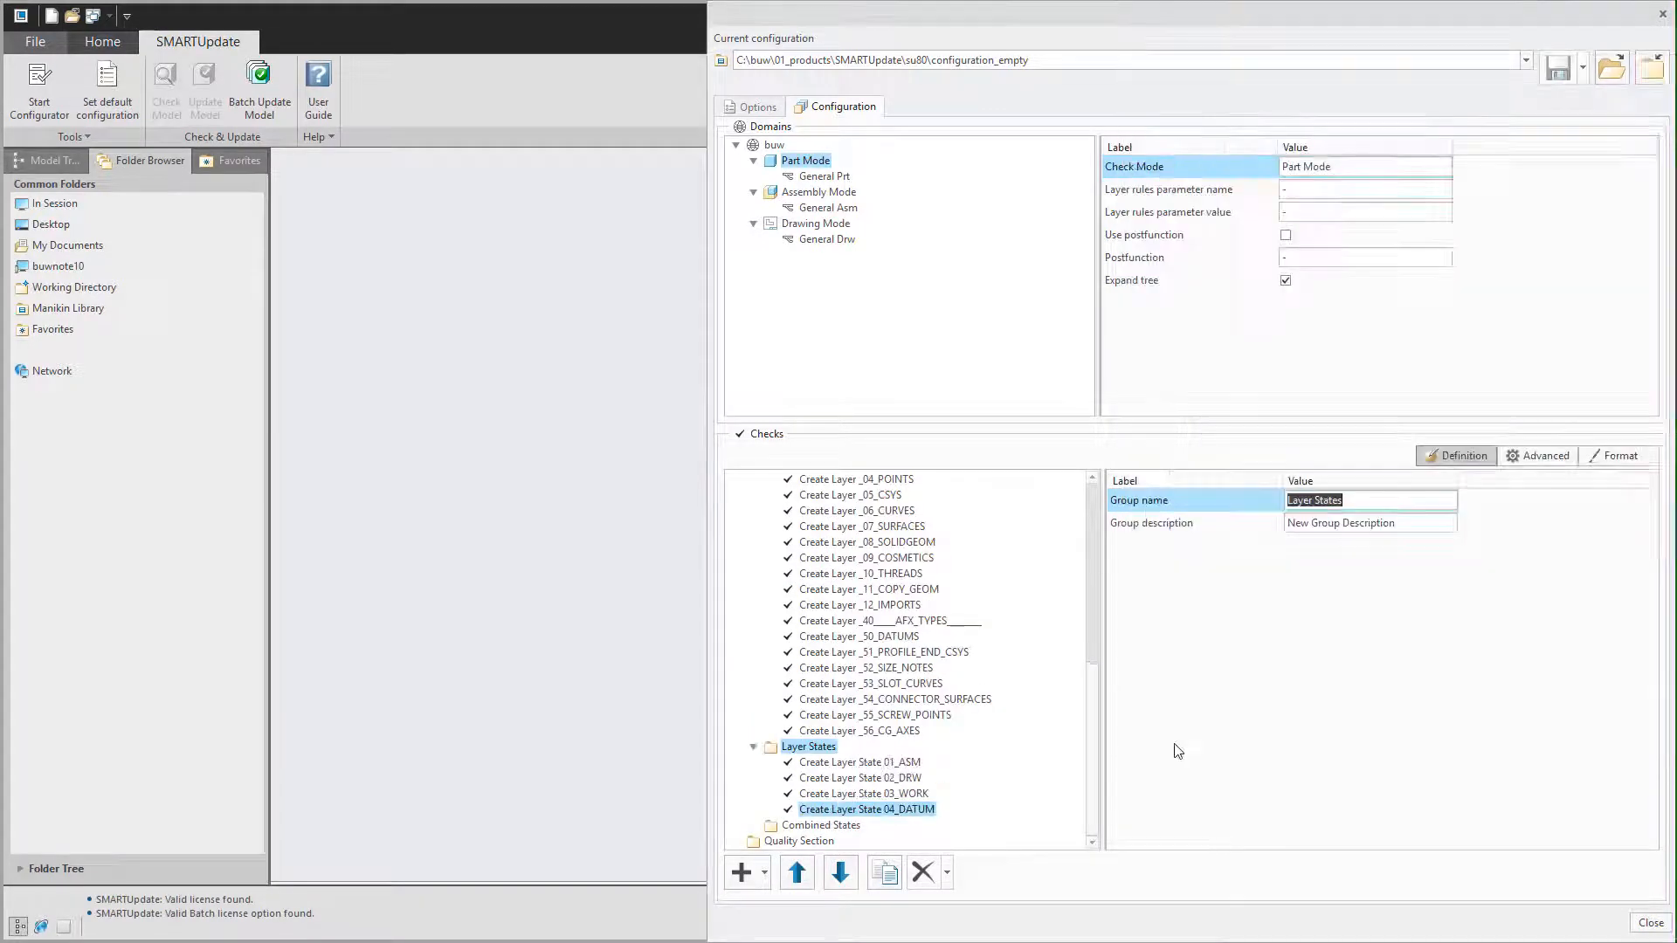
pyautogui.click(820, 824)
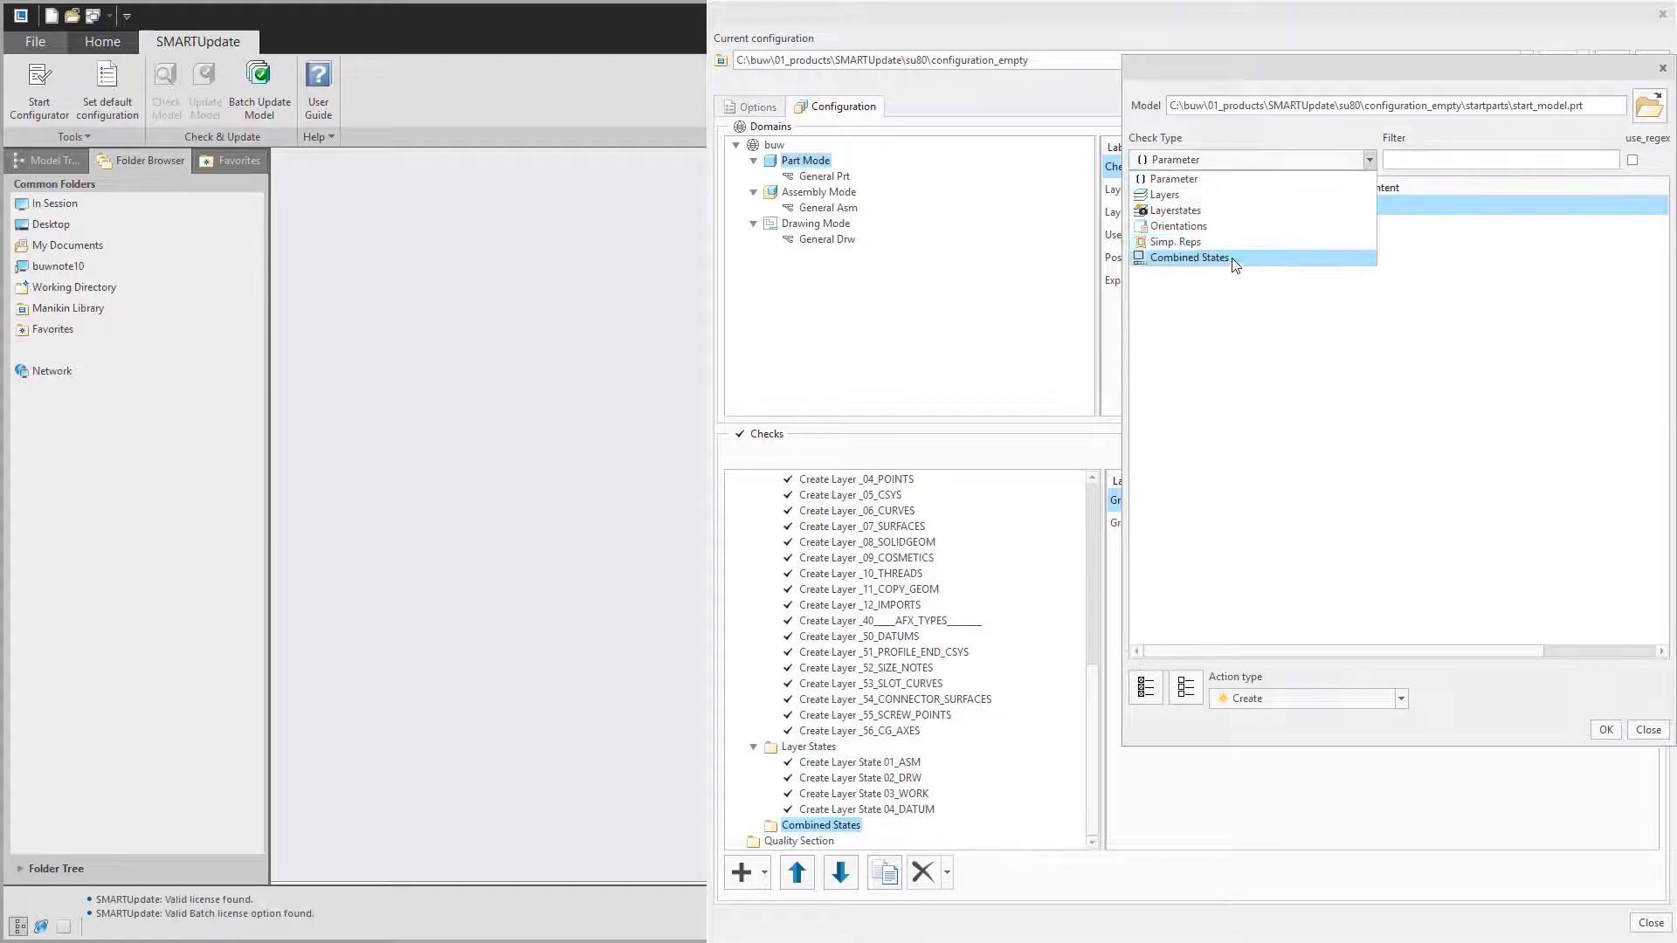
pyautogui.click(1187, 256)
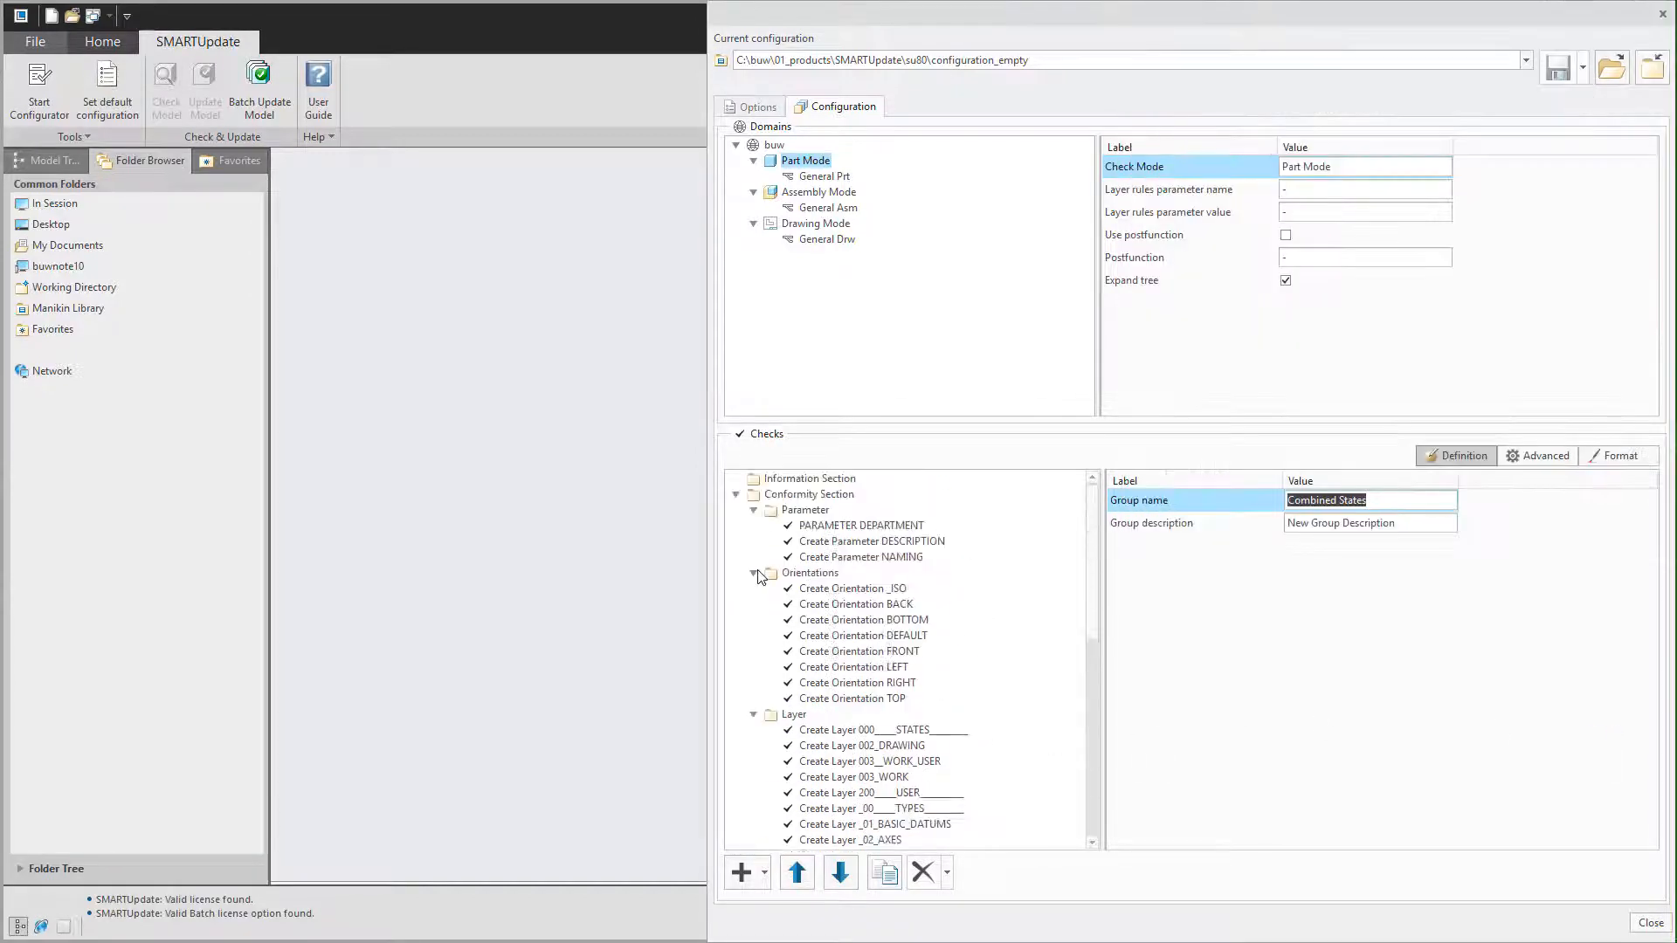
pyautogui.click(754, 510)
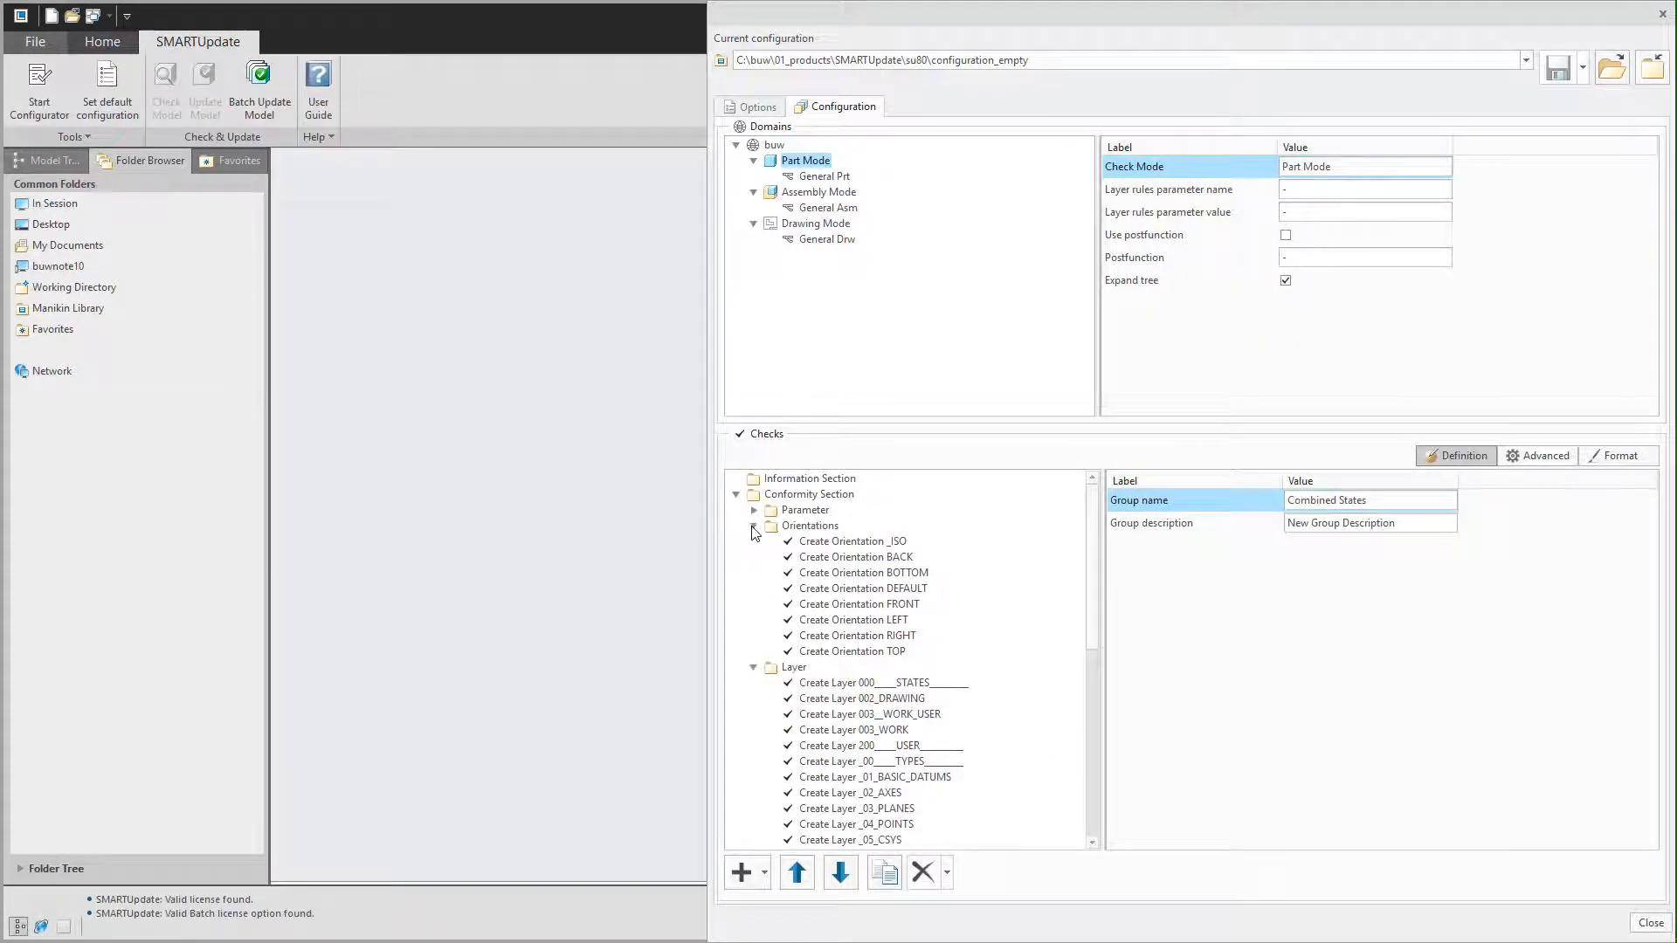
pyautogui.click(753, 524)
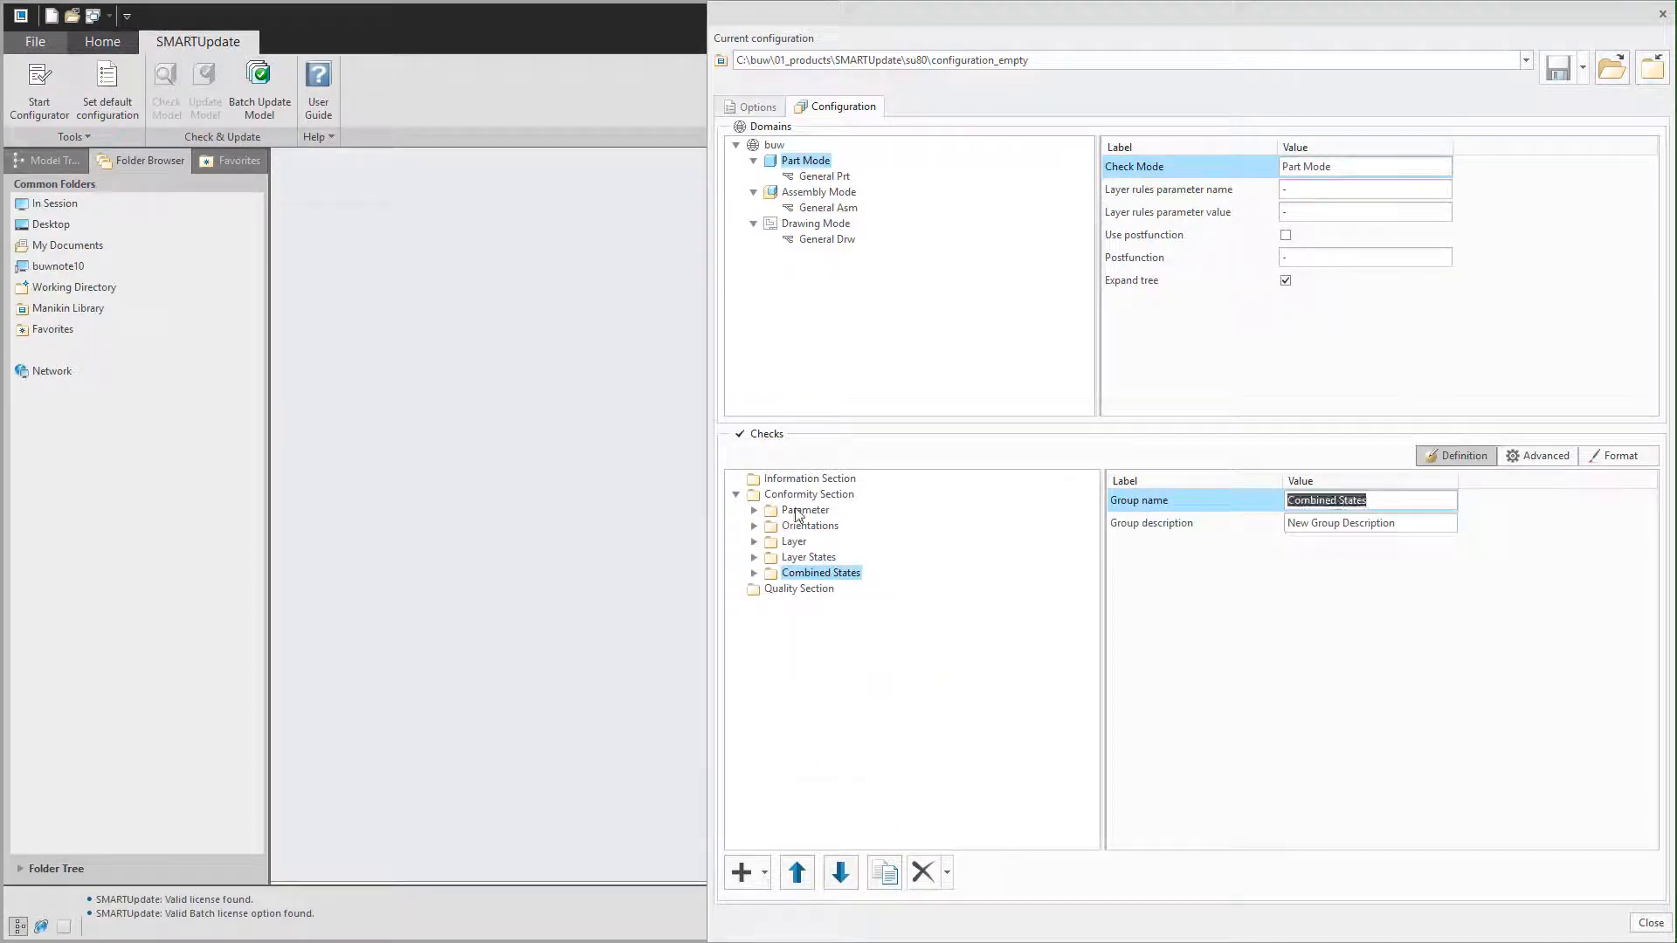
# Paste the Parameter, Orientations and Layer groups into Assembly Mode's Conformity Section, ordered as in Part Mode.
pyautogui.click(805, 509)
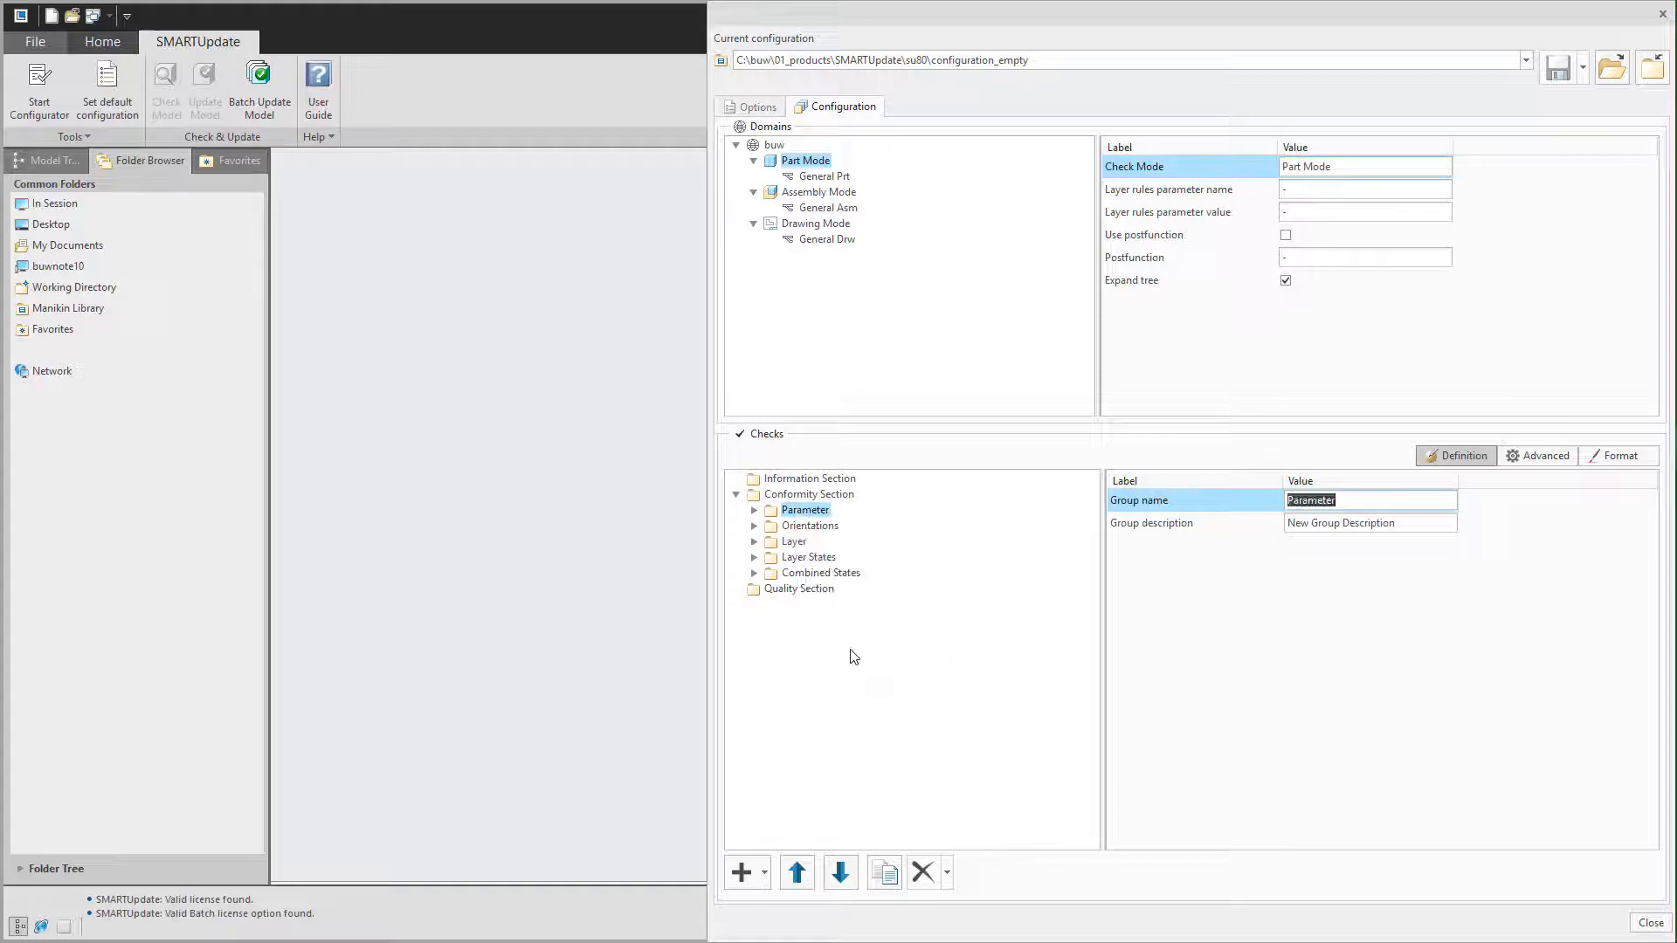
pyautogui.rightClick(808, 493)
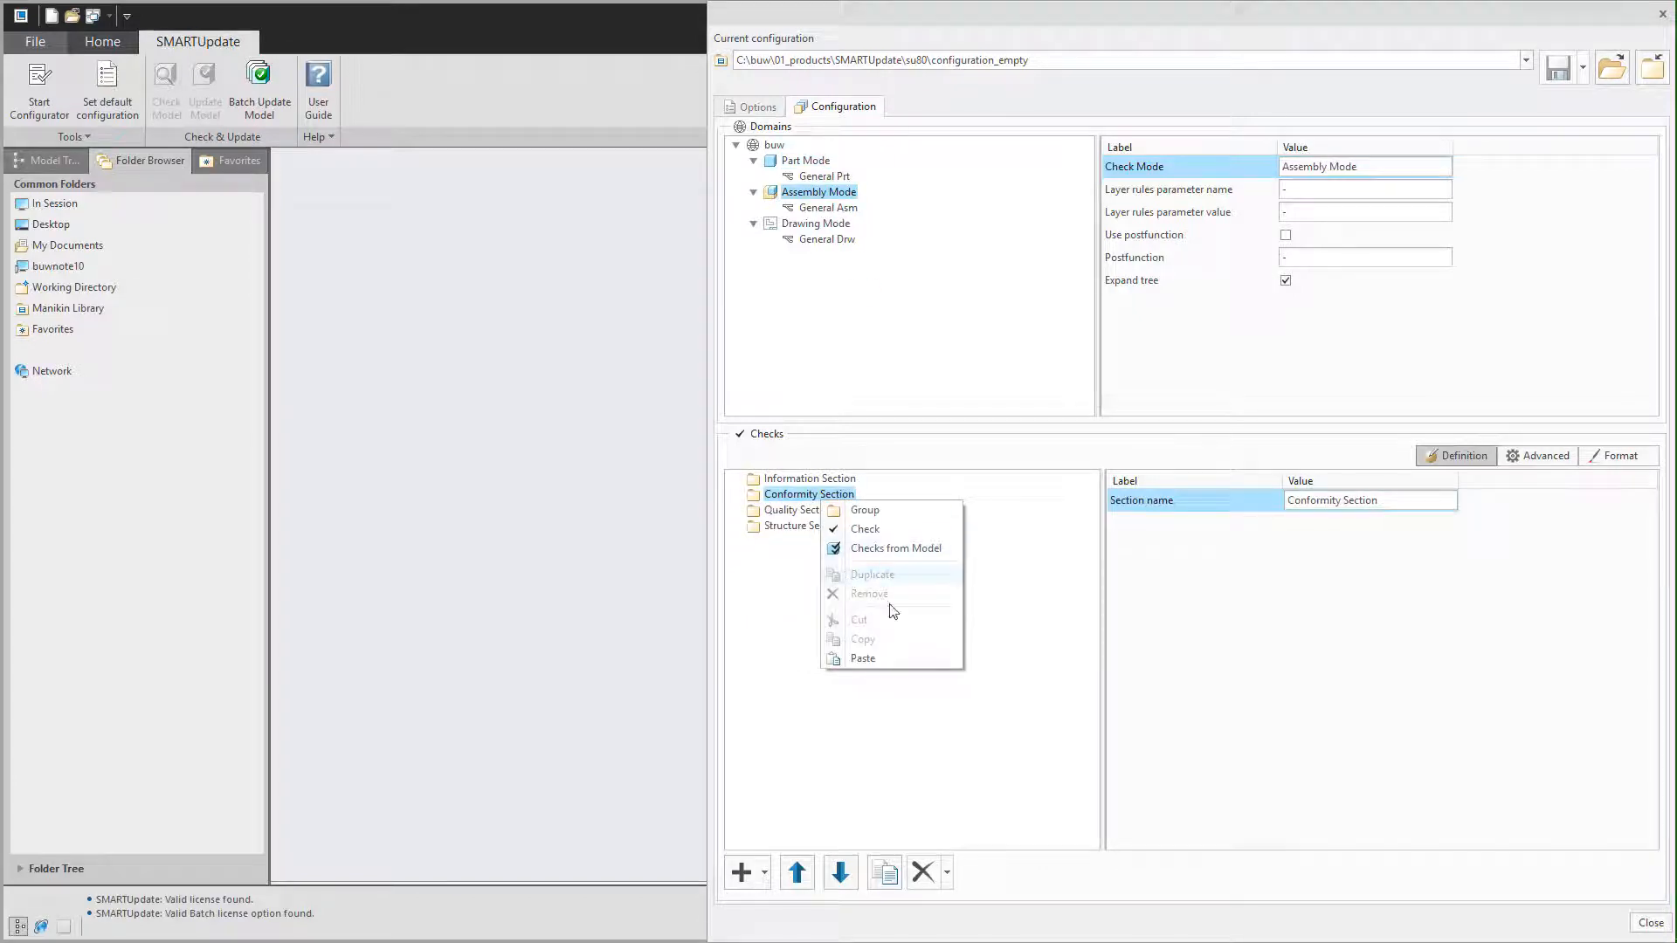
pyautogui.click(863, 510)
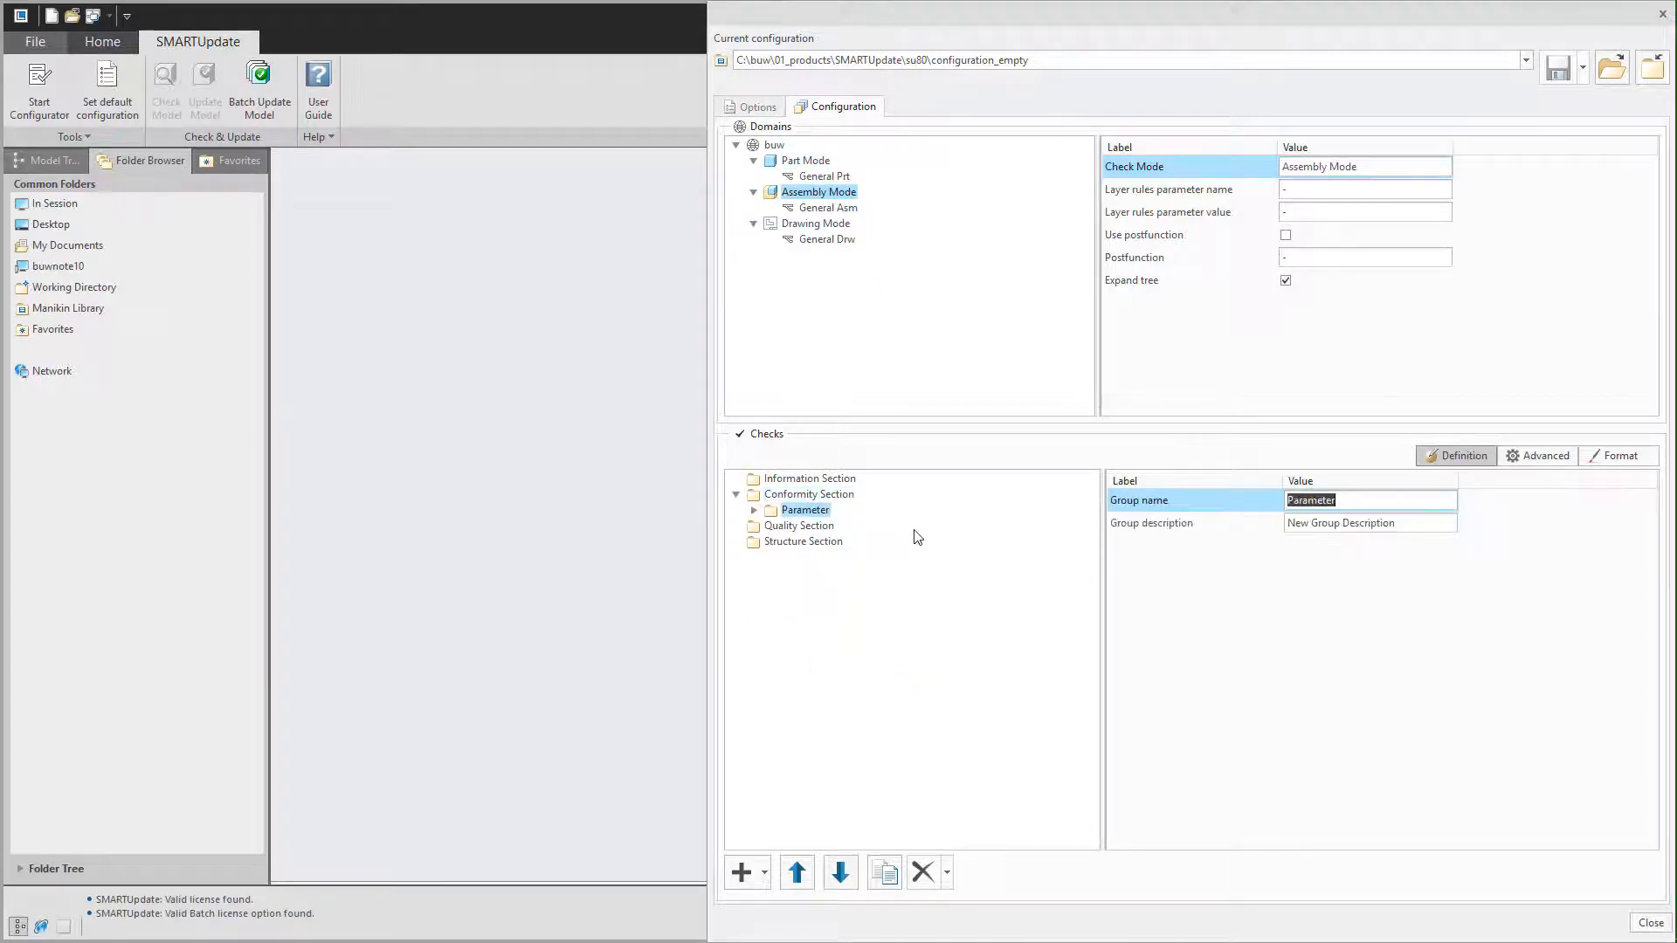
pyautogui.click(804, 160)
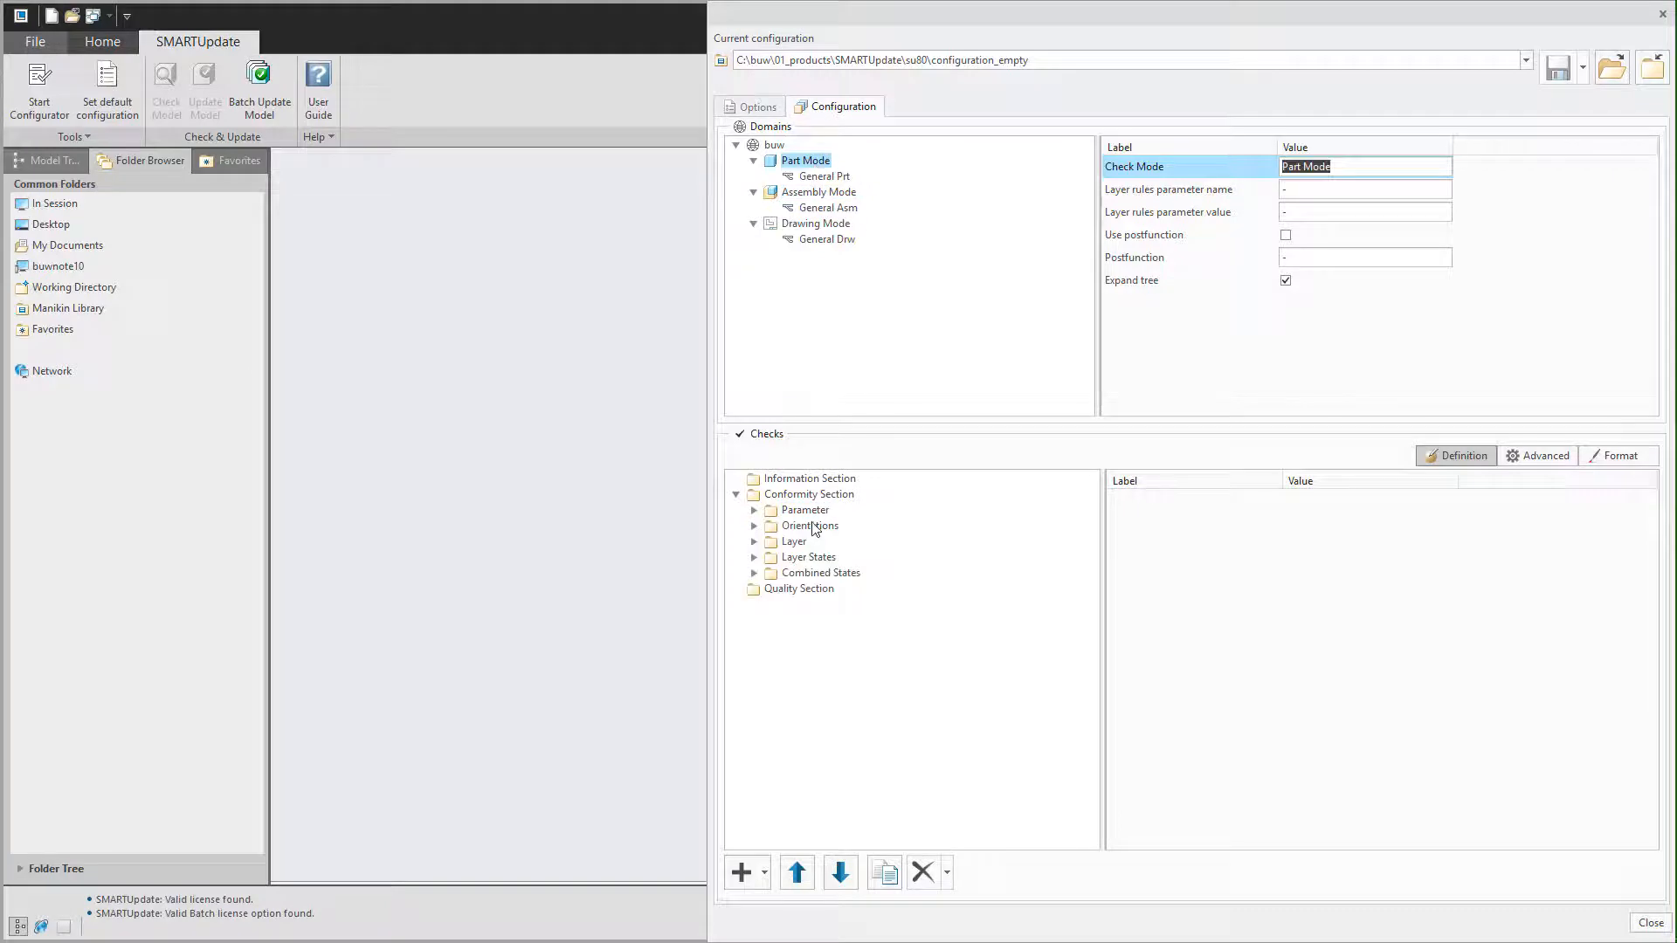
pyautogui.click(809, 525)
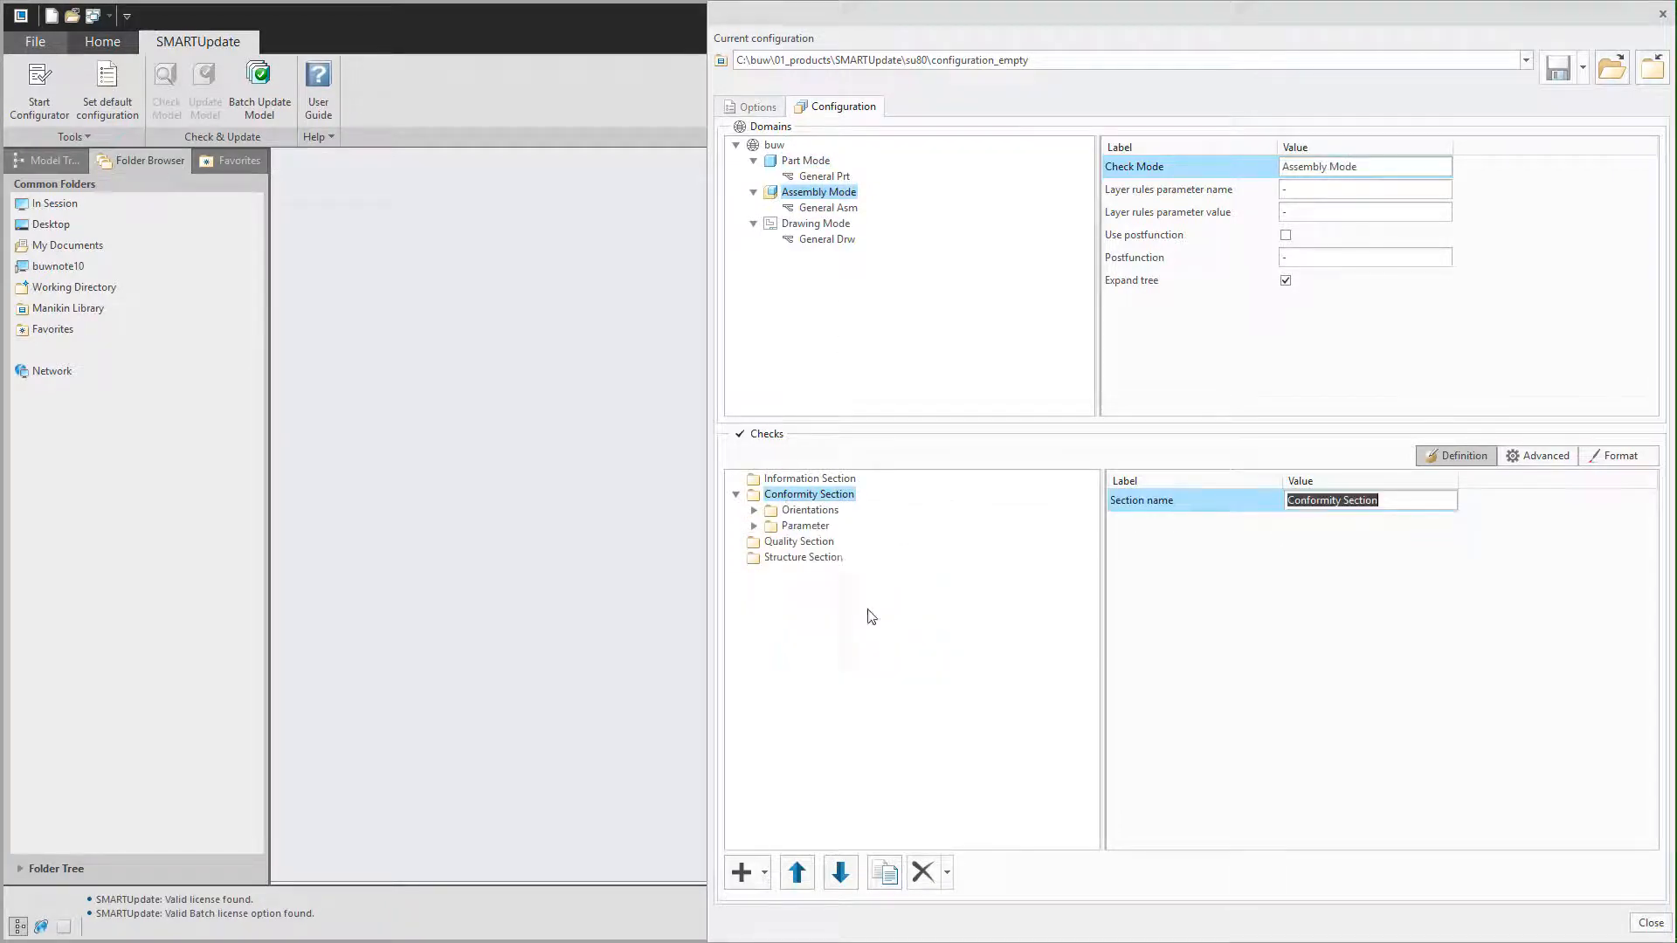
pyautogui.click(805, 161)
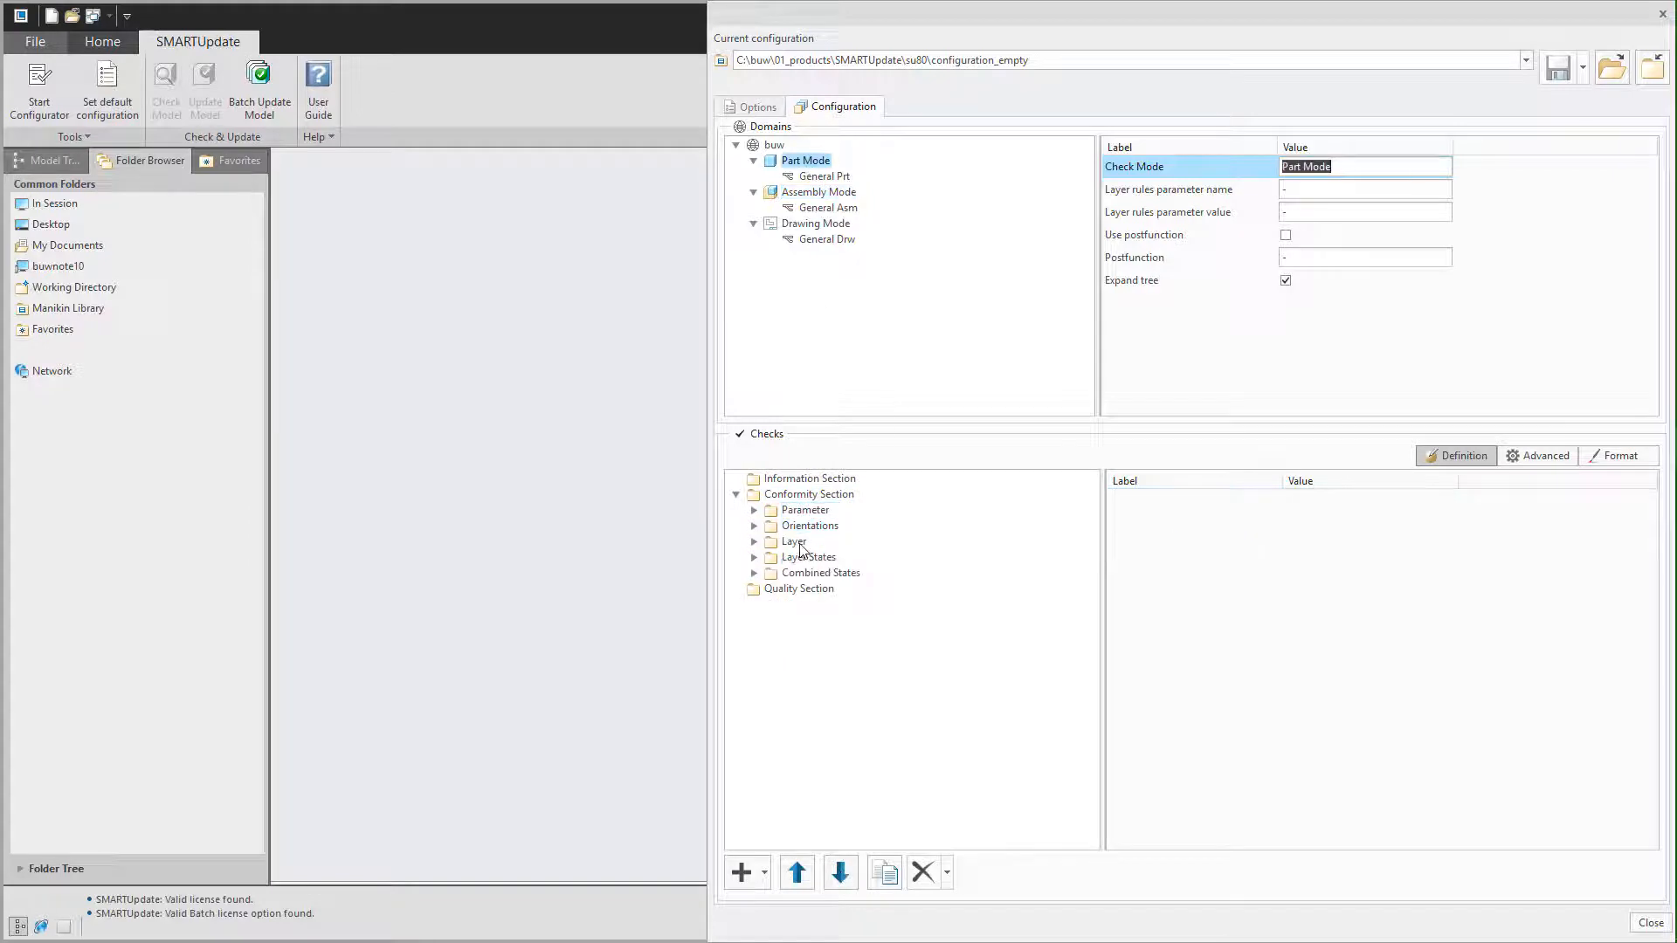
pyautogui.click(818, 191)
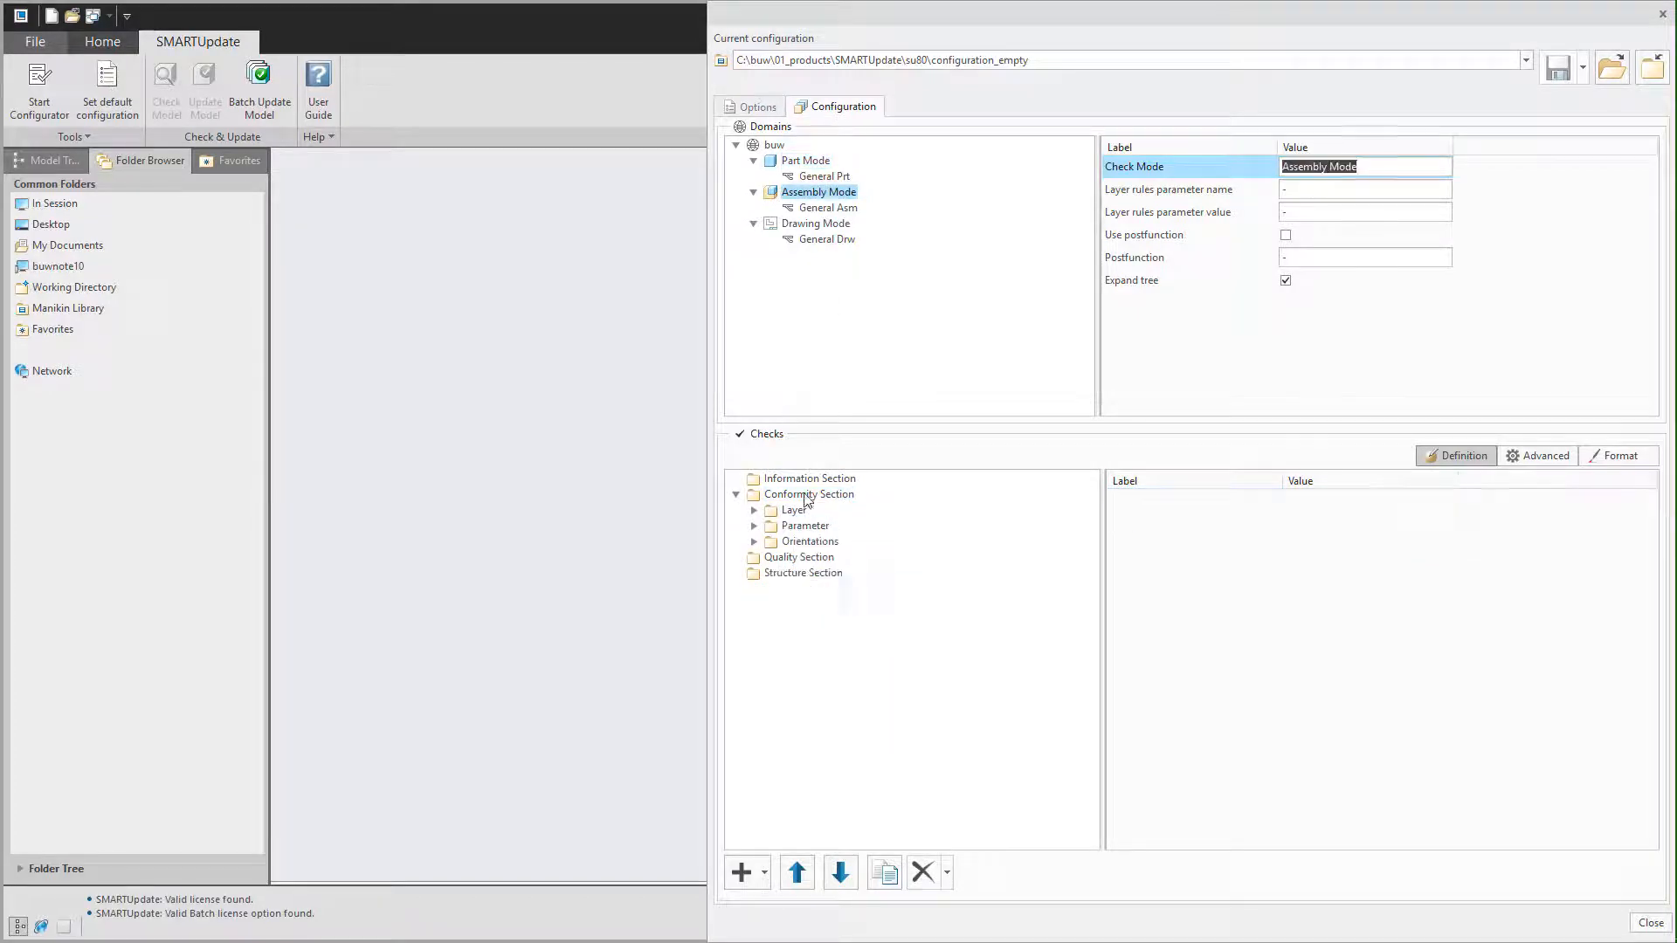
pyautogui.click(805, 158)
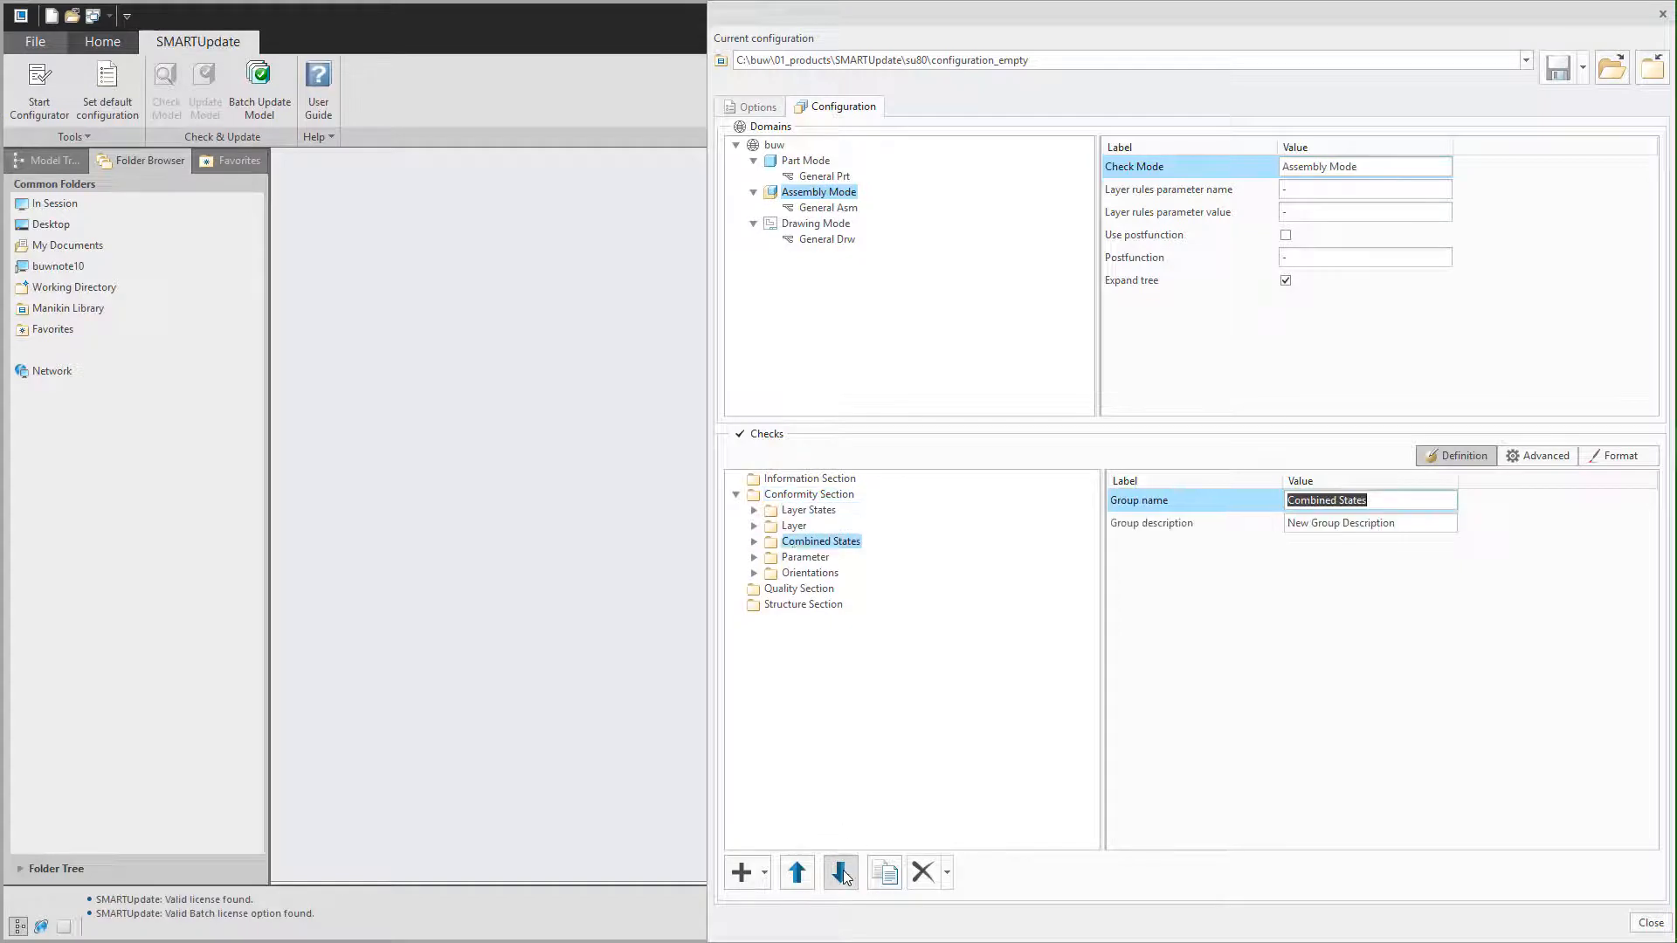
pyautogui.click(842, 873)
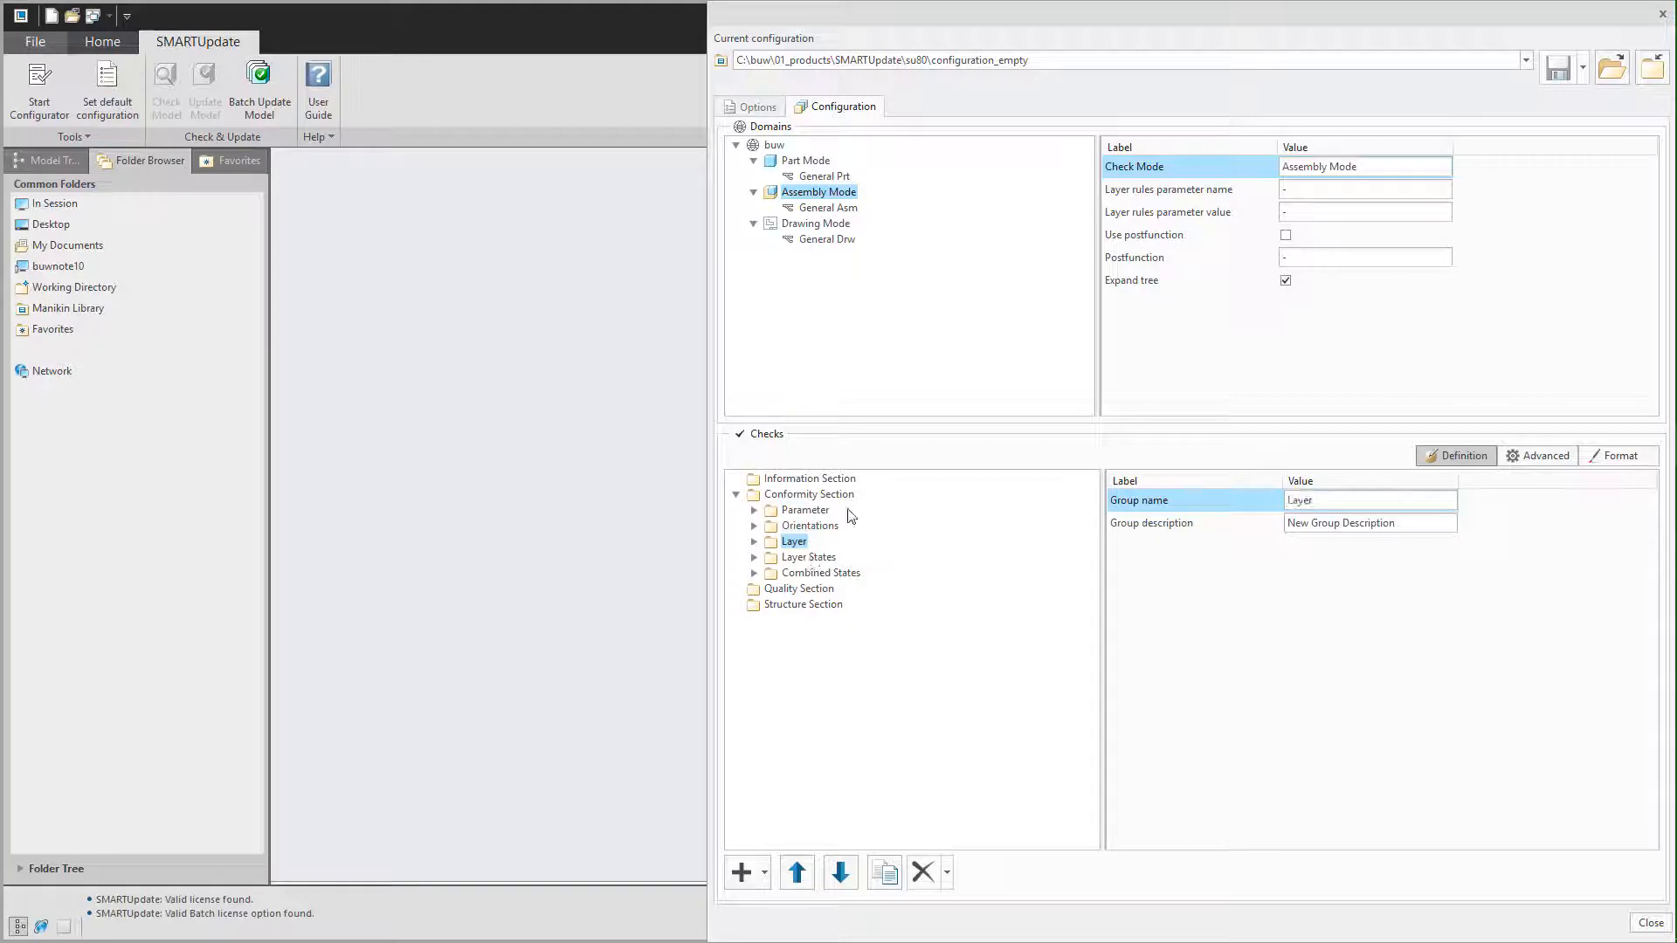
# Create a Regeneration check of type Run Mapkey, mapkey _rgn, run sequence UPDATE, run point END.
pyautogui.rightClick(798, 587)
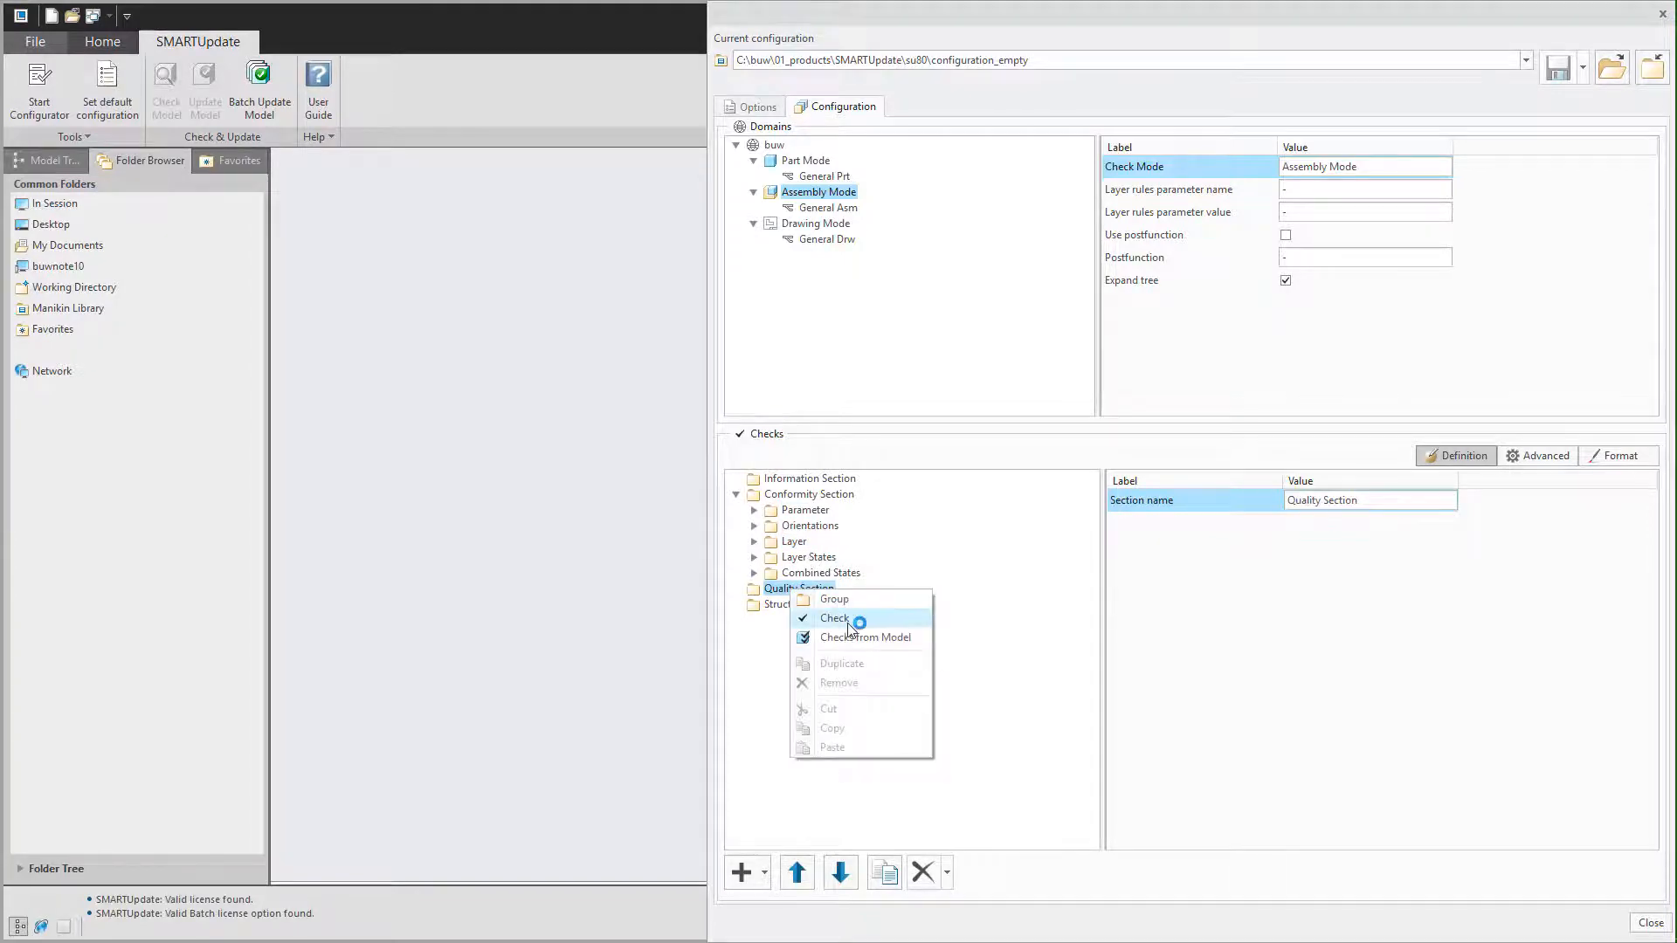
pyautogui.click(834, 618)
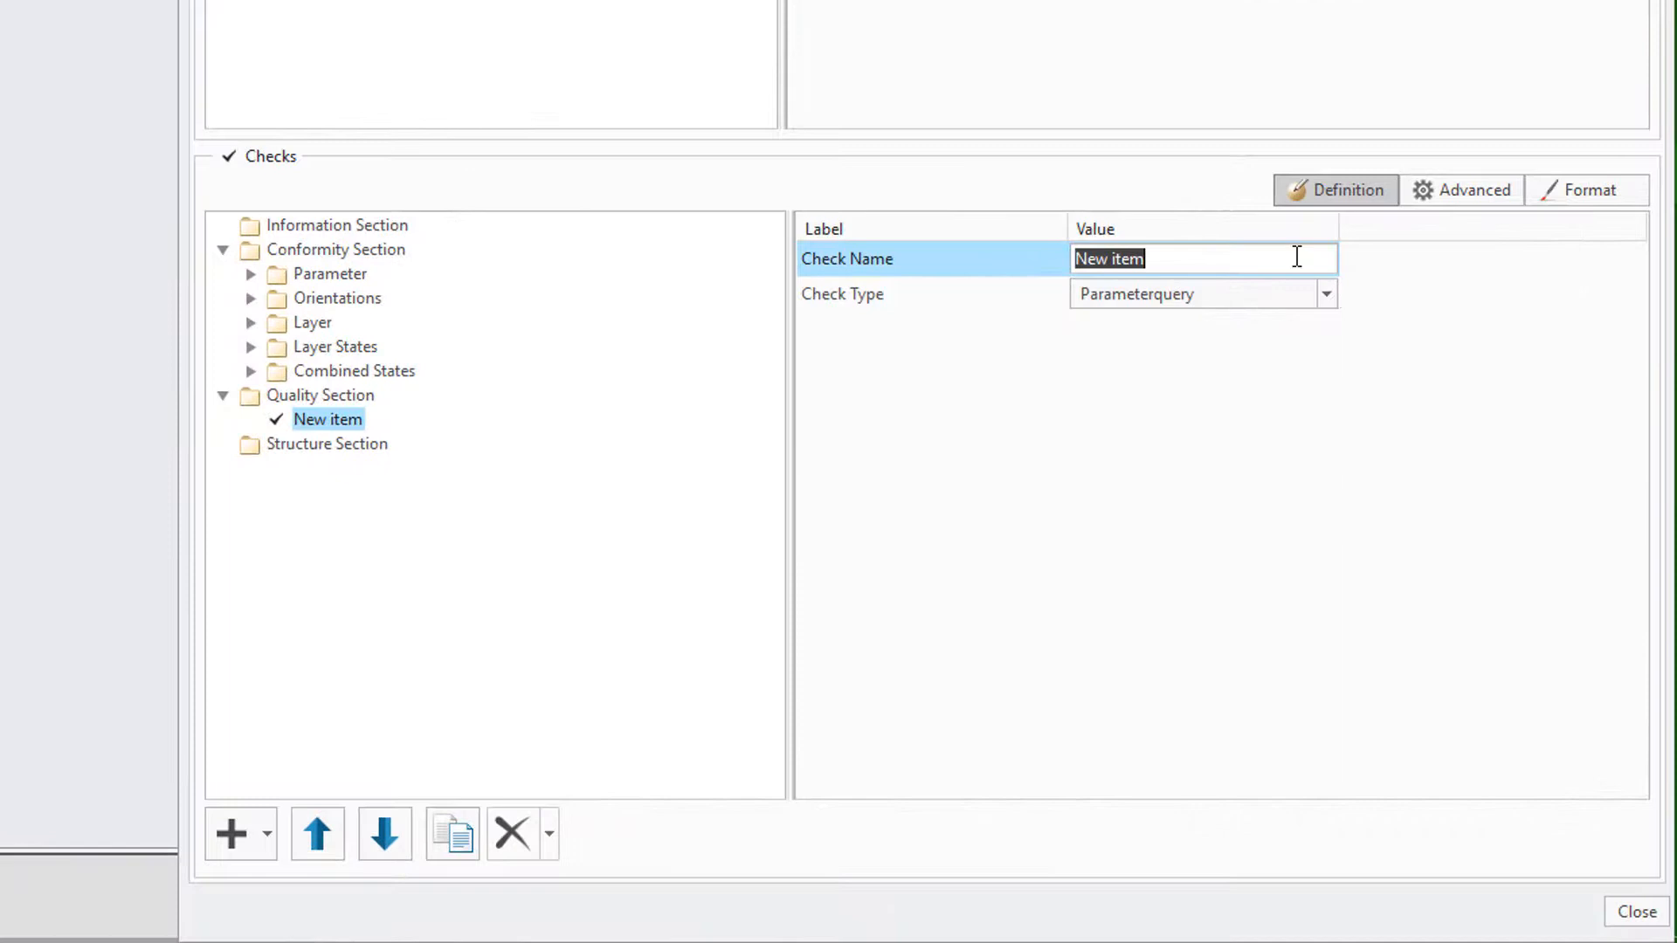
pyautogui.write('Regeneration')
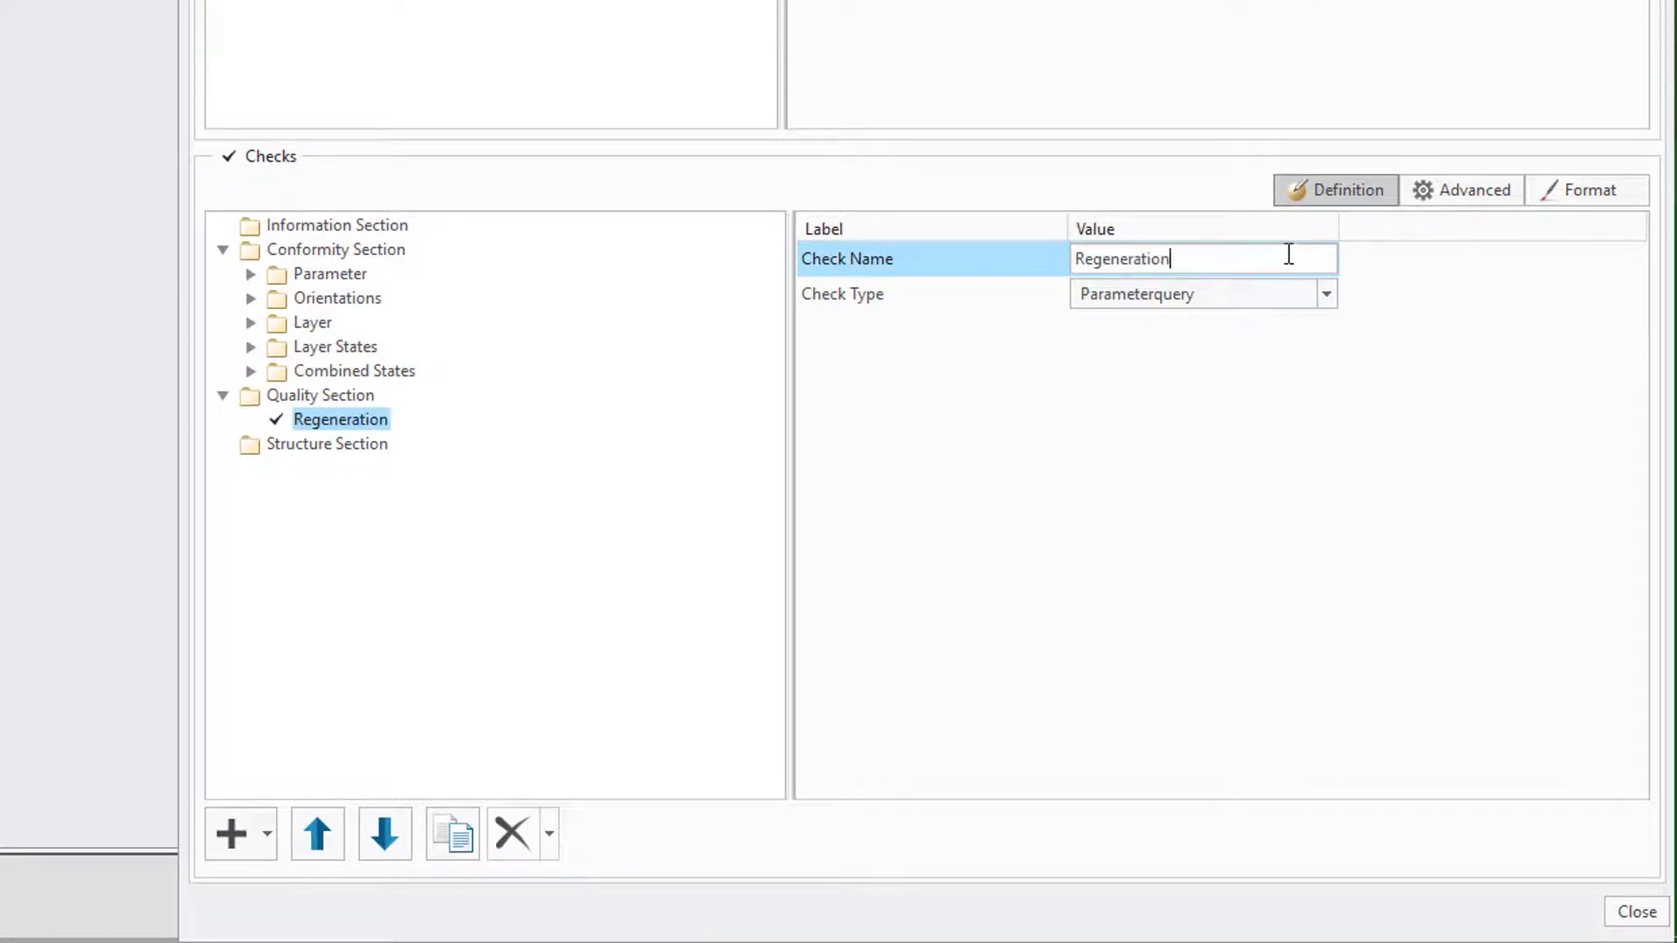
pyautogui.click(1324, 293)
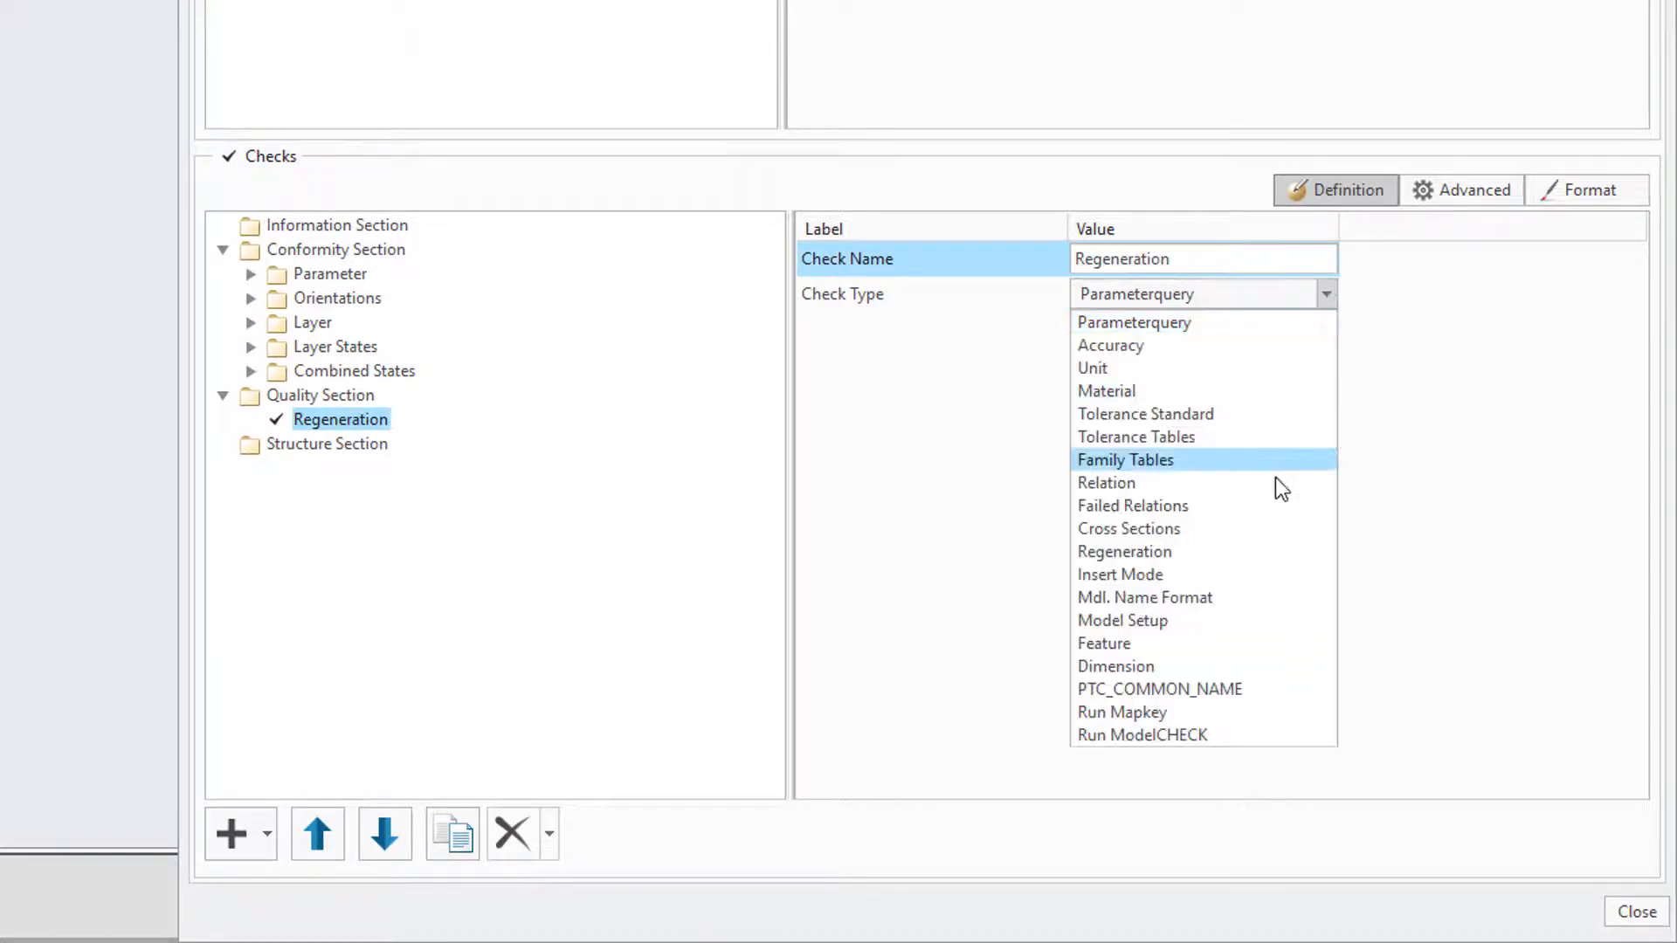
pyautogui.click(1121, 713)
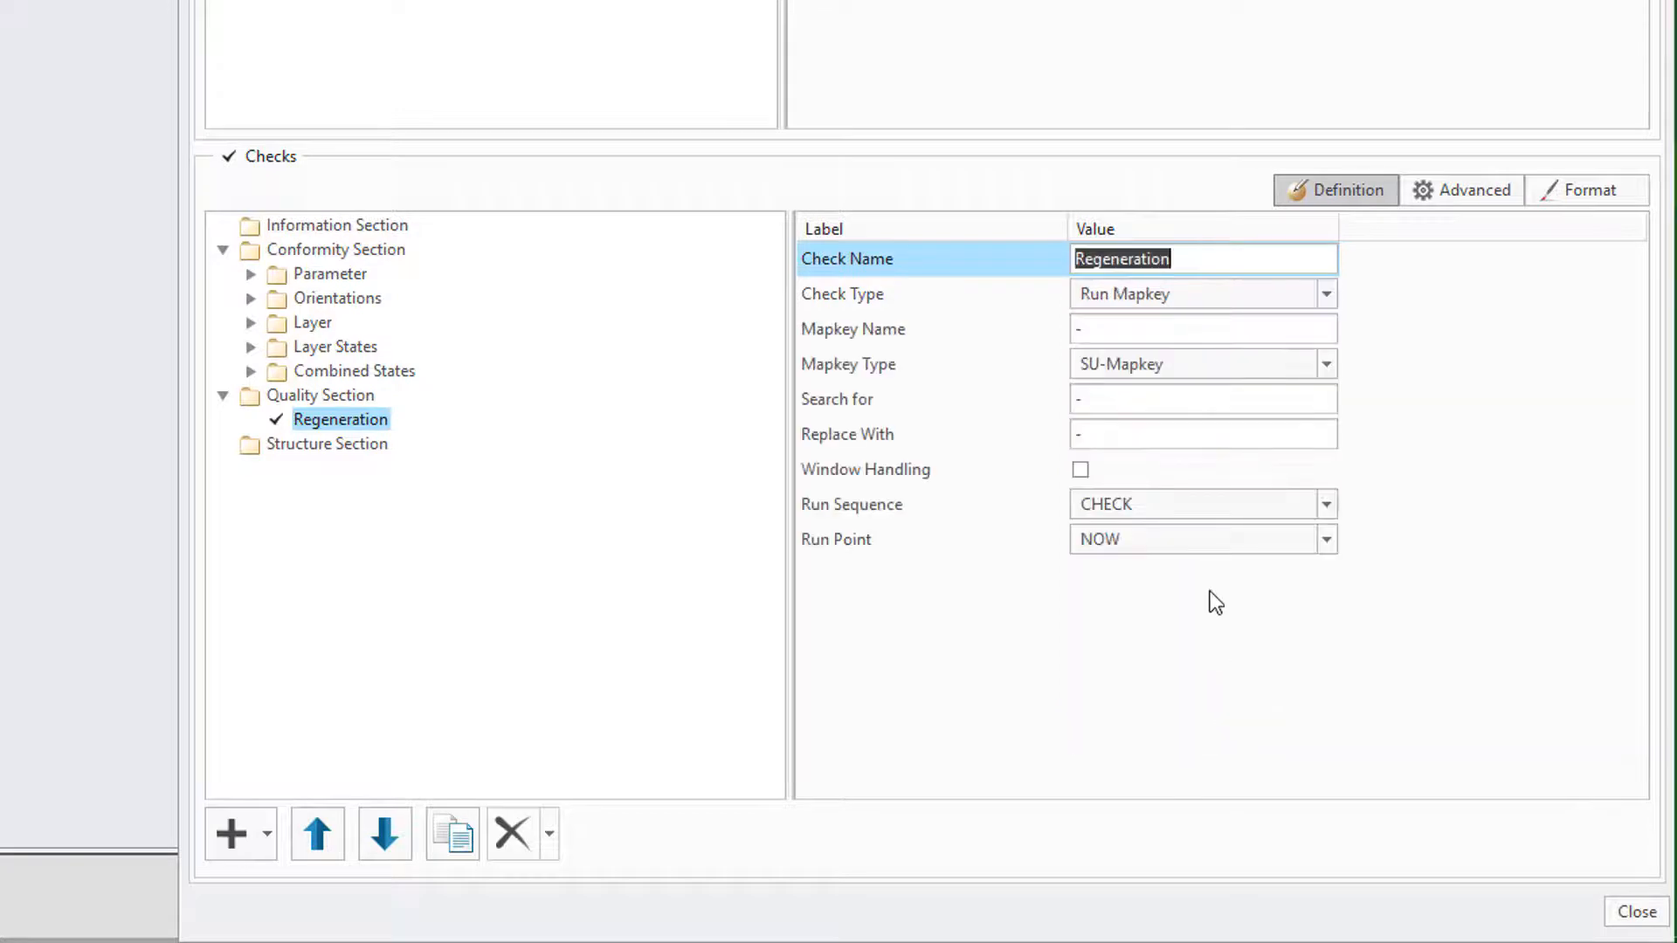
pyautogui.click(1201, 328)
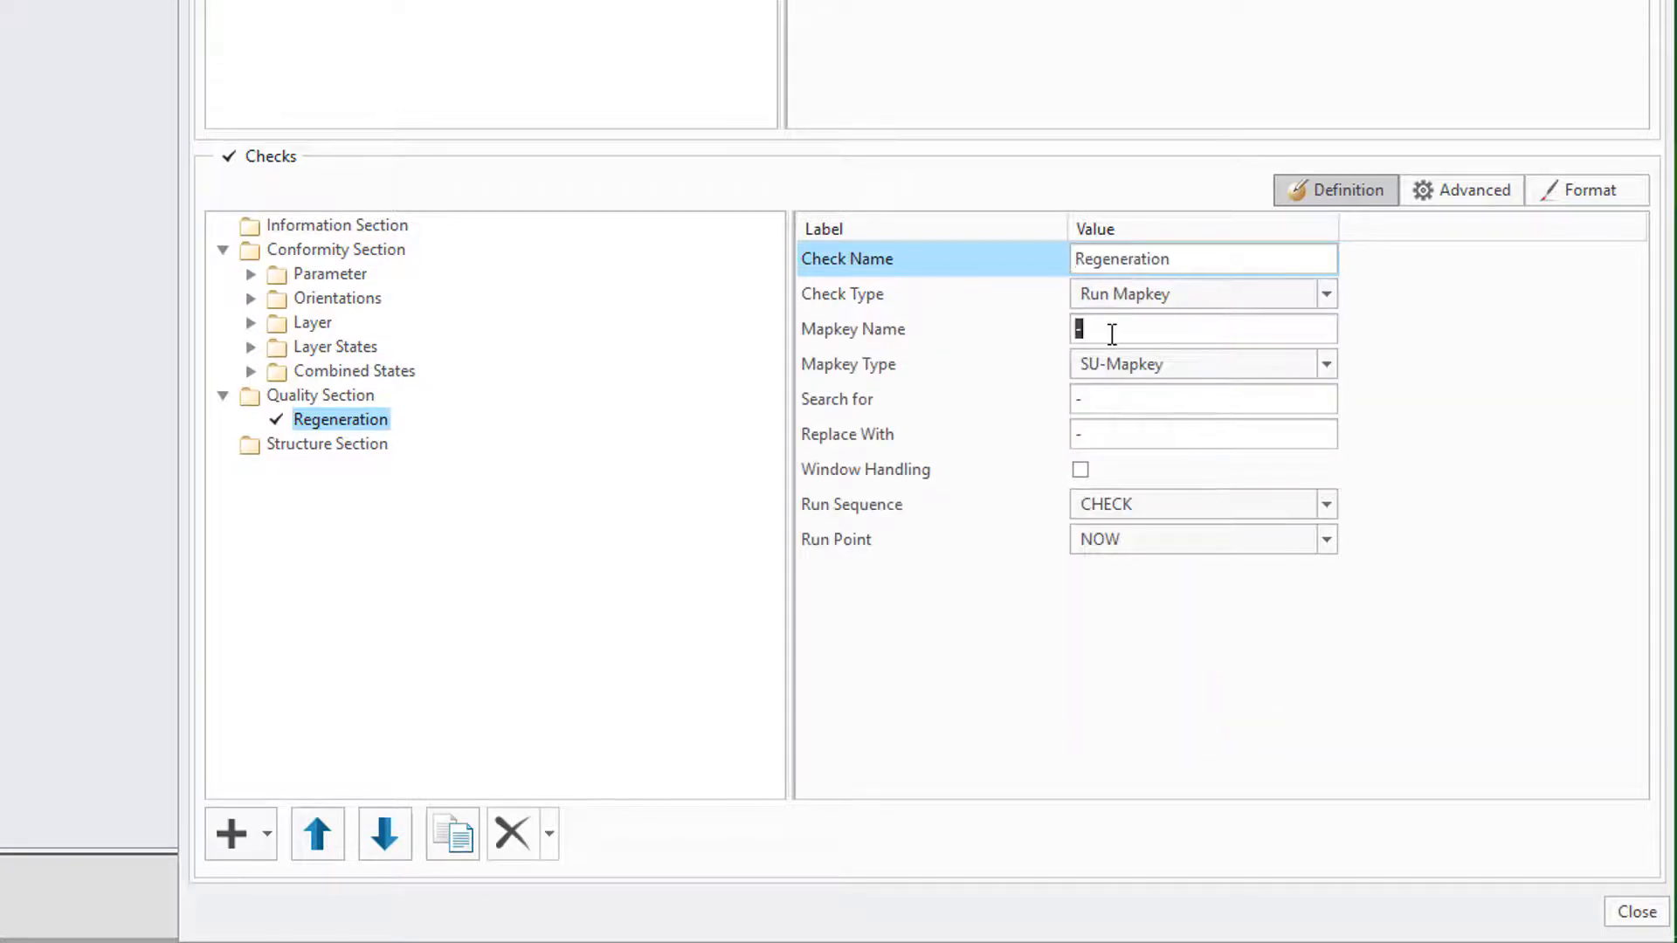
pyautogui.write('_rgn')
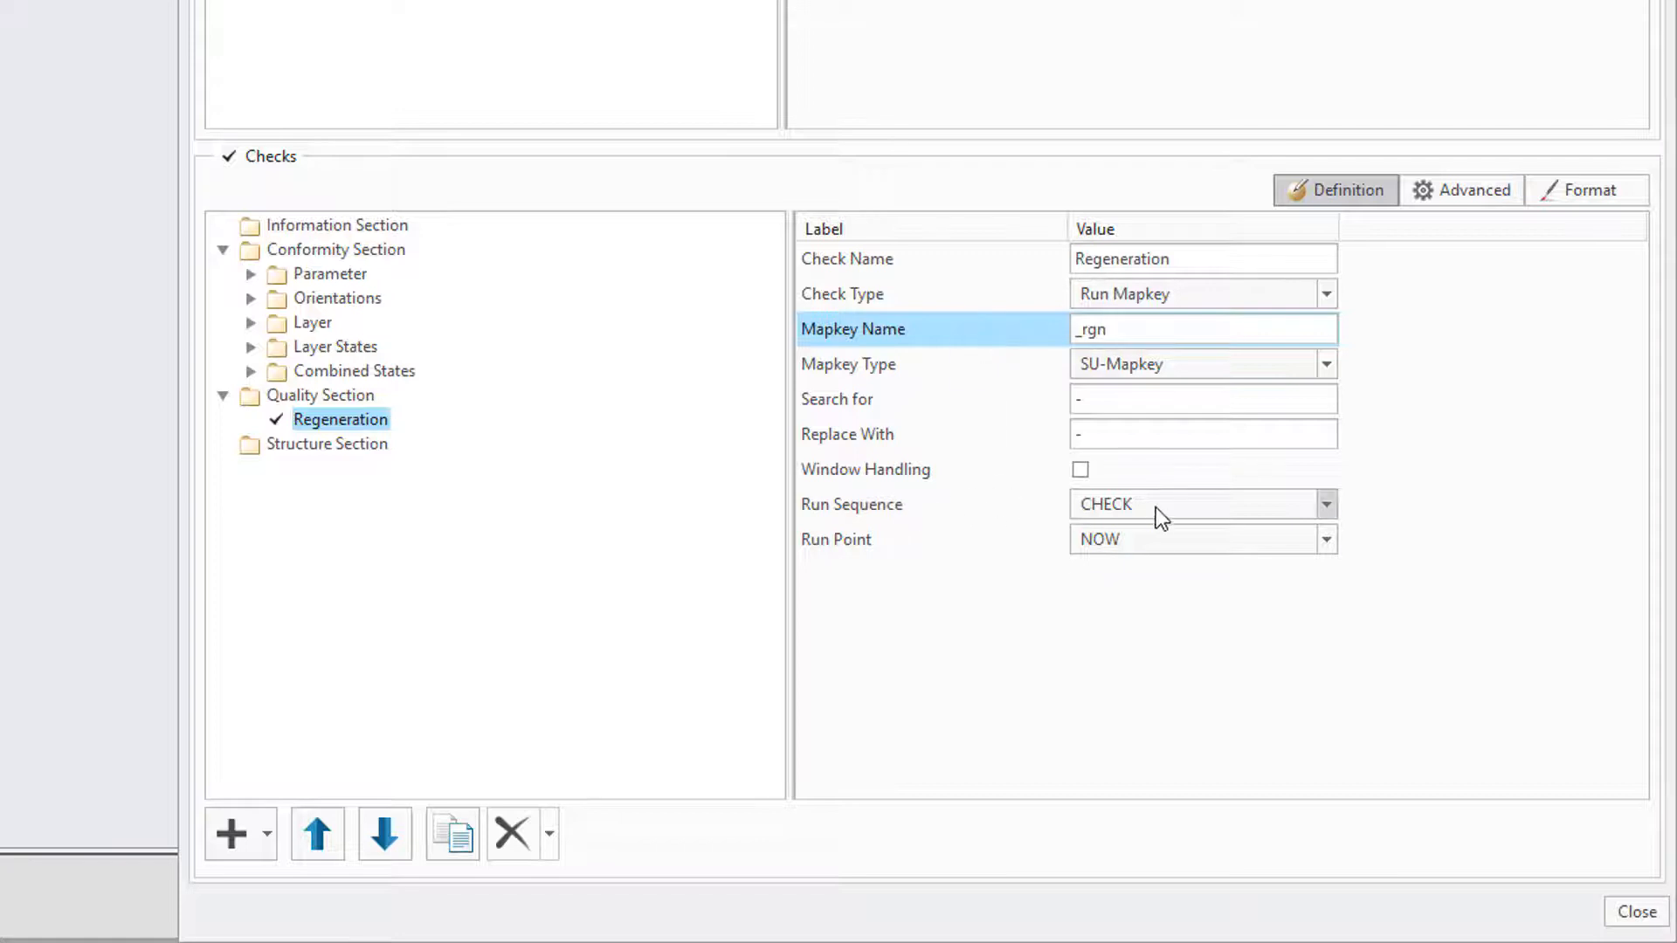
pyautogui.click(1326, 539)
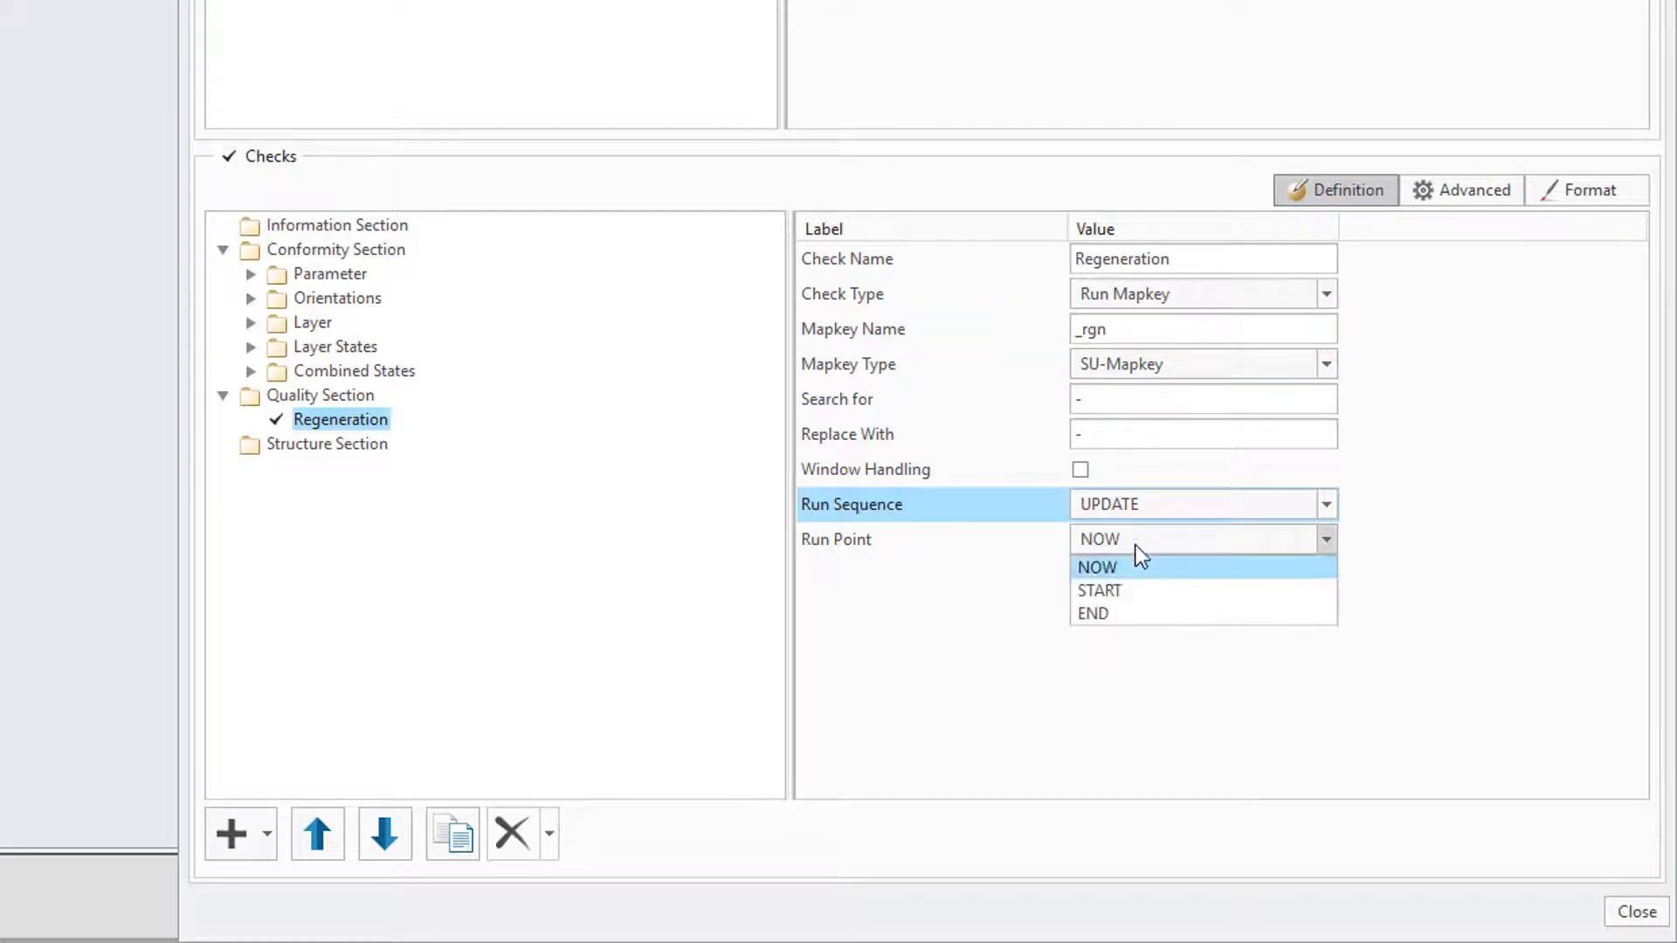
pyautogui.click(1092, 613)
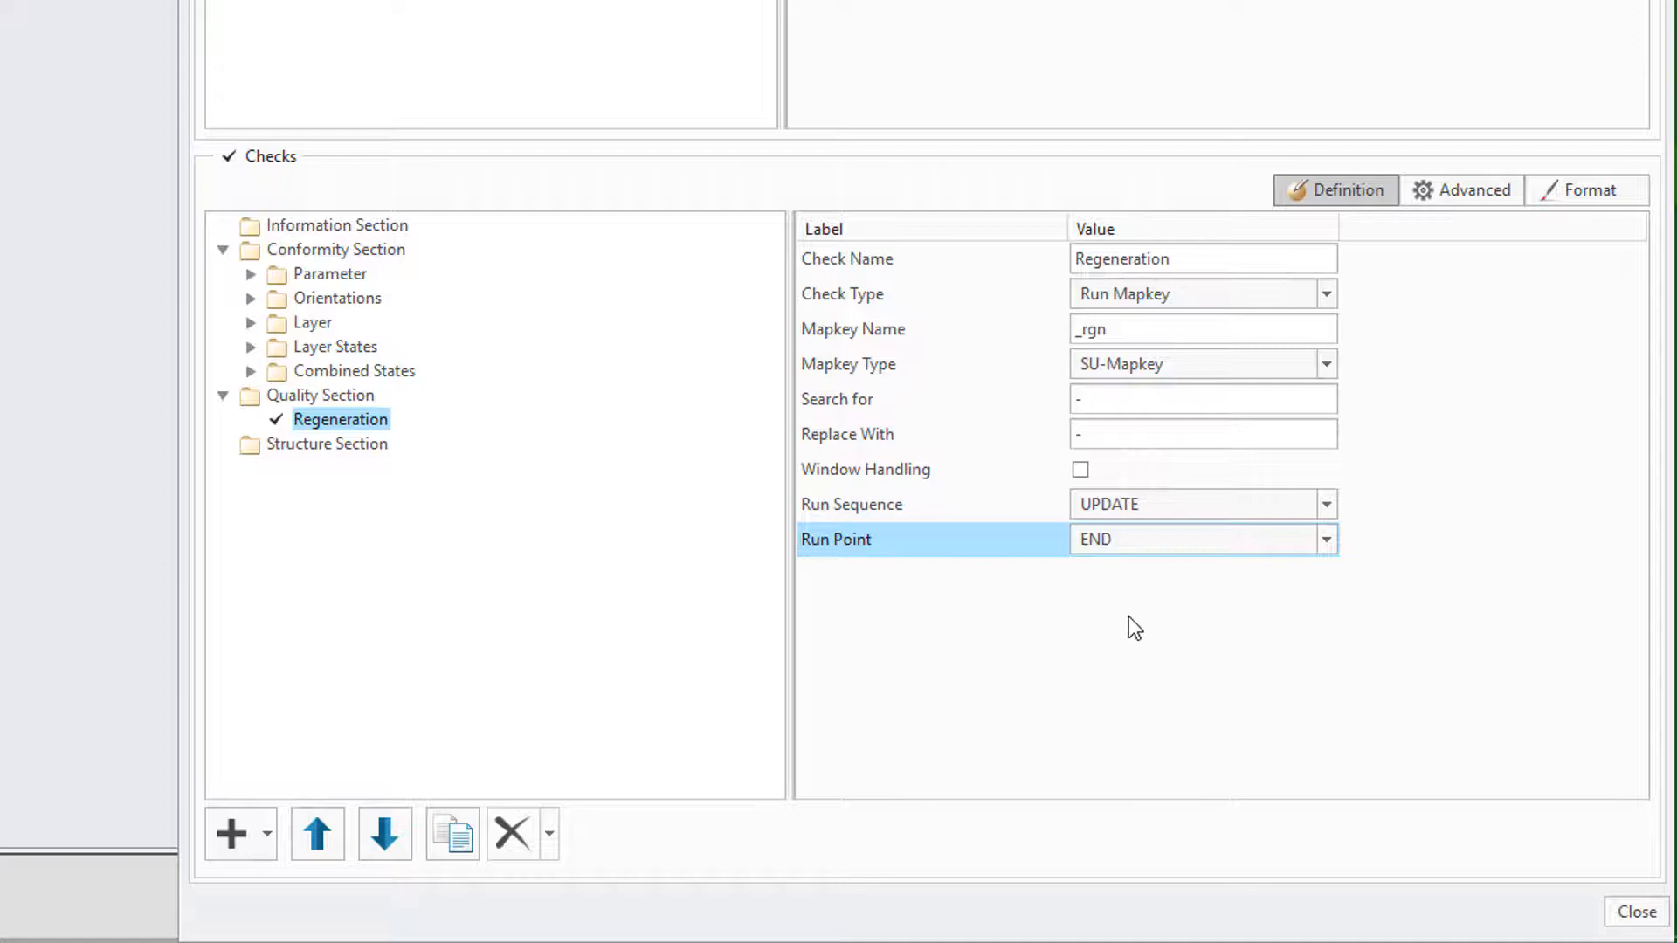
pyautogui.moveTo(303, 272)
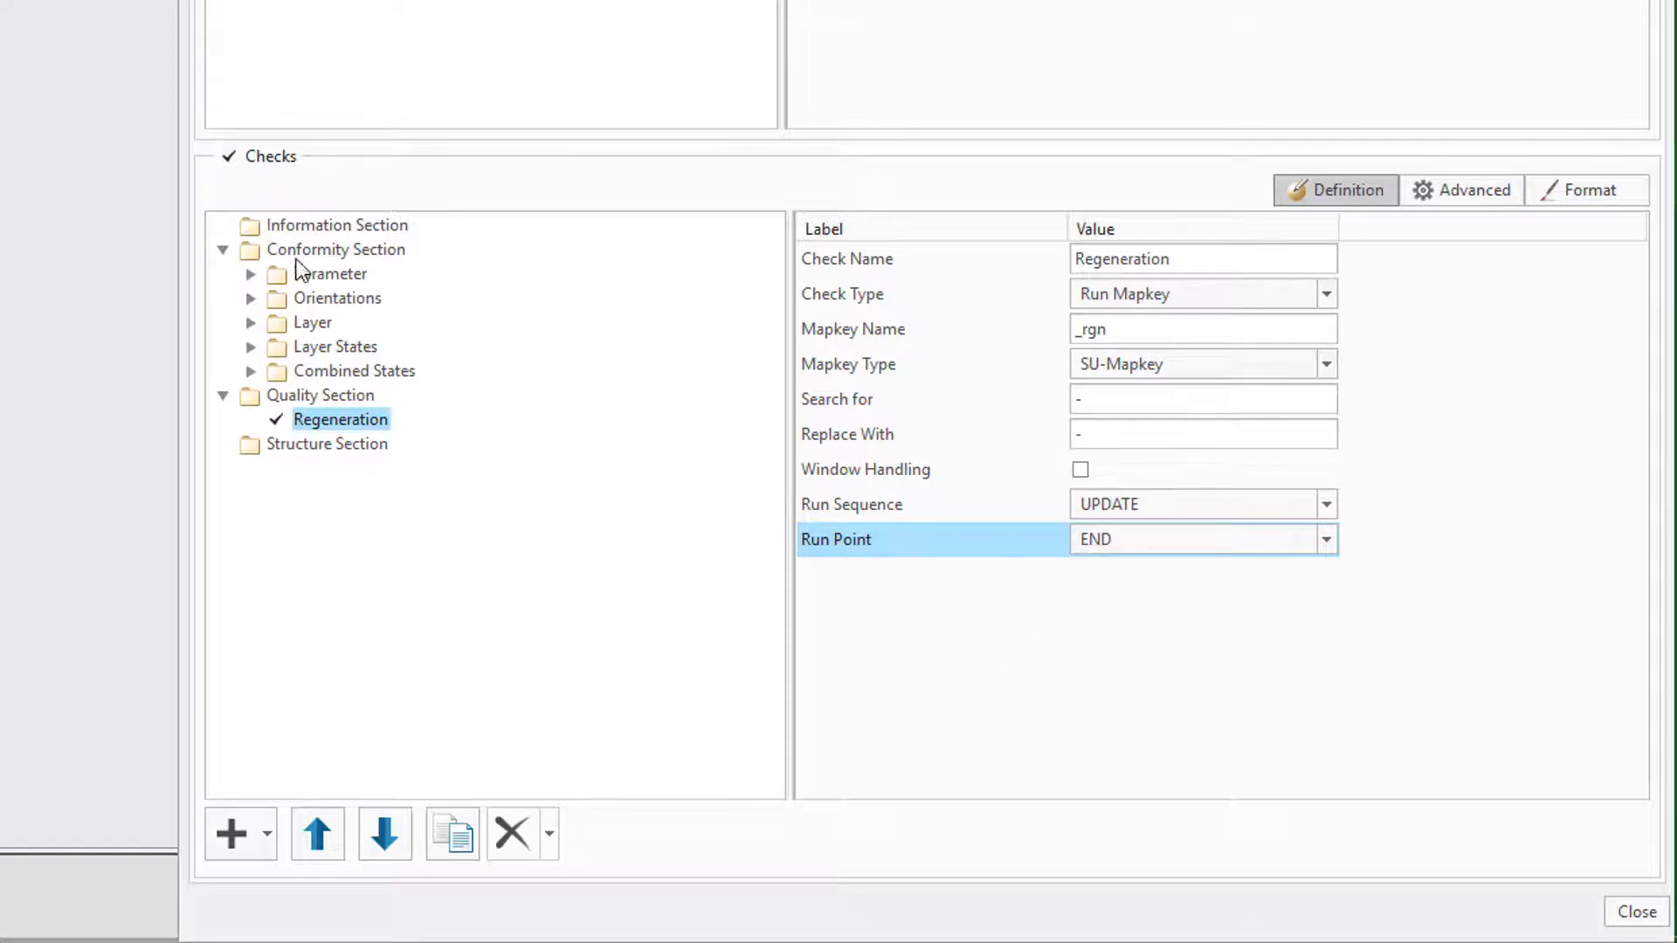
pyautogui.click(249, 298)
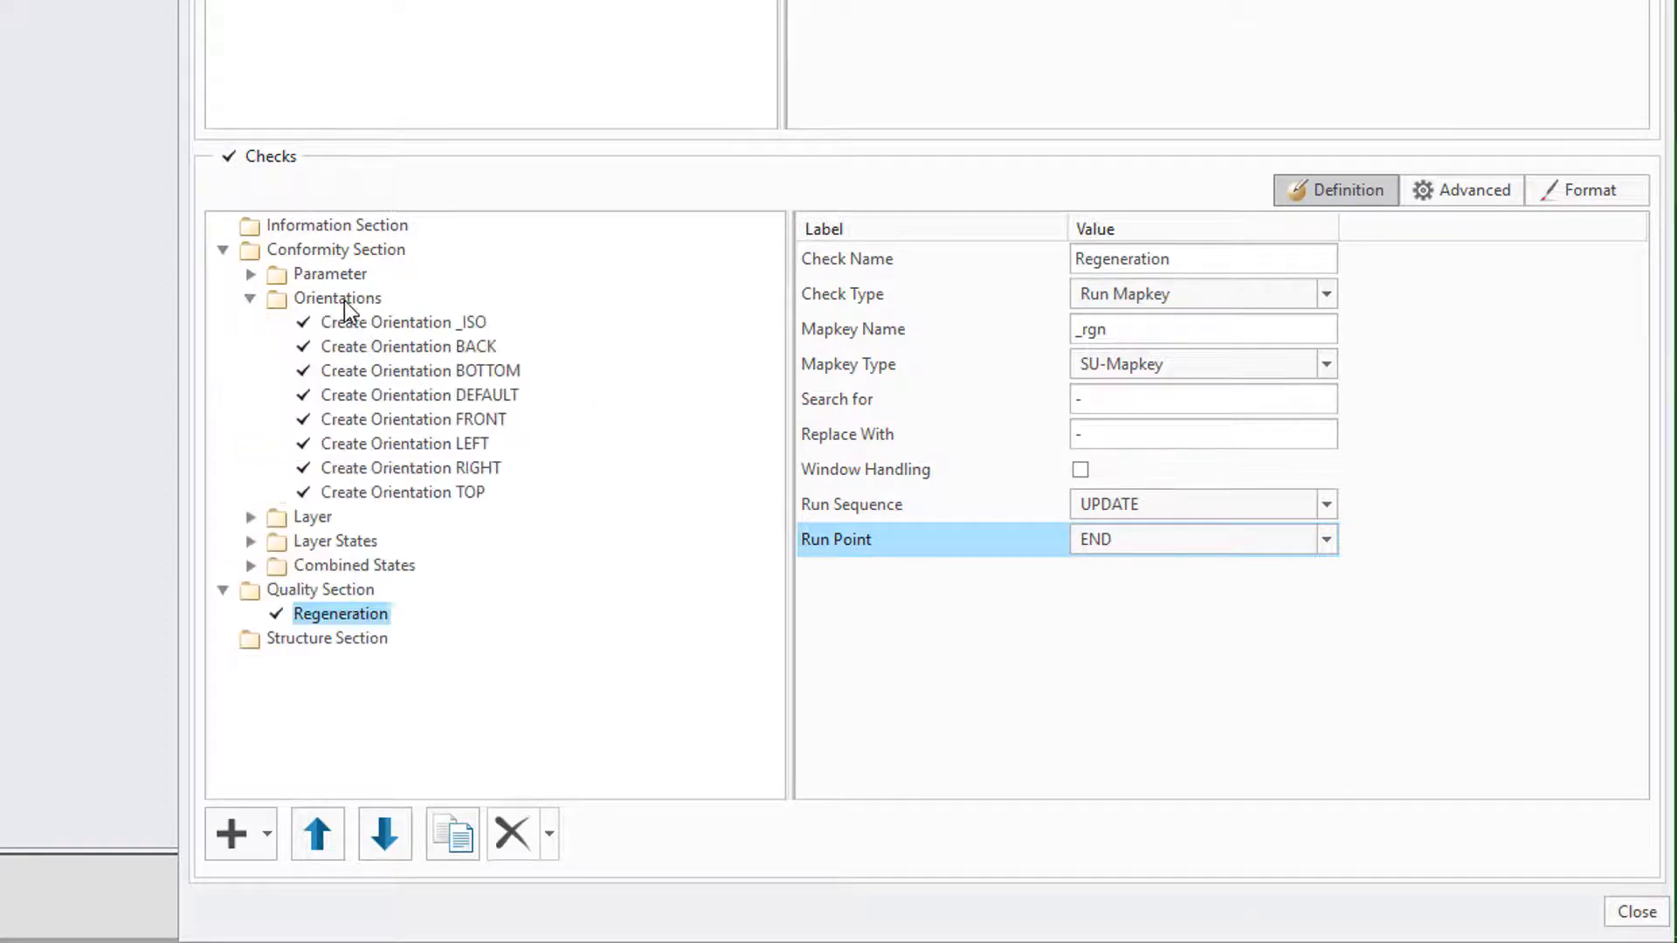
# Add a 'Remove unneeded' Orientations check with action REMOVE for all orientations, moved to the top.
pyautogui.click(337, 297)
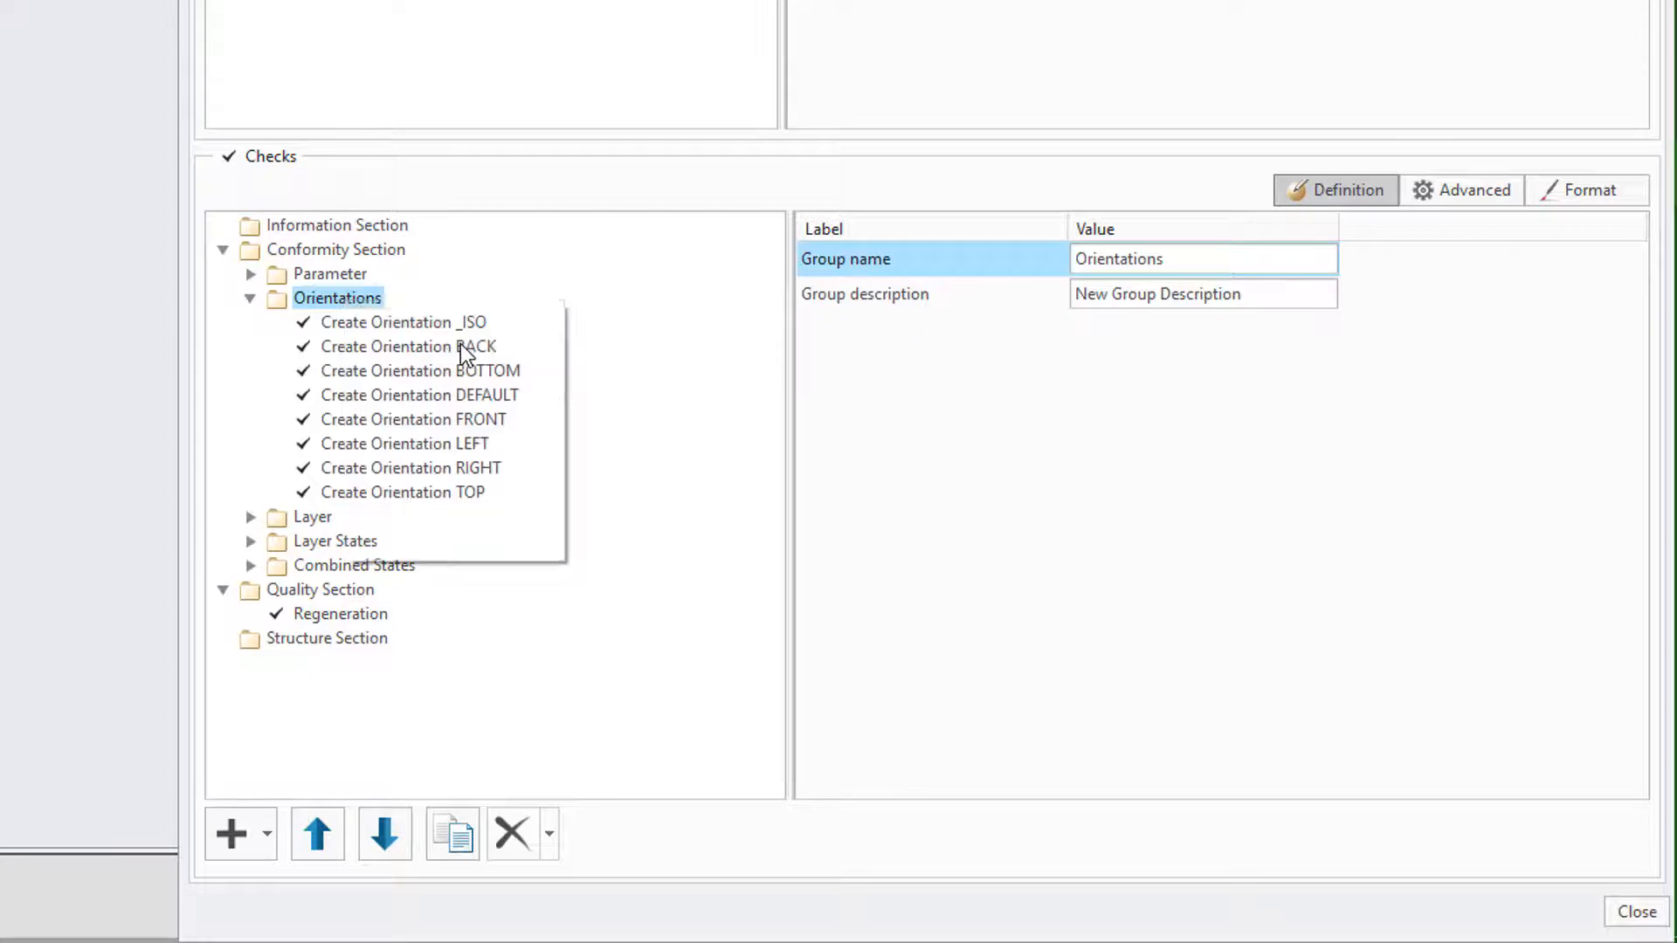
pyautogui.click(228, 833)
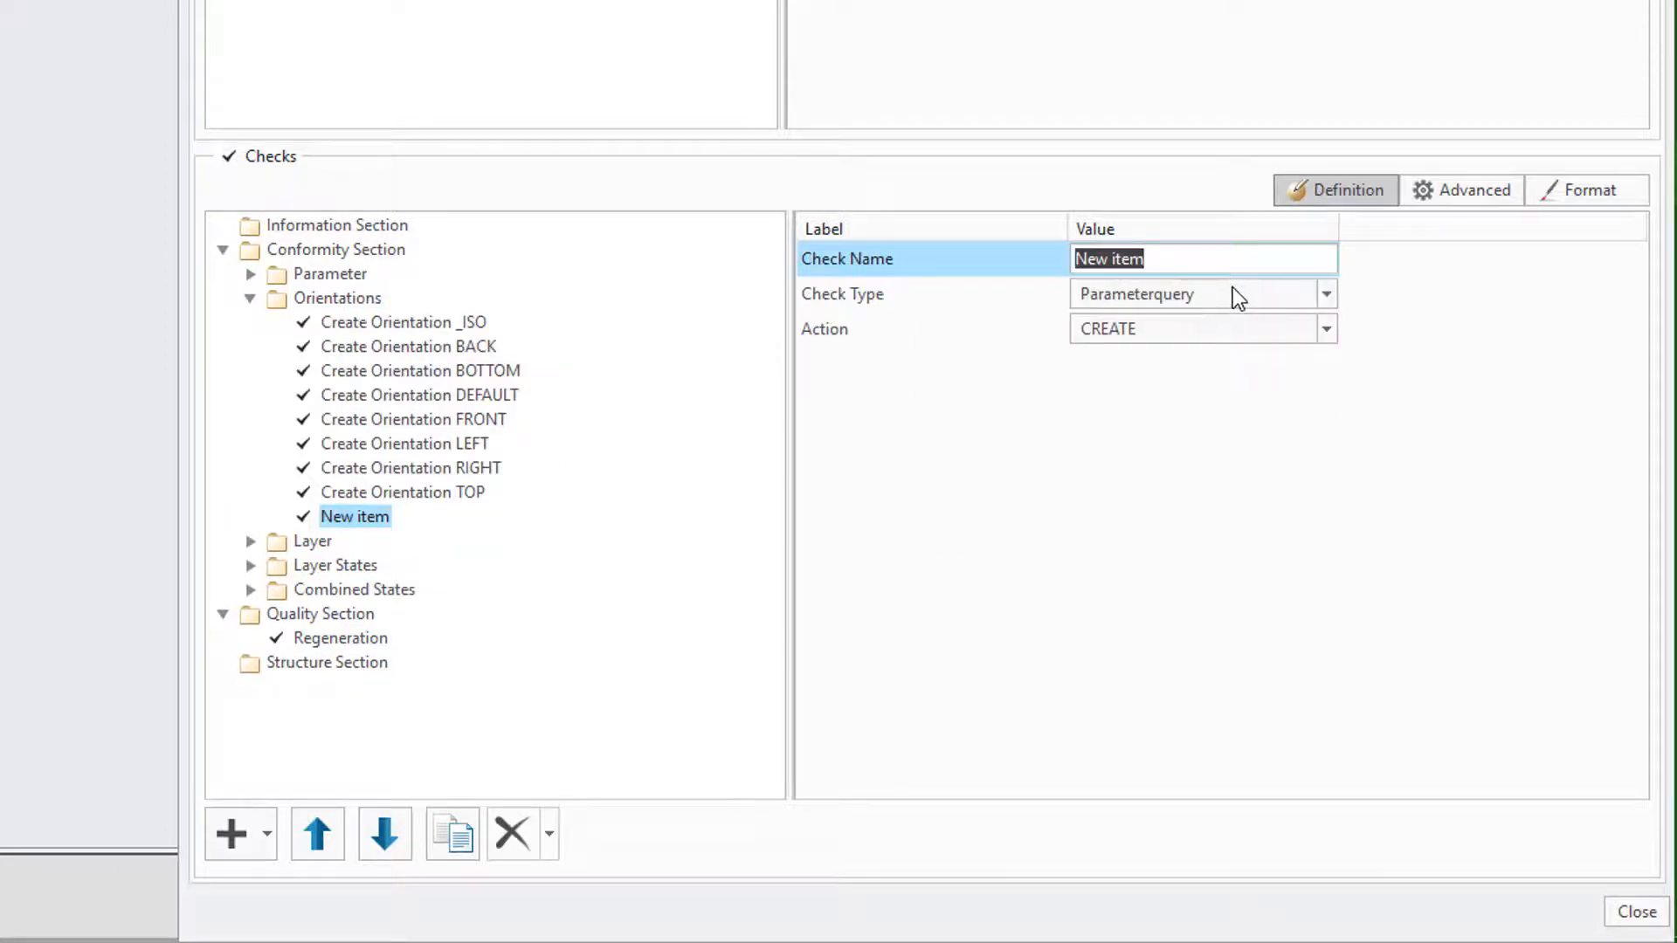
pyautogui.write('Remove unneeded')
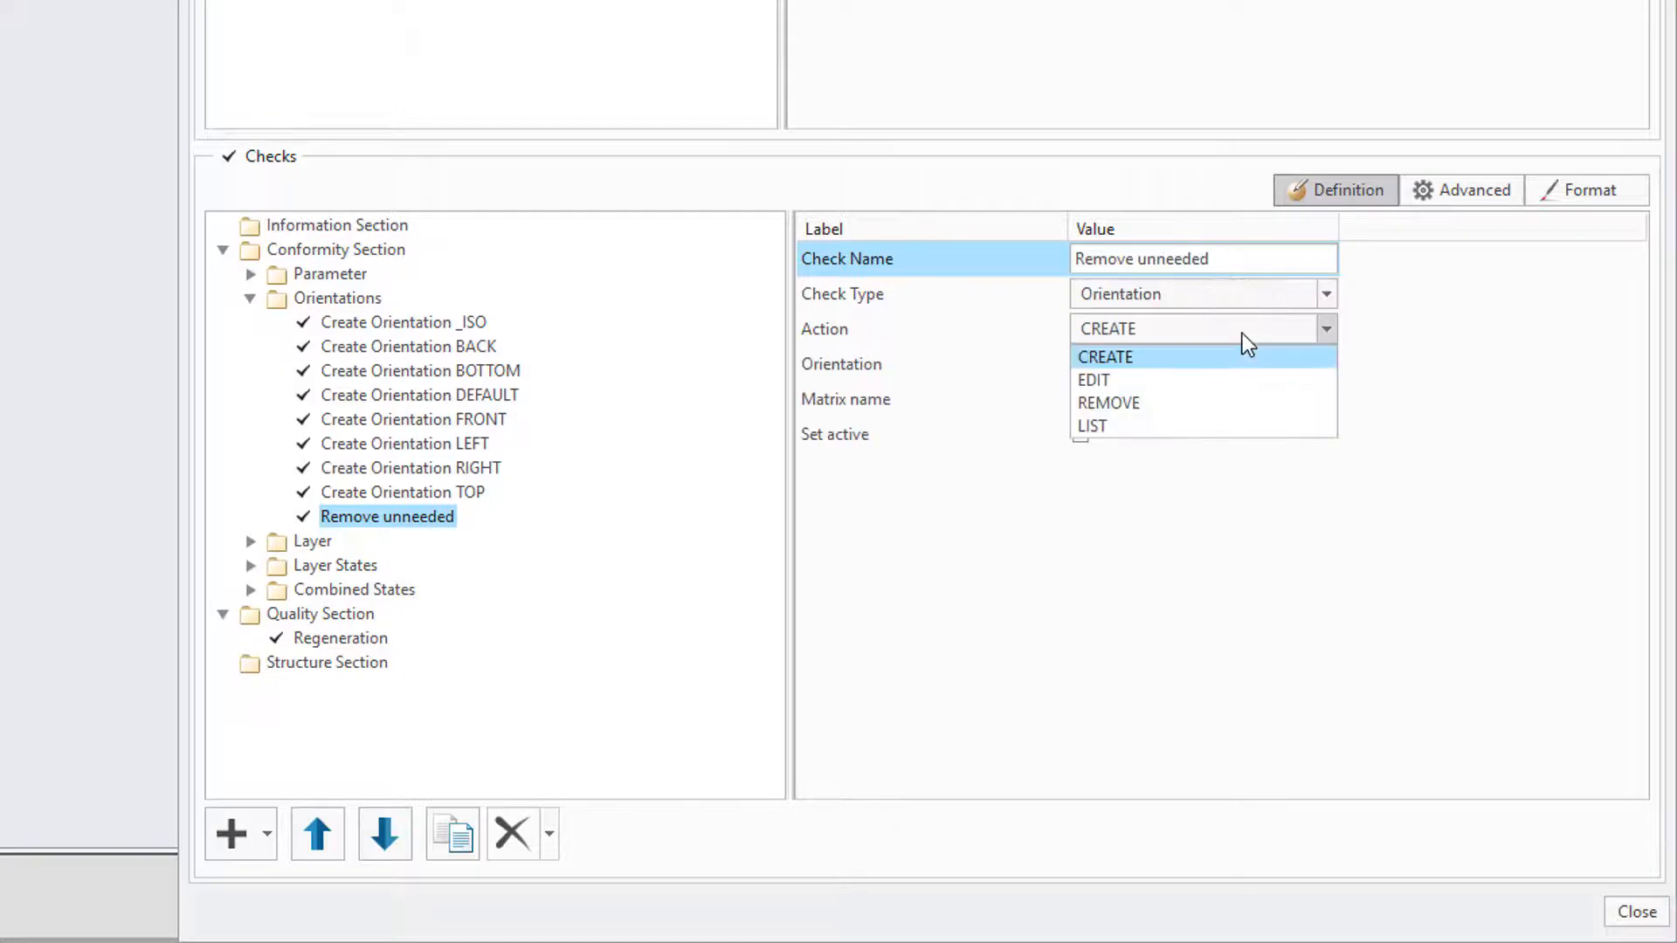
pyautogui.click(1108, 403)
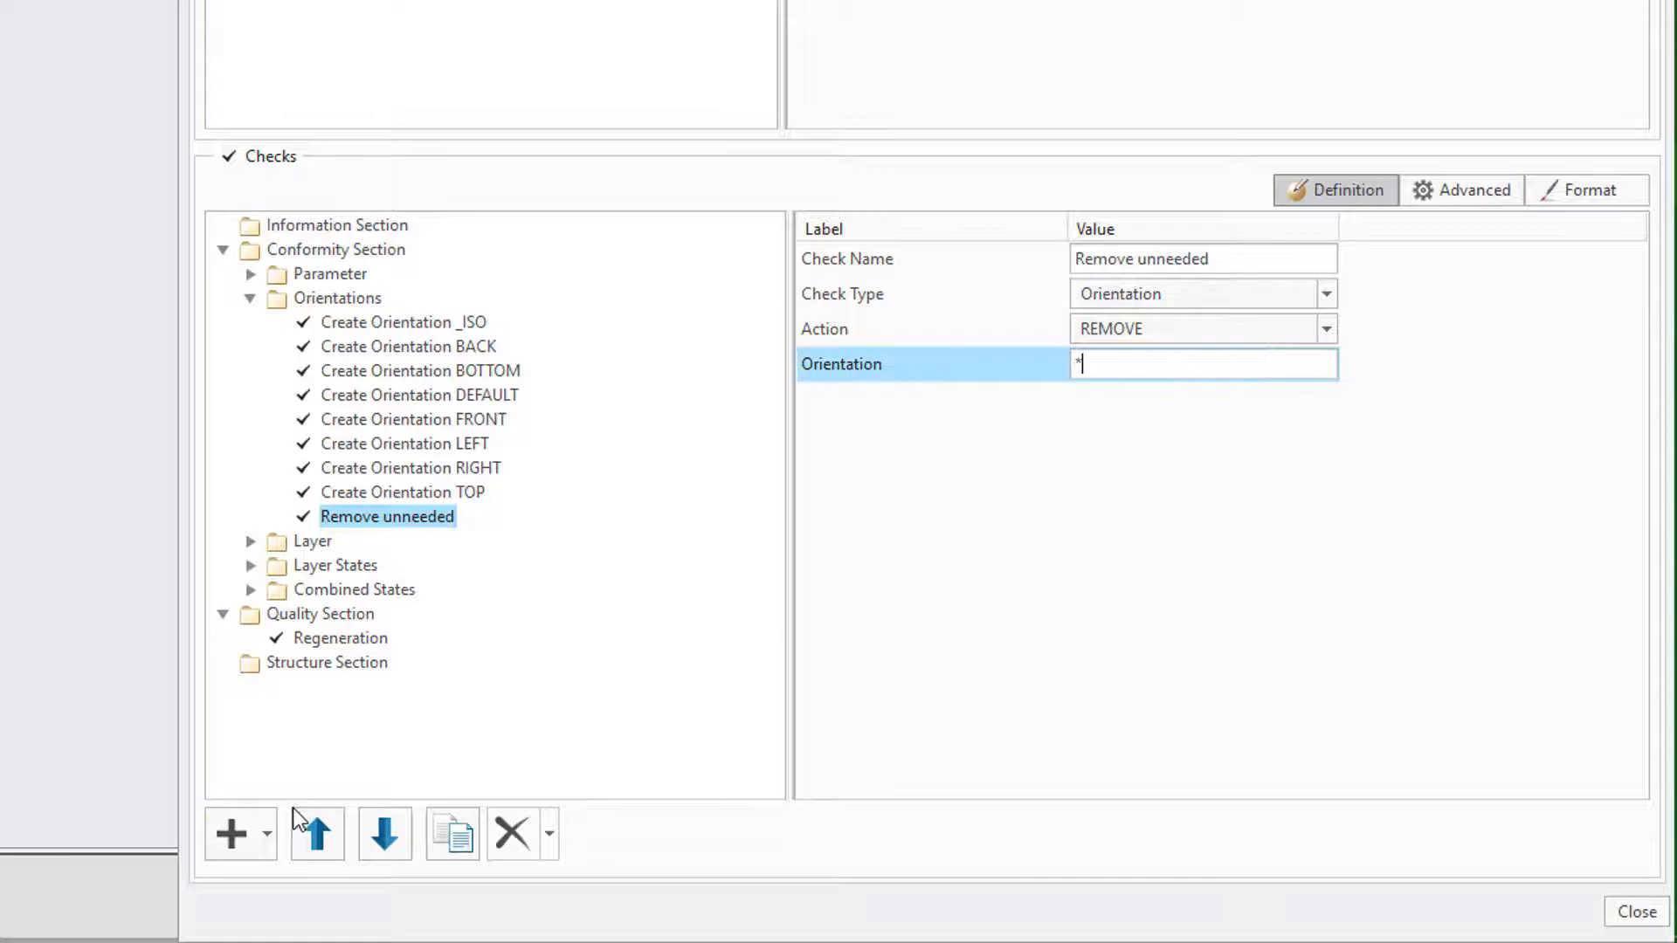
pyautogui.click(316, 833)
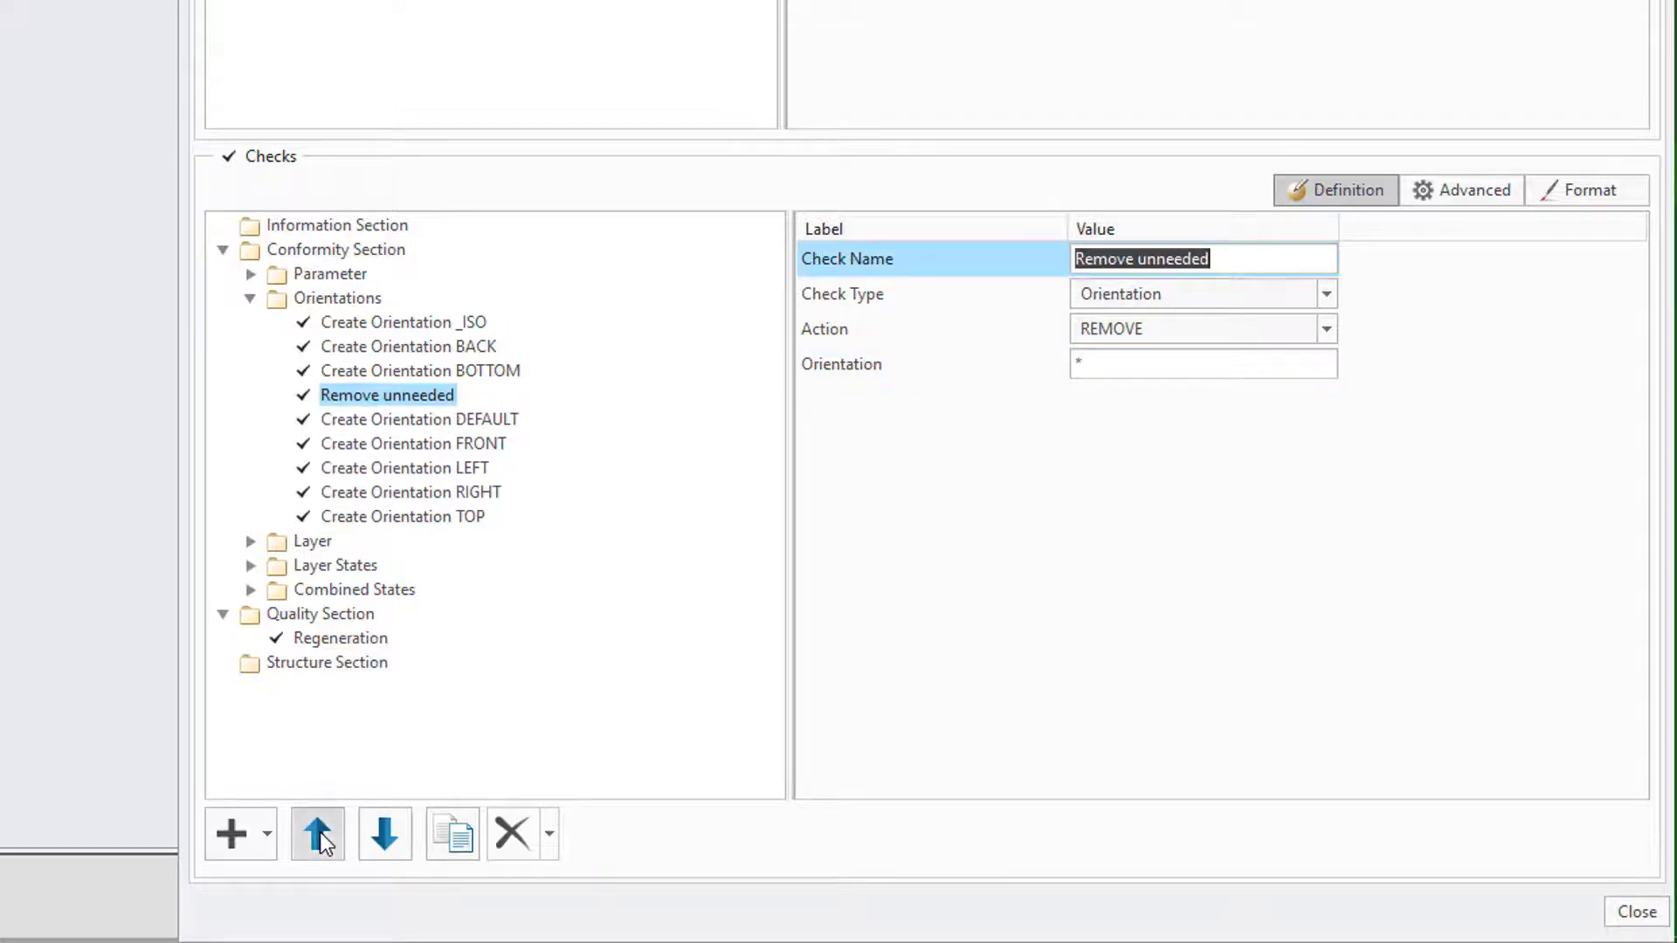
pyautogui.click(316, 833)
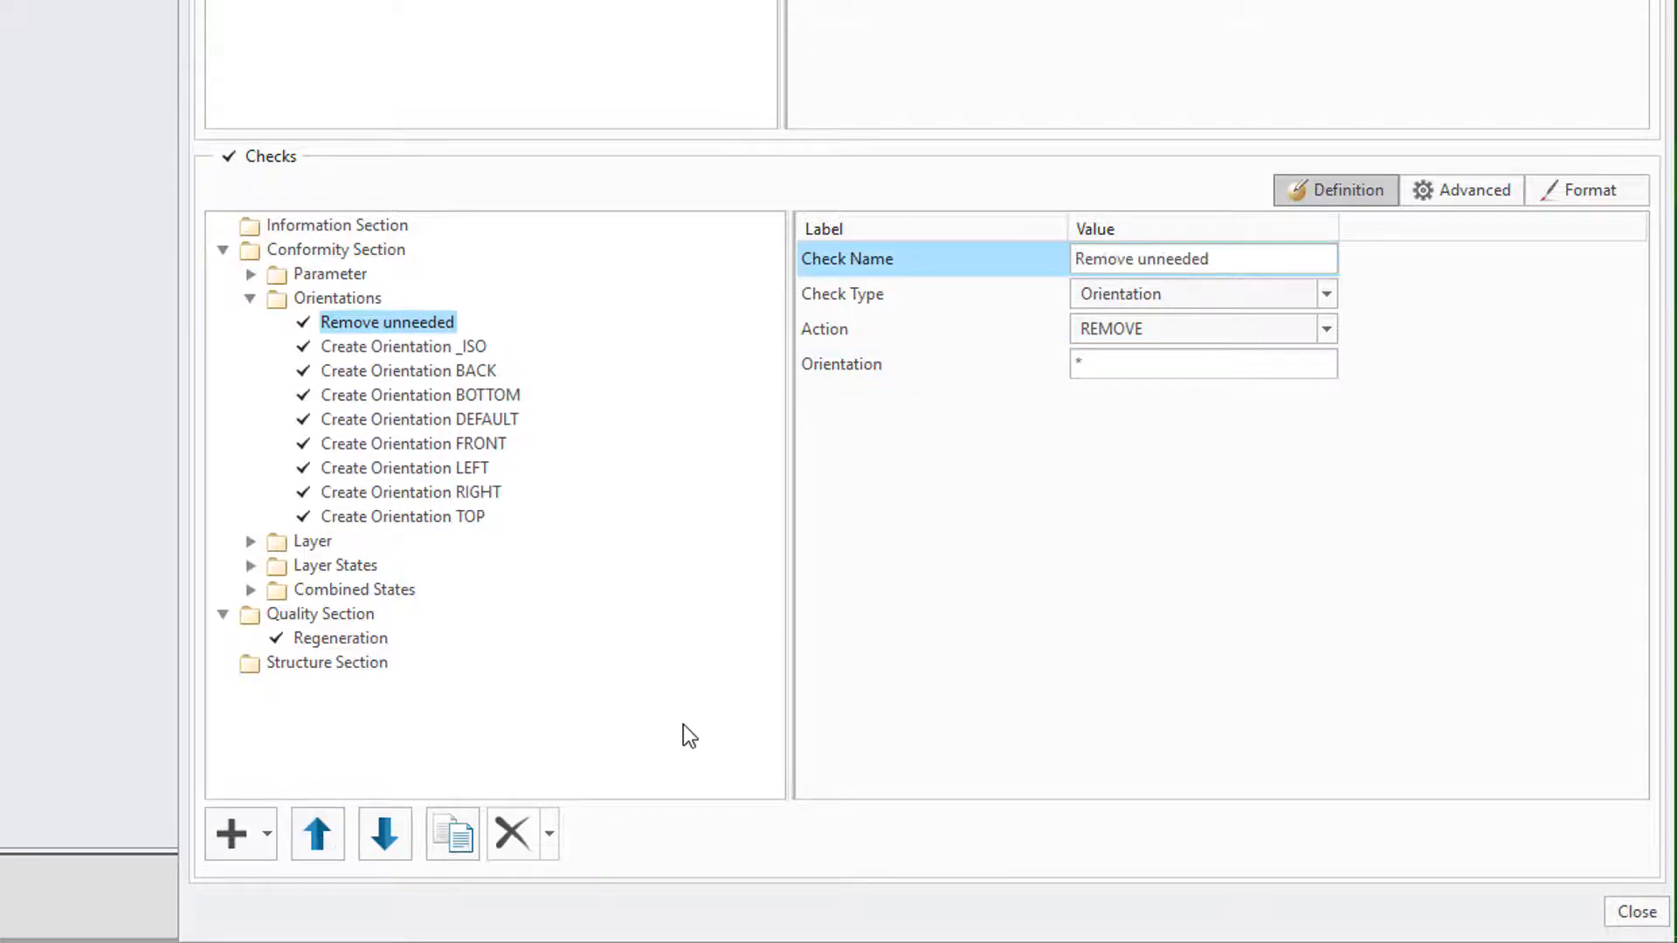
pyautogui.rightClick(387, 323)
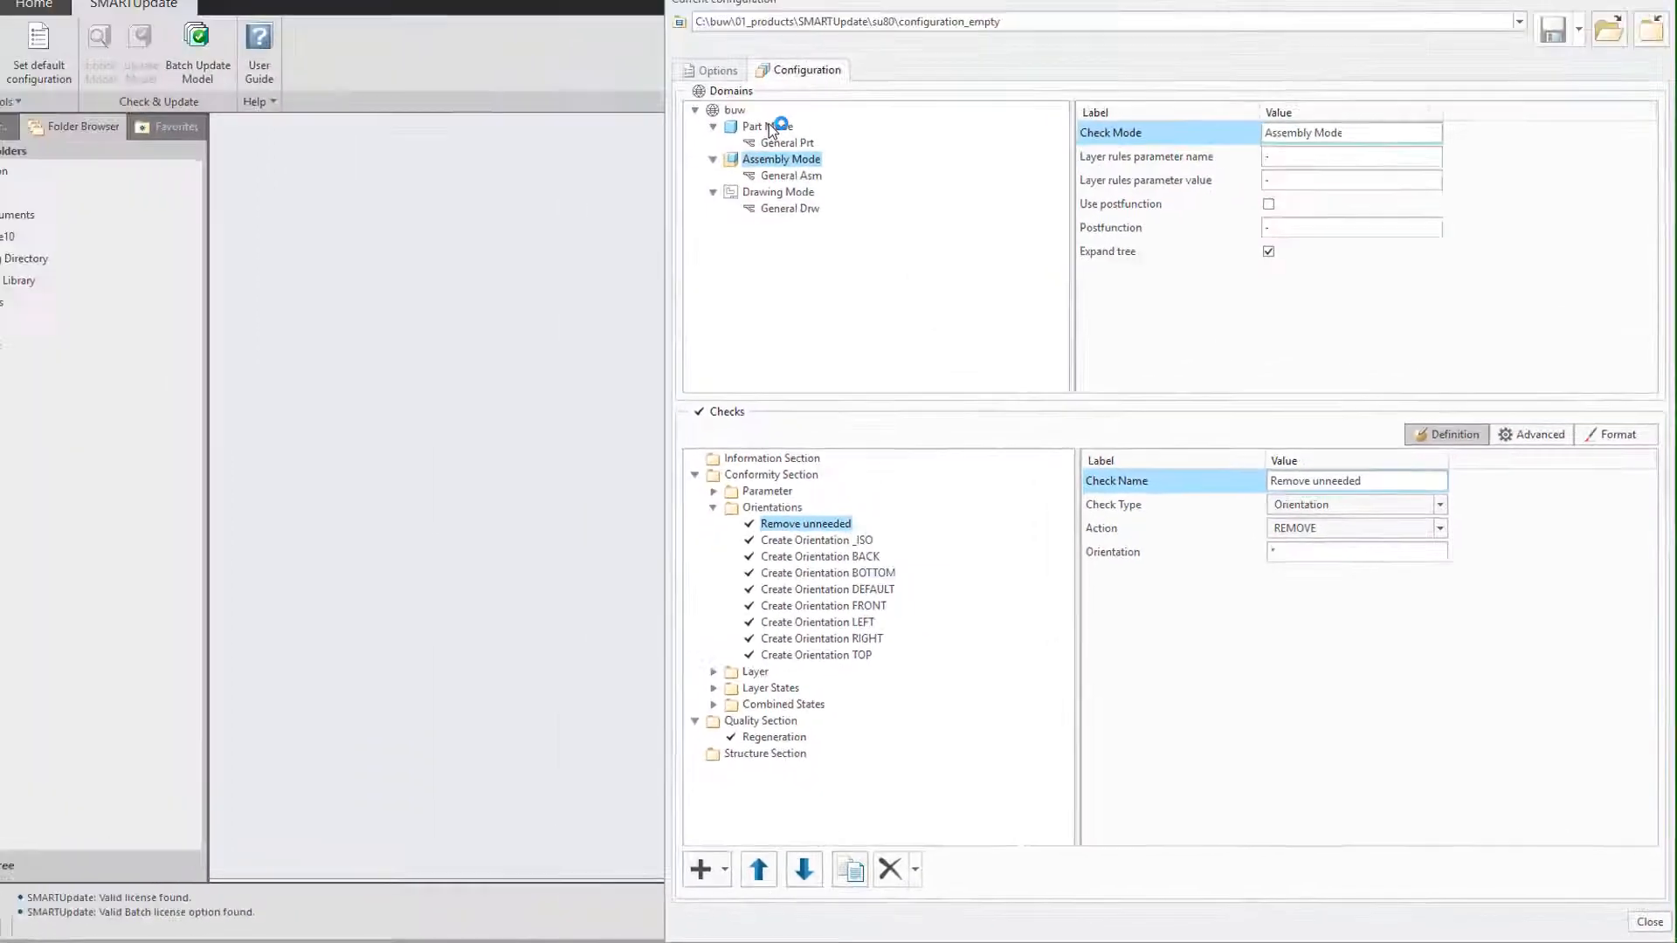
# Show Part Mode's checks tree in the SMARTUpdate Configurator, then close the editor.
pyautogui.click(809, 524)
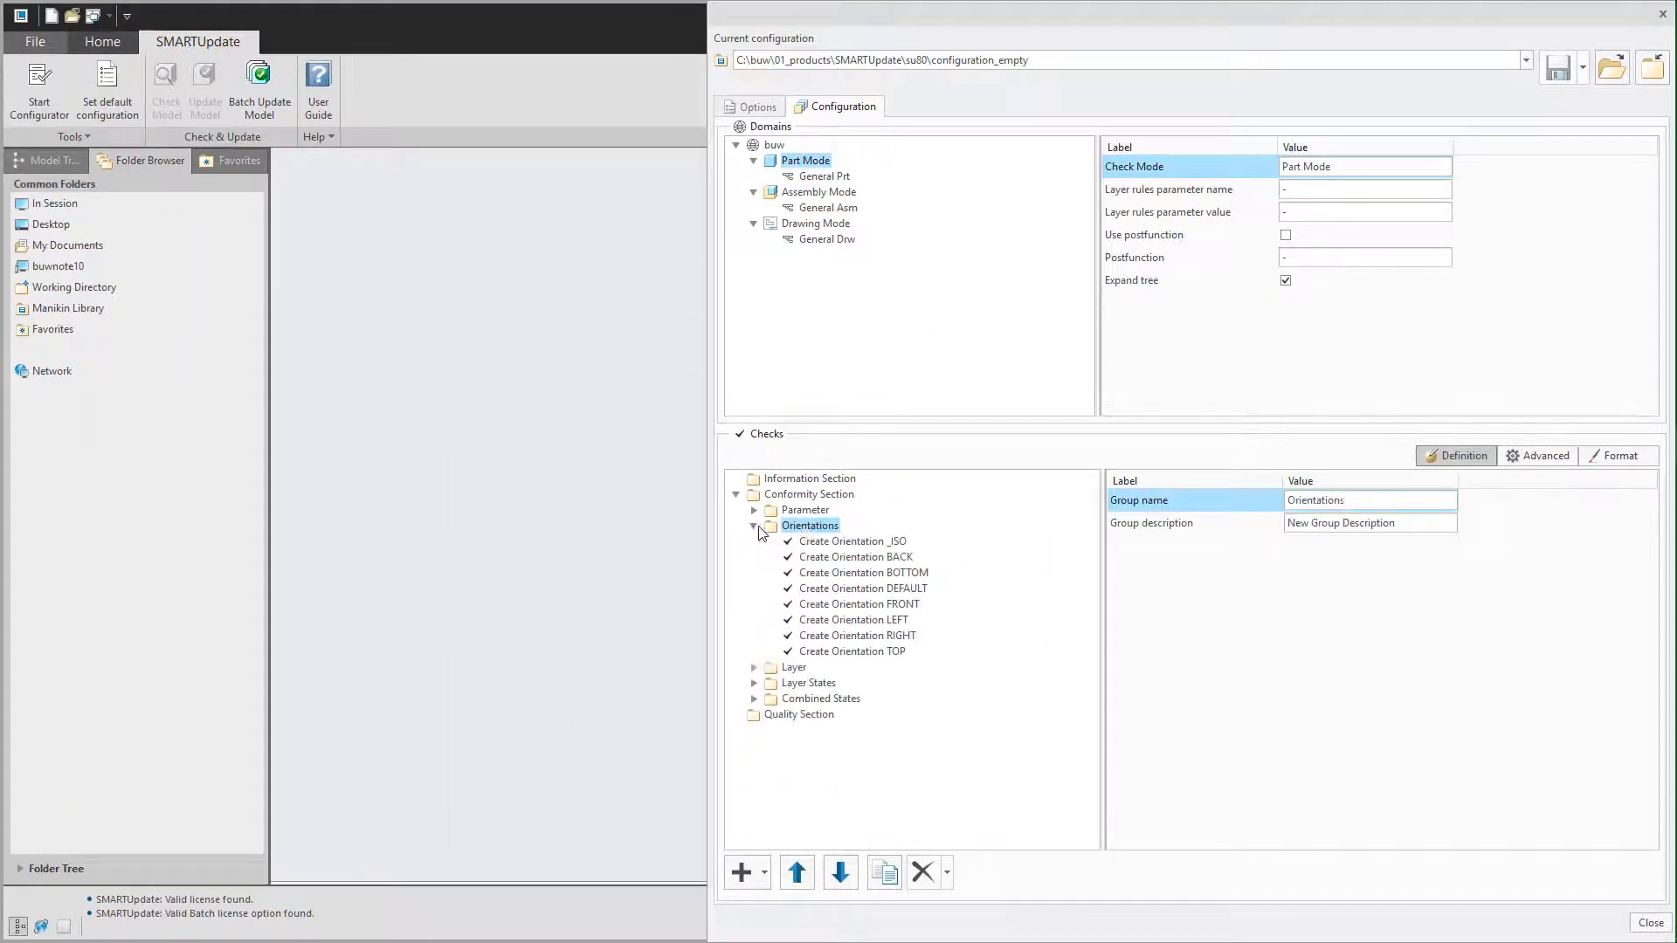
pyautogui.click(740, 872)
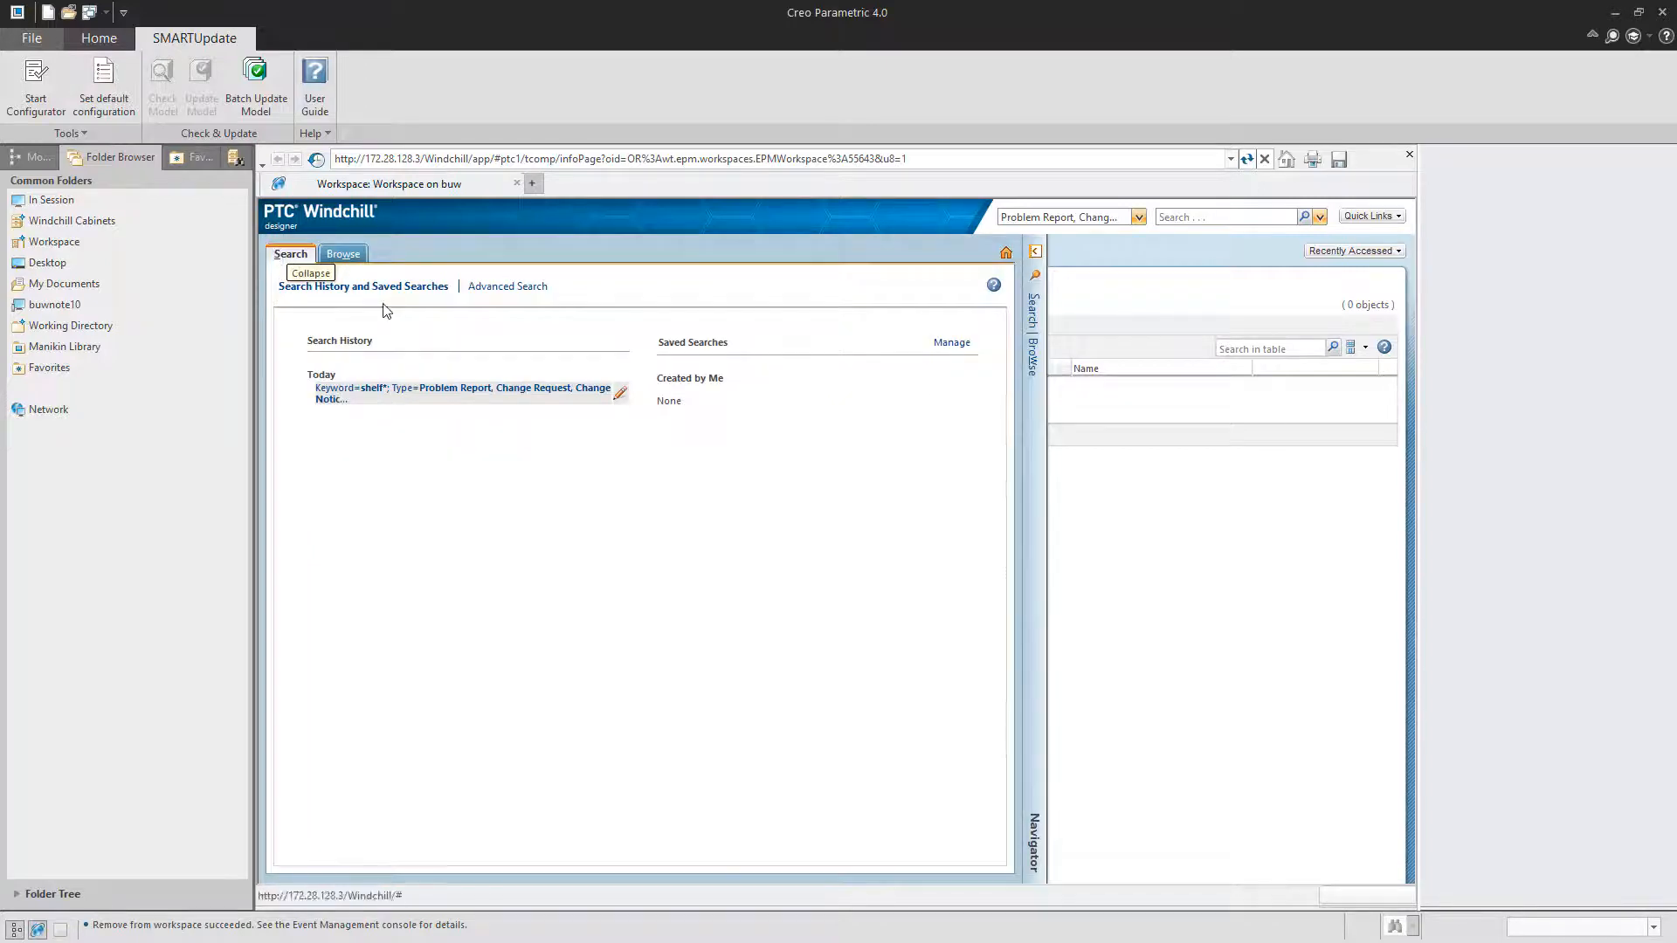
# Add the buw product's 18 shelf truck objects to the workspace and select rolle_125_b_sch_1.asm.
pyautogui.click(343, 254)
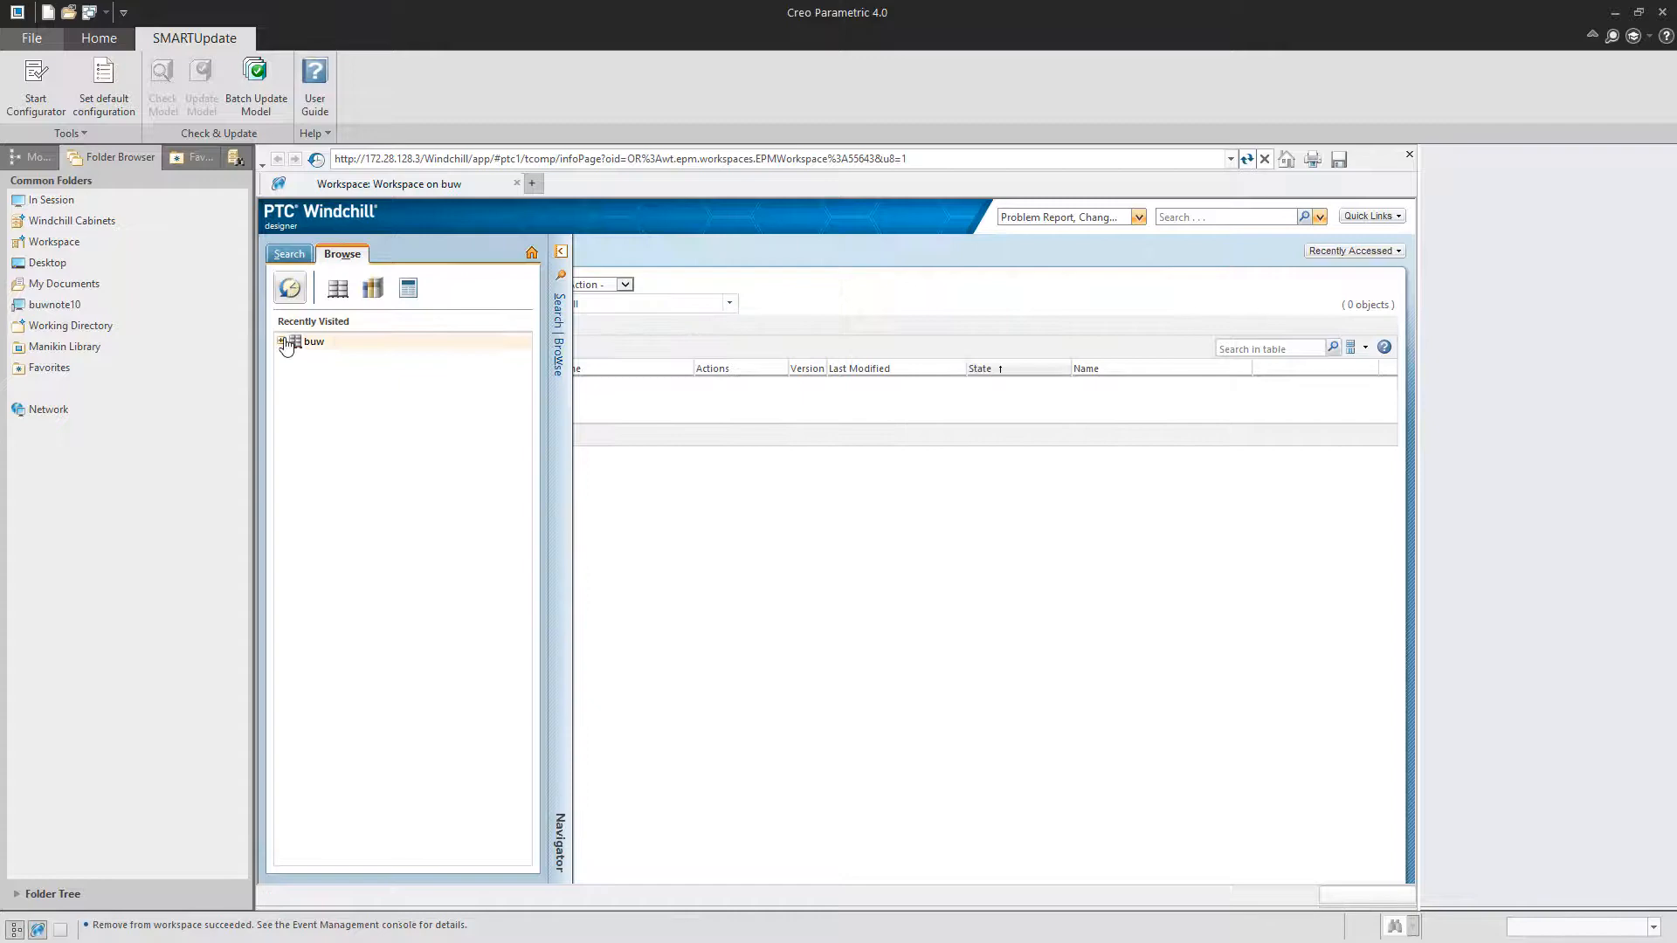
pyautogui.click(313, 342)
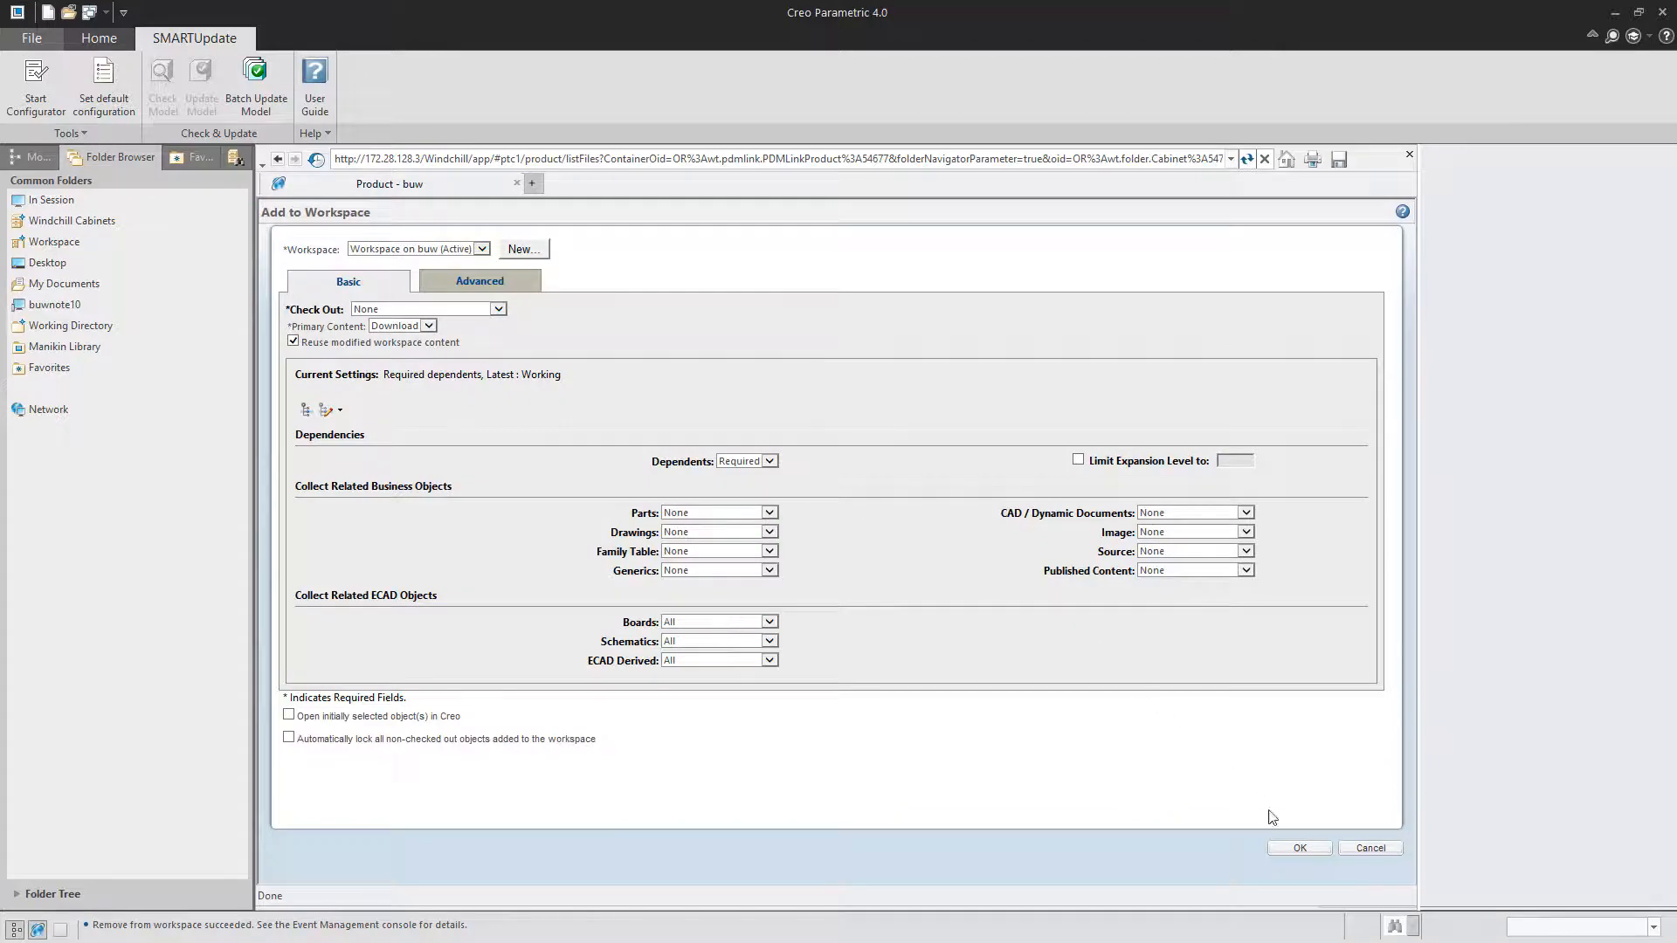
pyautogui.moveTo(1005, 725)
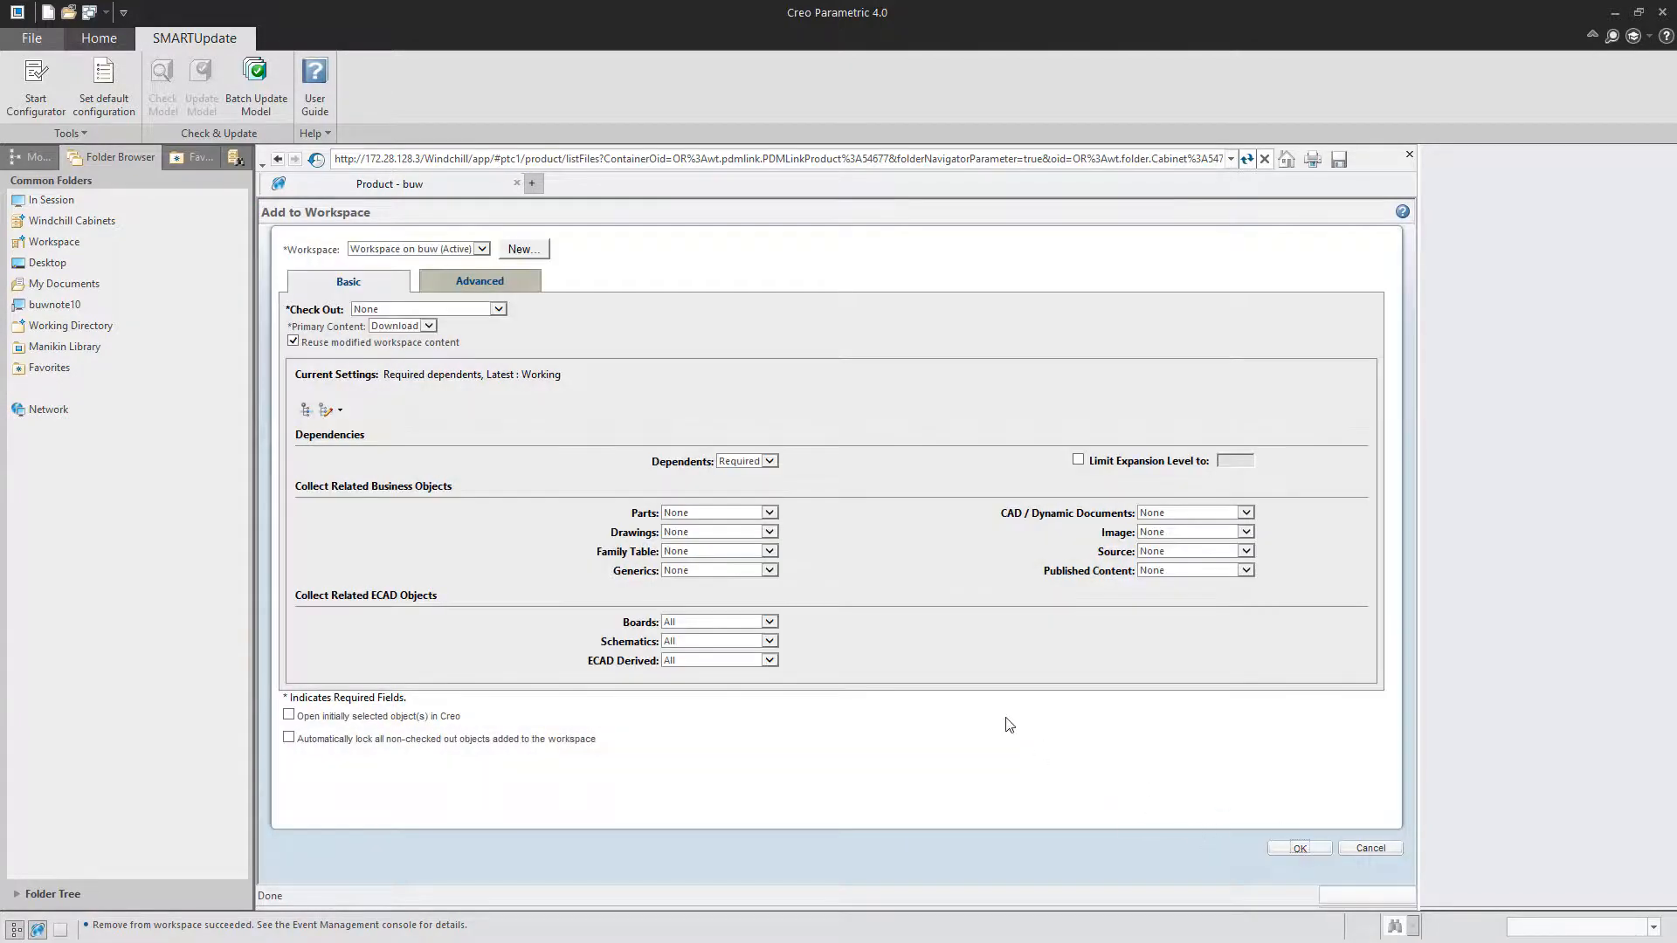
pyautogui.click(1299, 847)
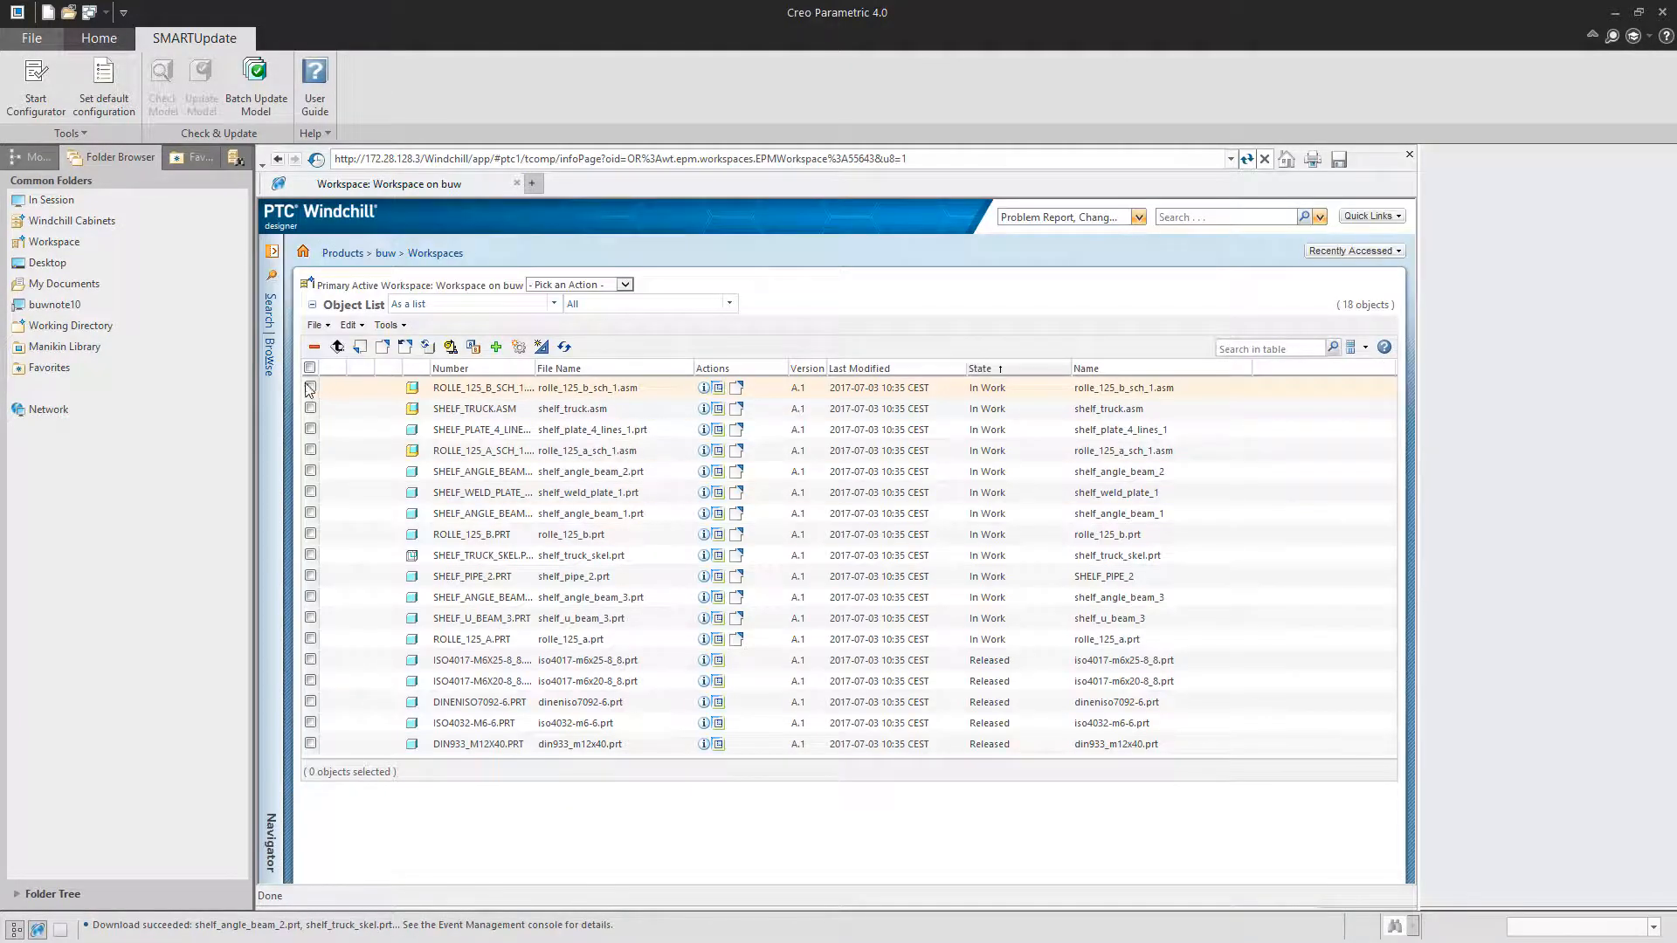
pyautogui.click(310, 387)
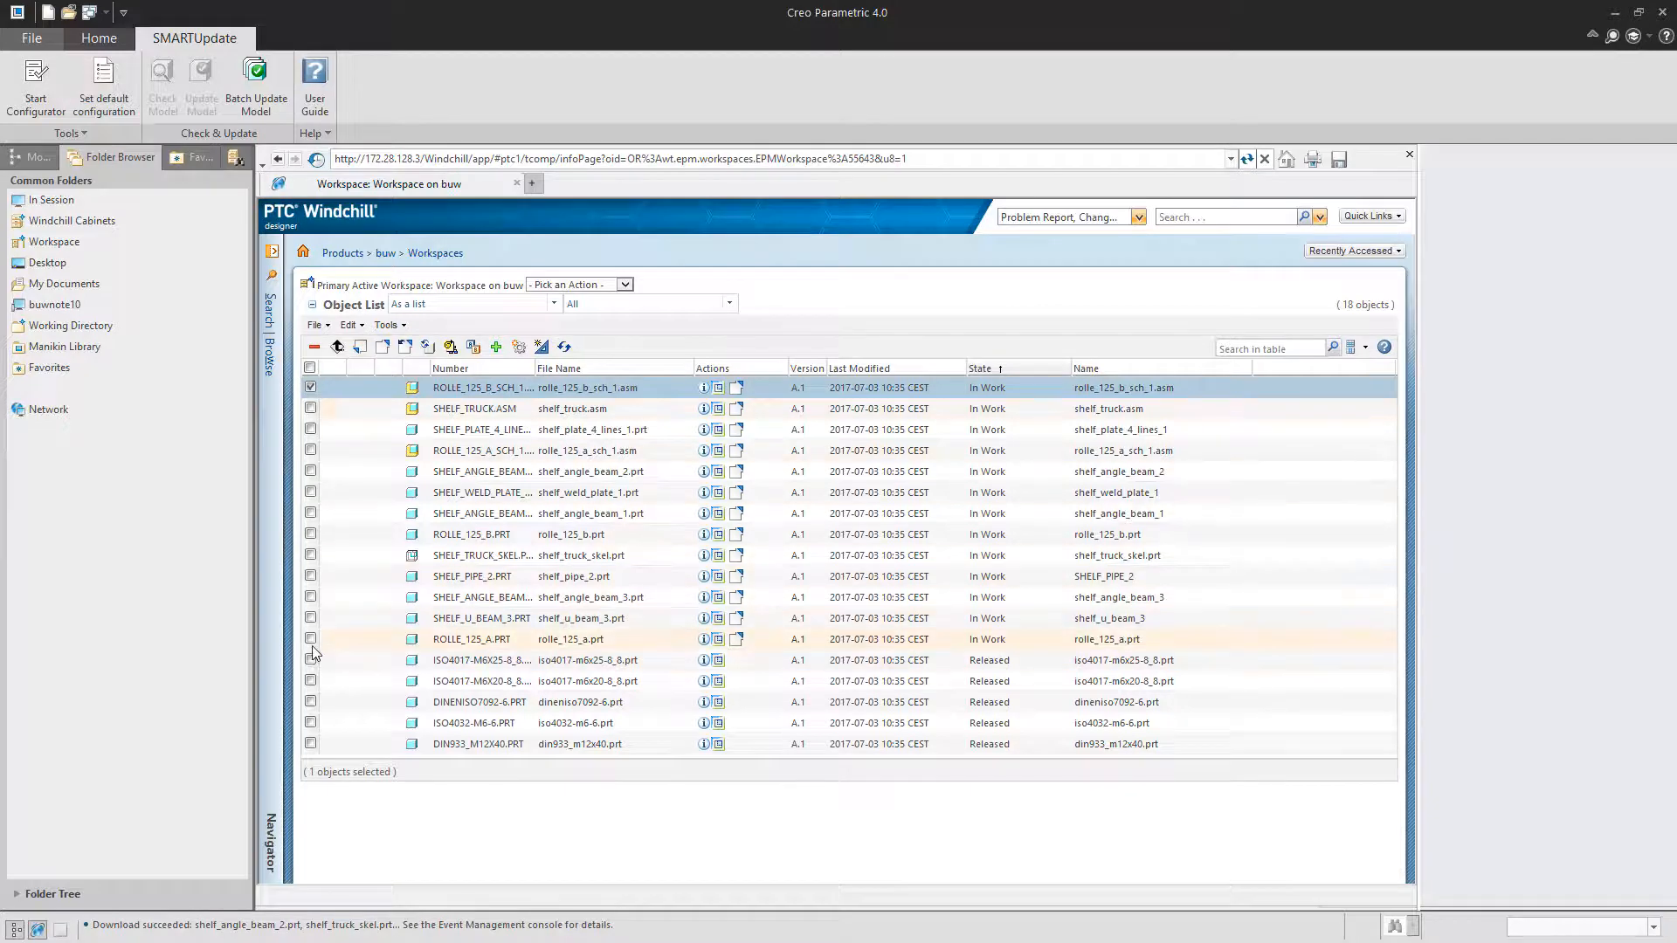
pyautogui.click(404, 346)
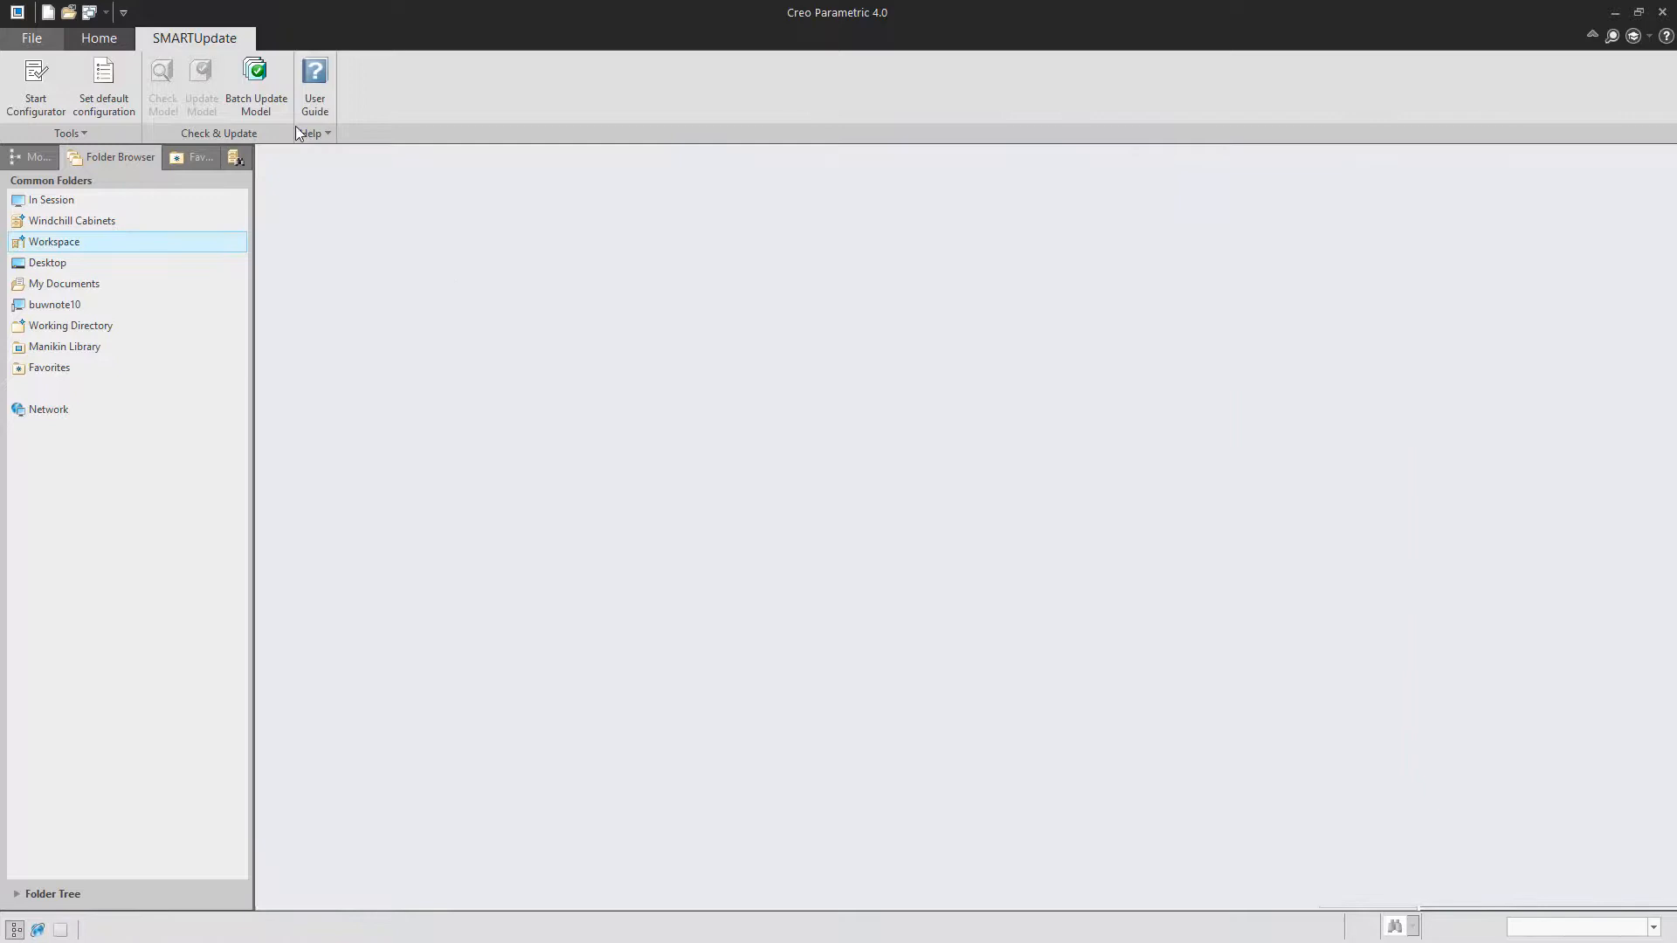
# Set Batch Update Model's source to the buw Windchill workspace, listing all 18 models.
pyautogui.click(256, 85)
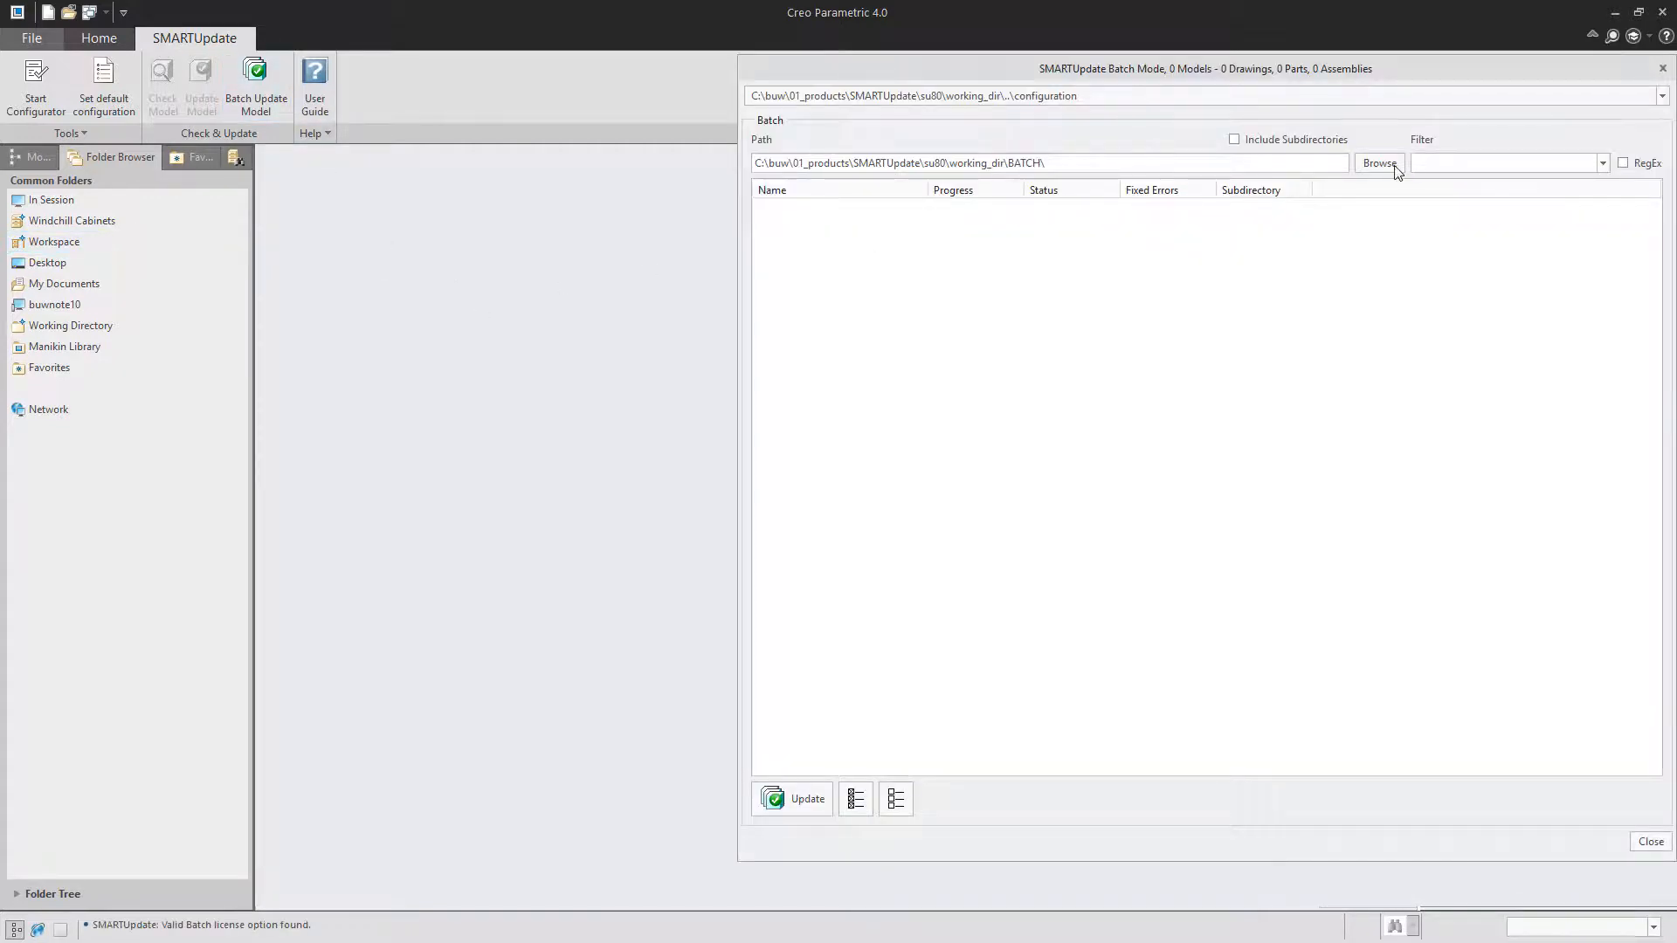
pyautogui.click(1378, 163)
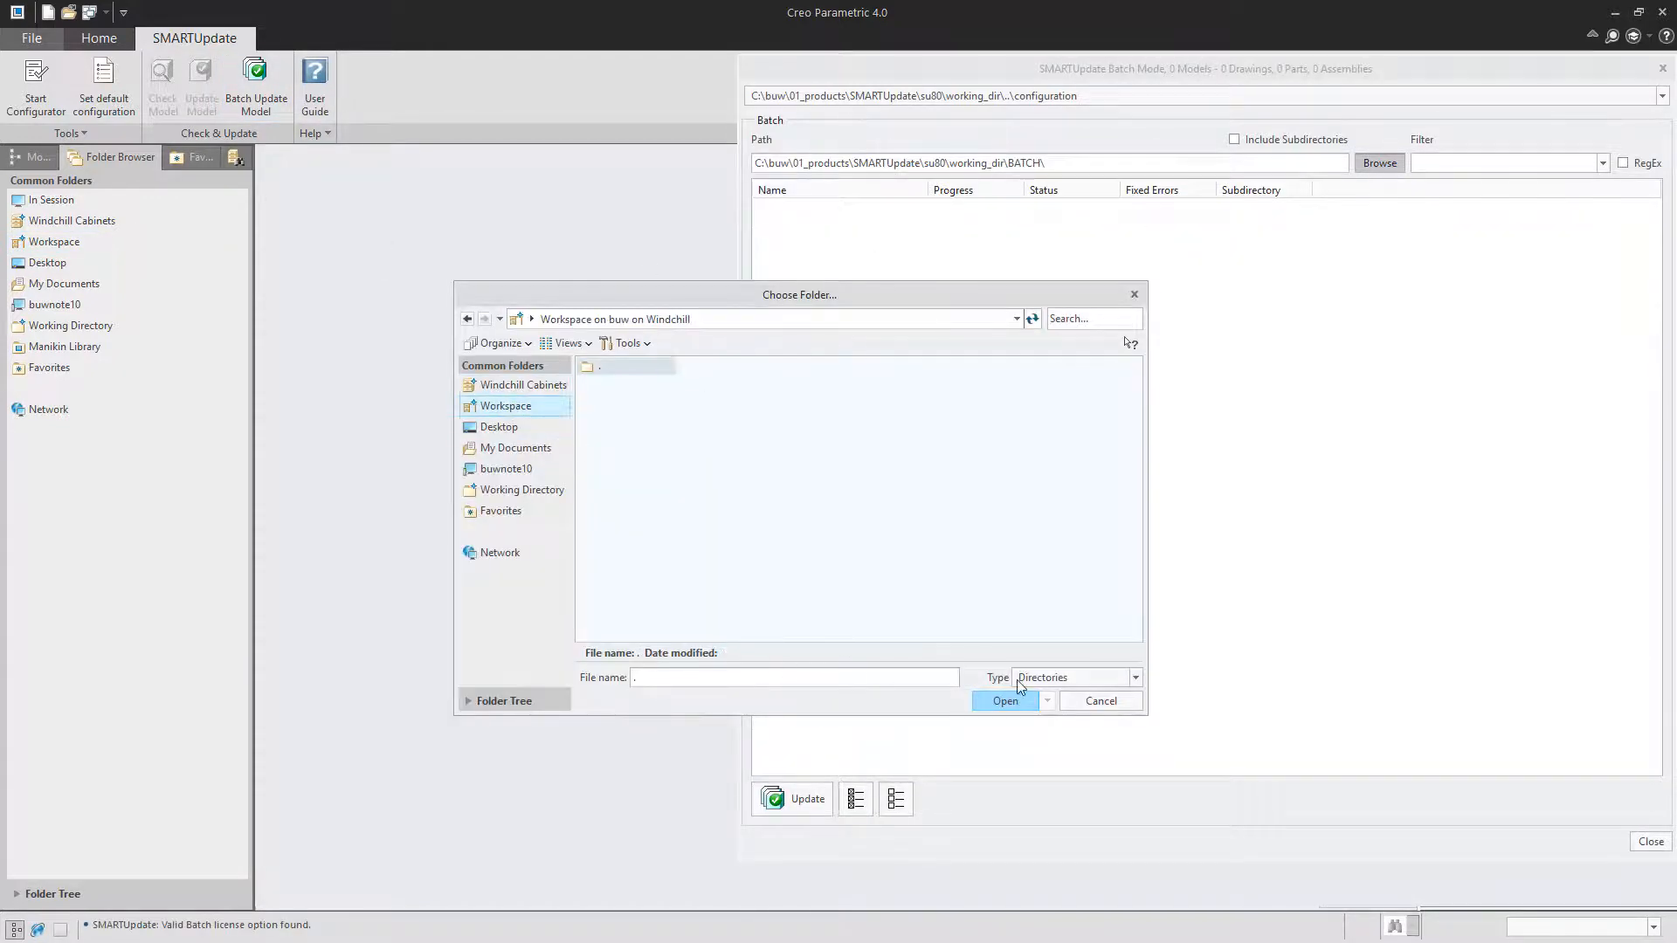
pyautogui.click(1004, 700)
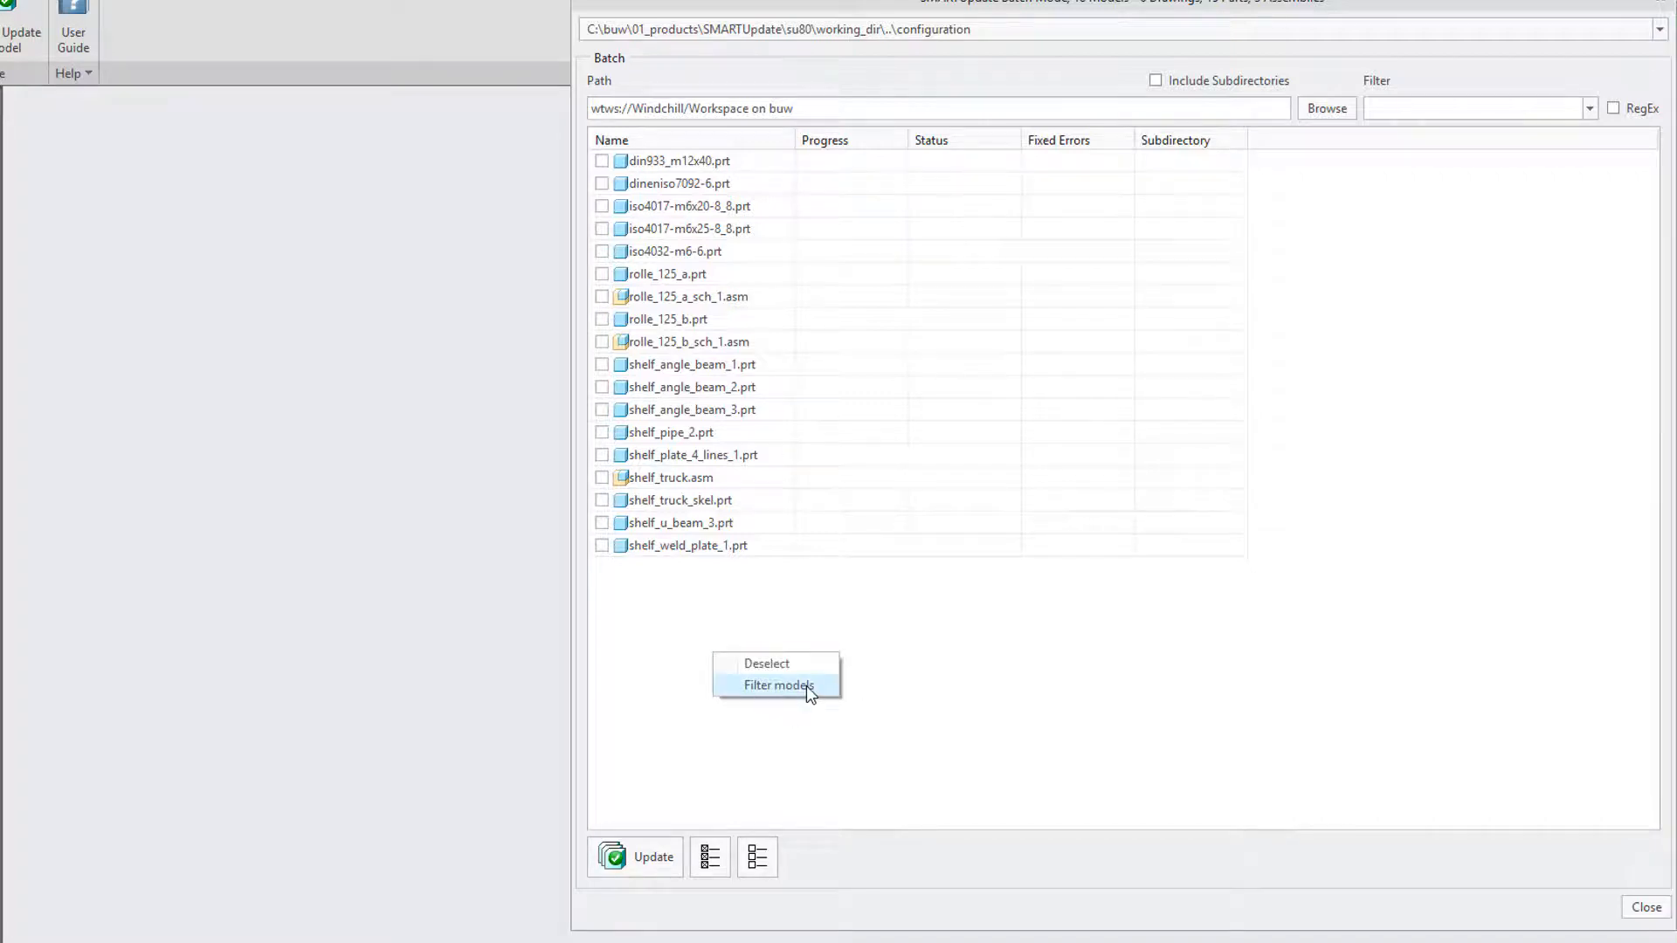
# Filter out models with PTC_WM_LIFECYCLE_STATE equal to Released, leaving 13 in the batch list.
pyautogui.click(777, 686)
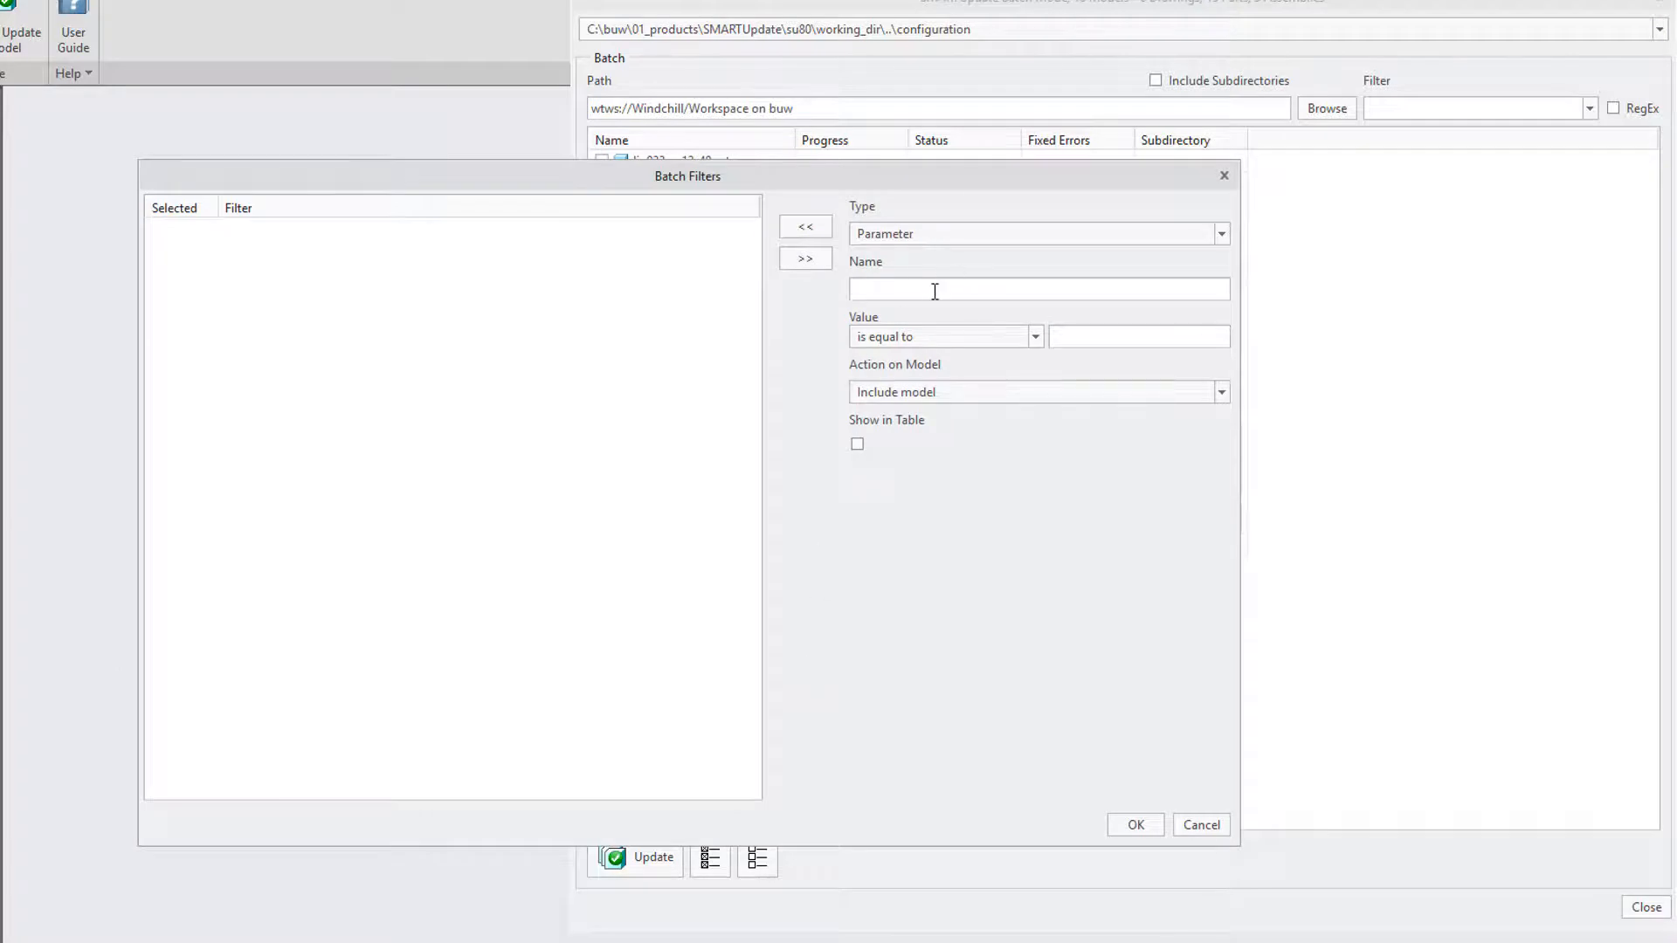
pyautogui.write('PTC_WM_LIFECYCLE_STATE')
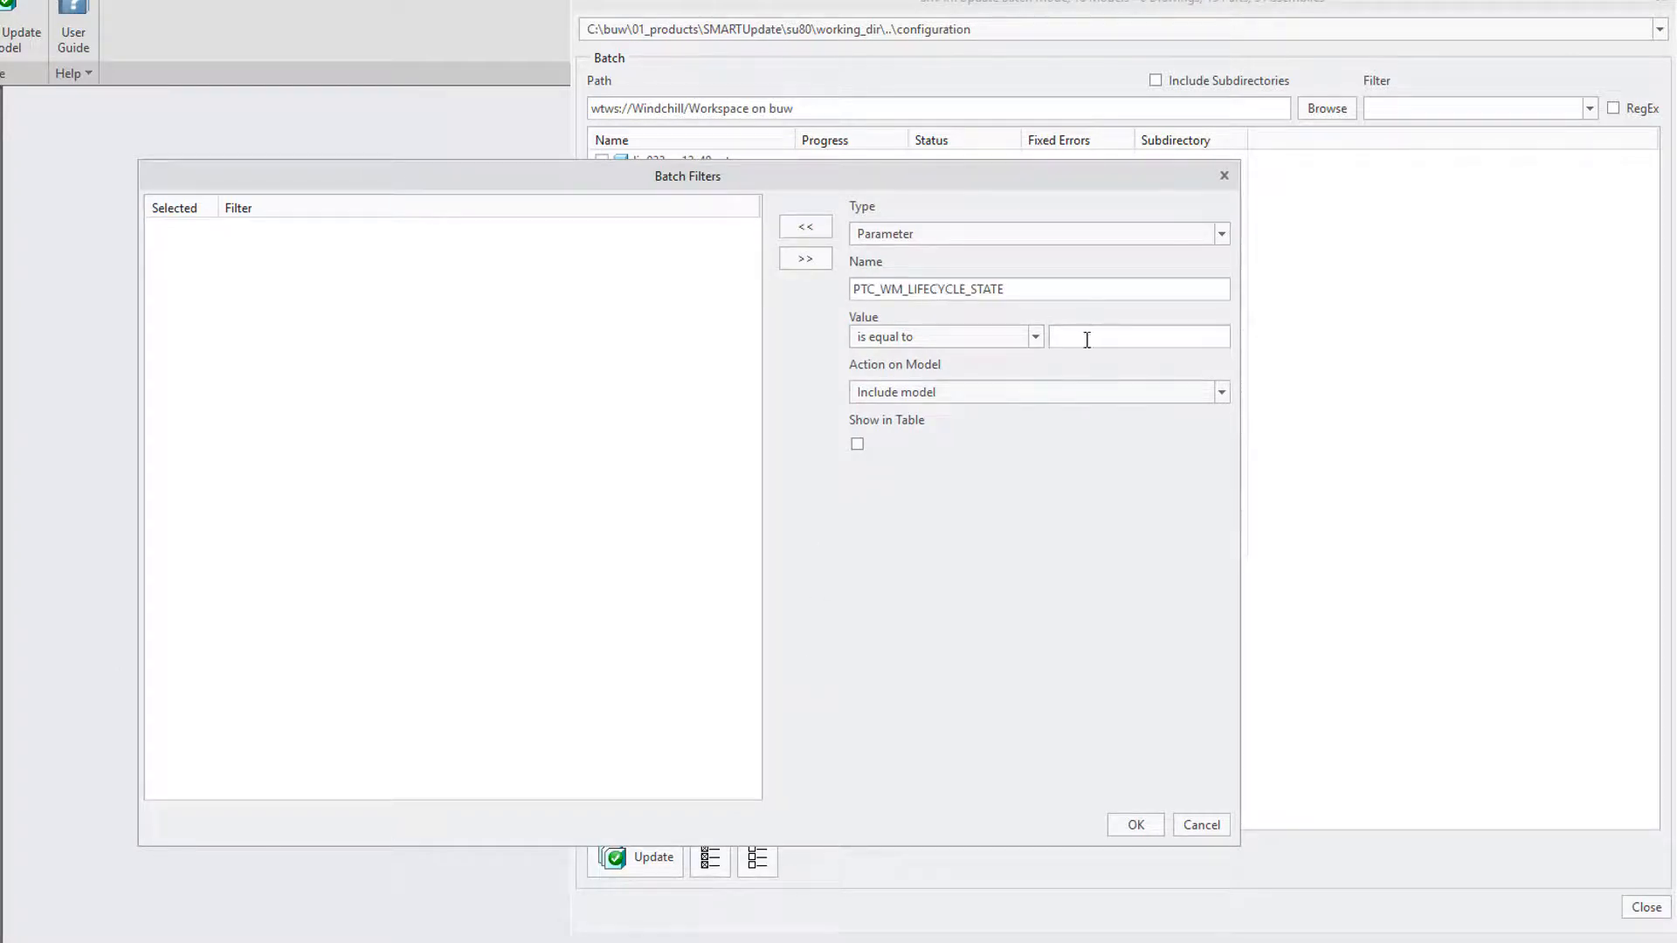
pyautogui.click(1218, 391)
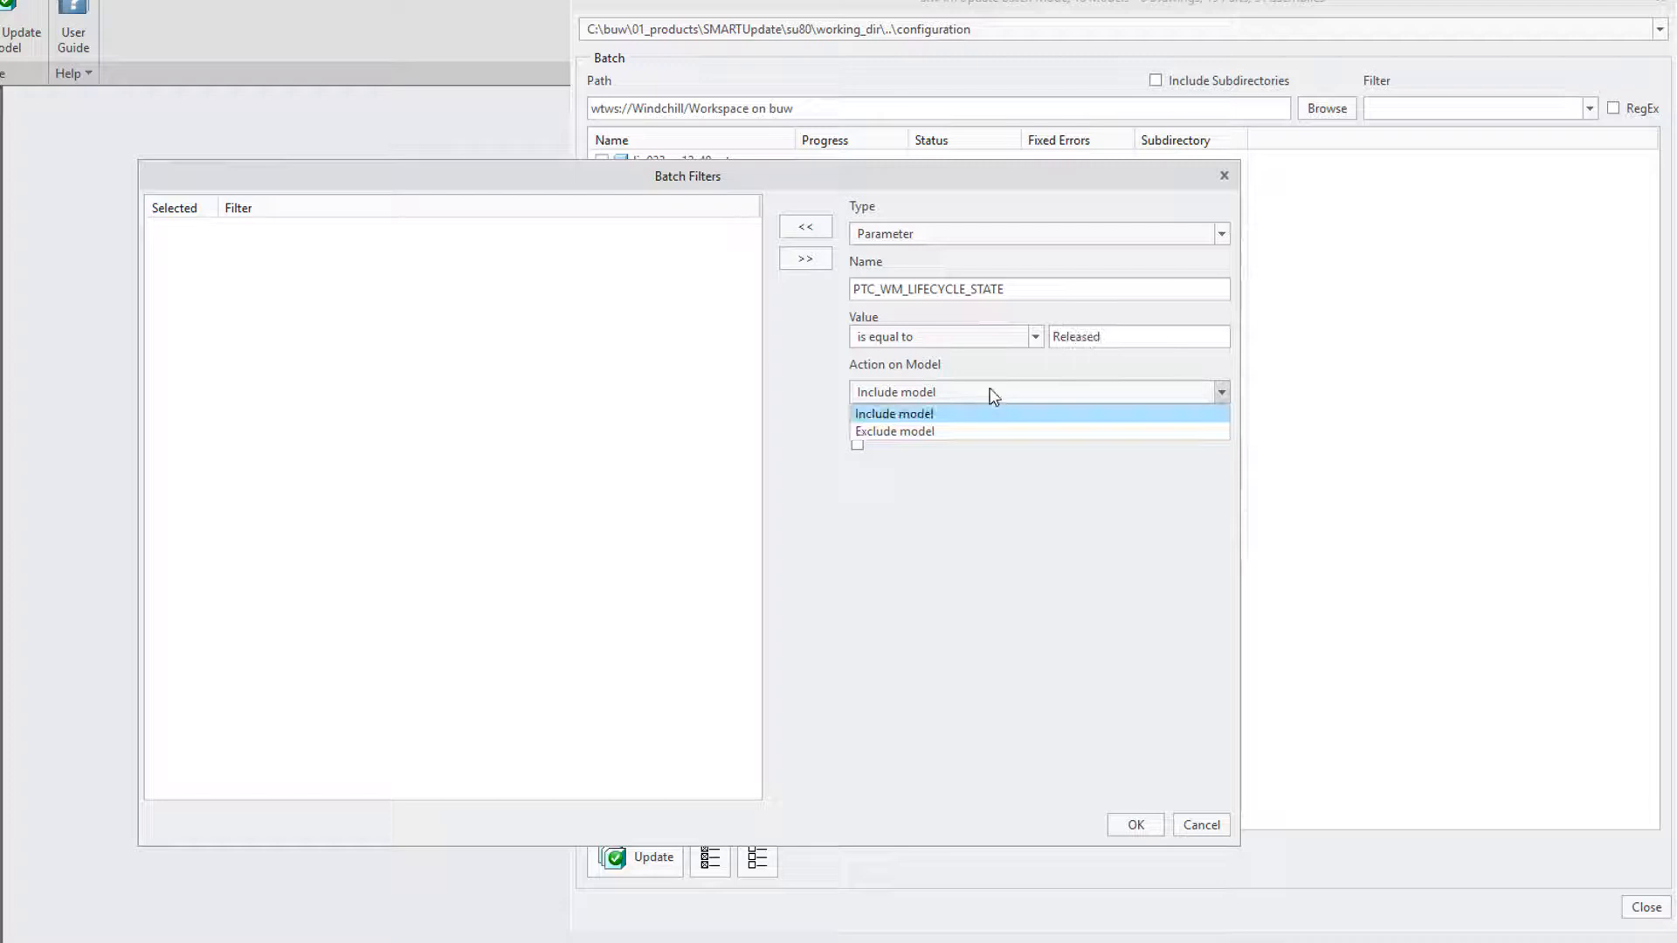
pyautogui.click(893, 431)
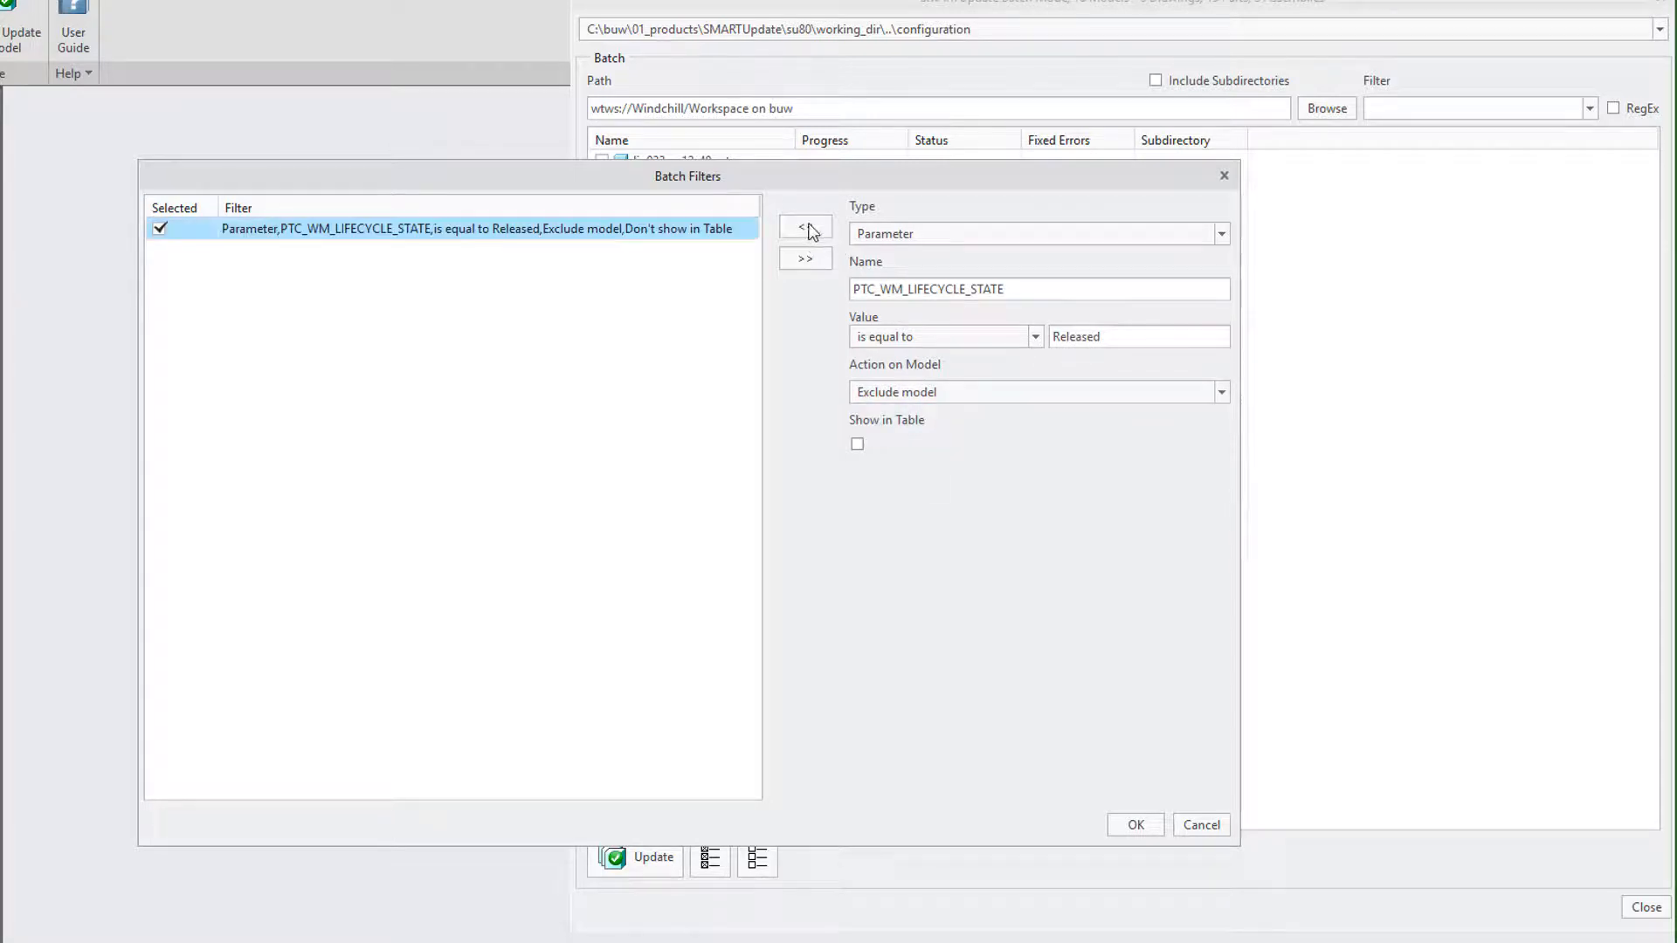
pyautogui.click(1134, 824)
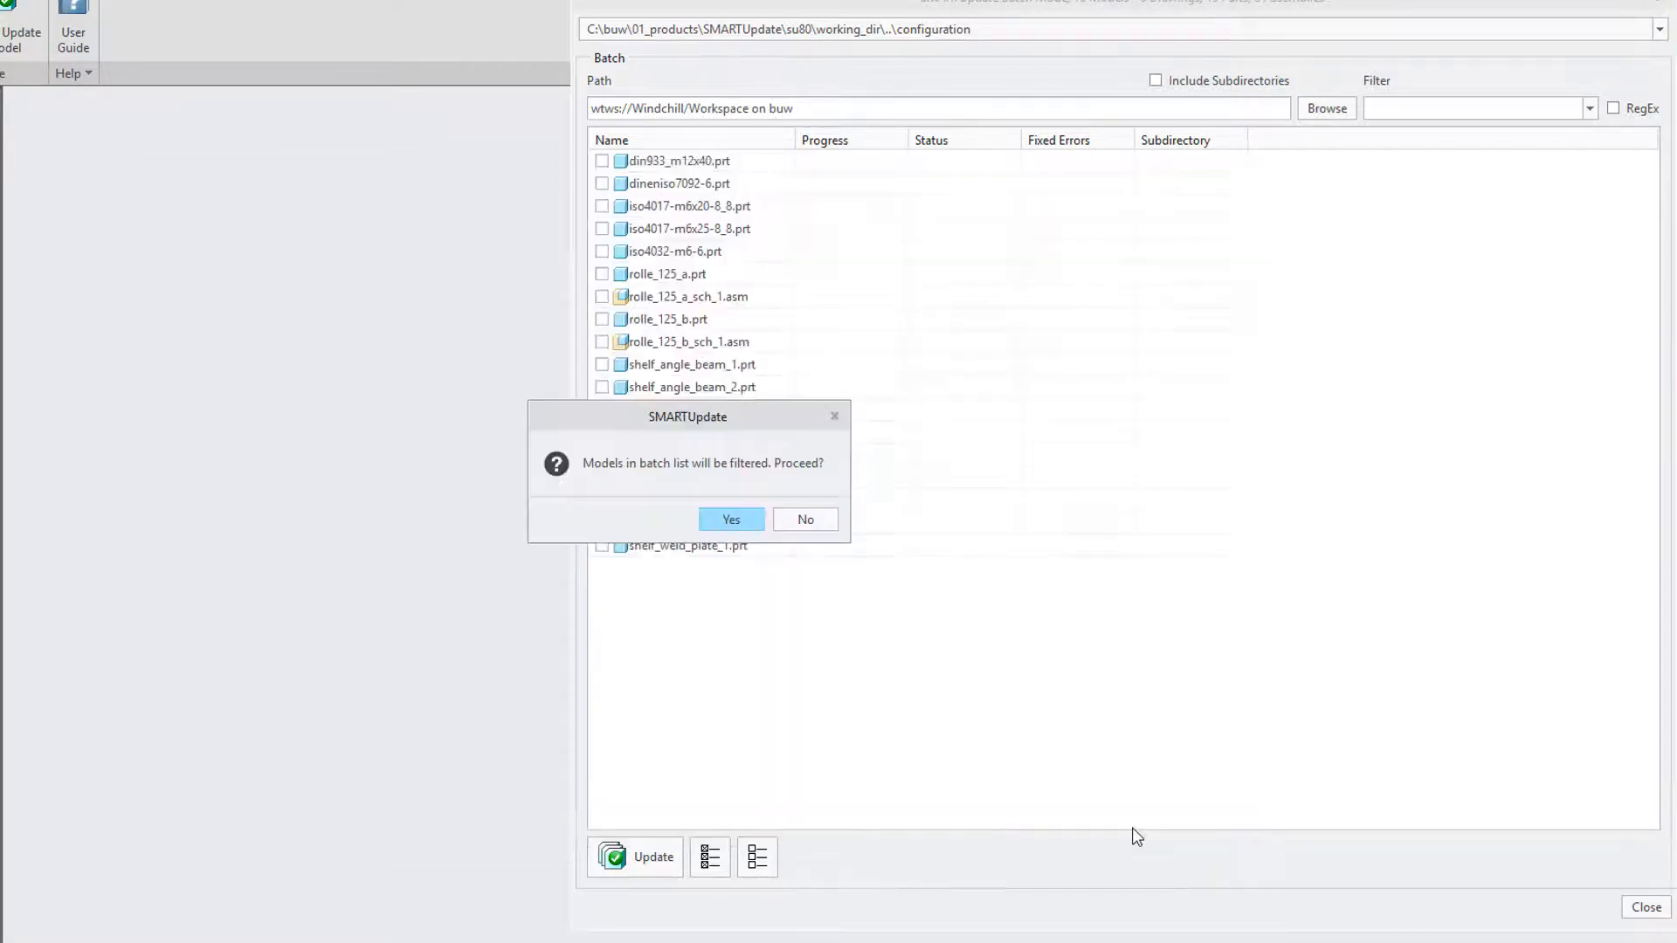
pyautogui.click(730, 519)
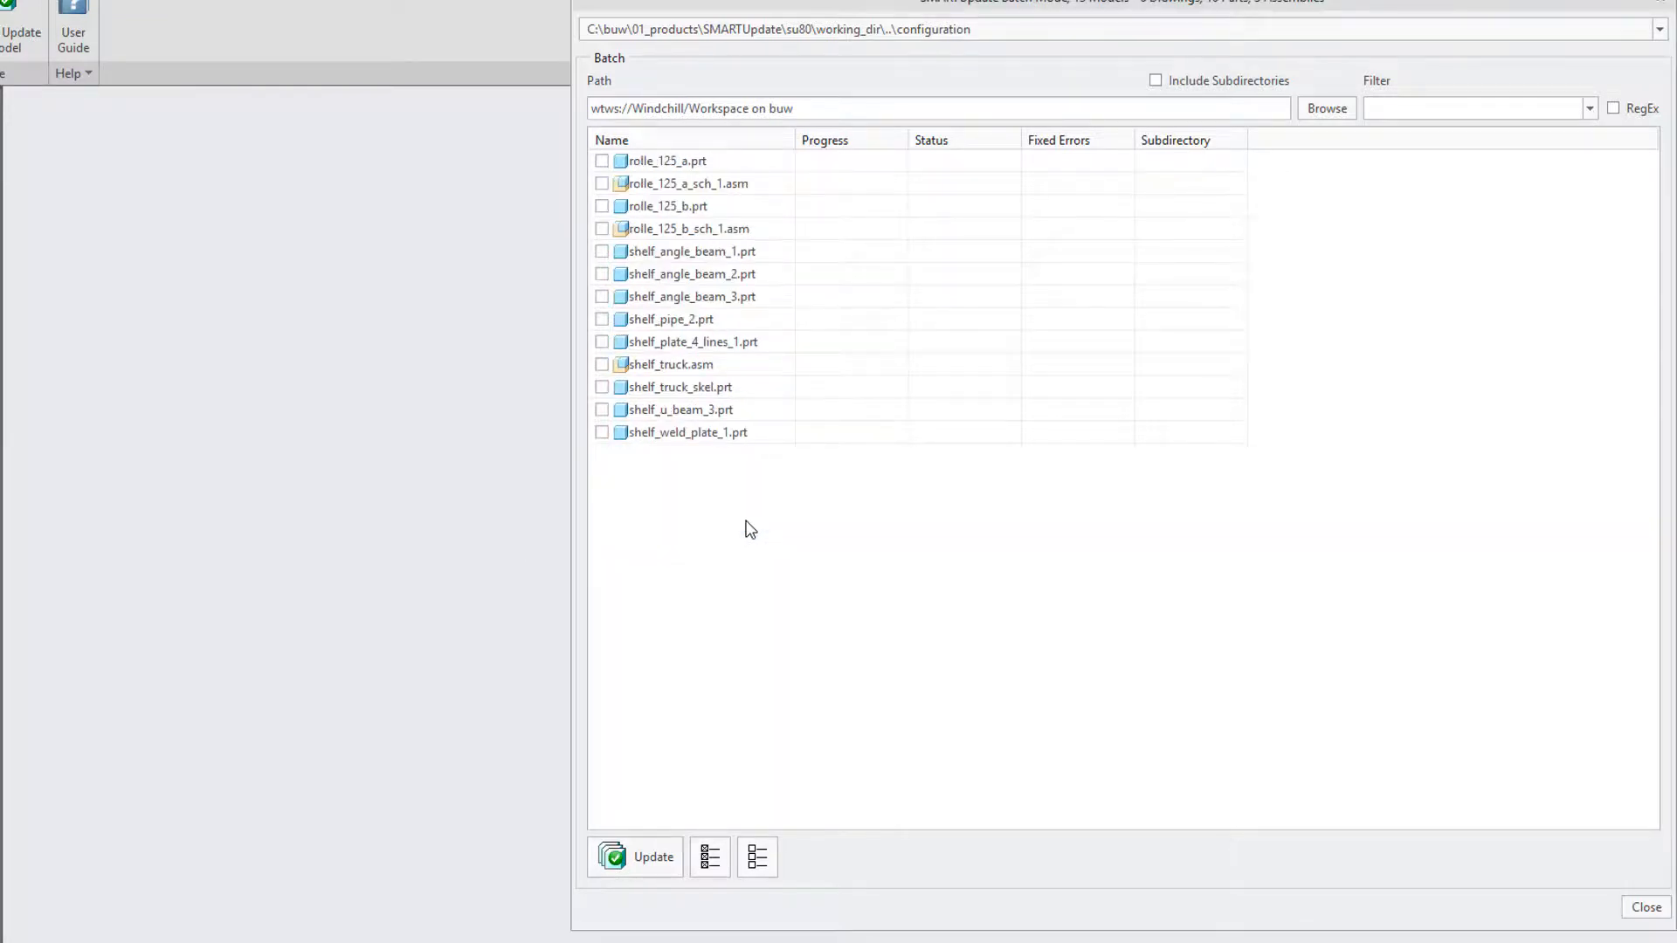
# Select all 13 models and run Update until each shows 100% Done with zero fixed errors.
pyautogui.click(709, 856)
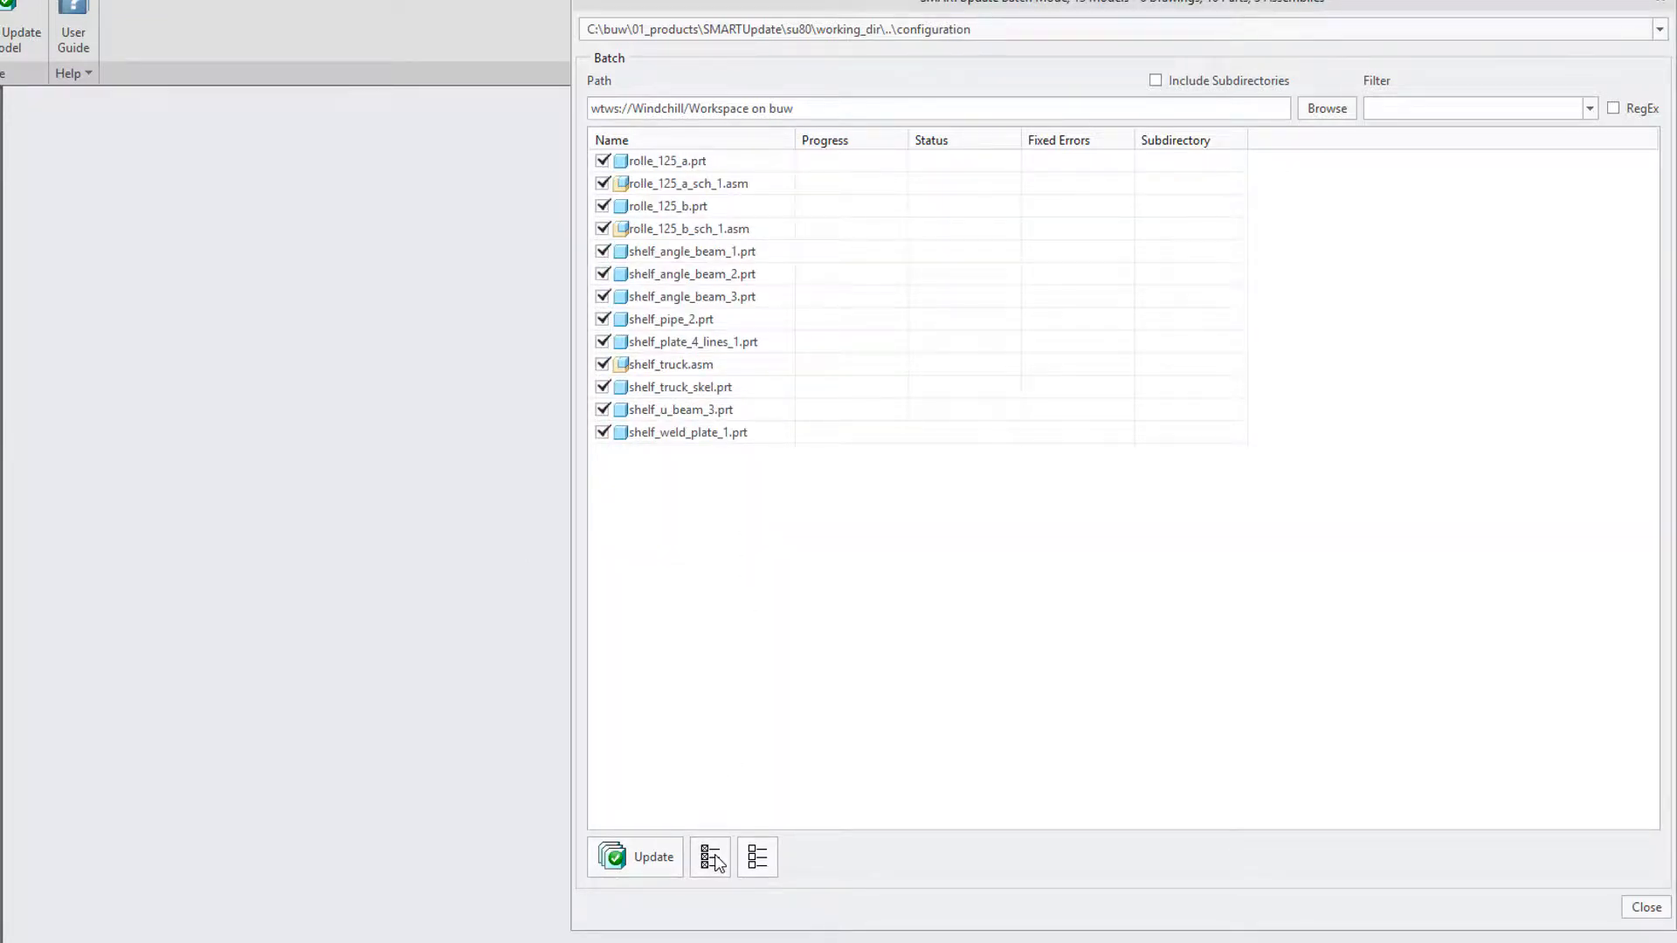
pyautogui.click(709, 857)
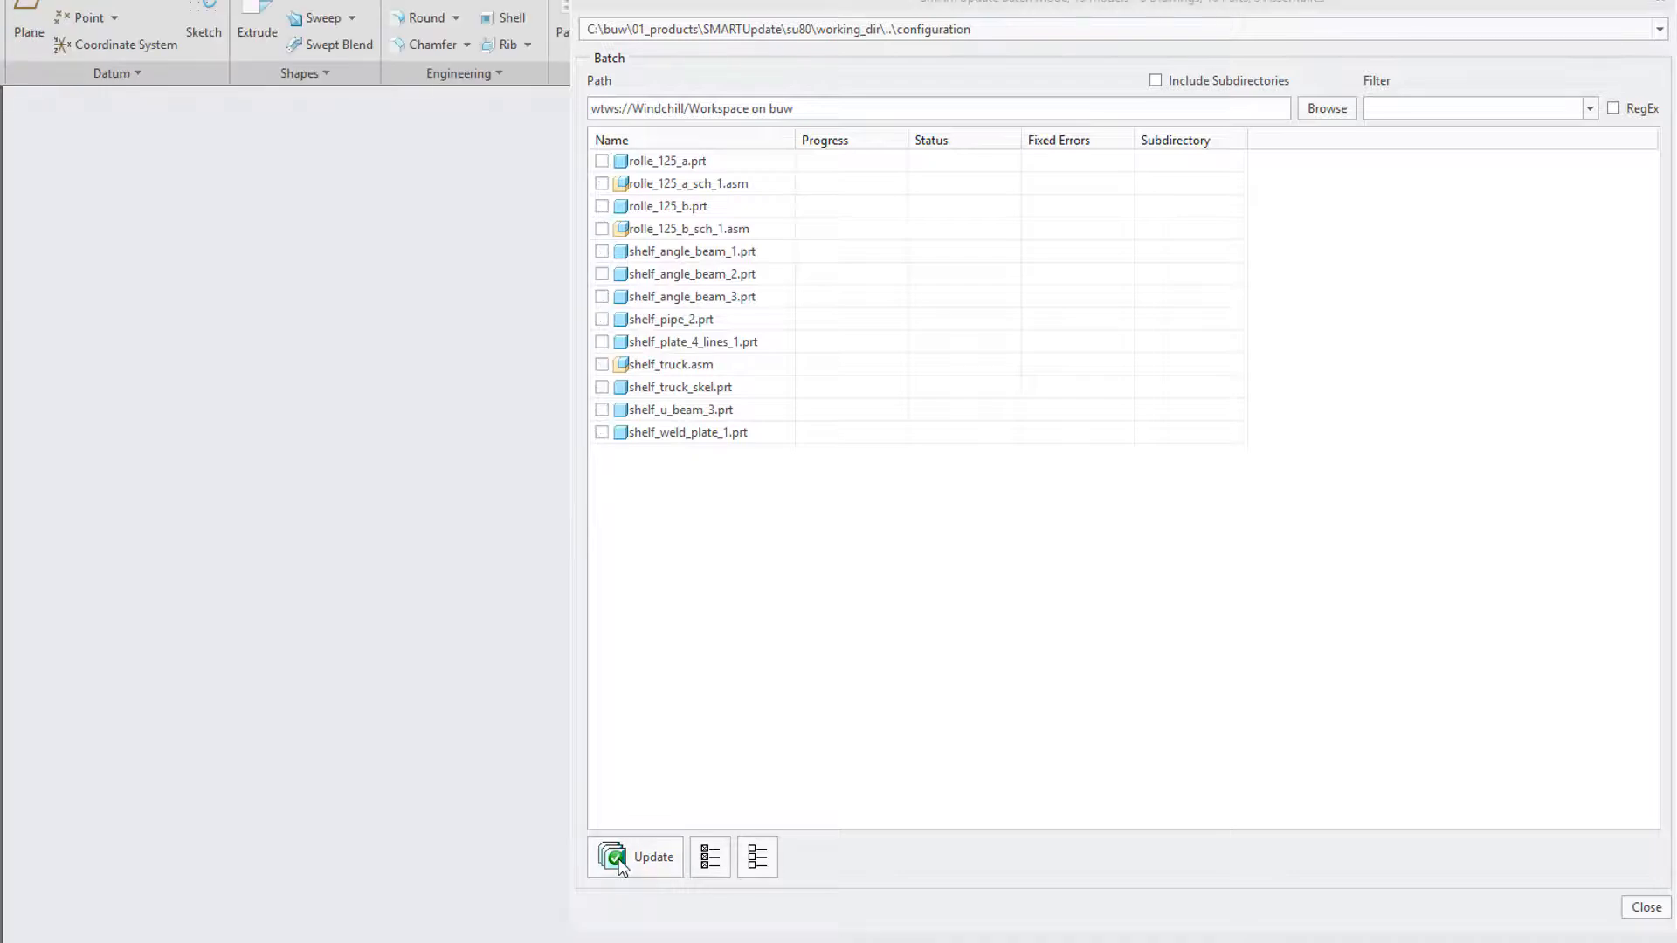
pyautogui.click(652, 856)
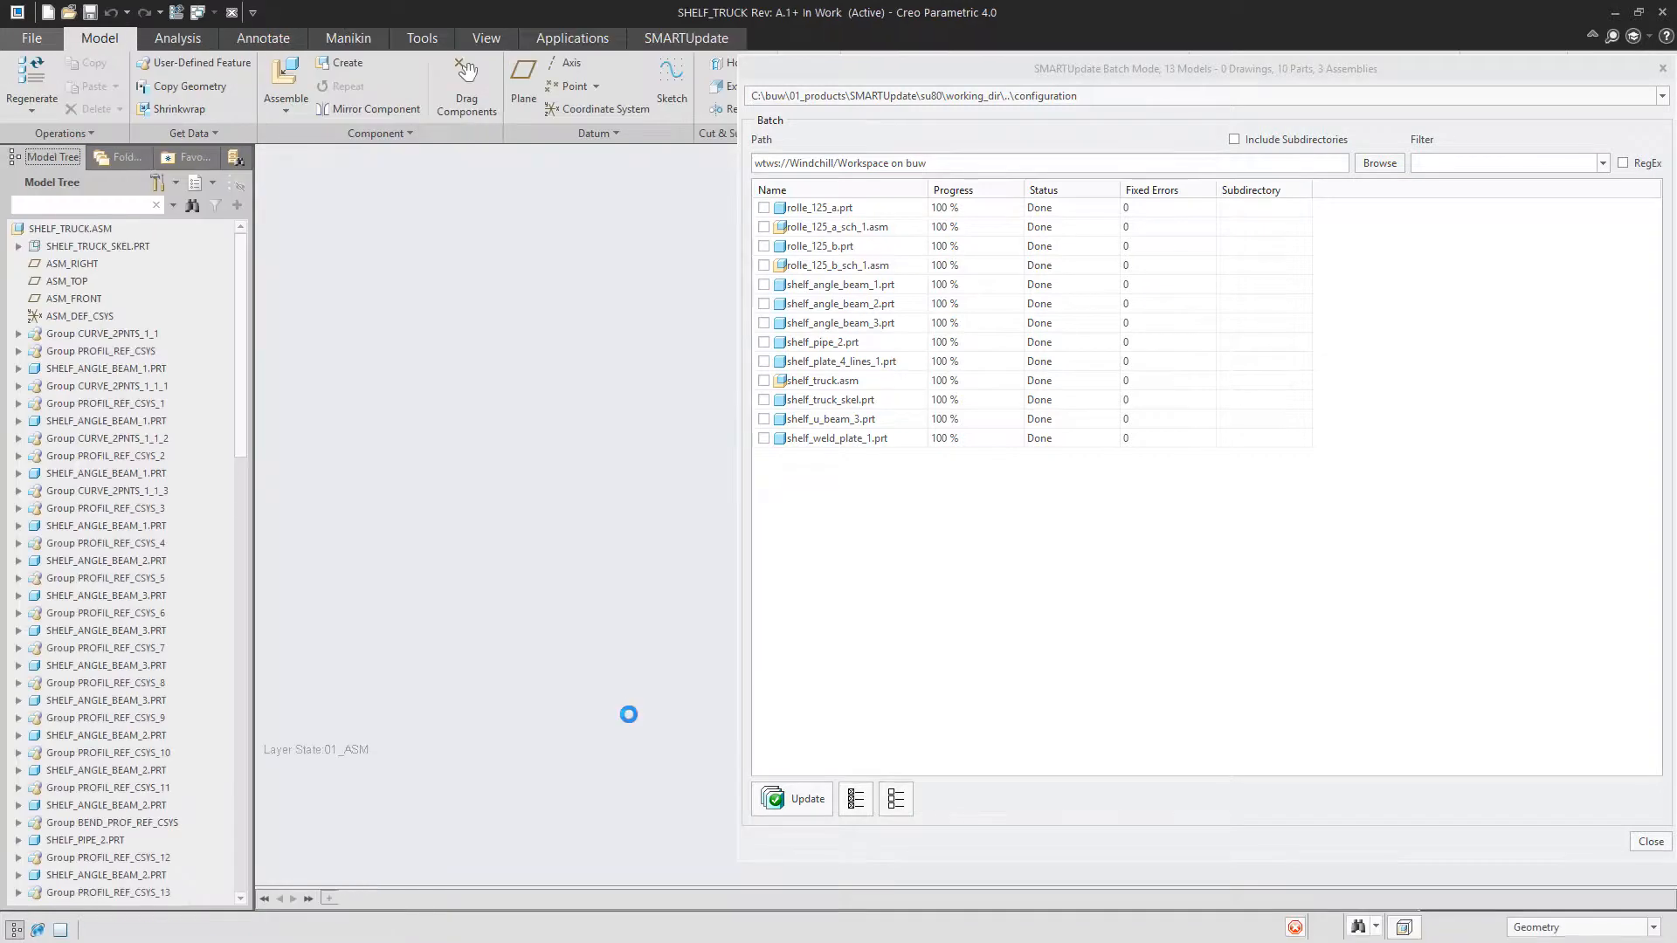
pyautogui.click(120, 157)
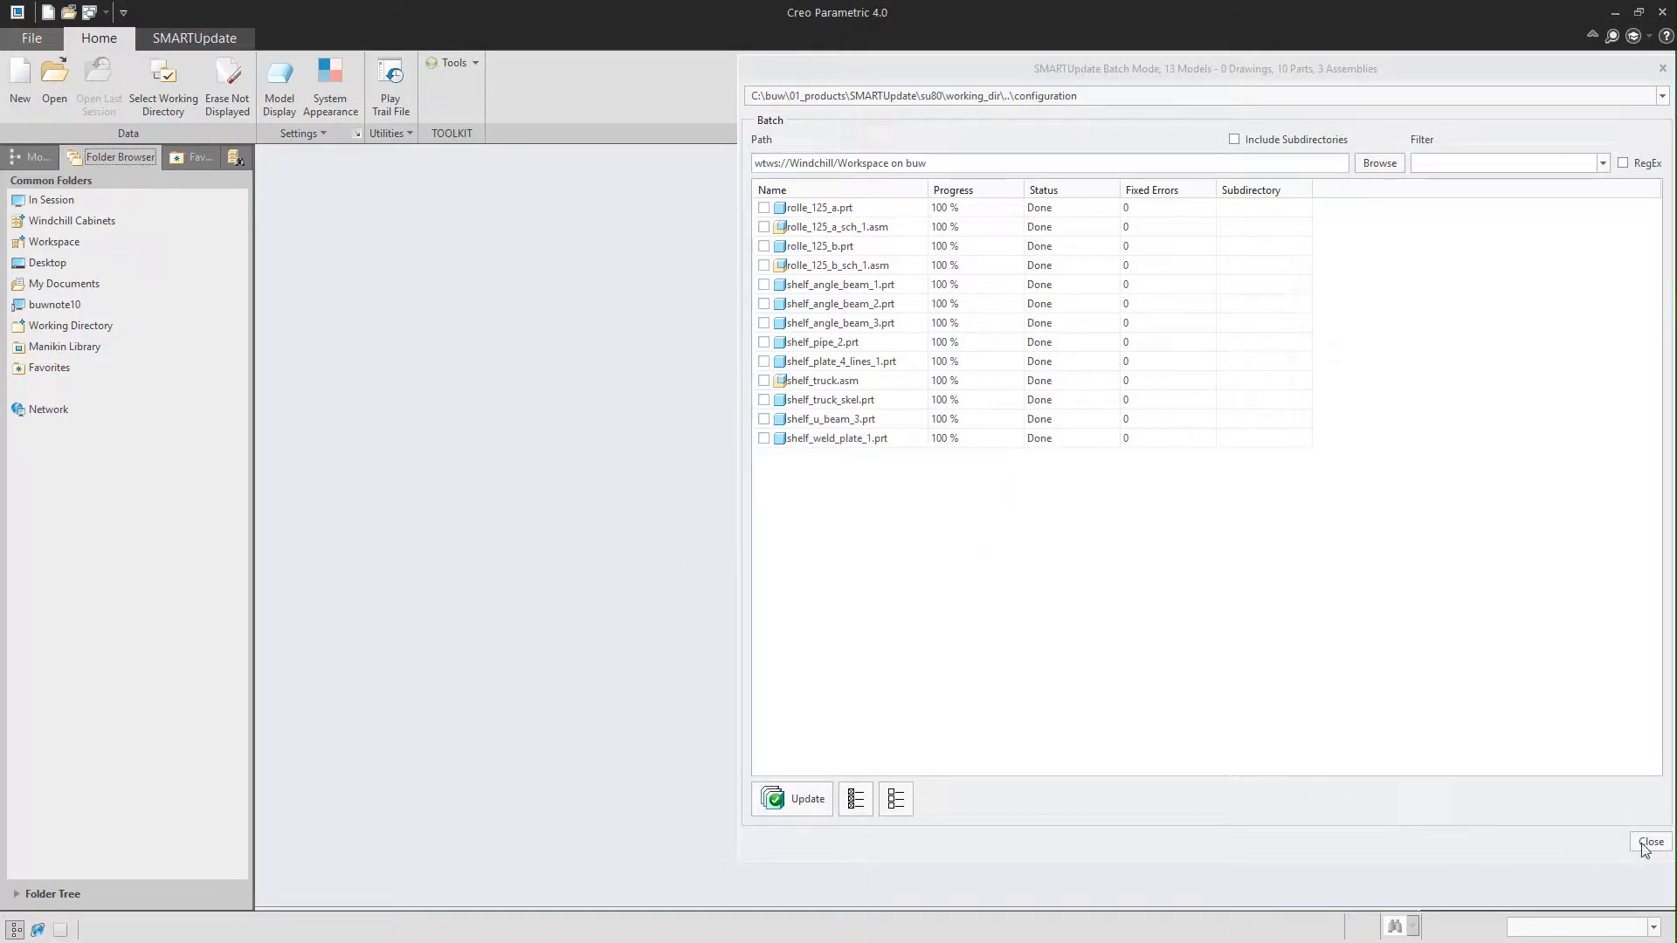
# Close the batch window and select all 18 objects in the buw Windchill workspace.
pyautogui.click(1649, 842)
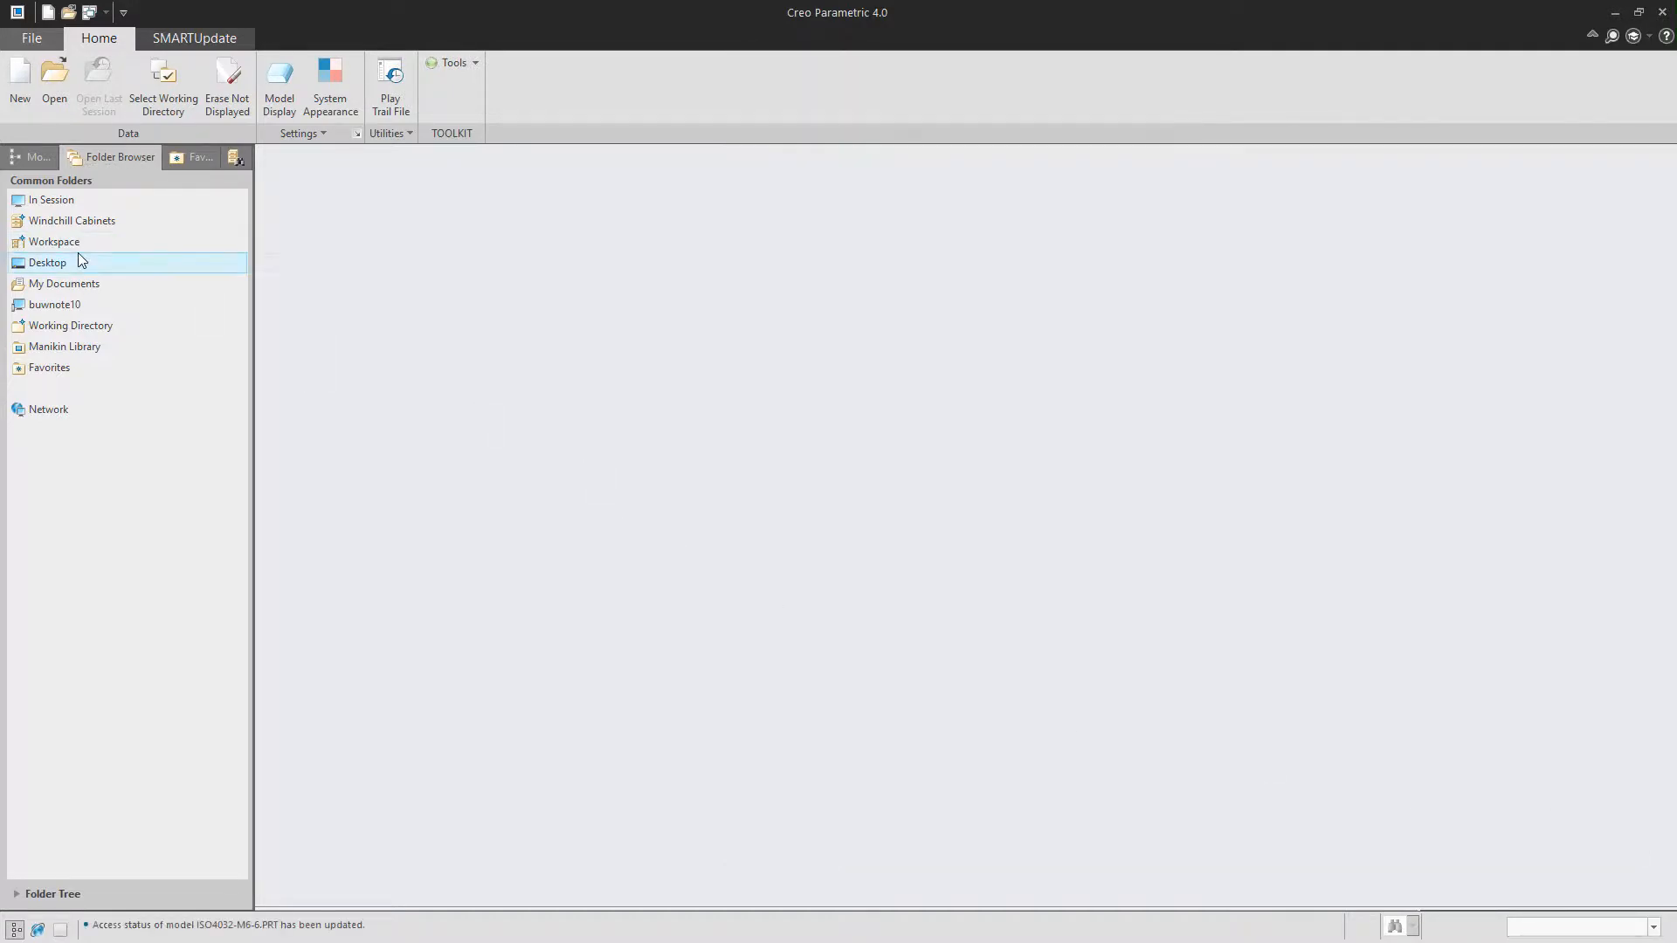
pyautogui.click(54, 242)
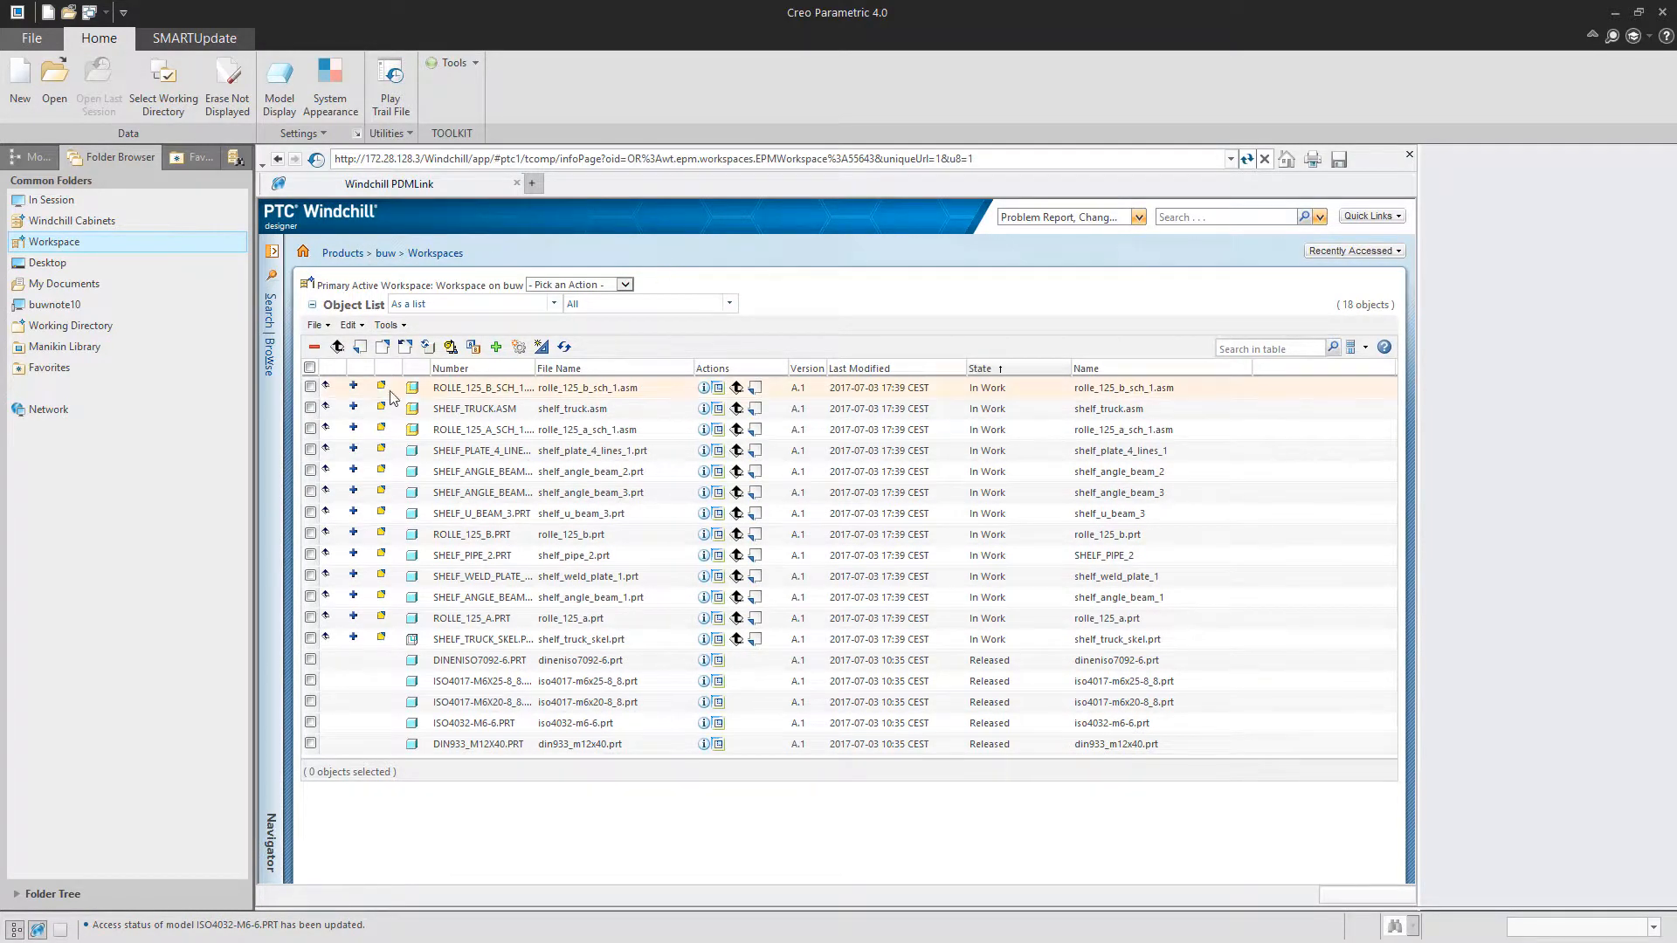
pyautogui.click(310, 366)
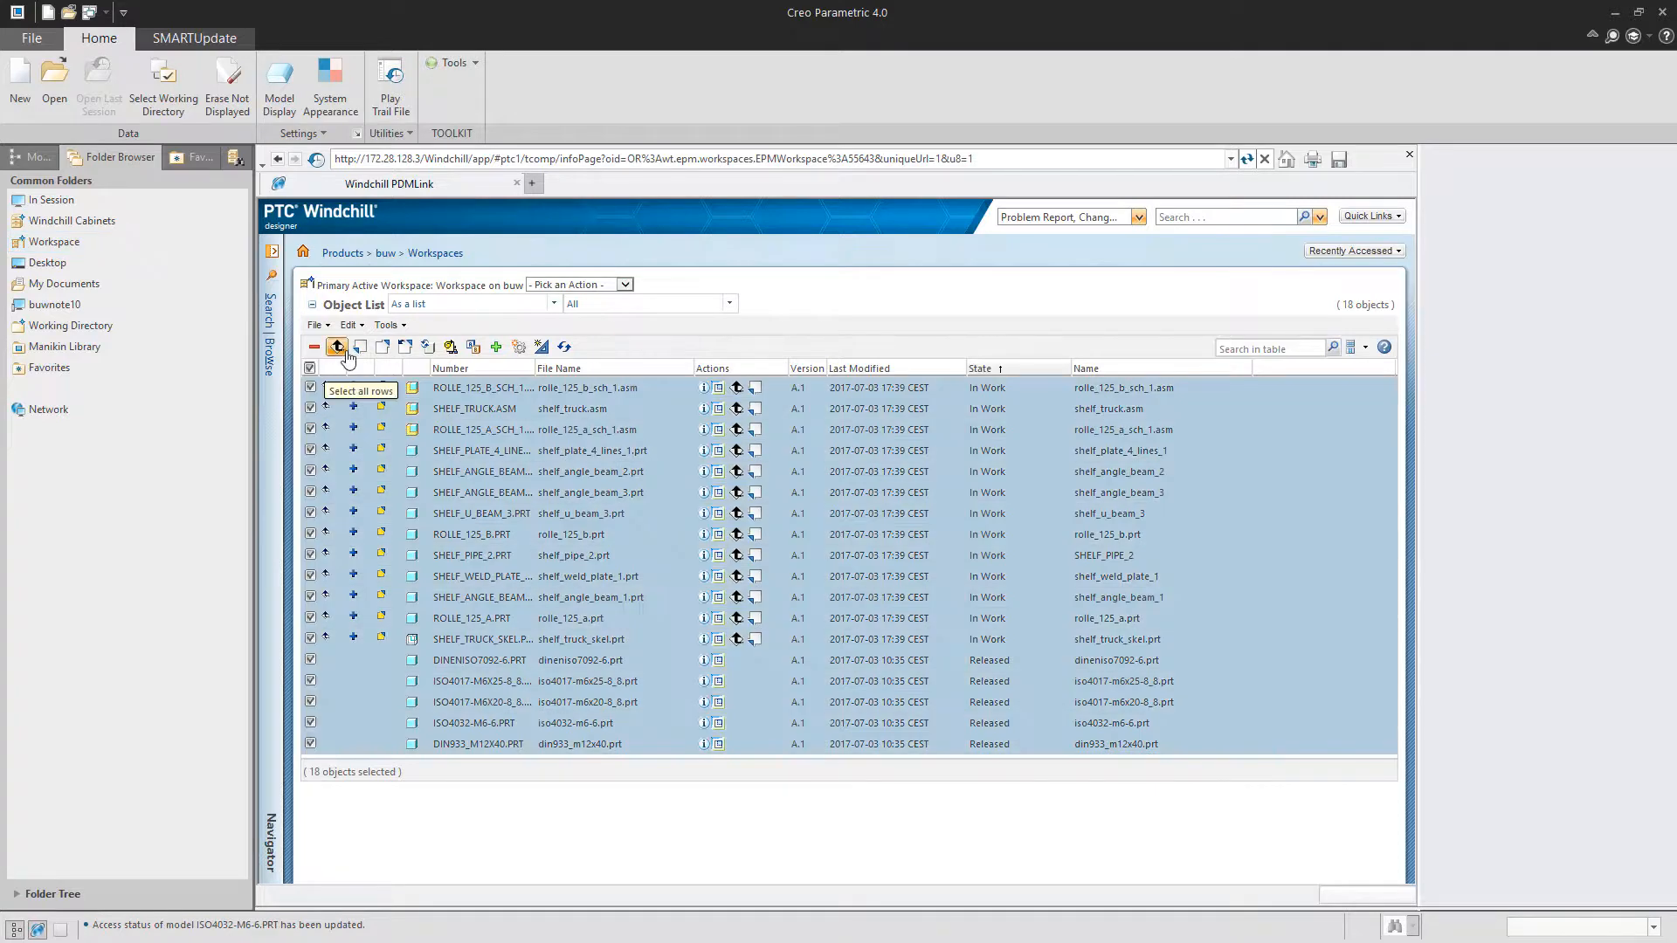